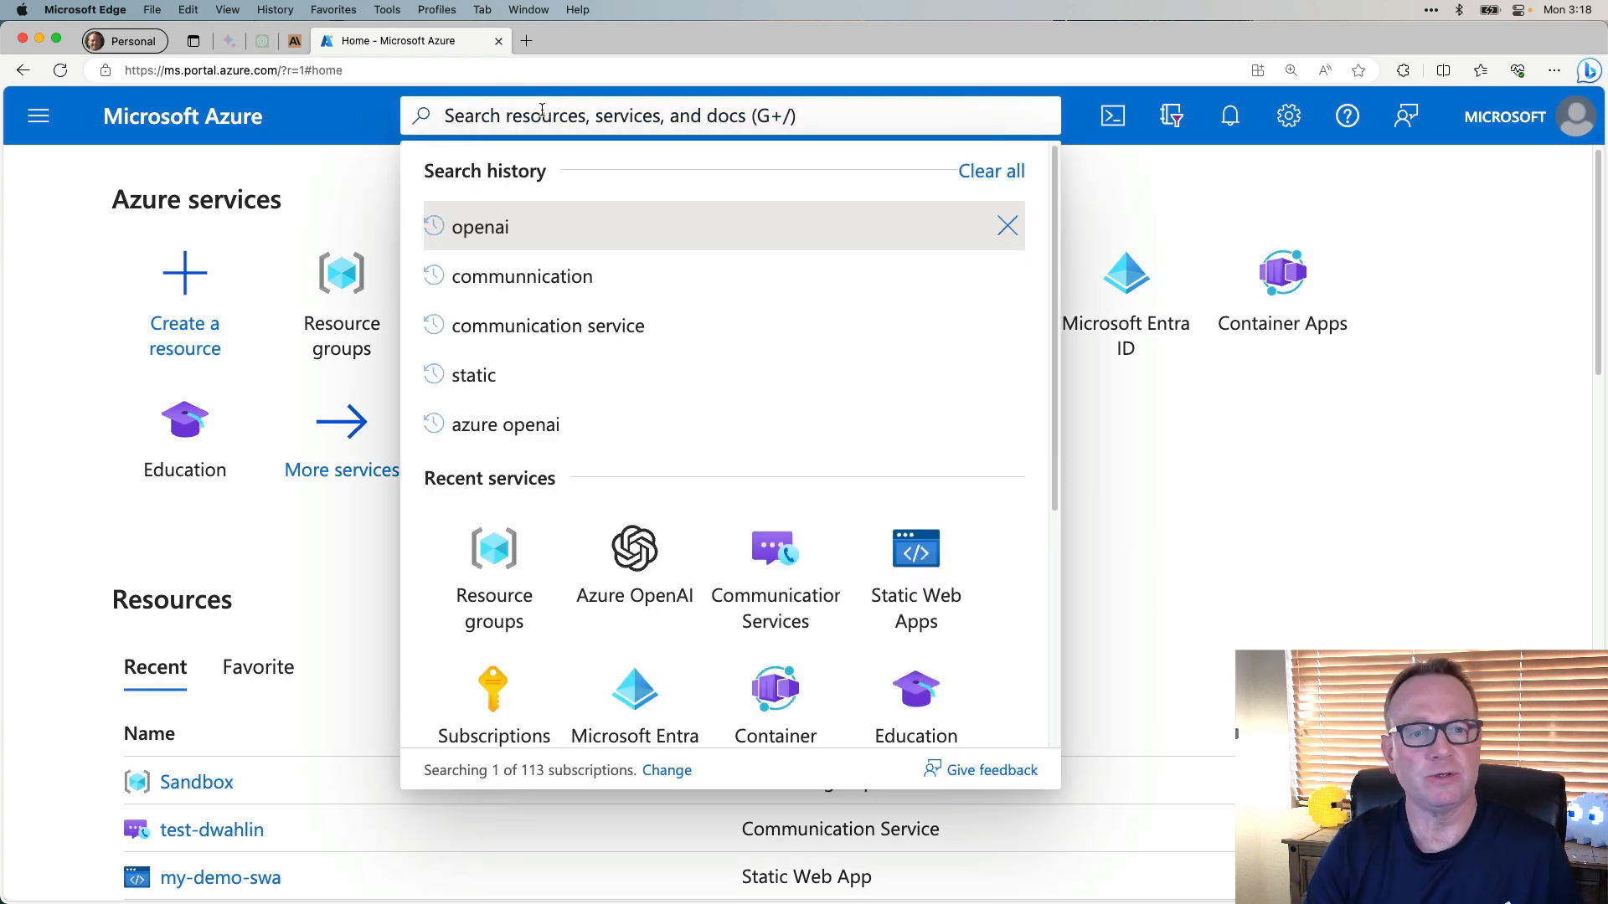
Find Azure OpenAI via the portal search and start creating a new resource.
{"action": "left_click", "coordinate": [480, 226]}
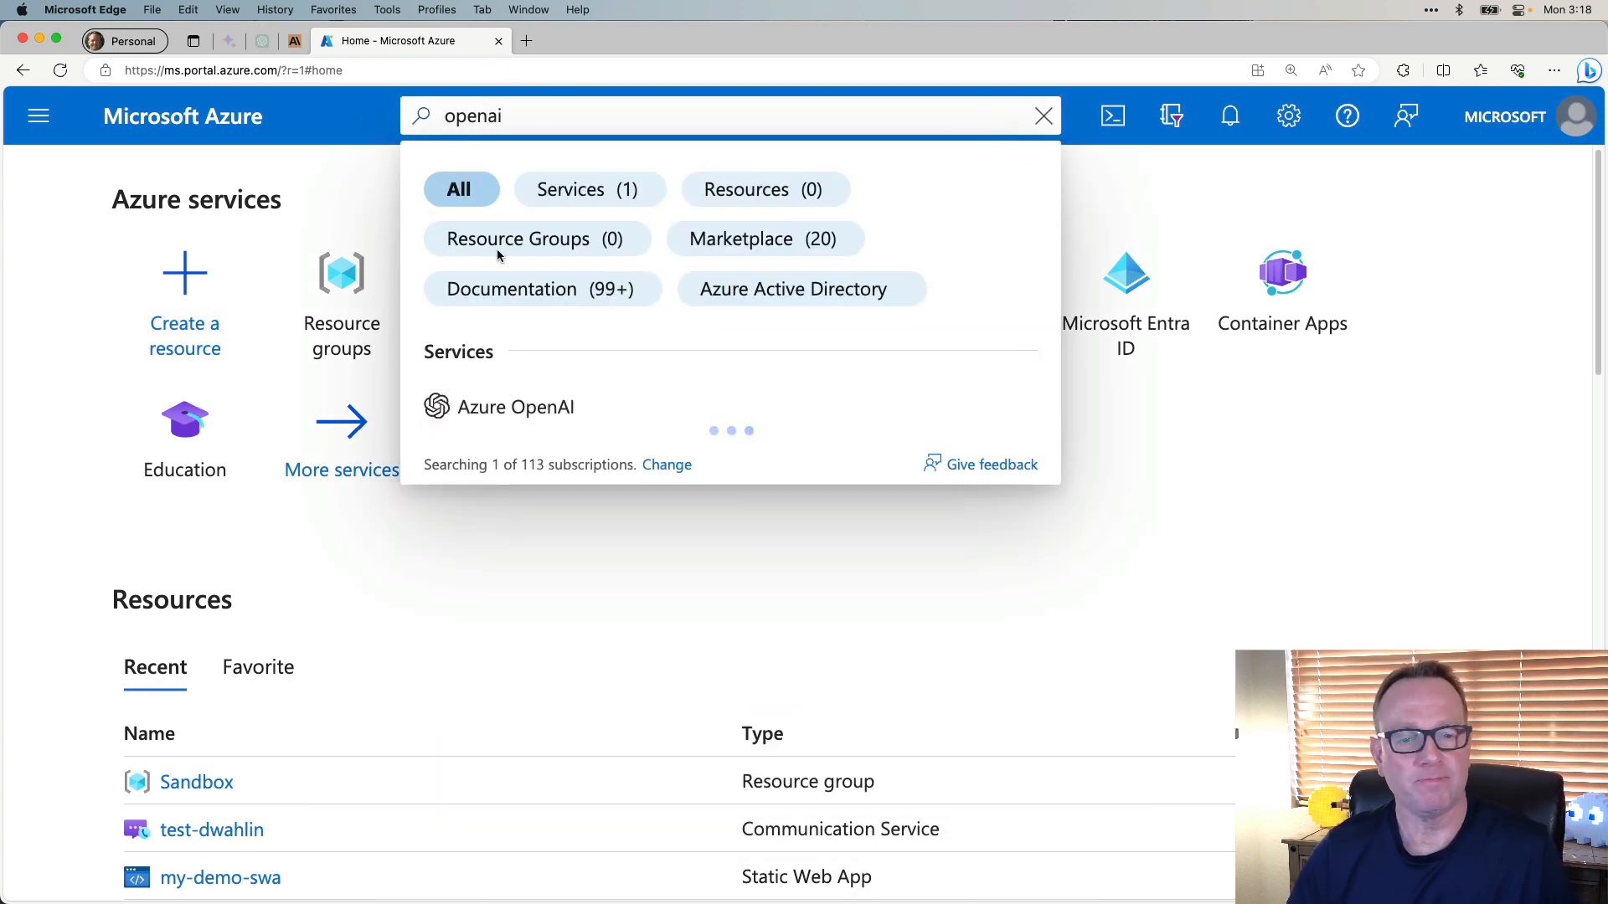
{"action": "left_click", "coordinate": [516, 406]}
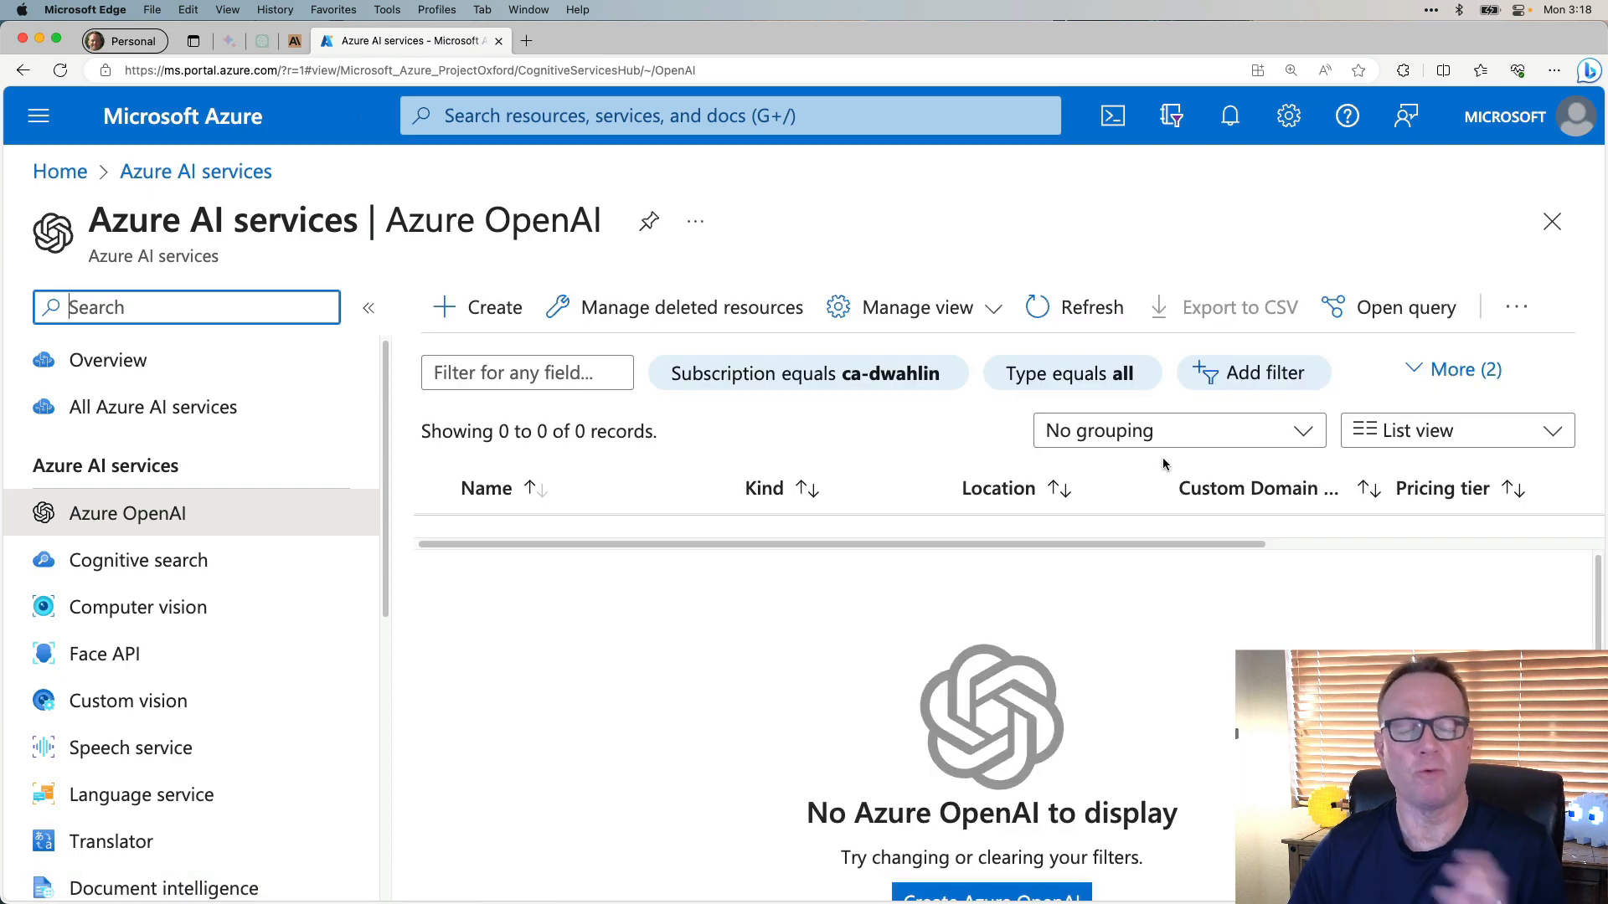
{"action": "left_click", "coordinate": [475, 307]}
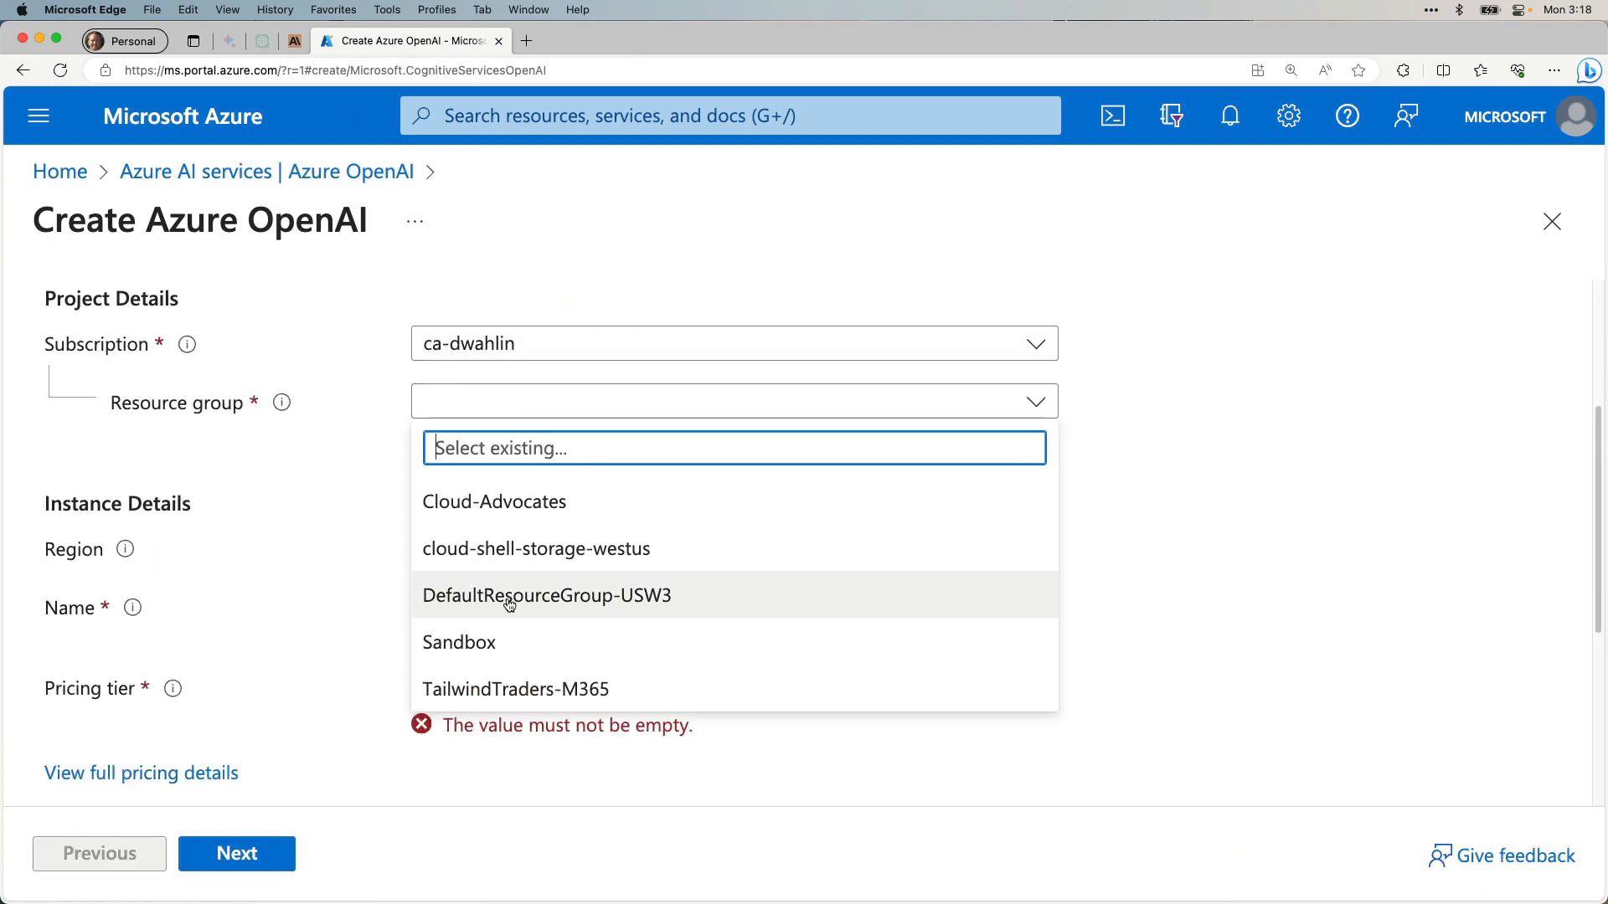
Place the resource in the Sandbox resource group on Standard S0 and submit its creation.
{"action": "left_click", "coordinate": [459, 641]}
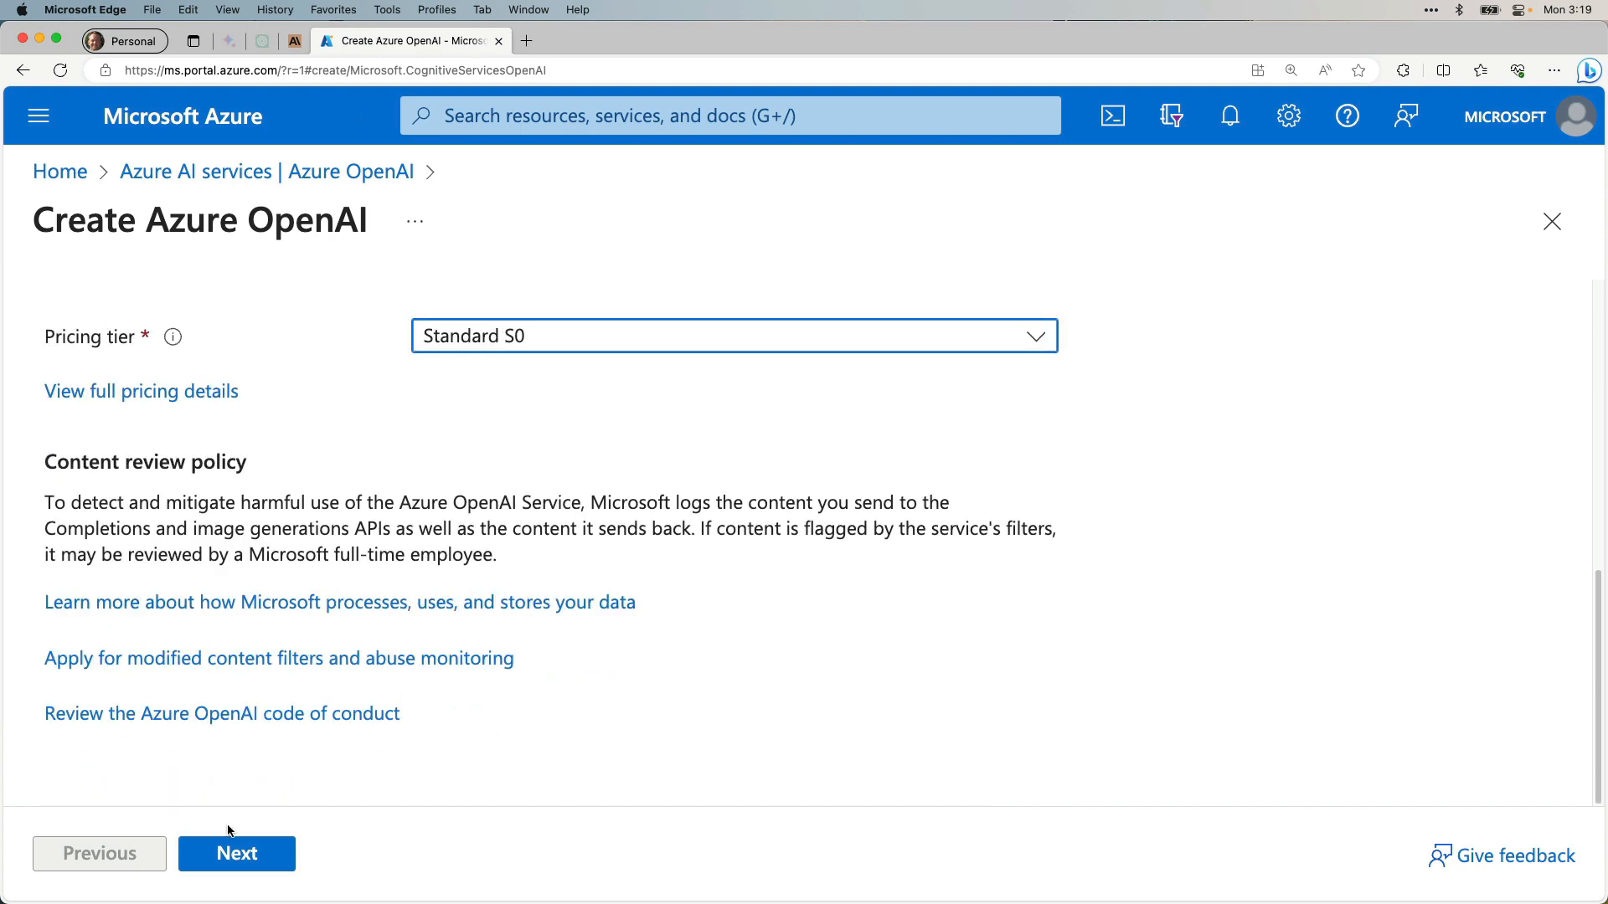
{"action": "left_click", "coordinate": [237, 853]}
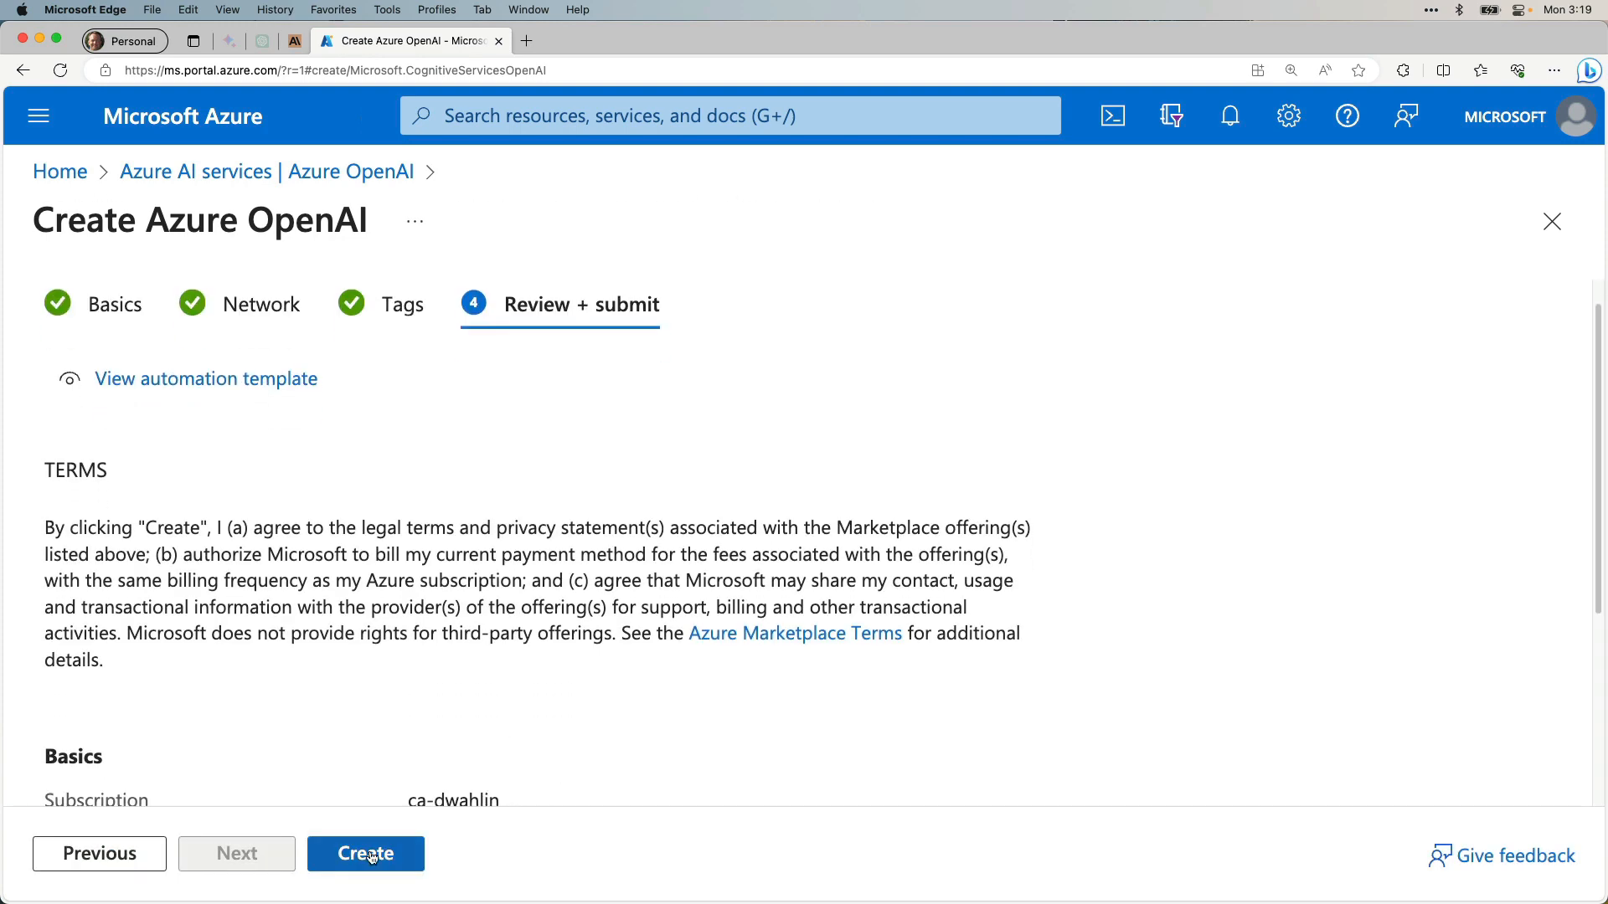
{"action": "left_click", "coordinate": [365, 853]}
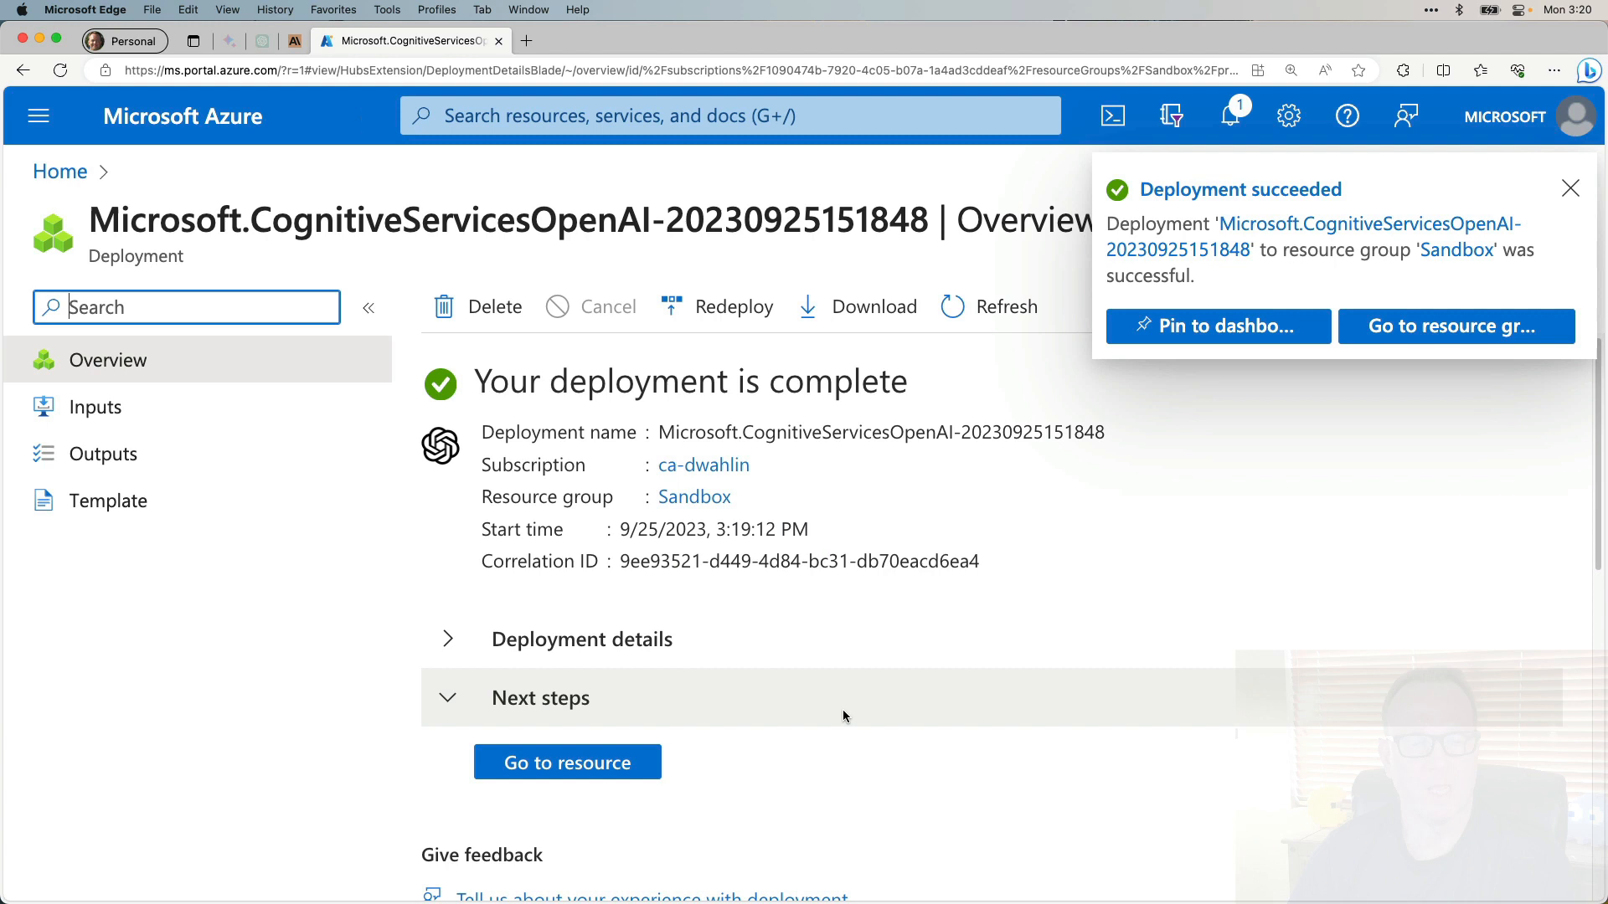
Go to the openai-test-dwahlin resource and manage its model deployments in Azure OpenAI Studio.
{"action": "left_click", "coordinate": [566, 762]}
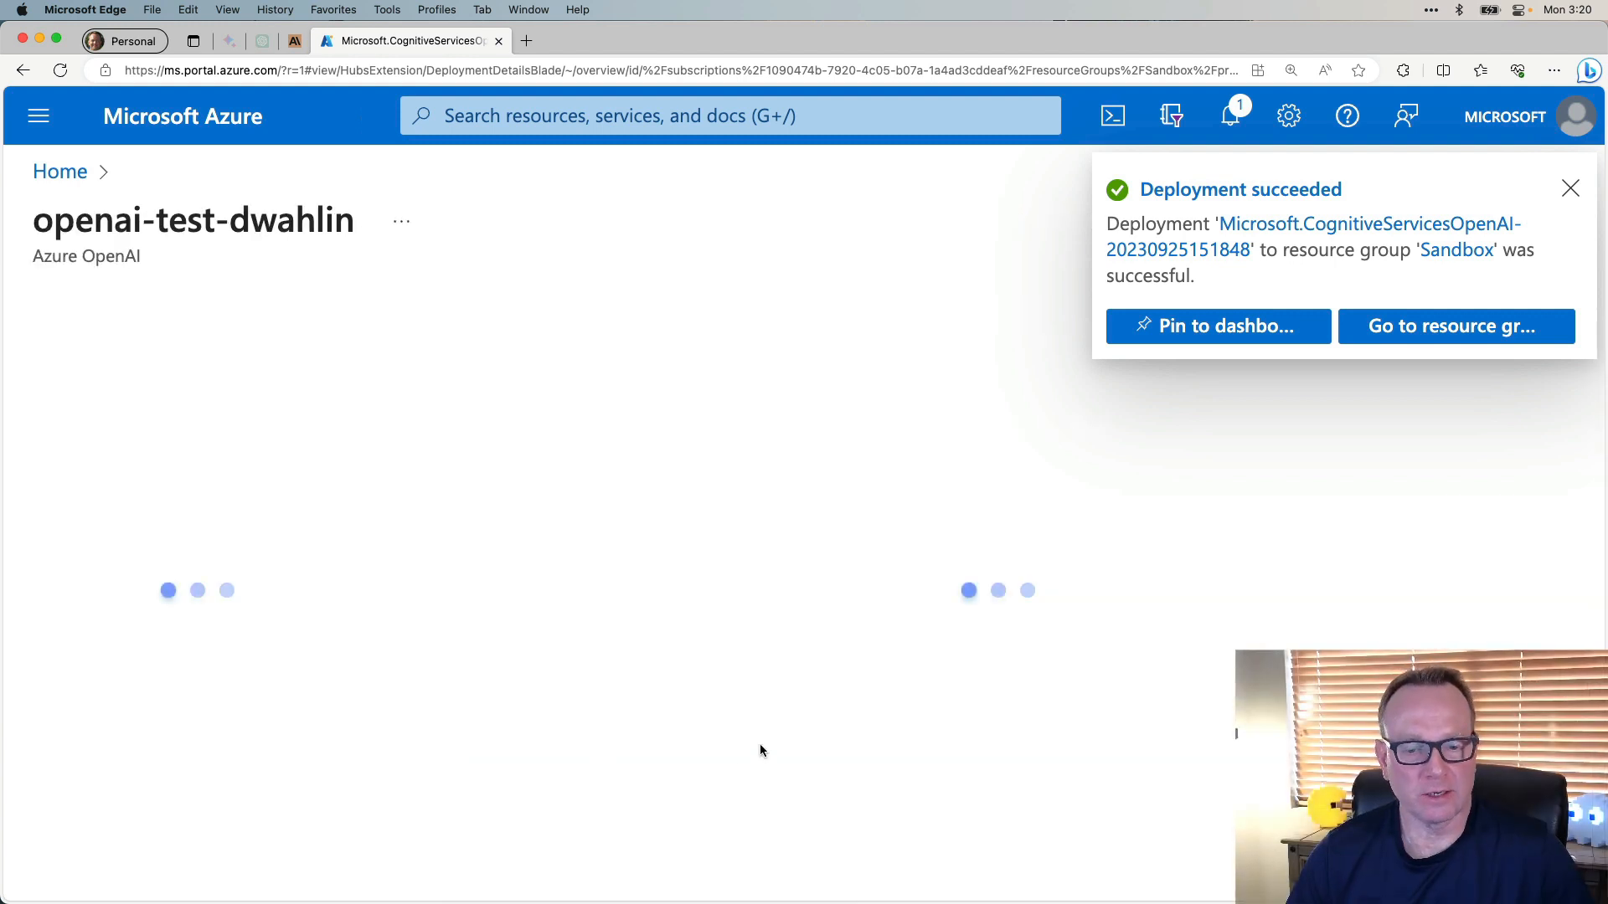
{"action": "left_click", "coordinate": [1454, 327]}
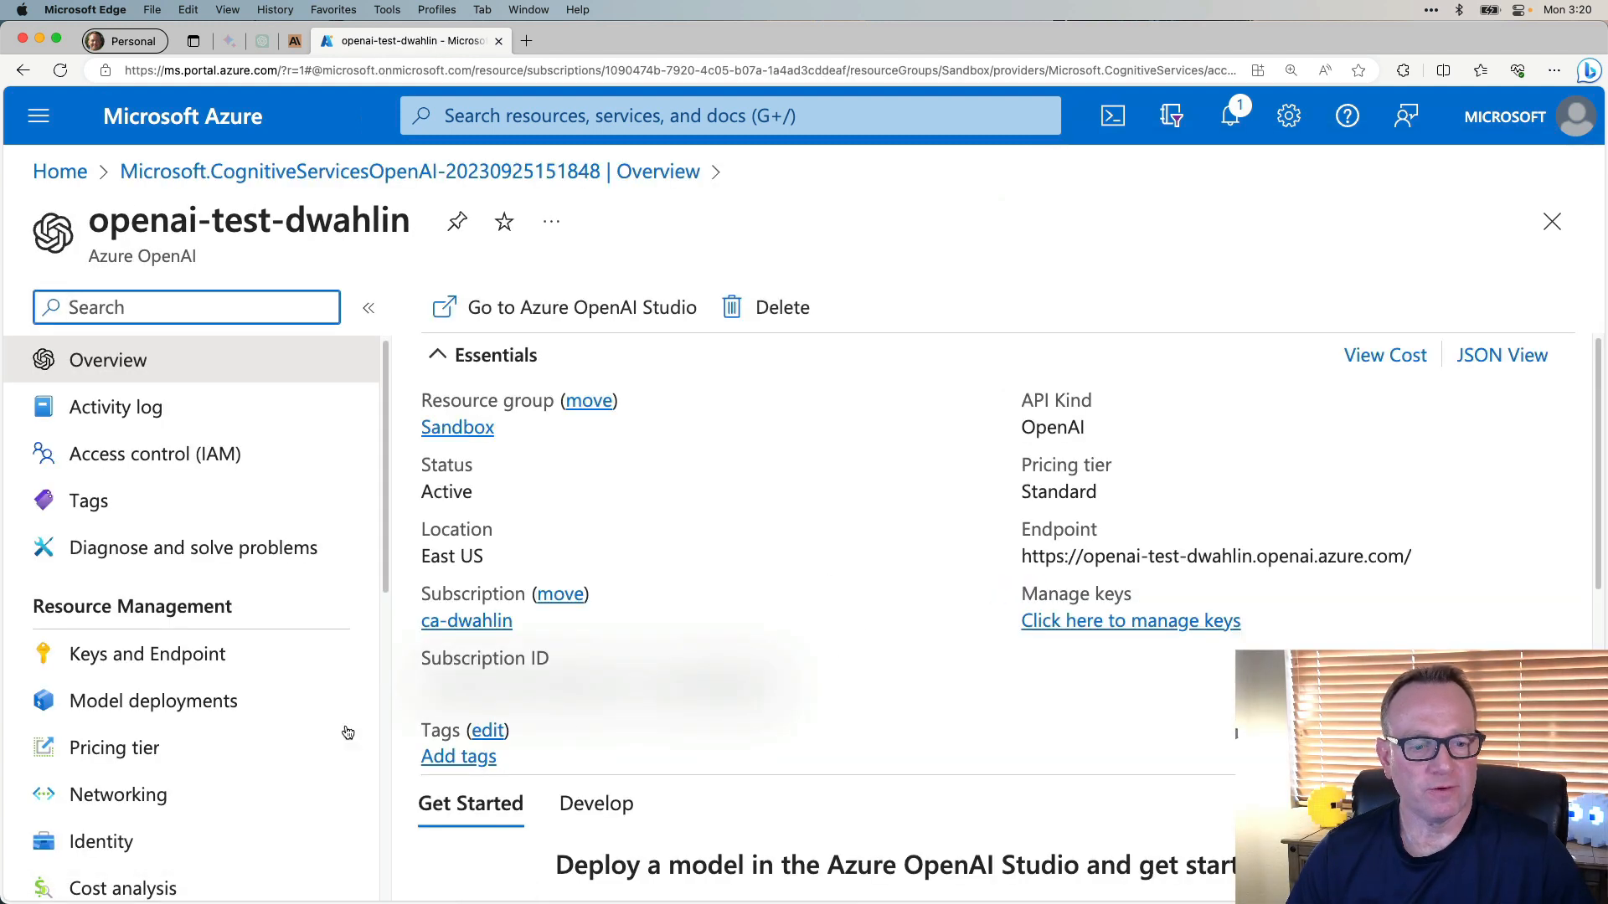
{"action": "left_click", "coordinate": [152, 700]}
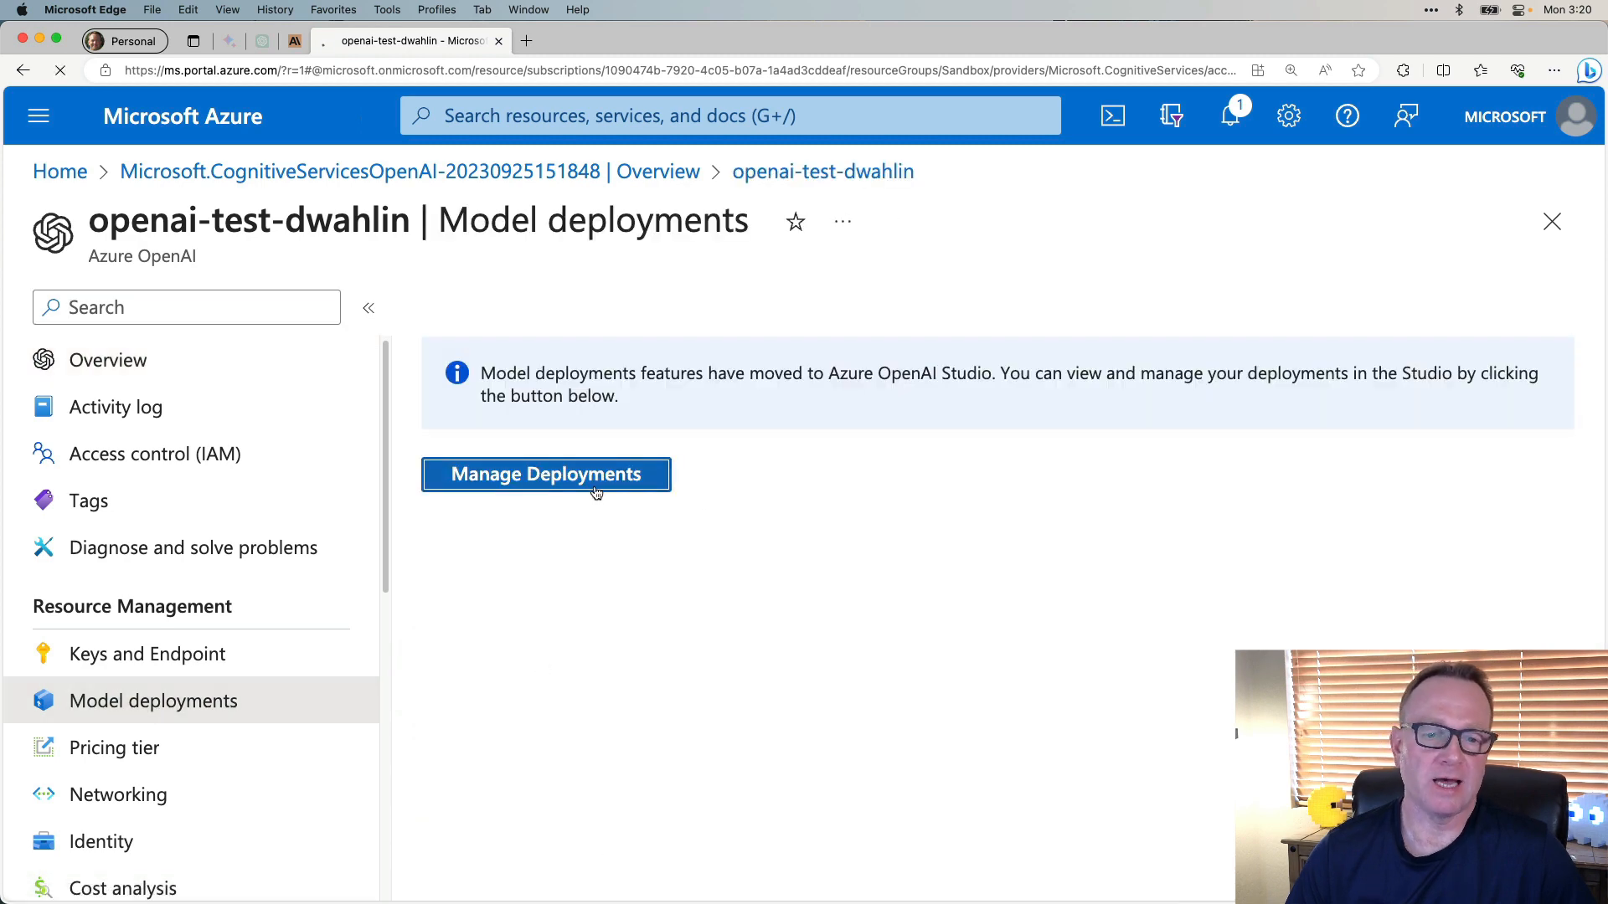
{"action": "left_click", "coordinate": [546, 474]}
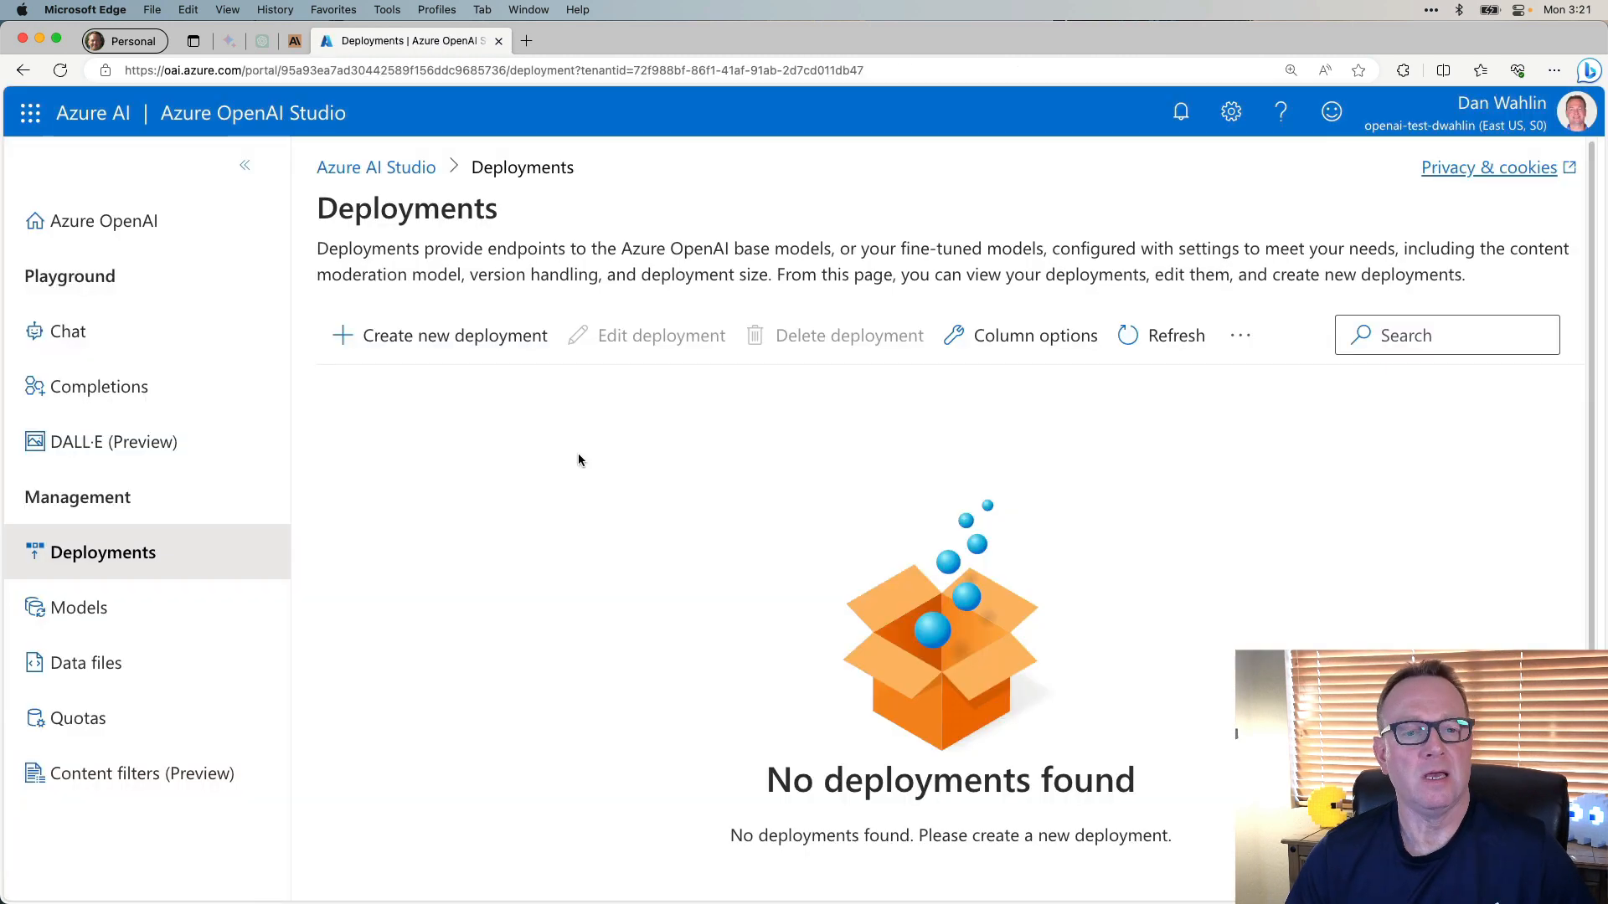
Create a deployment of the gpt-35-turbo model named gpt-35-turbo.
{"action": "left_click", "coordinate": [456, 335]}
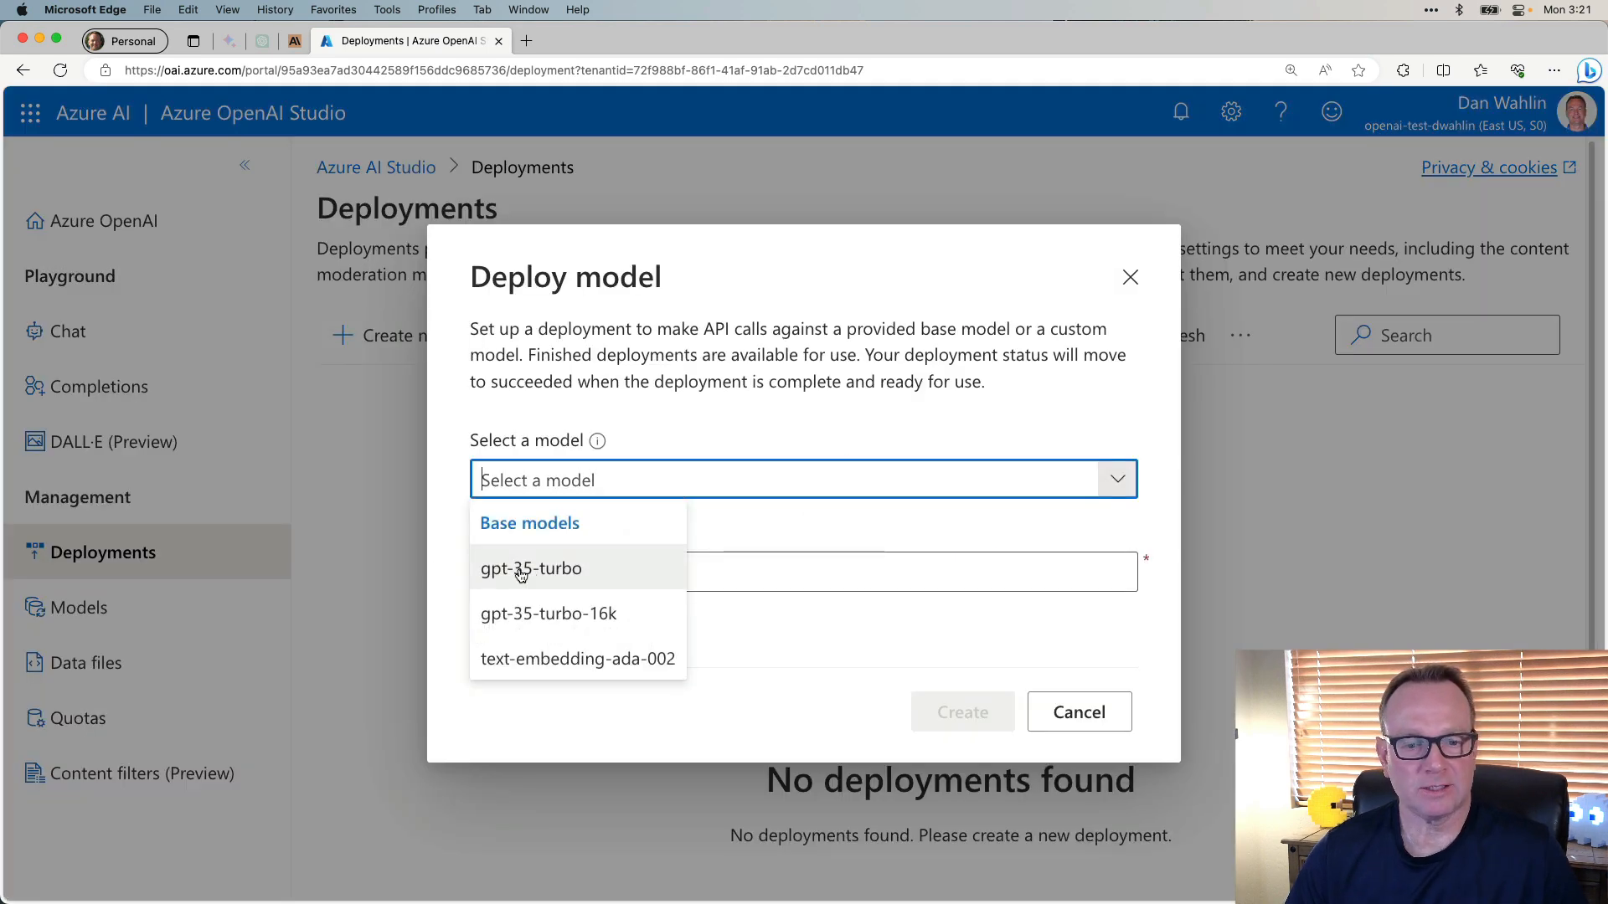
{"action": "left_click", "coordinate": [531, 568]}
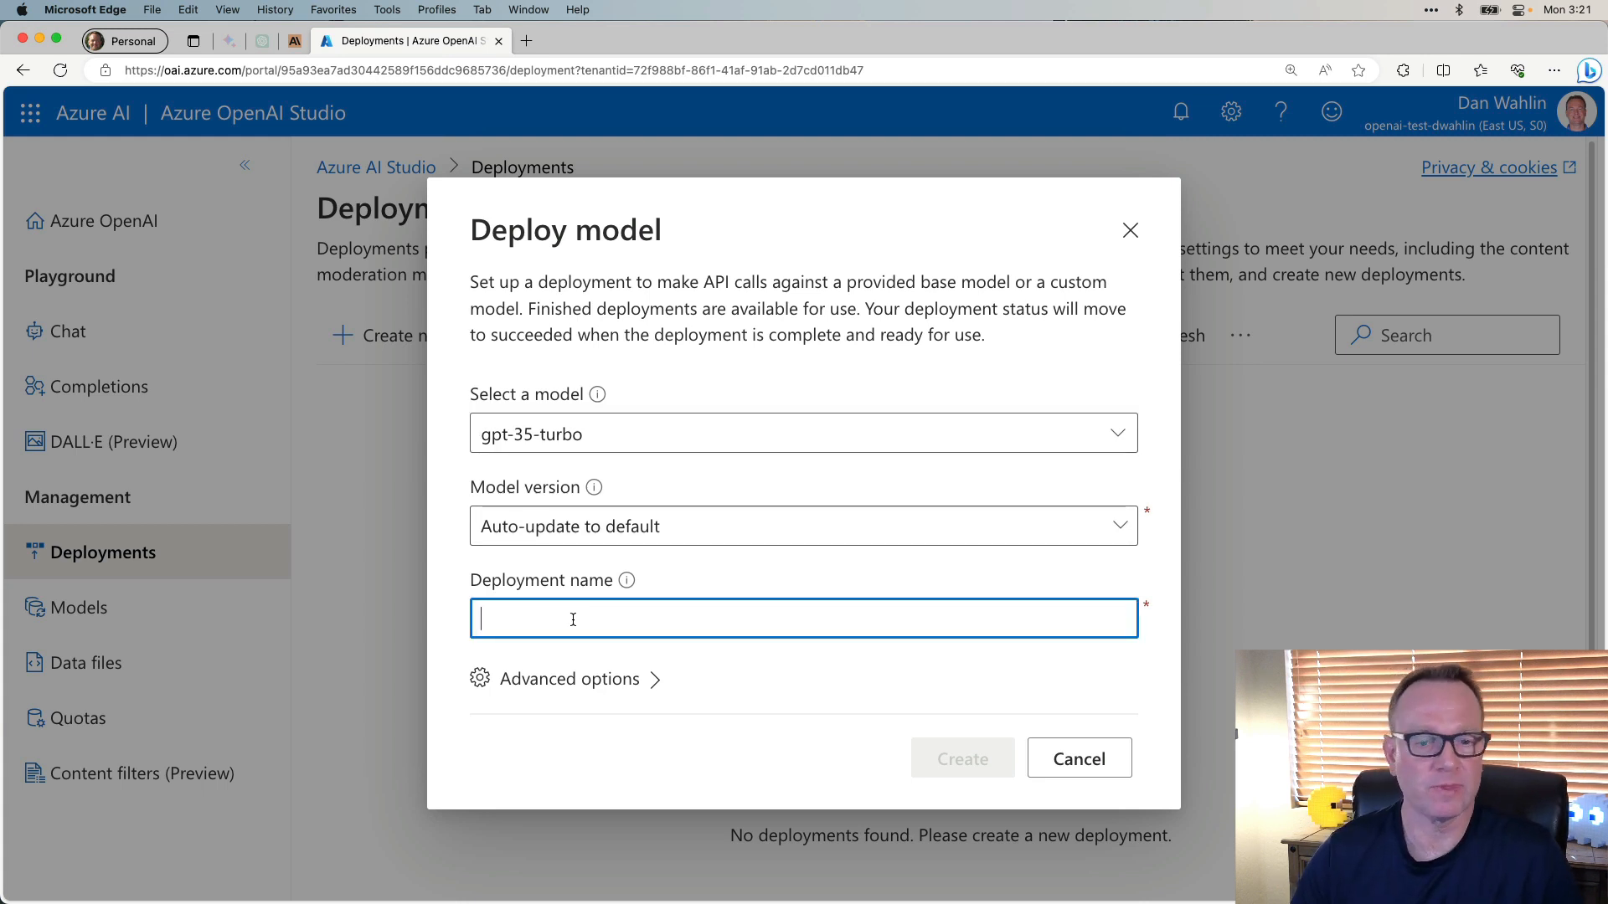
{"action": "type", "text": "gpt-35-turbo"}
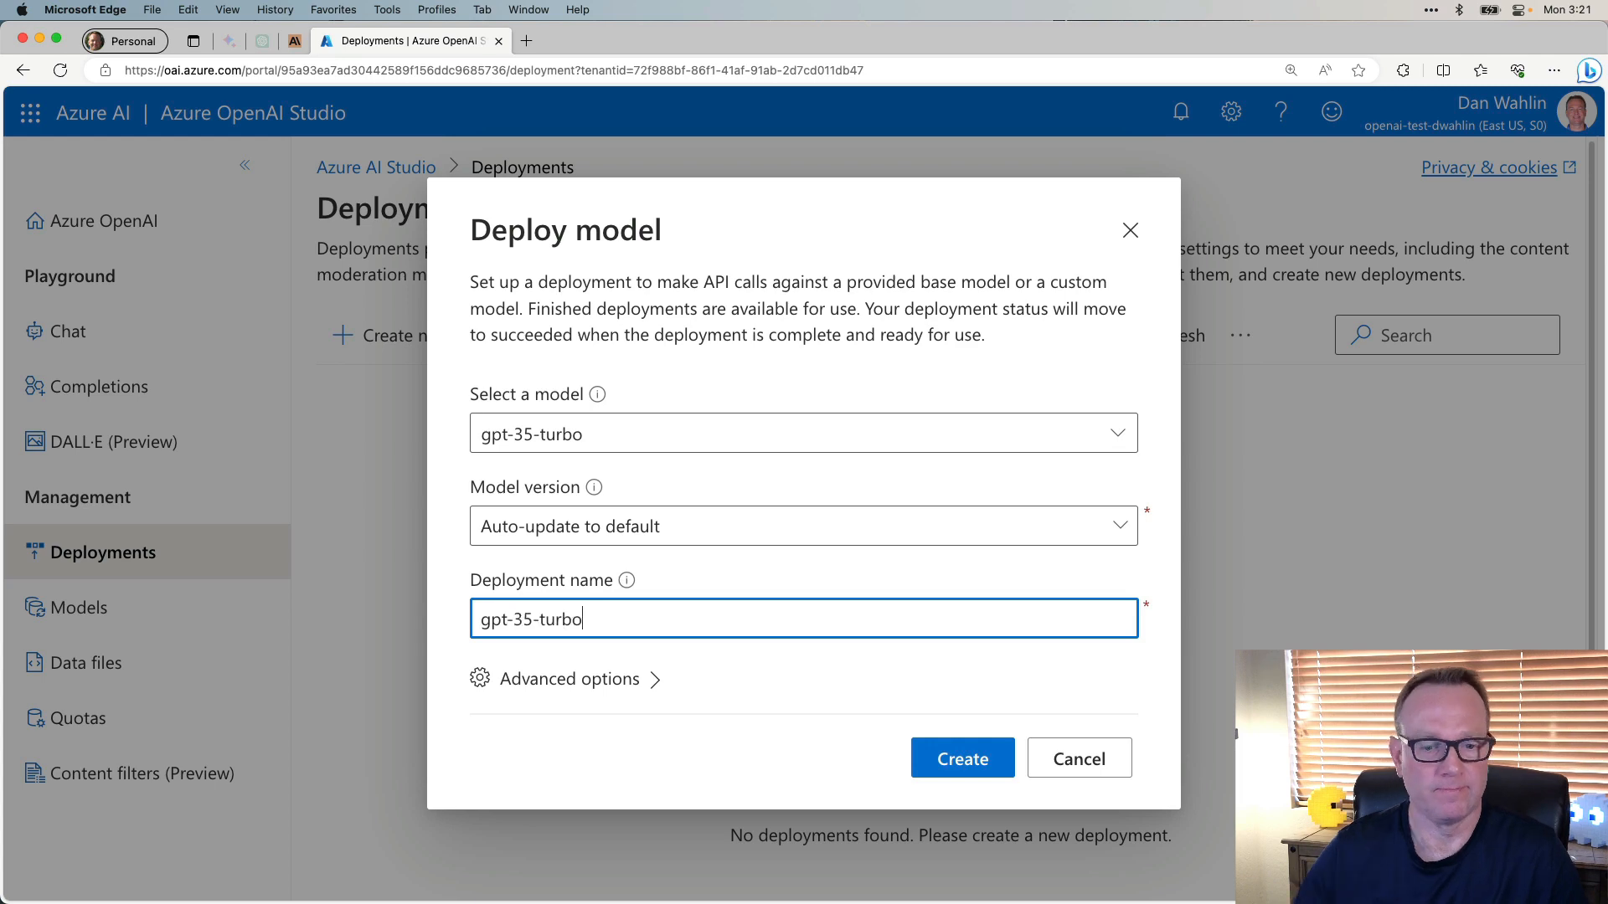
{"action": "left_click", "coordinate": [961, 758]}
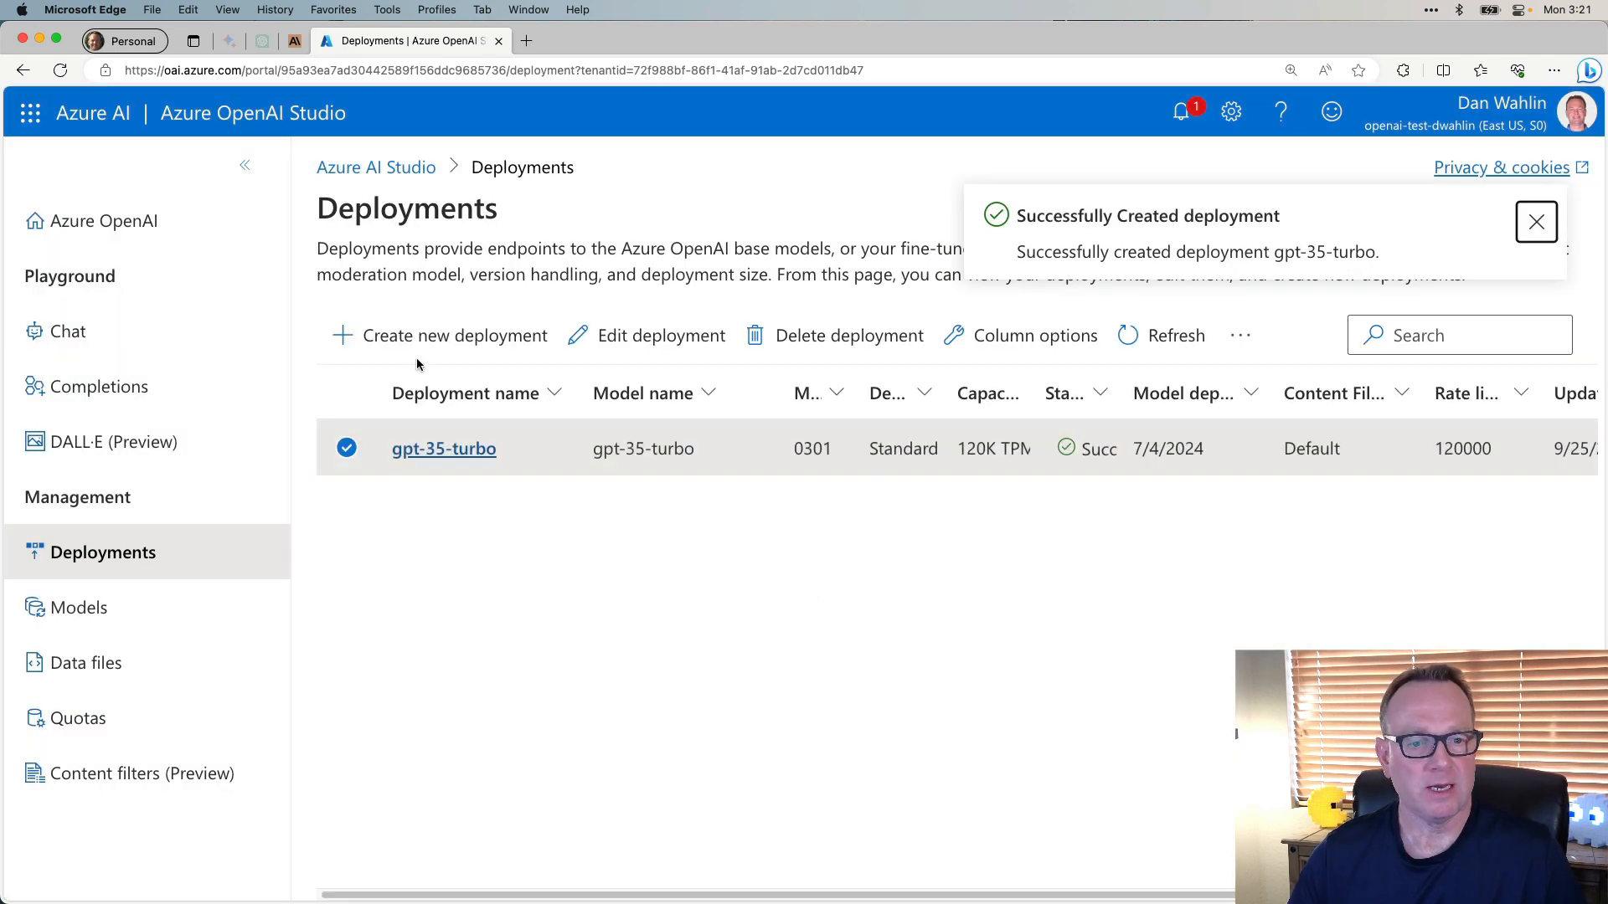
Create a second deployment using text-embedding-ada-002, version 2 (Default).
{"action": "left_click", "coordinate": [442, 335]}
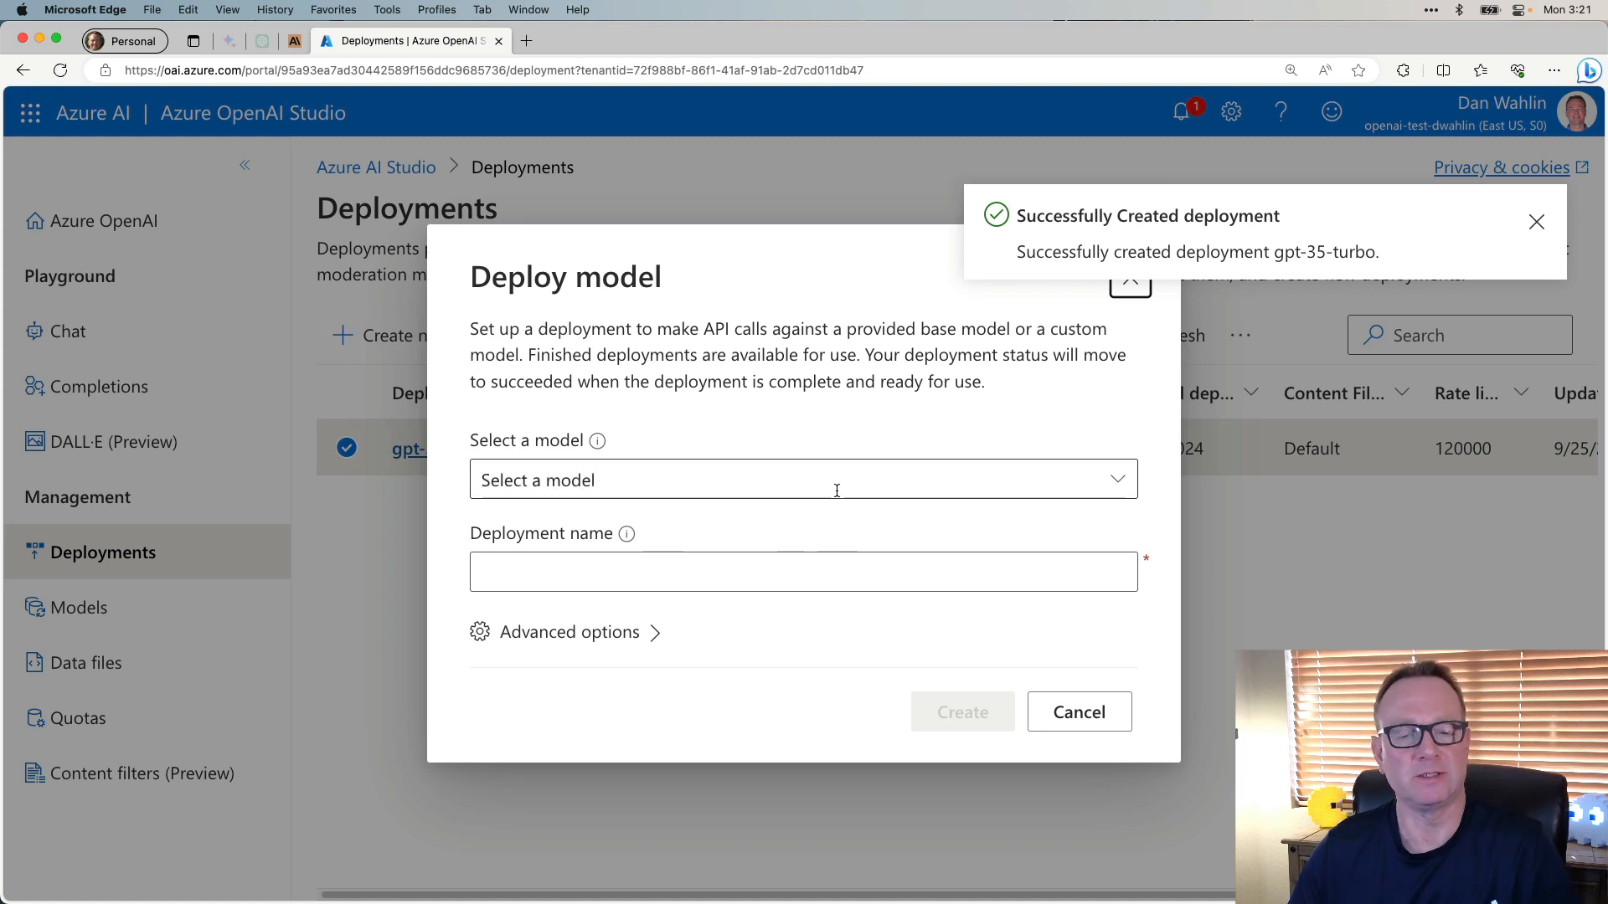
{"action": "left_click", "coordinate": [802, 479]}
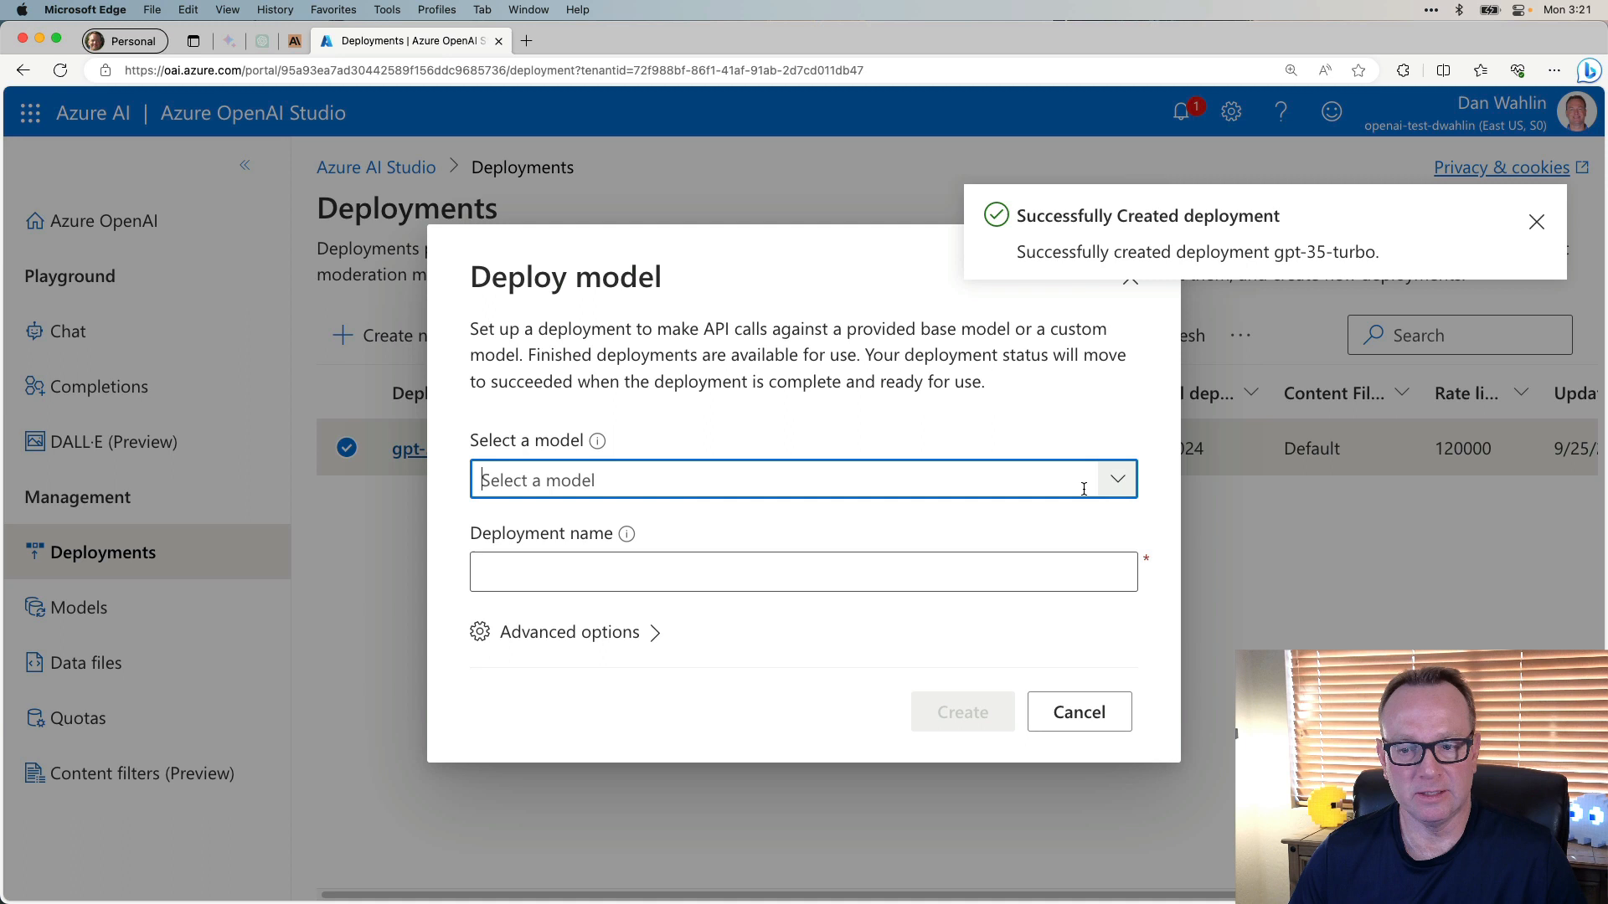
{"action": "left_click", "coordinate": [800, 481]}
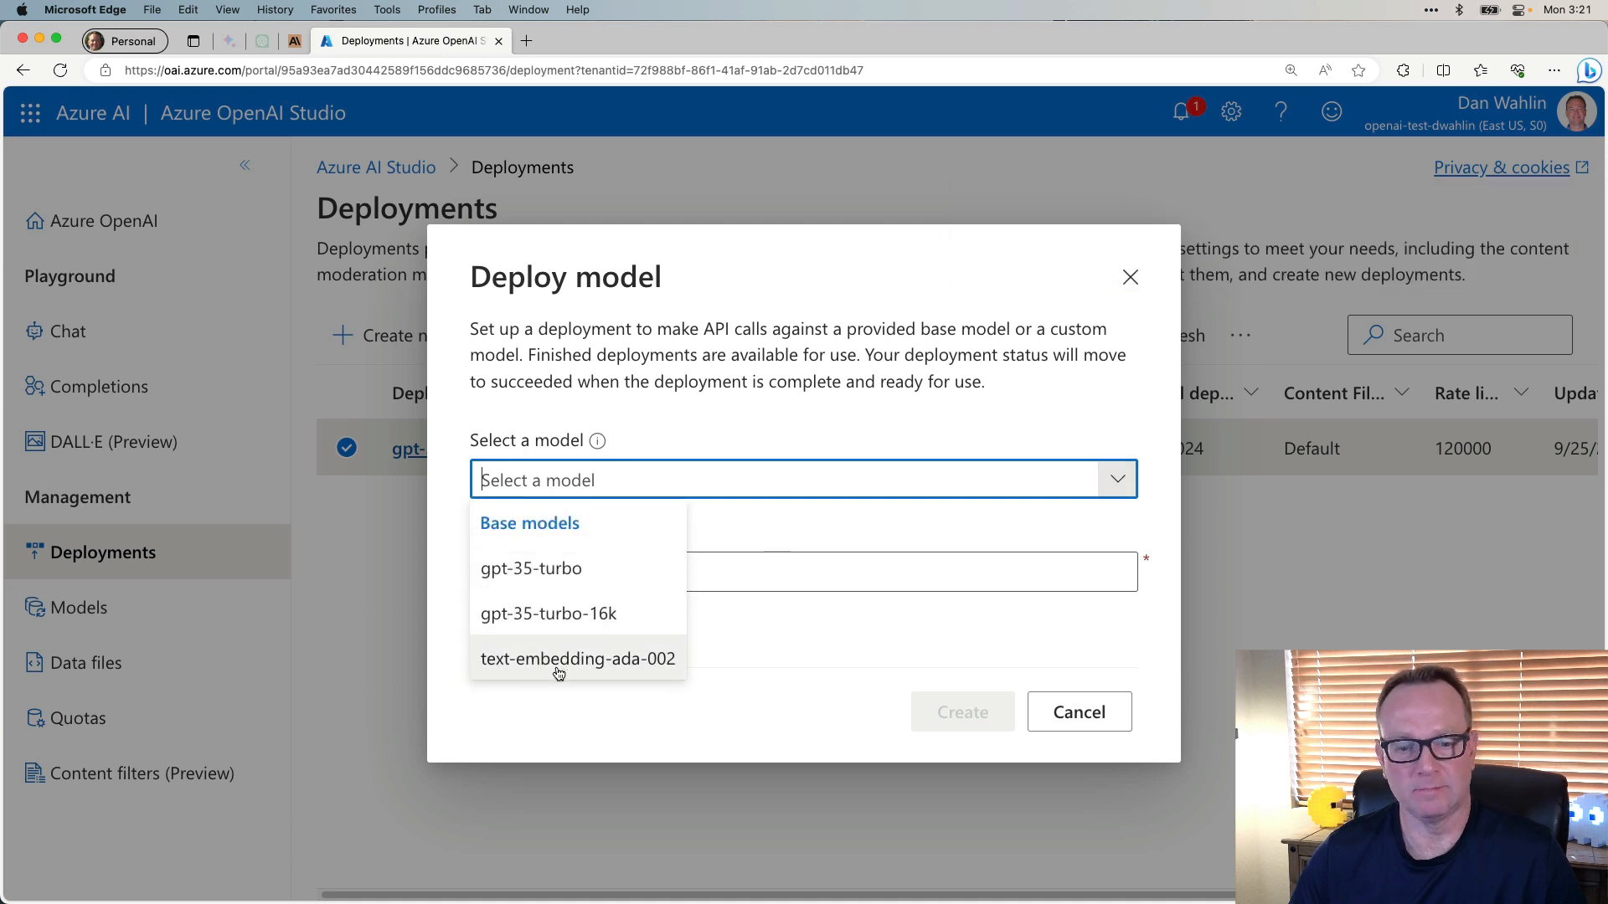
{"action": "left_click", "coordinate": [577, 658]}
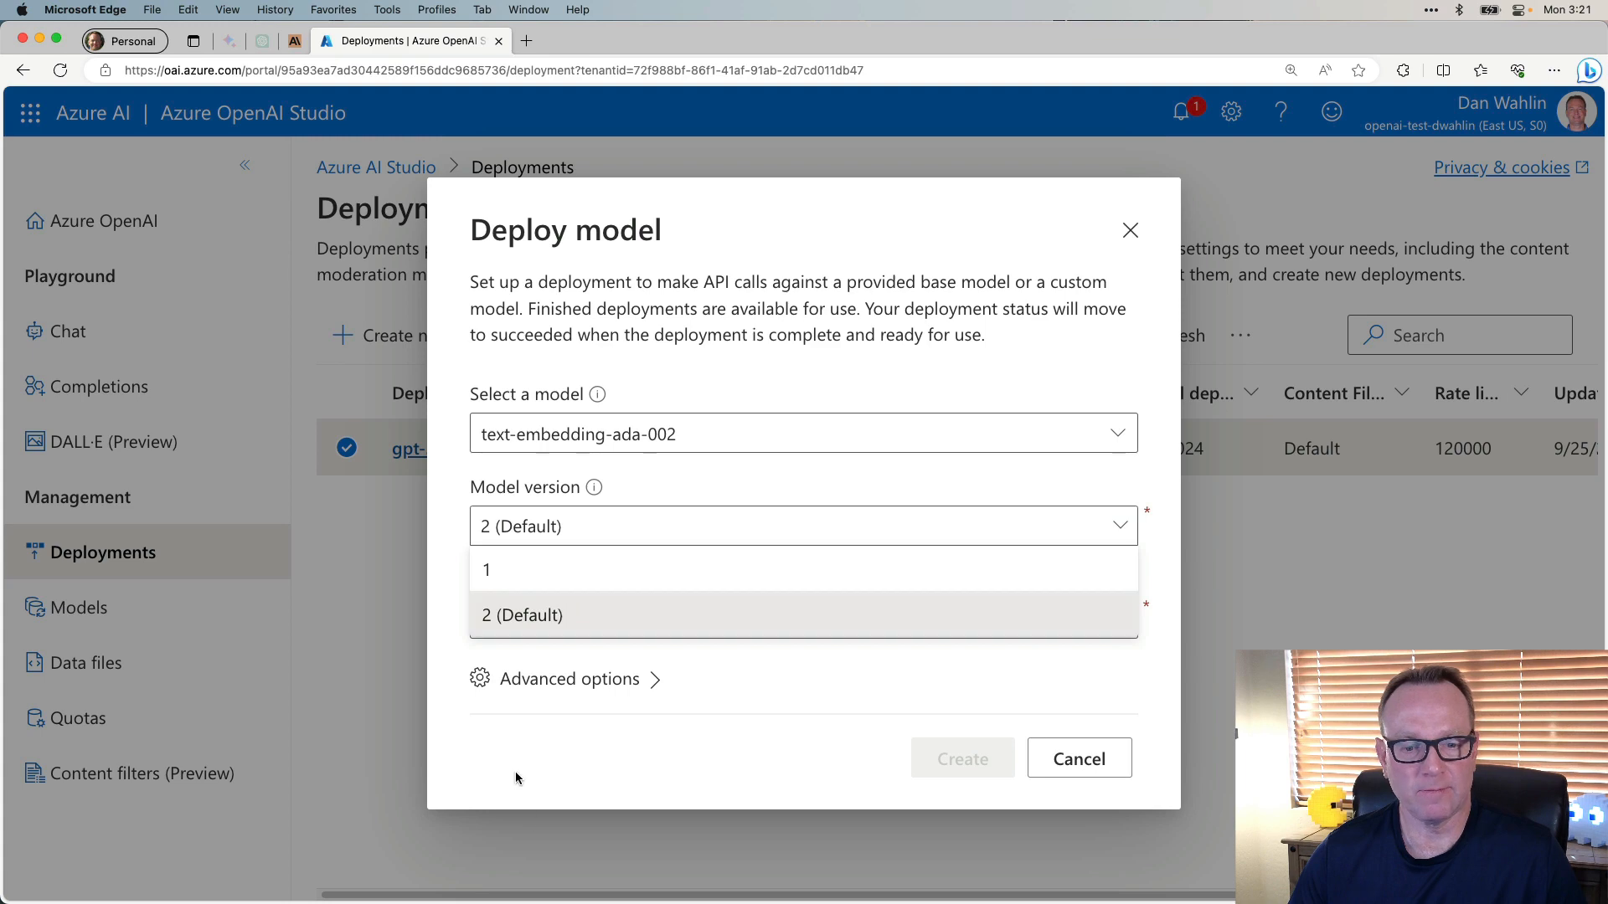
{"action": "left_click", "coordinate": [802, 614]}
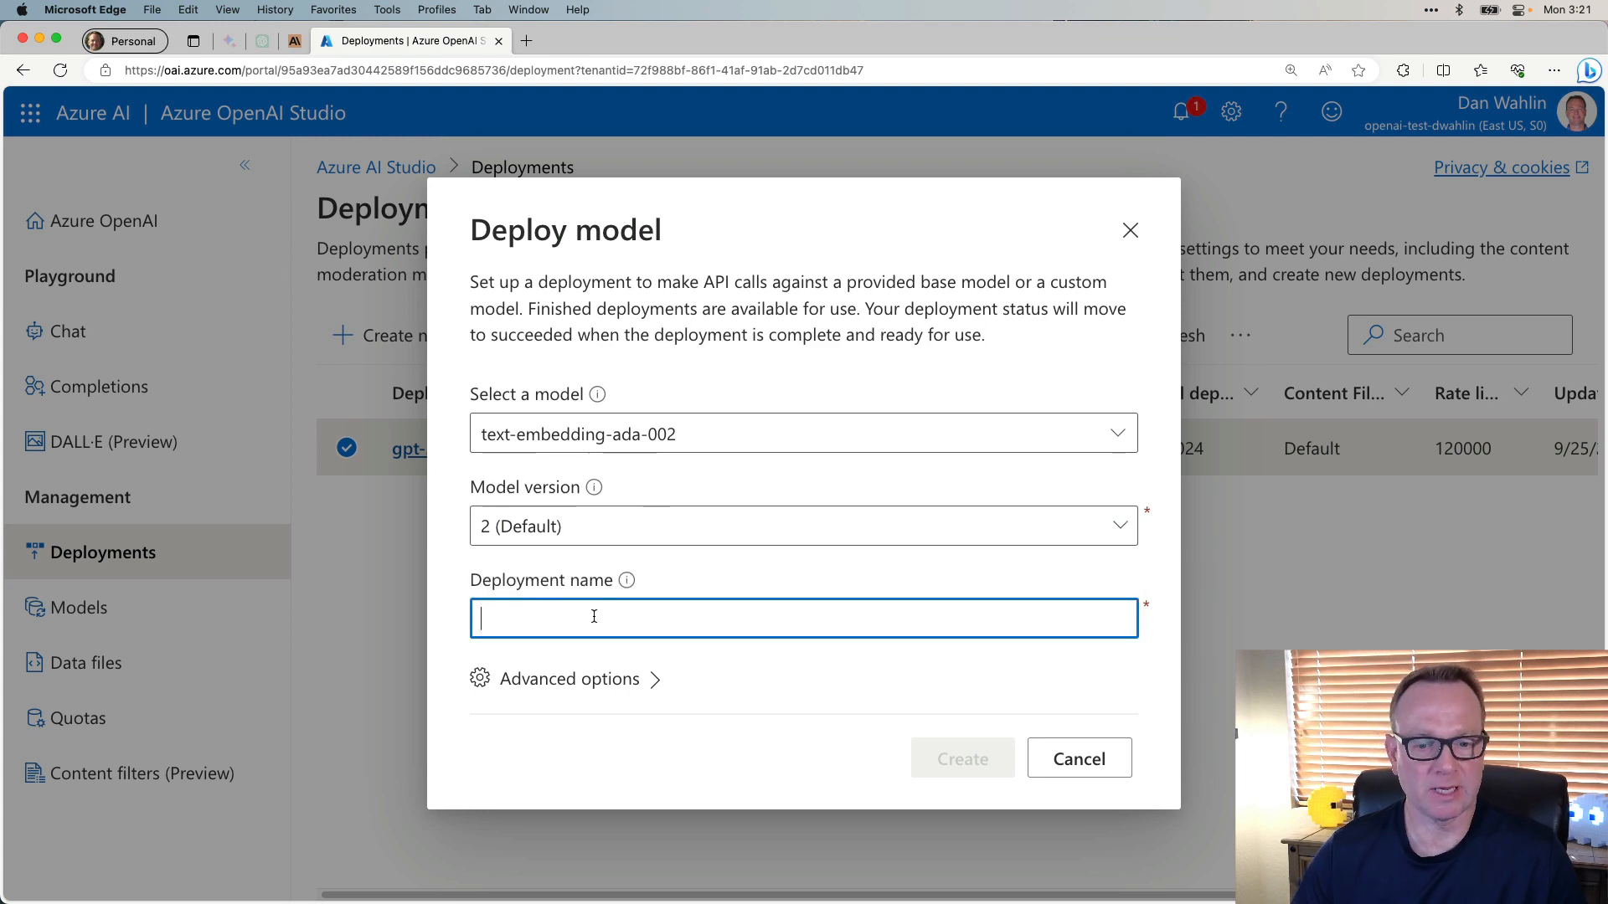
{"action": "left_click", "coordinate": [961, 757]}
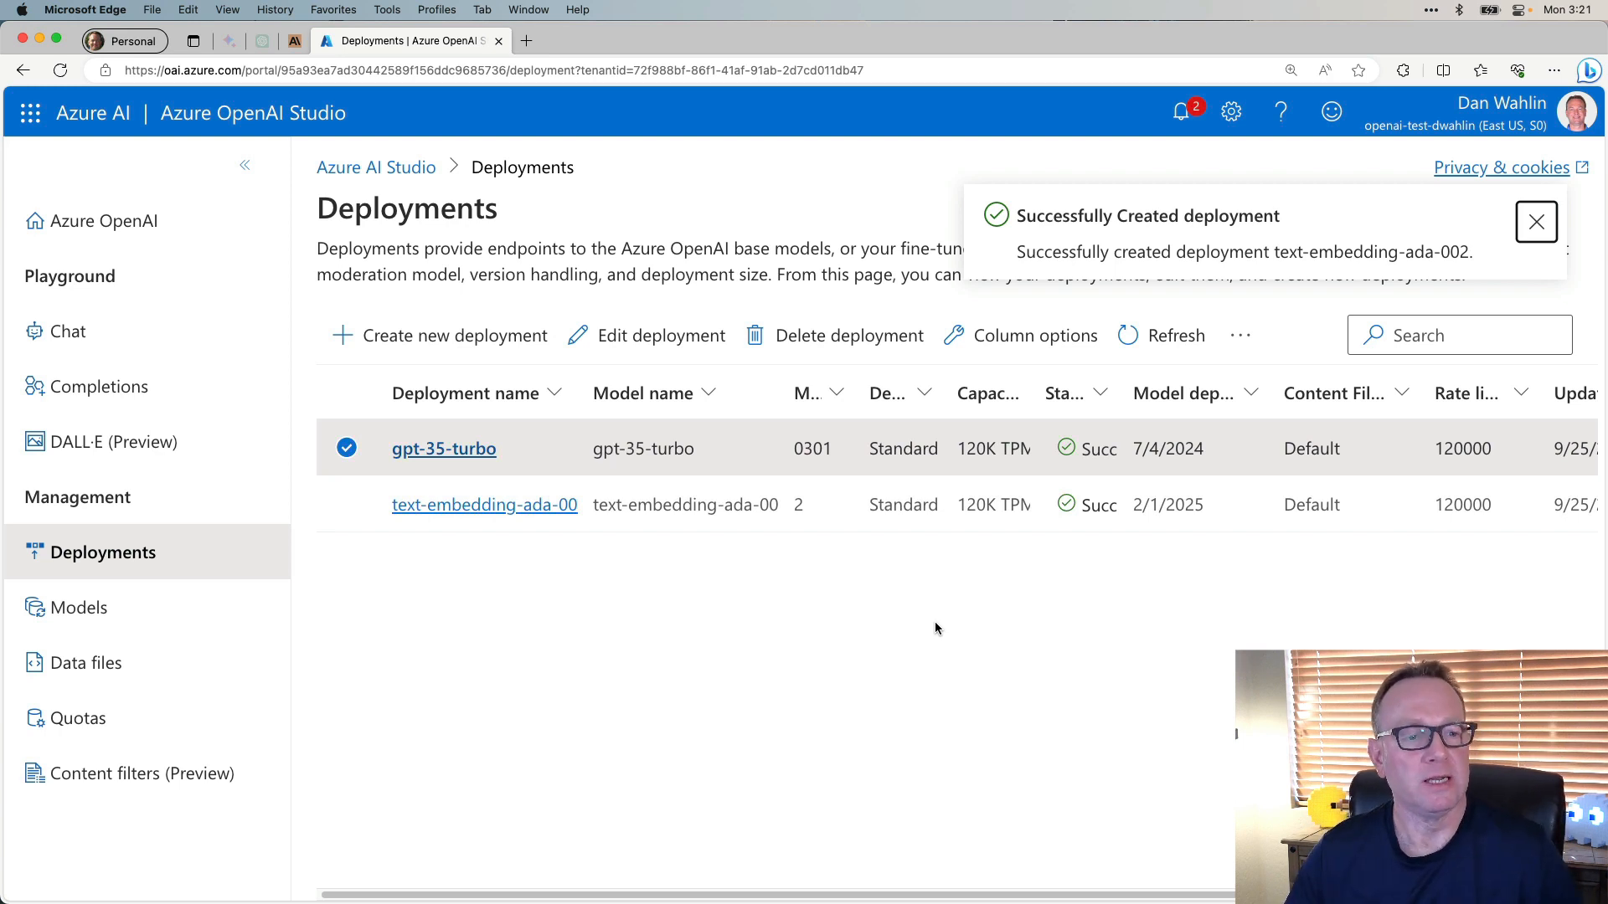
Go to the Chat playground and switch Assistant setup to Add your data (preview).
{"action": "left_click", "coordinate": [67, 332]}
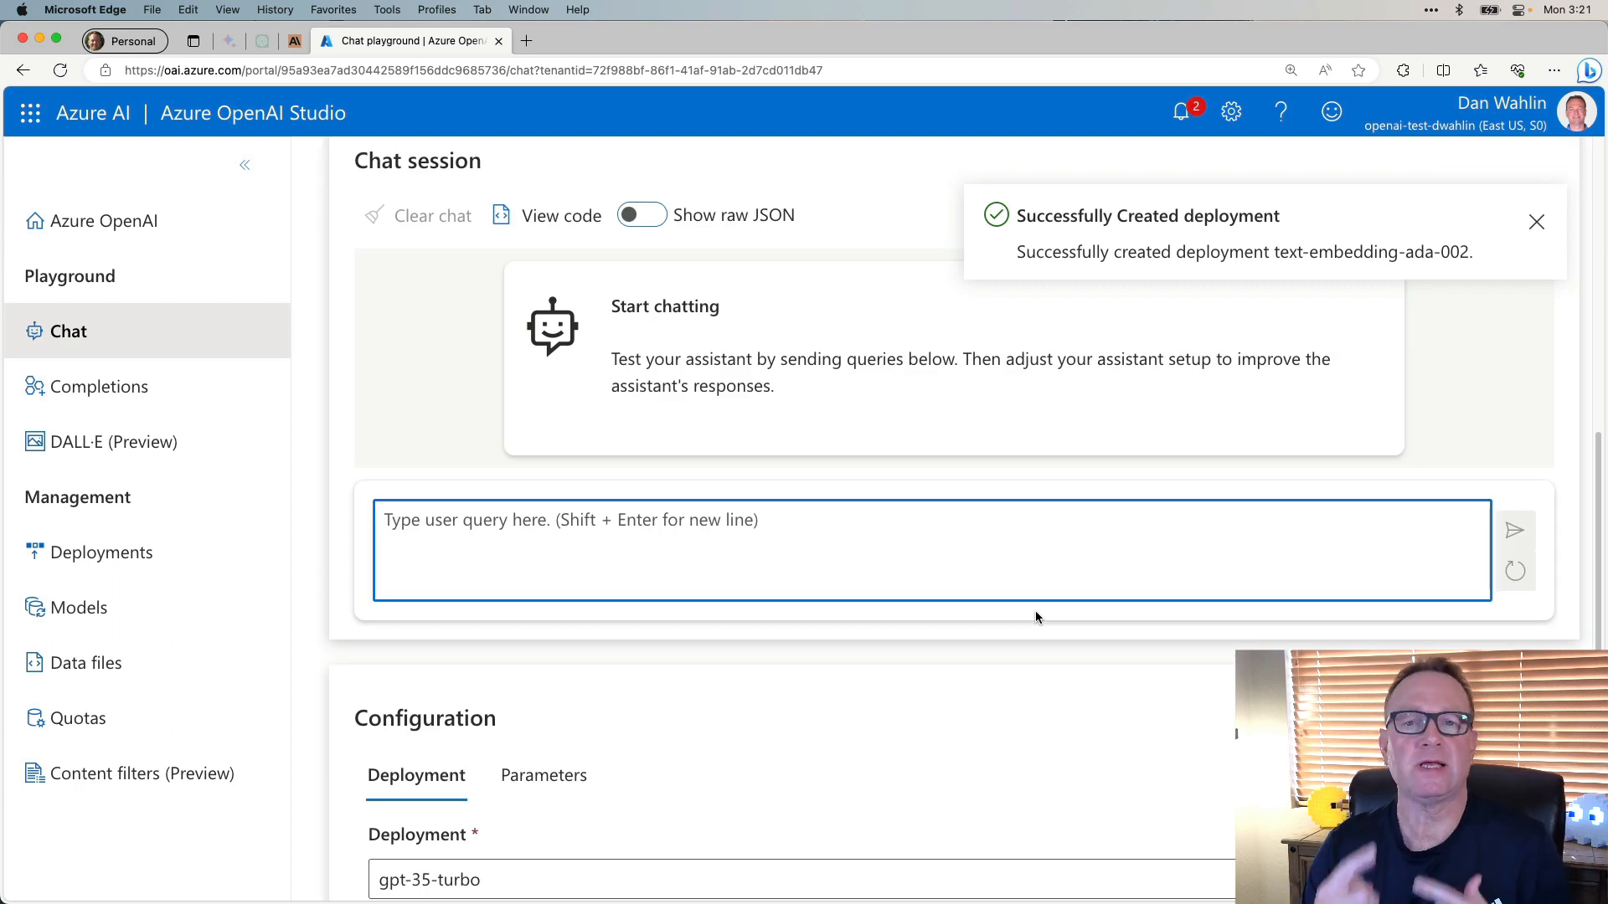
{"action": "left_click", "coordinate": [1536, 221]}
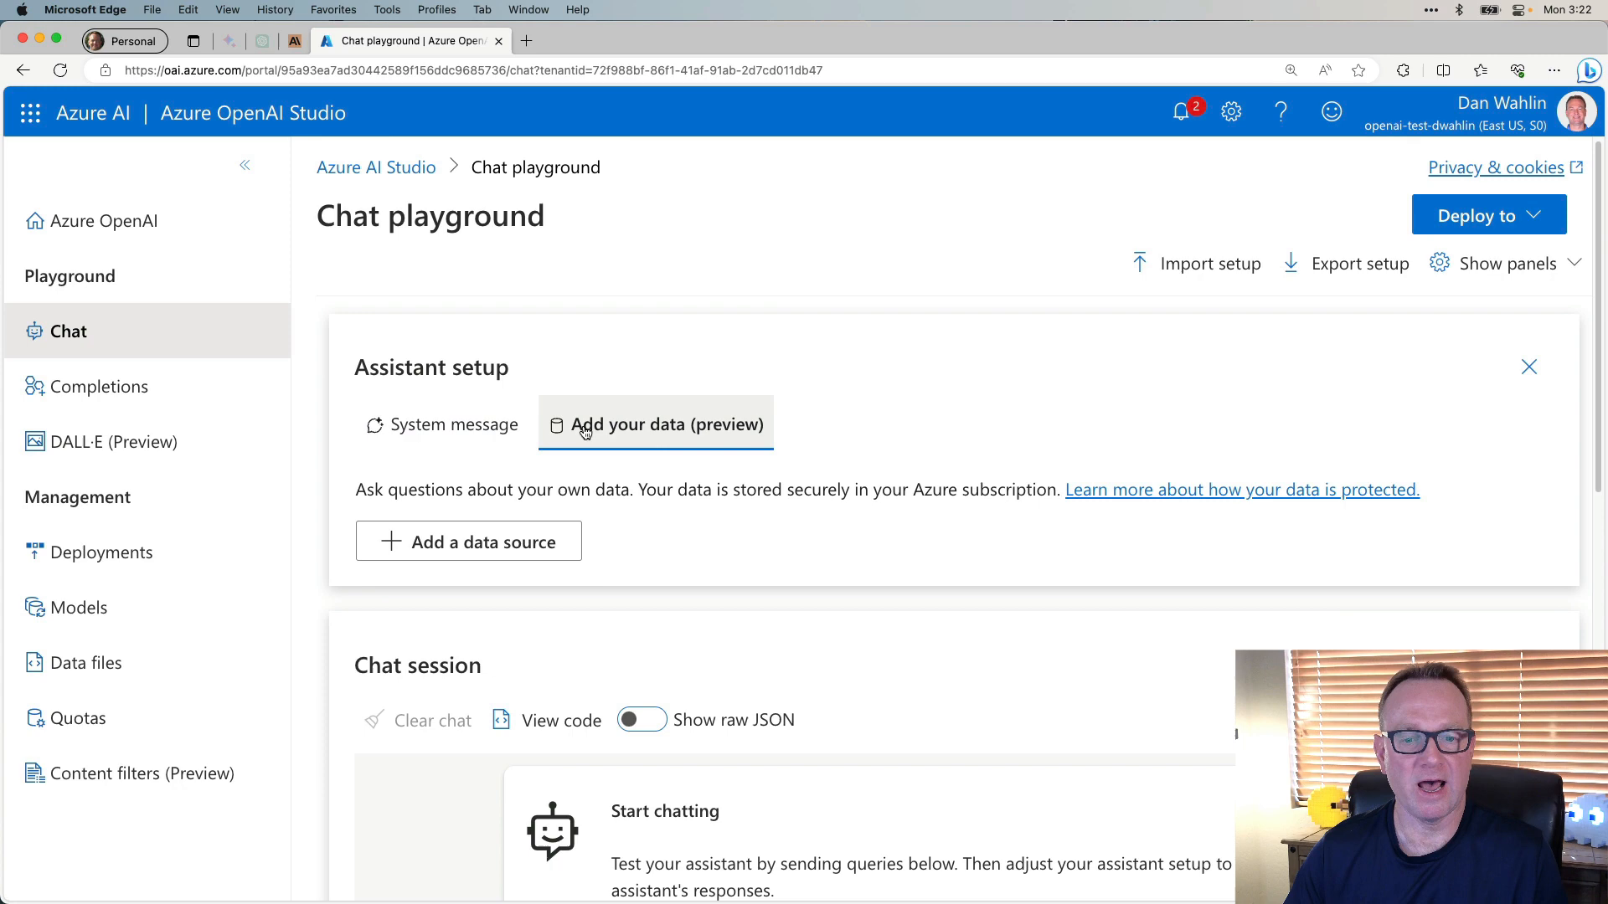
{"action": "mouse_move", "coordinate": [482, 554]}
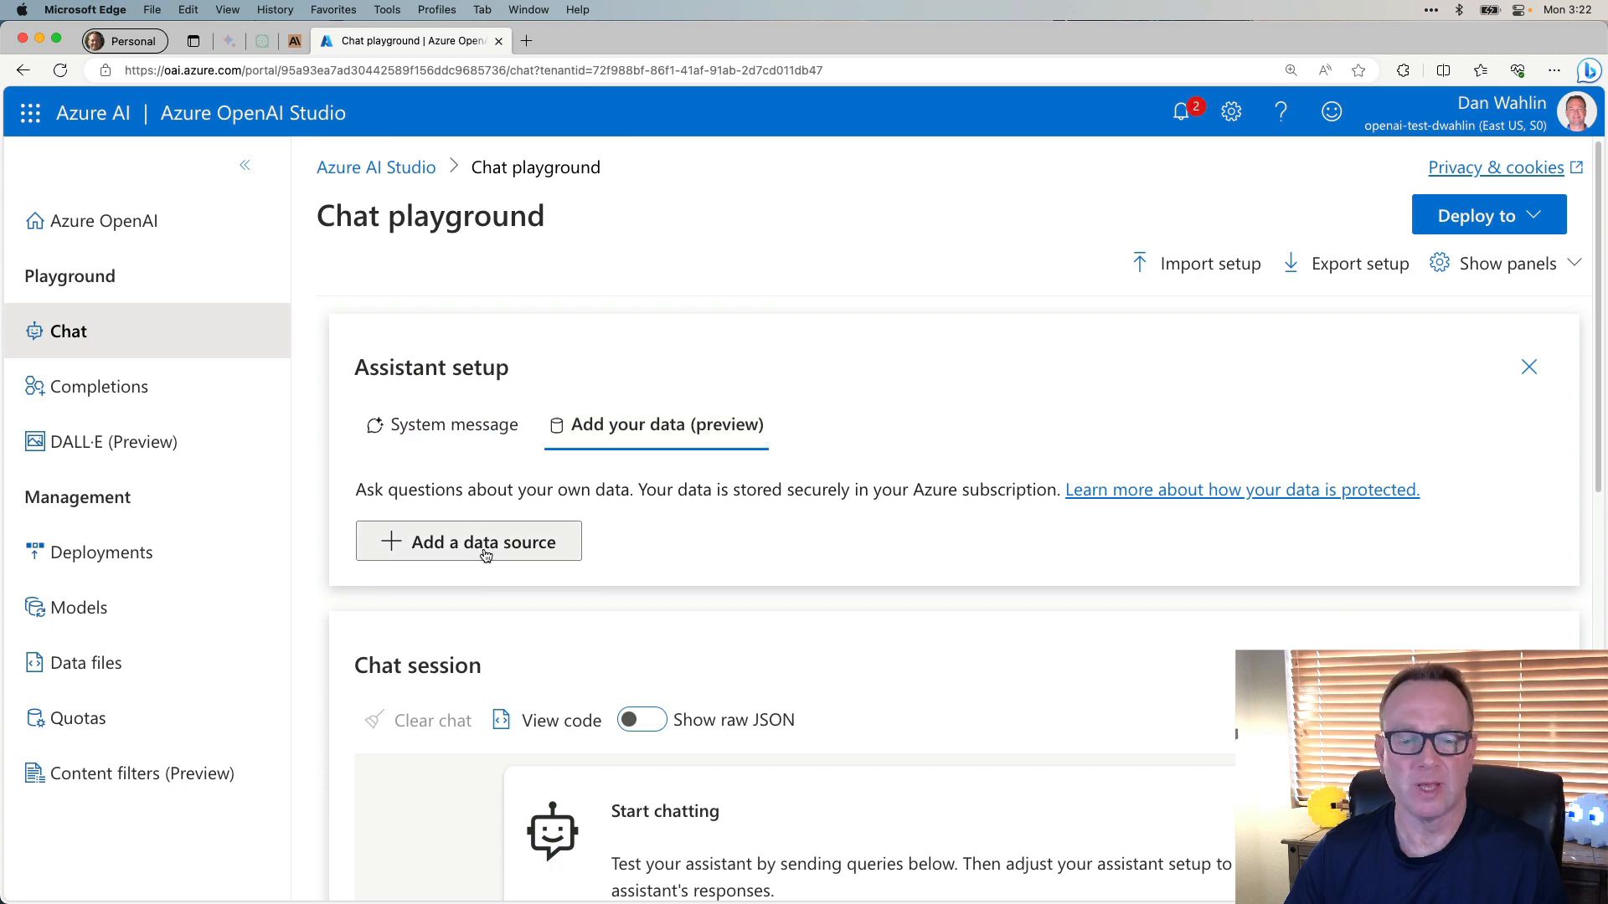
Add a data source to the chat, choosing Upload files as the source type.
{"action": "left_click", "coordinate": [467, 541]}
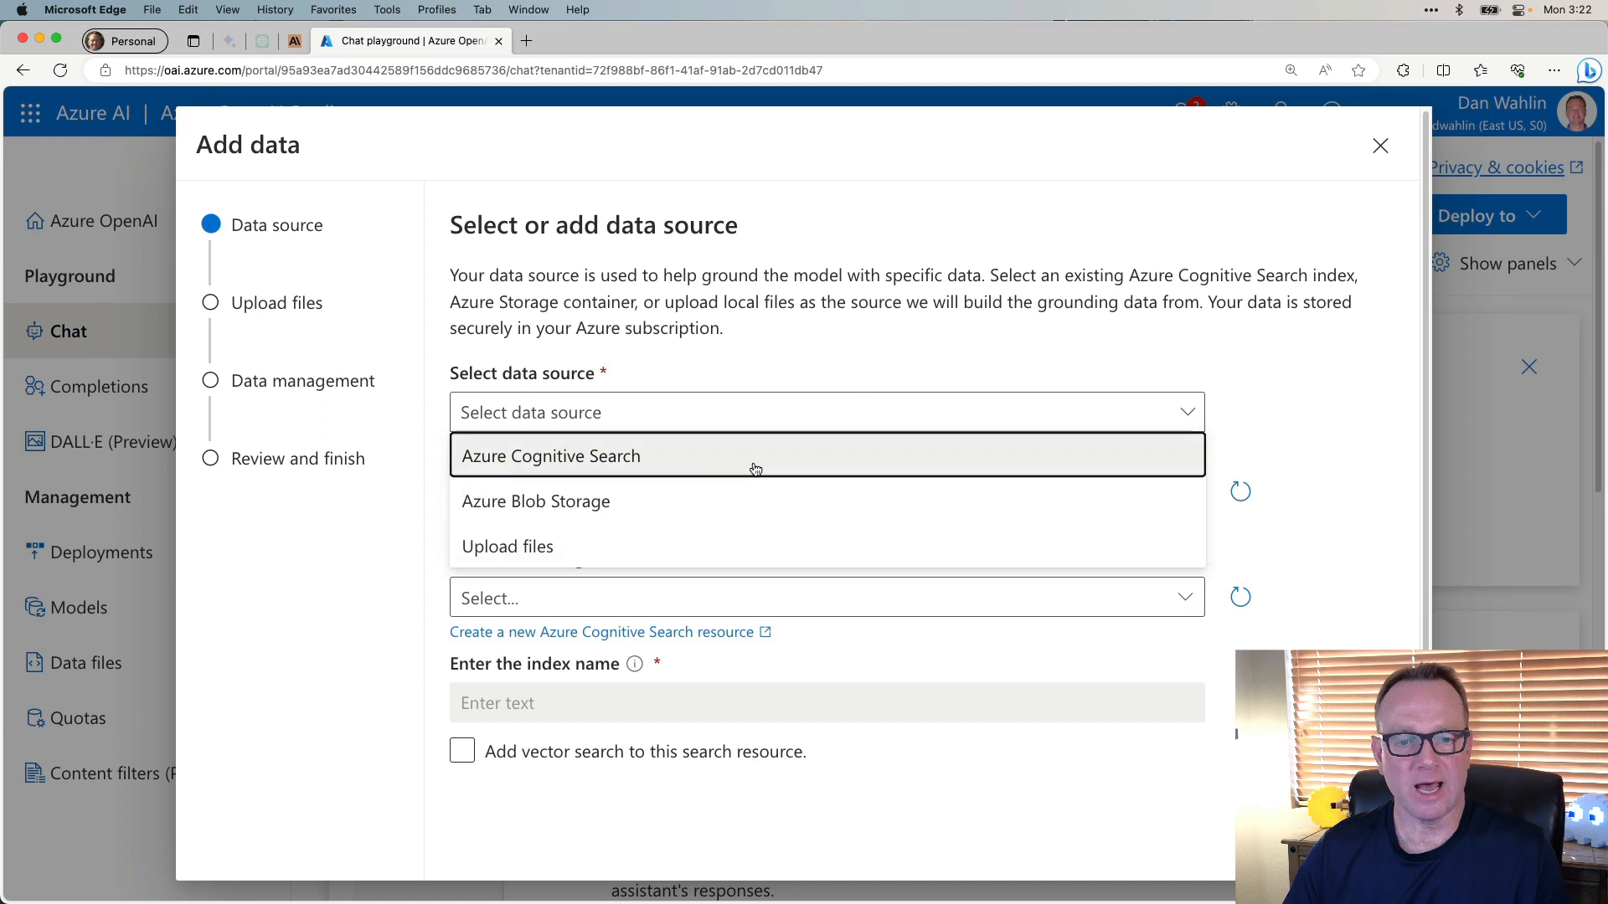
{"action": "mouse_move", "coordinate": [609, 501]}
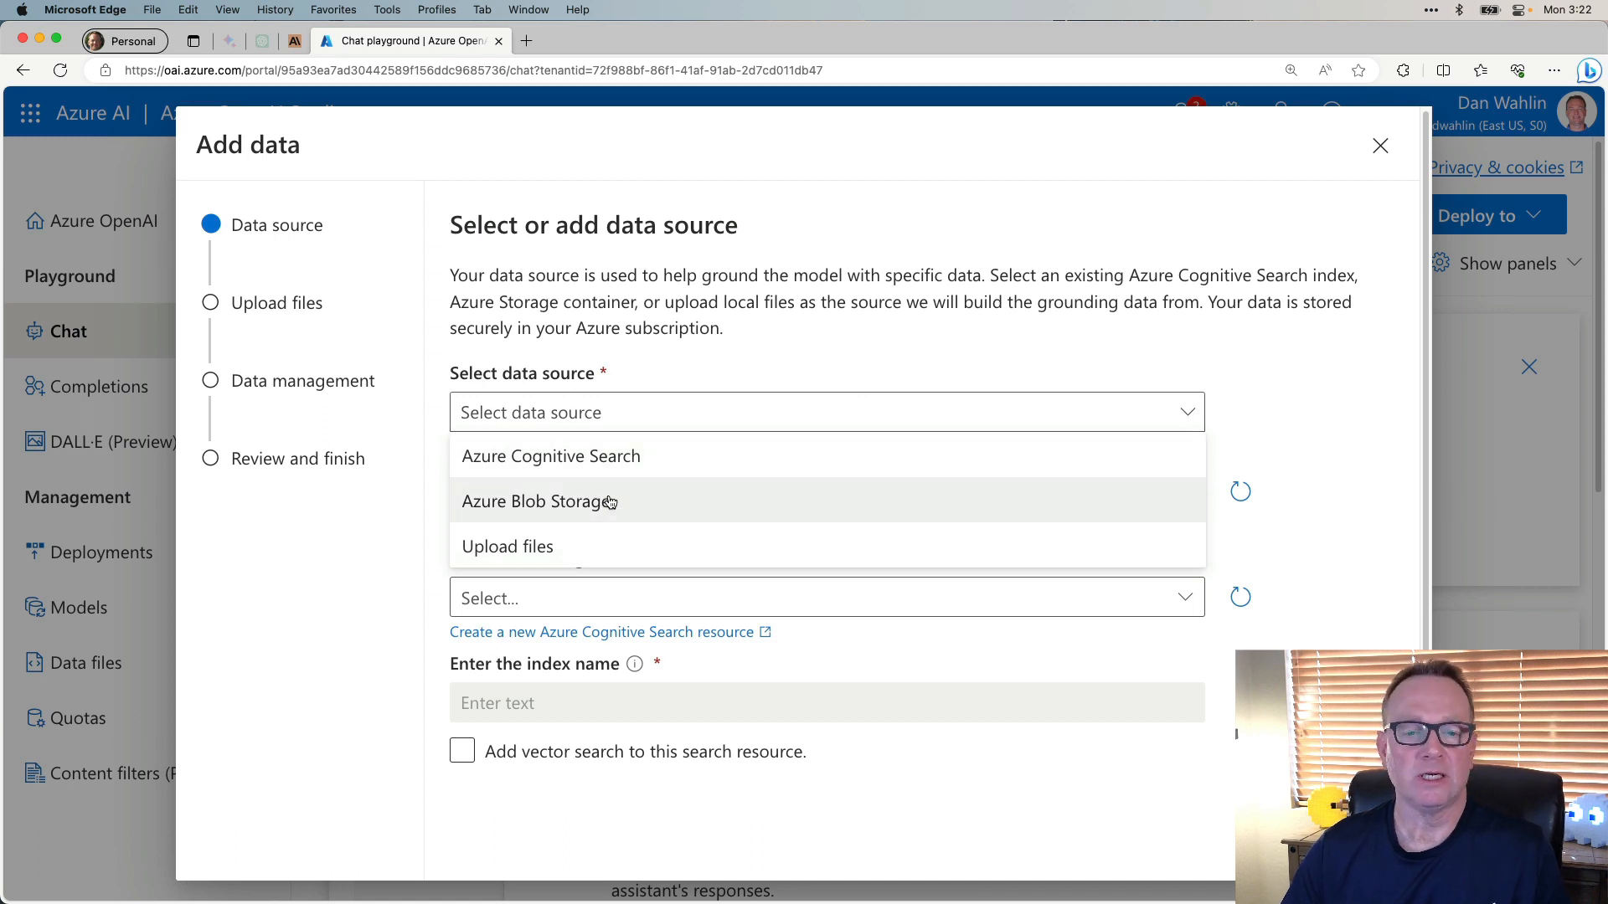
{"action": "mouse_move", "coordinate": [661, 455]}
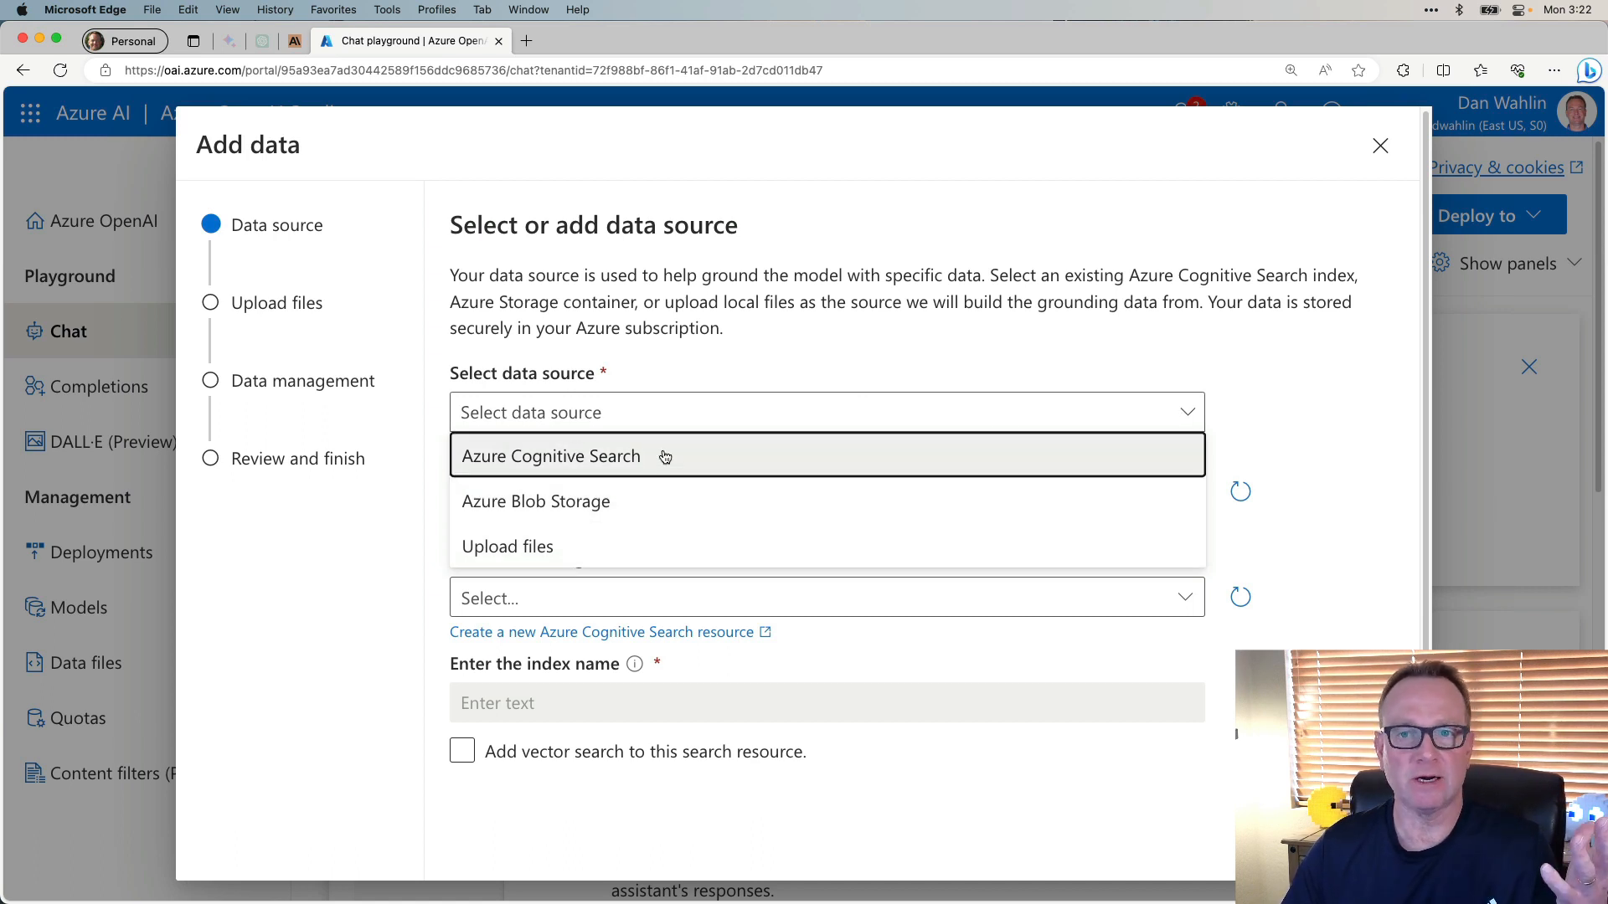
{"action": "mouse_move", "coordinate": [639, 501]}
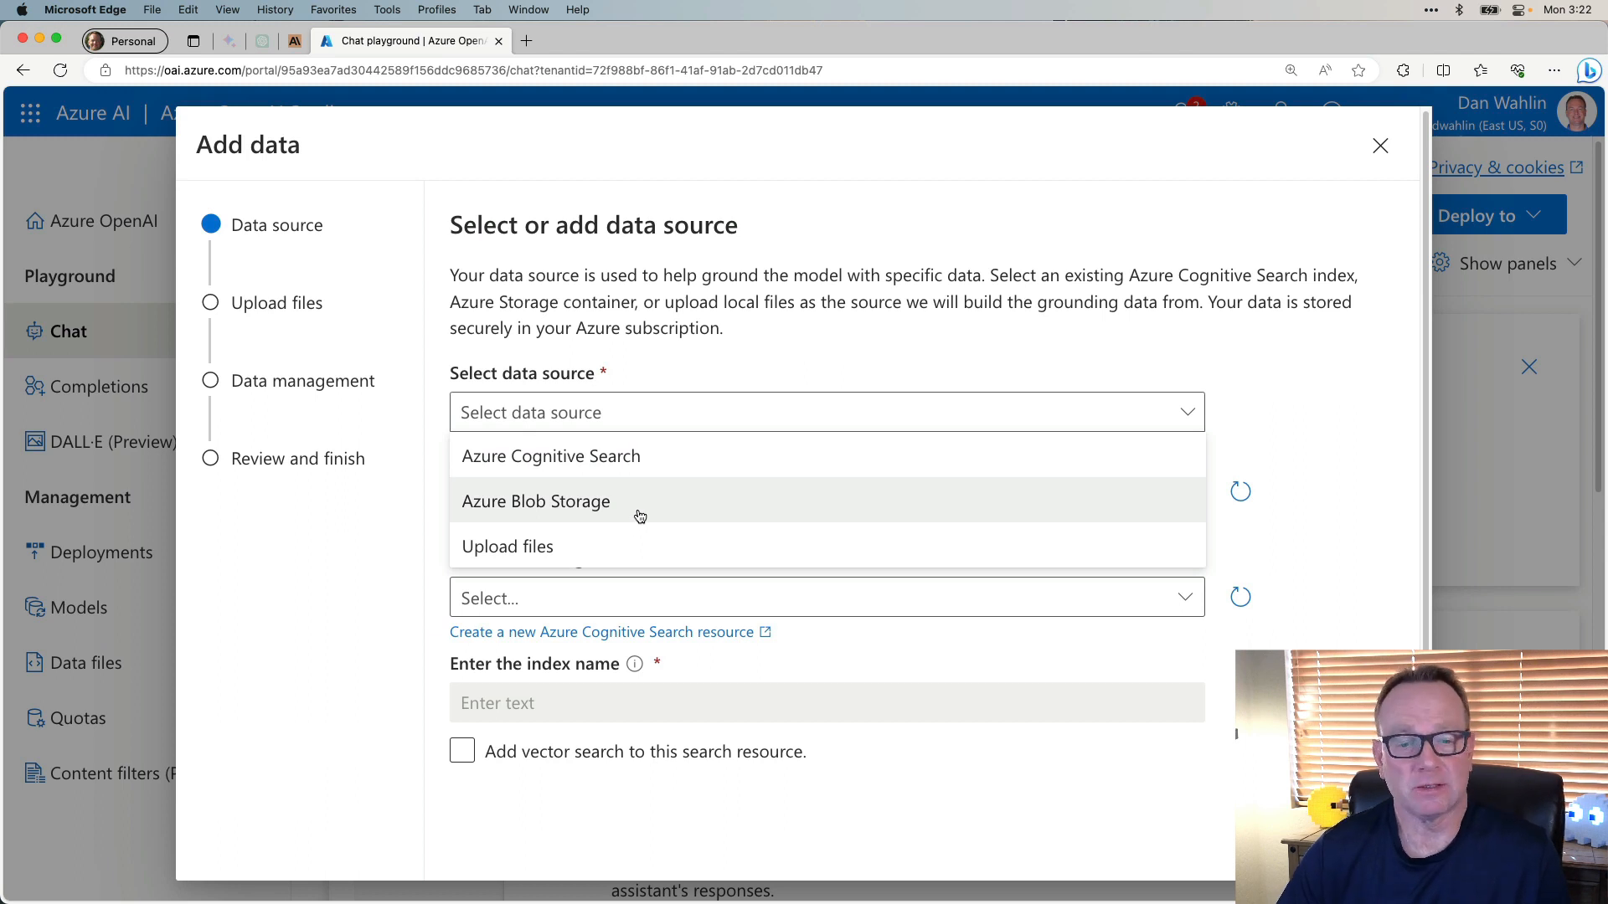
{"action": "mouse_move", "coordinate": [584, 546]}
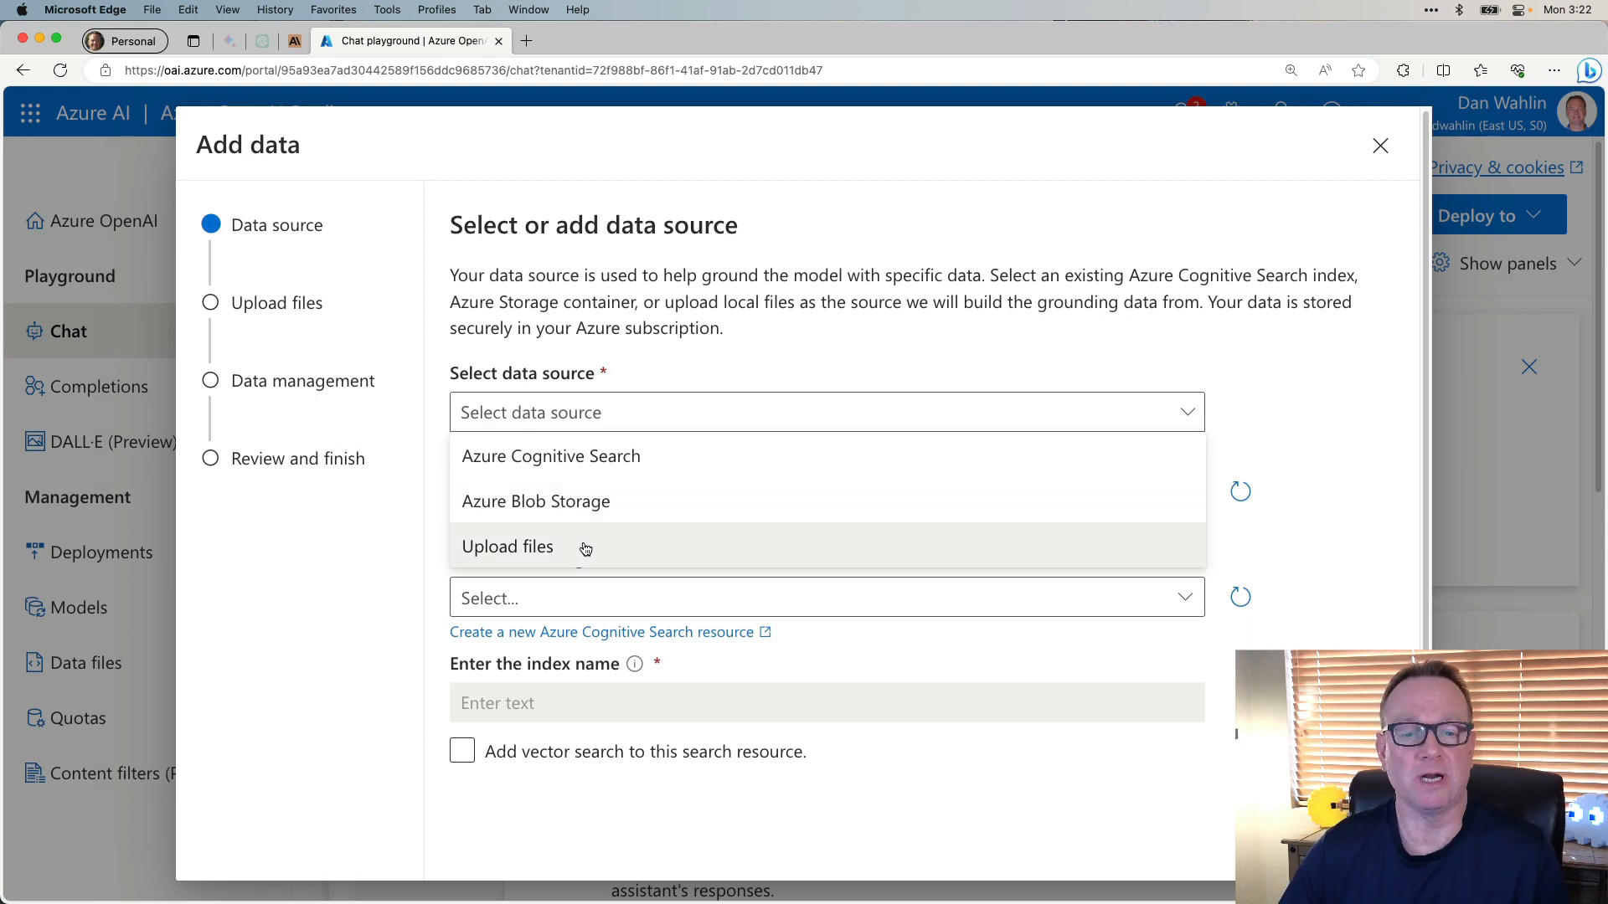
{"action": "left_click", "coordinate": [506, 546]}
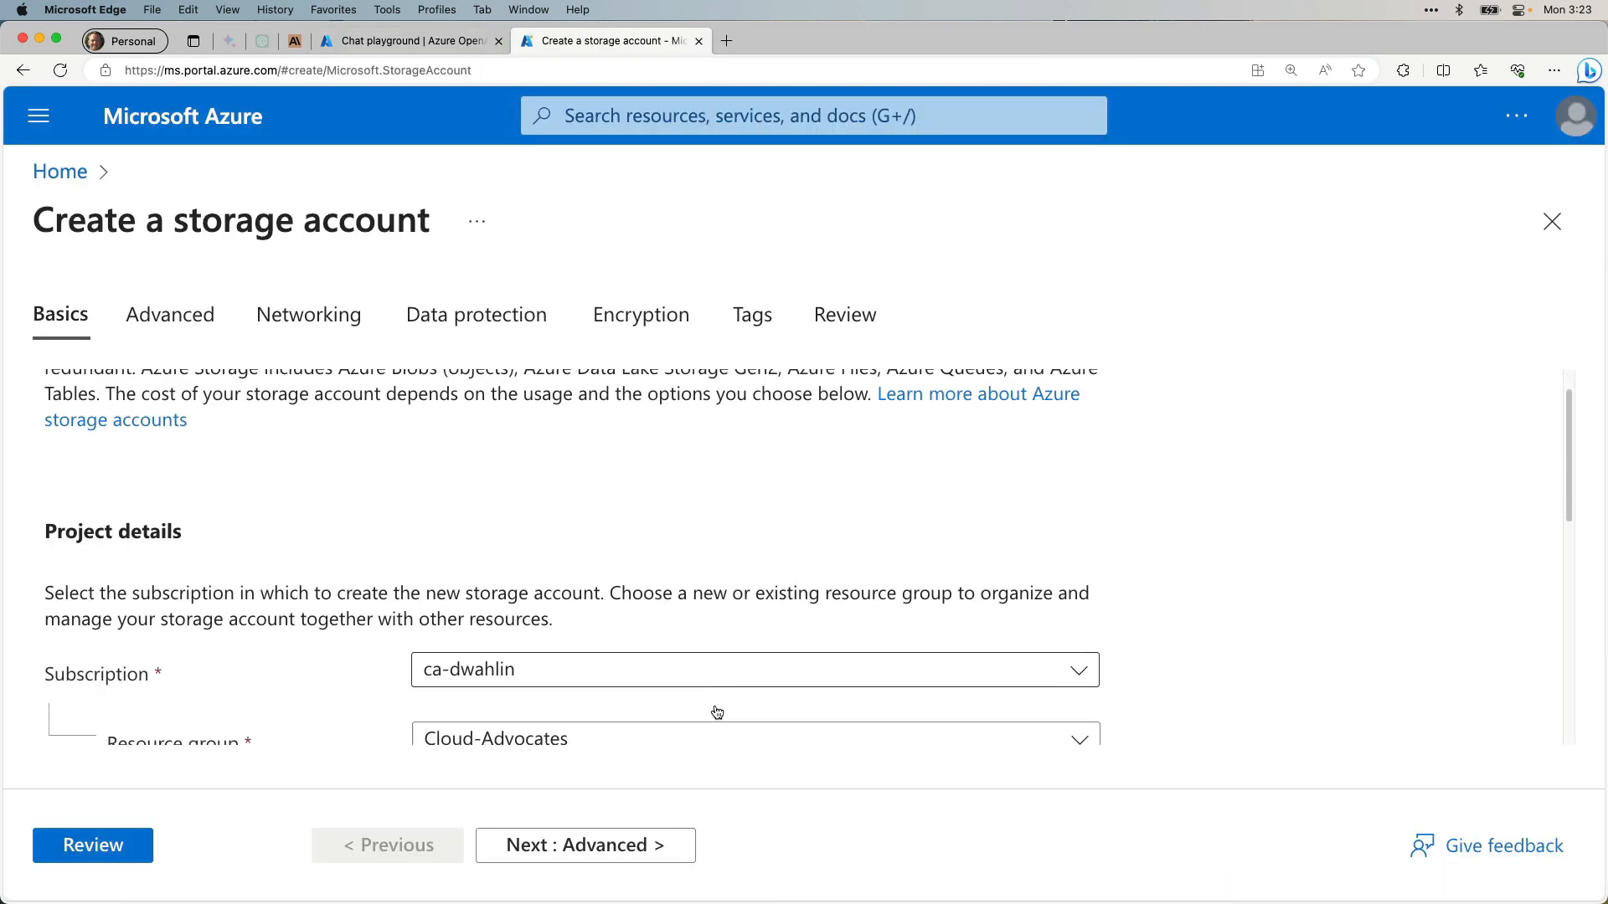
Name the storage account openaistorage..., review and create it, then return to the chat playground.
{"action": "scroll", "scroll_direction": "down", "scroll_amount": 3}
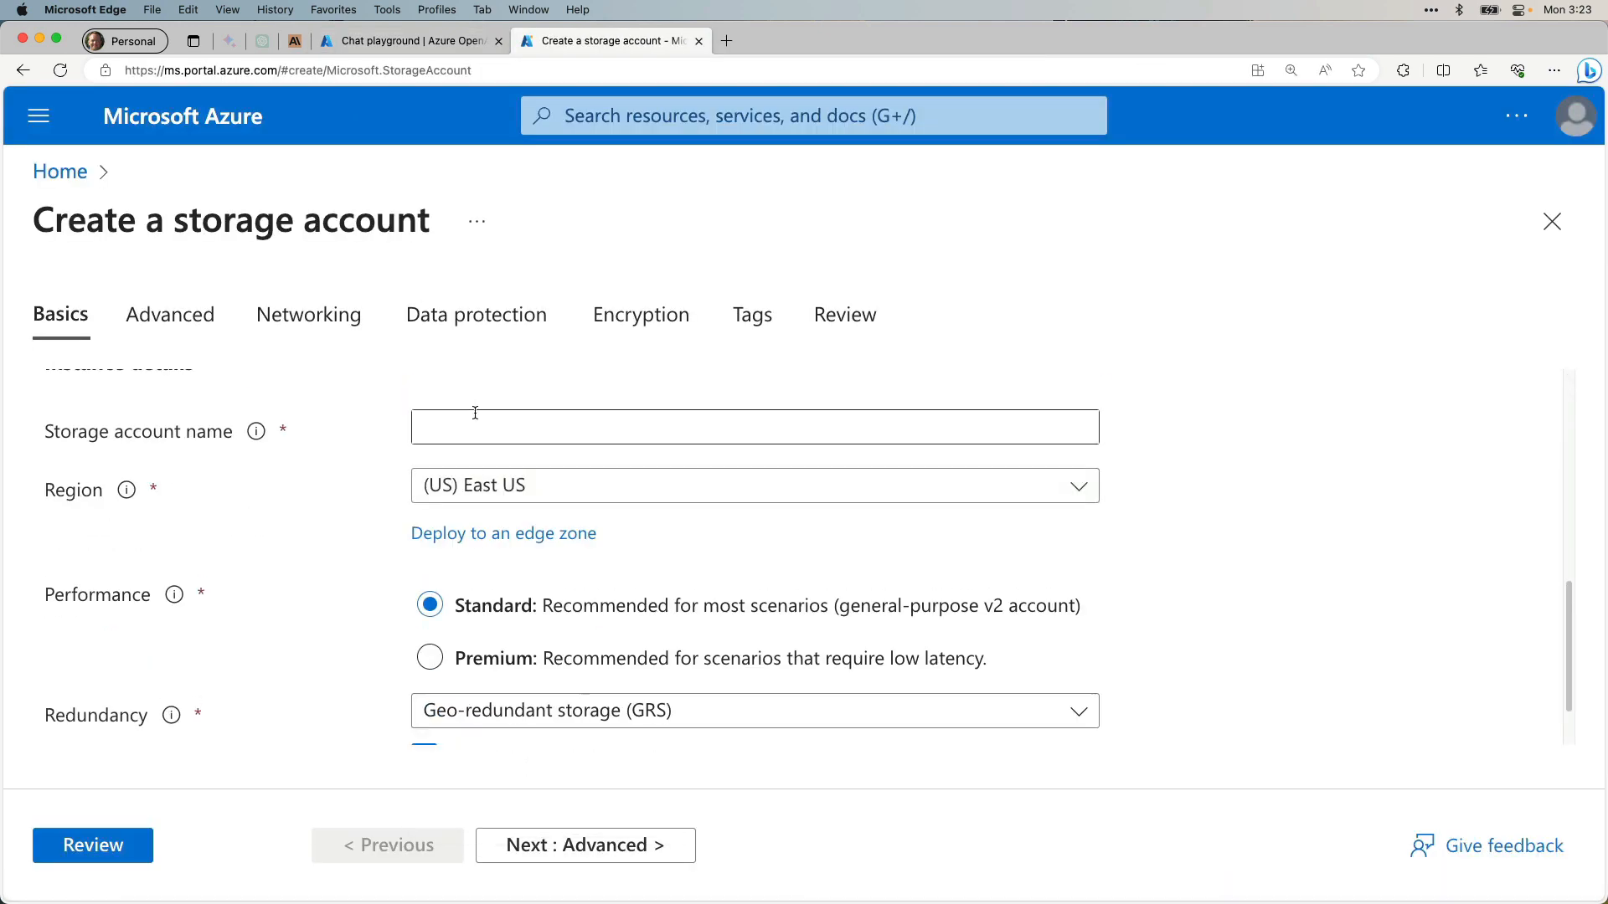
{"action": "type", "text": "openaistoragewahlin"}
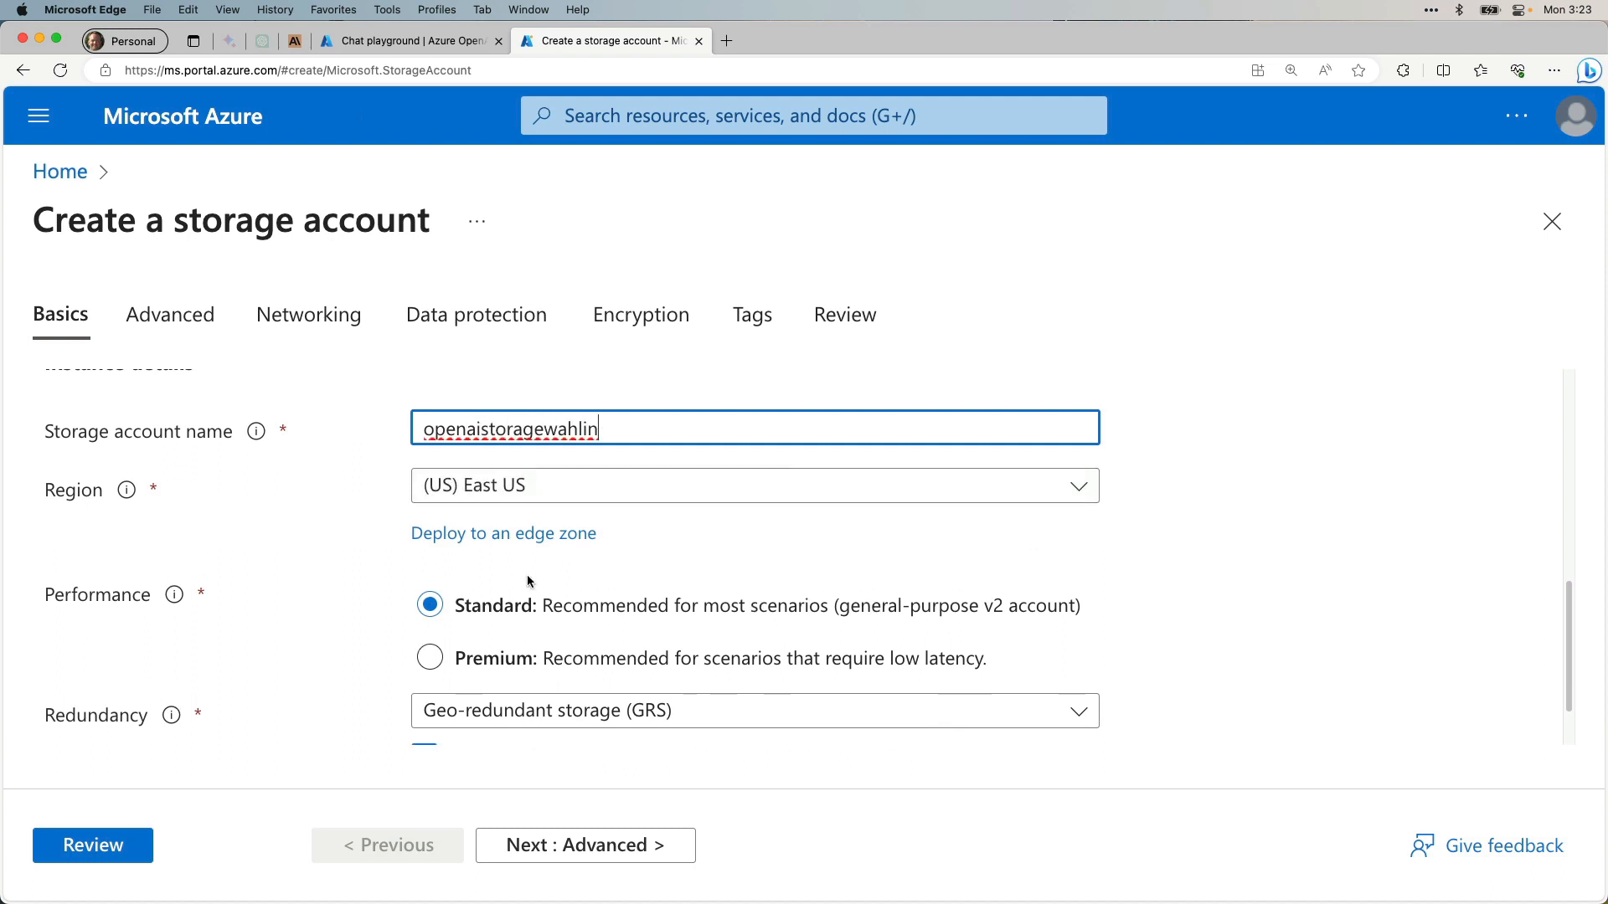
{"action": "left_click", "coordinate": [92, 844]}
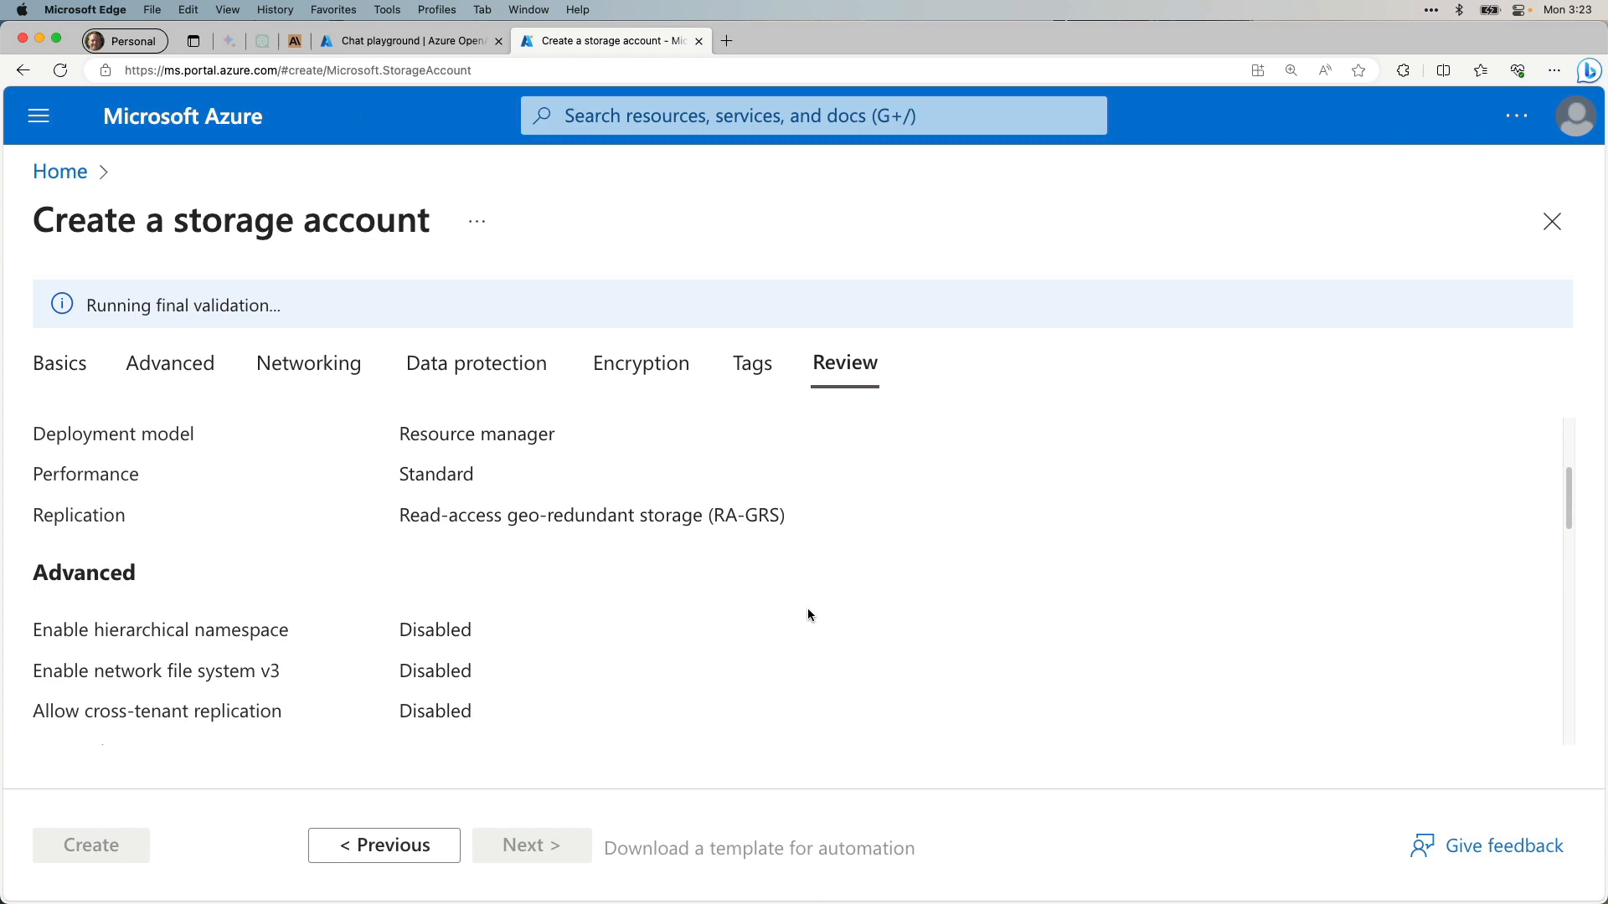
{"action": "left_click", "coordinate": [91, 844]}
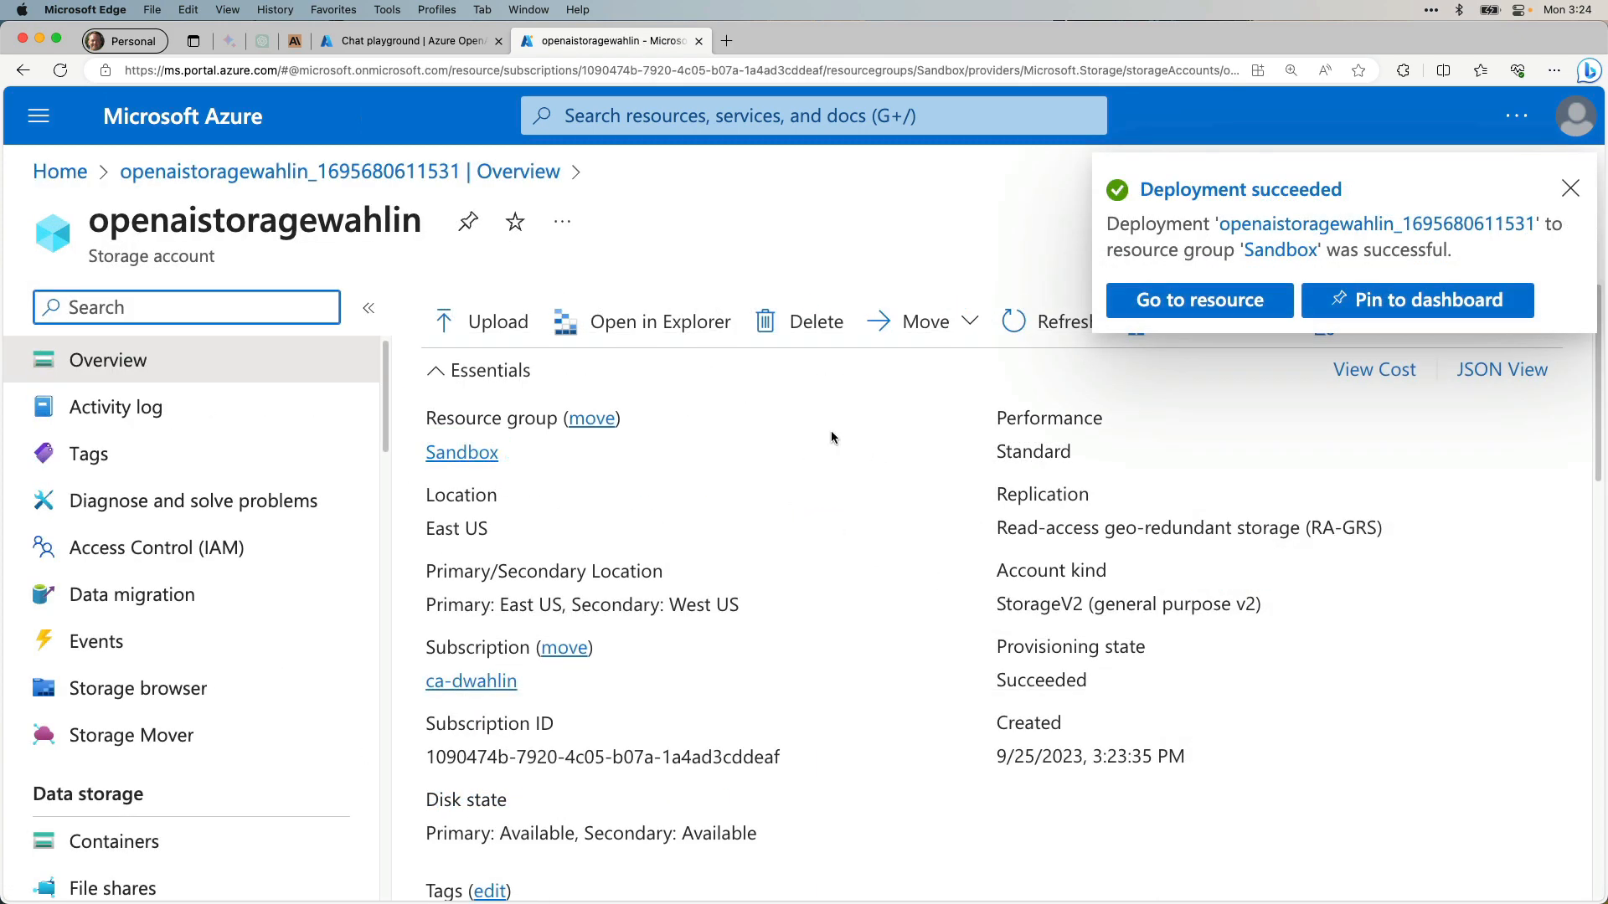
{"action": "left_click", "coordinate": [409, 40]}
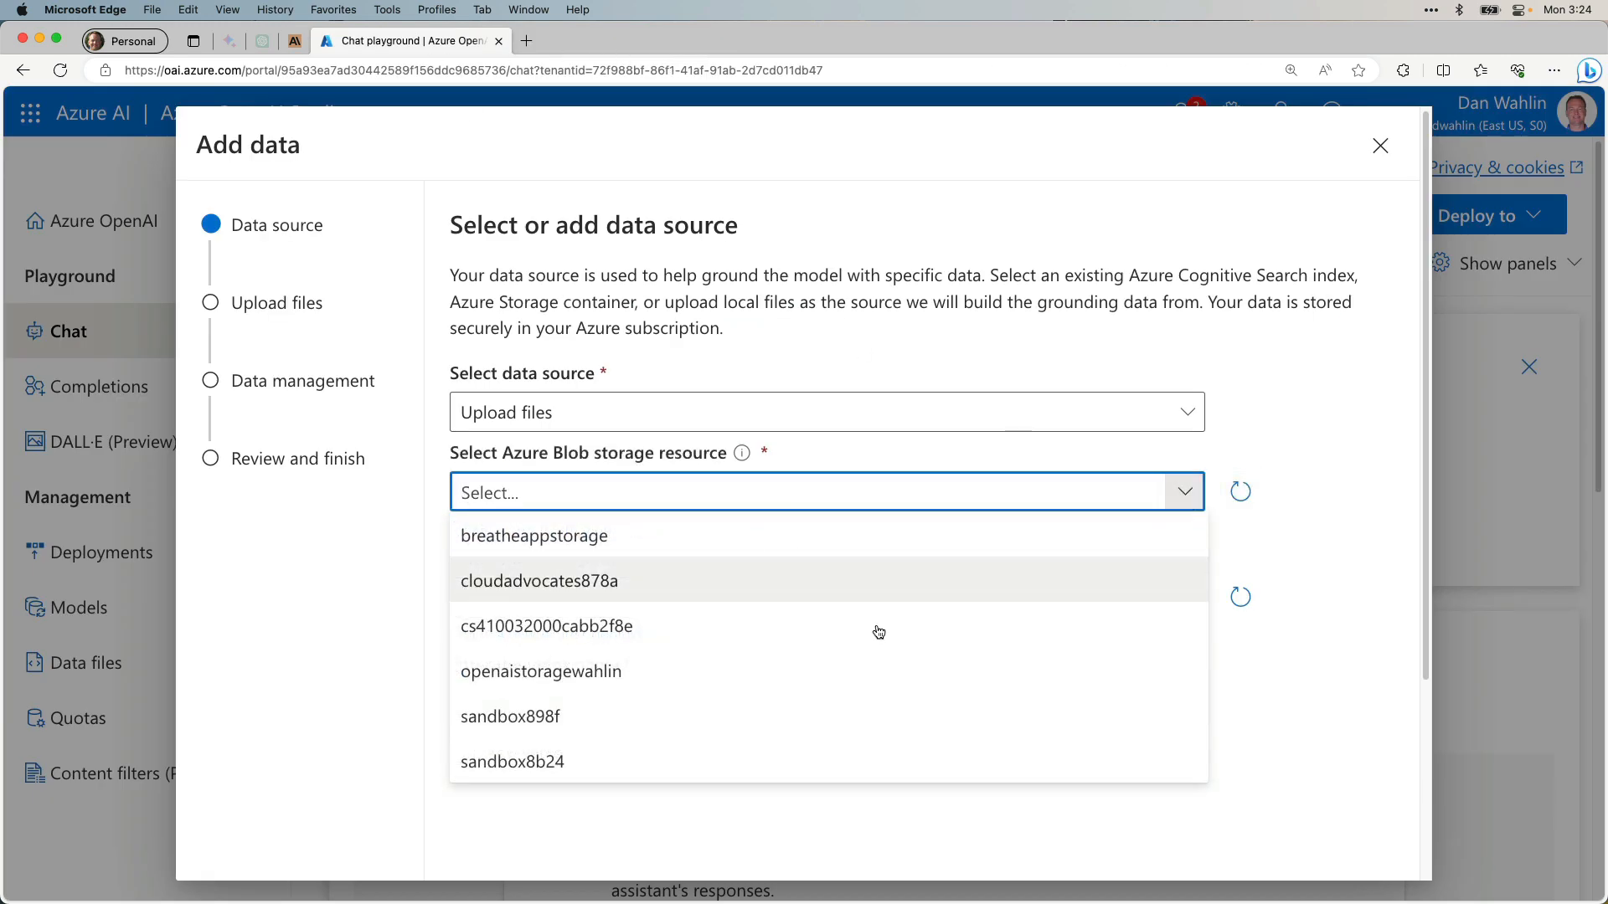
Select openaistoragewahlin as blob storage, turn on CORS, and begin a new Cognitive Search resource.
{"action": "left_click", "coordinate": [541, 672]}
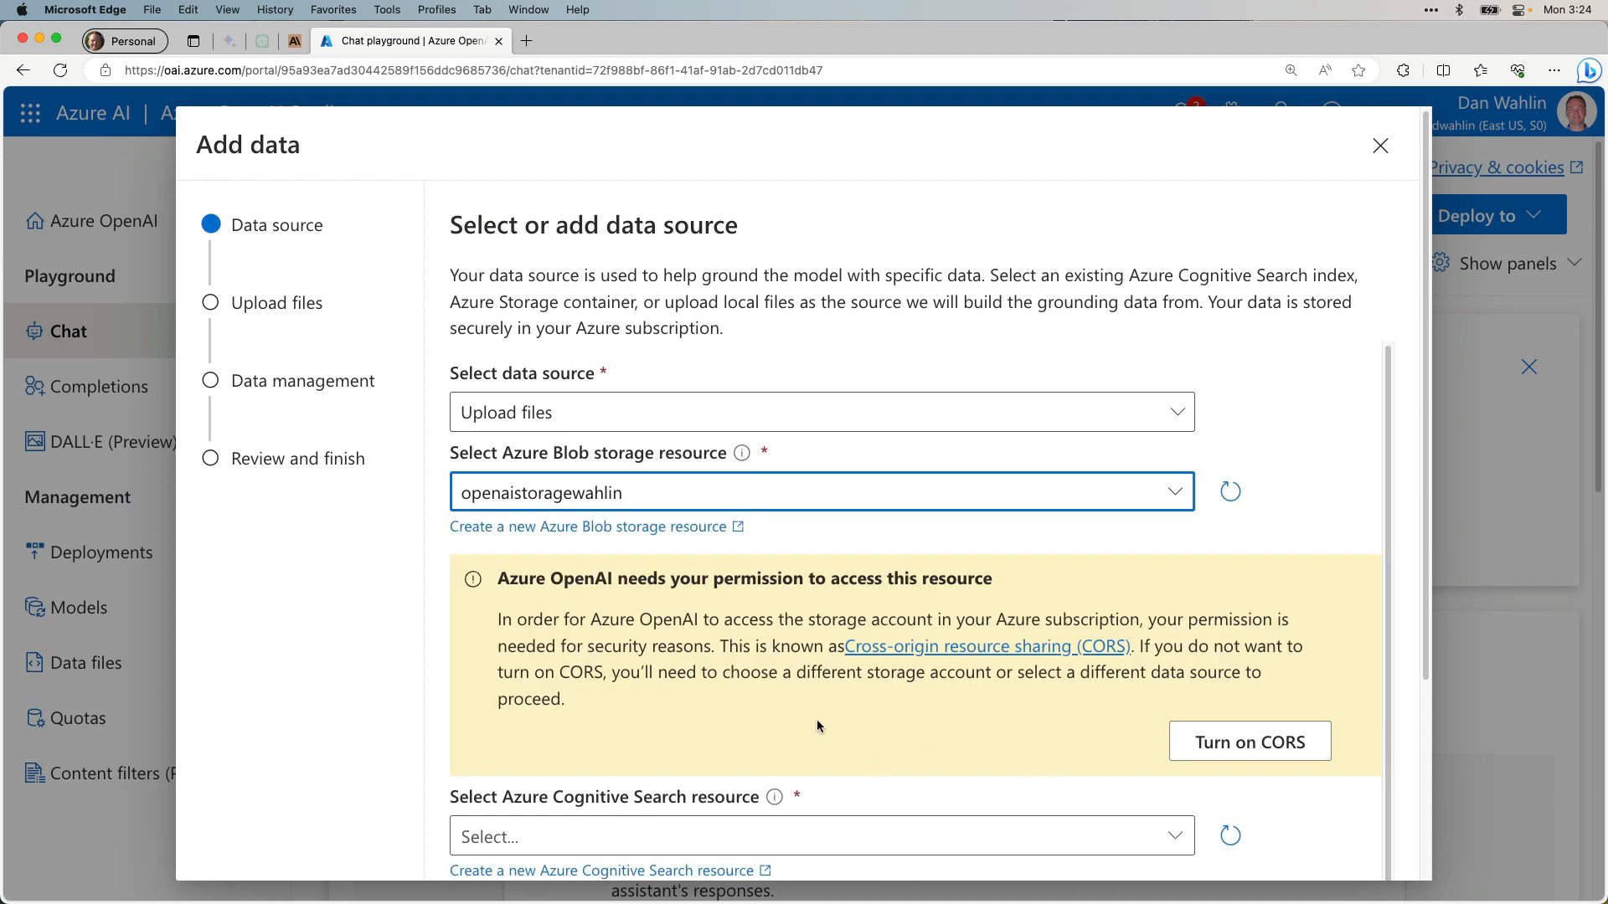
{"action": "mouse_move", "coordinate": [869, 737]}
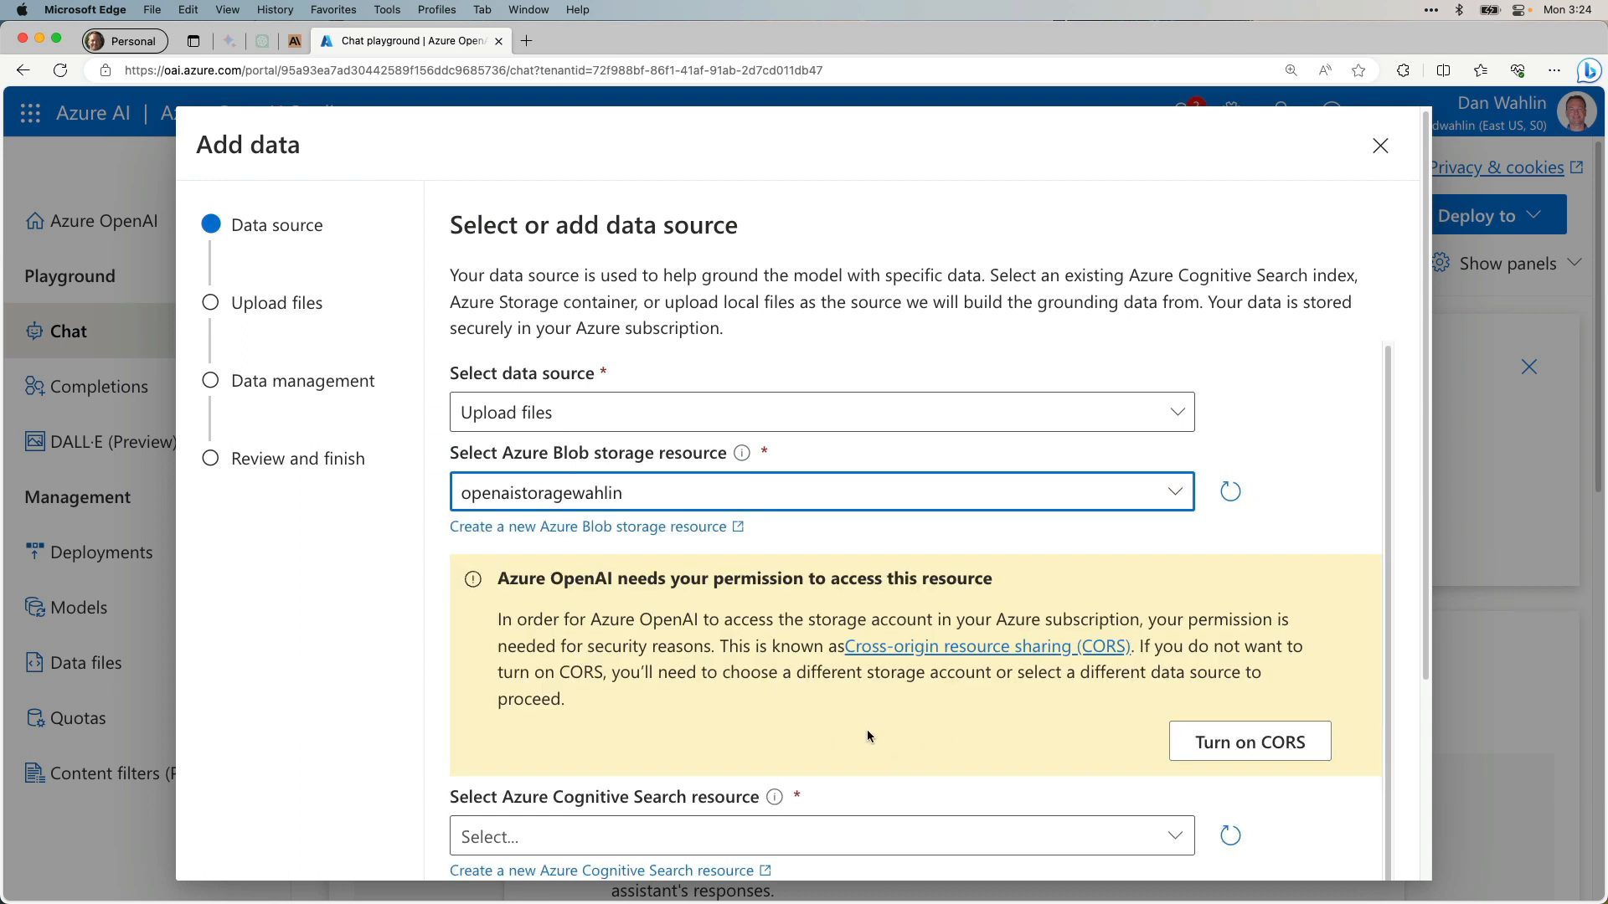
{"action": "left_click", "coordinate": [1249, 741]}
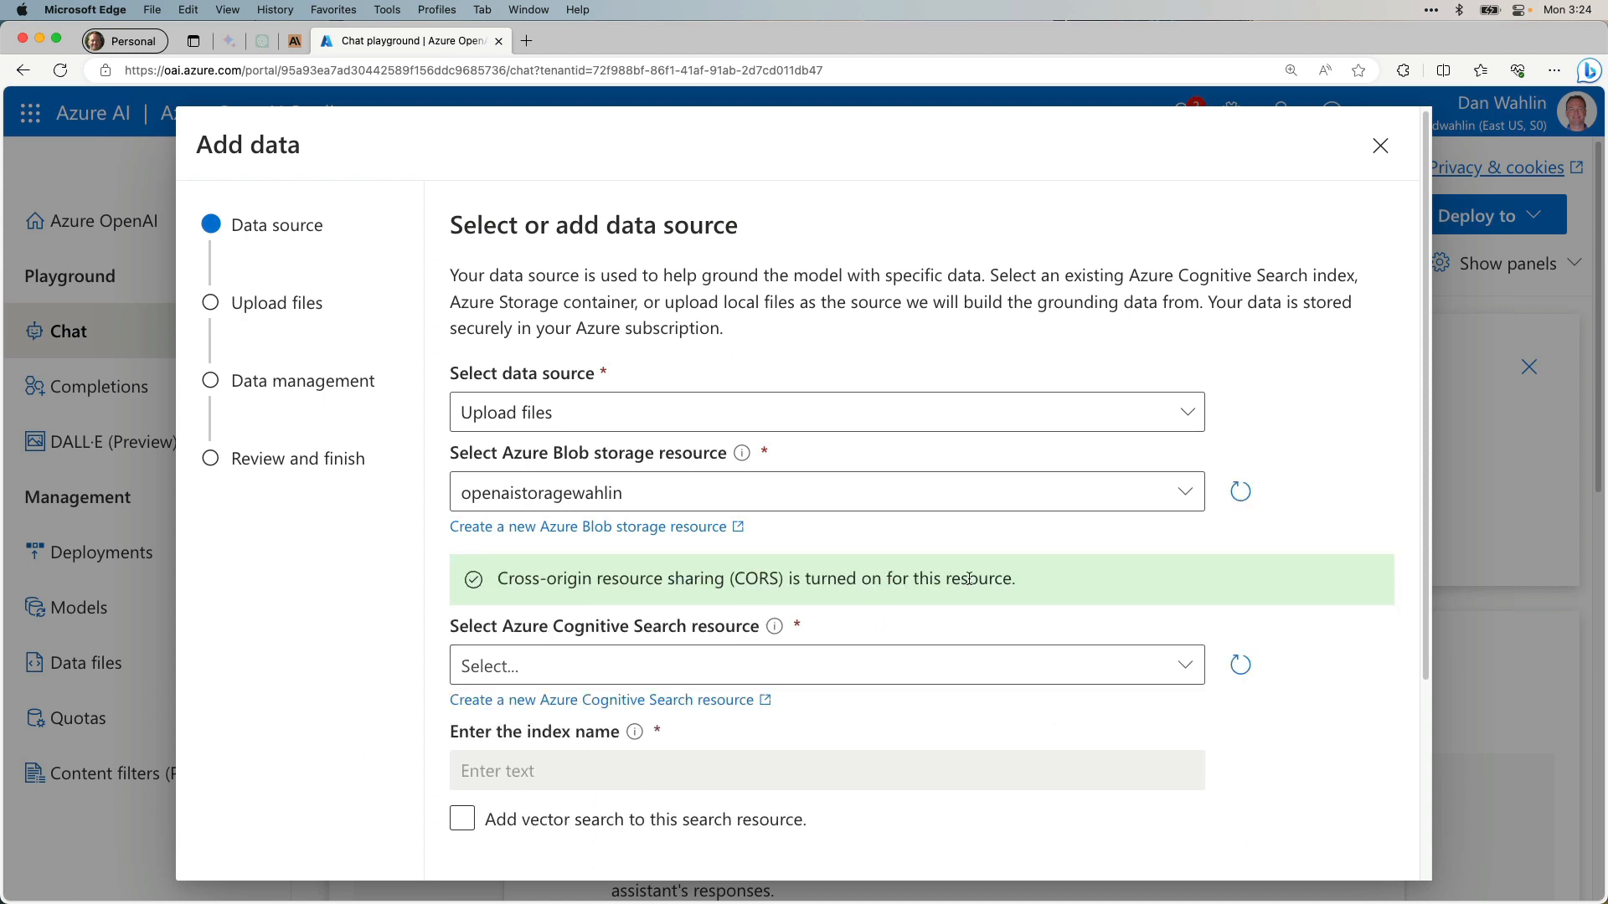
{"action": "mouse_move", "coordinate": [549, 633]}
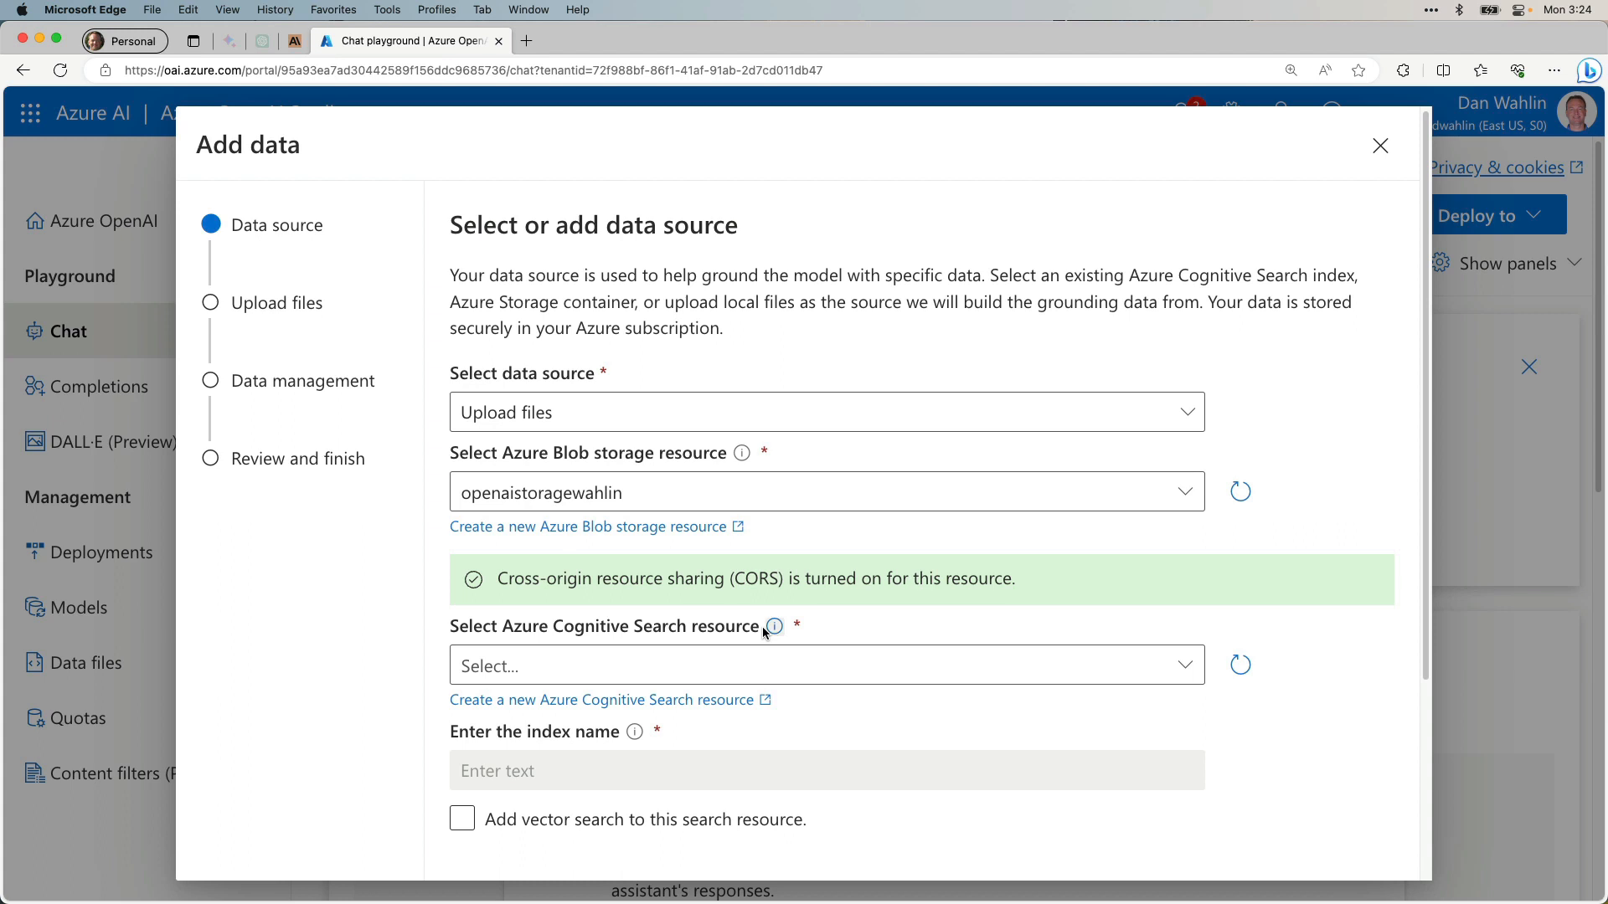
{"action": "left_click", "coordinate": [601, 700]}
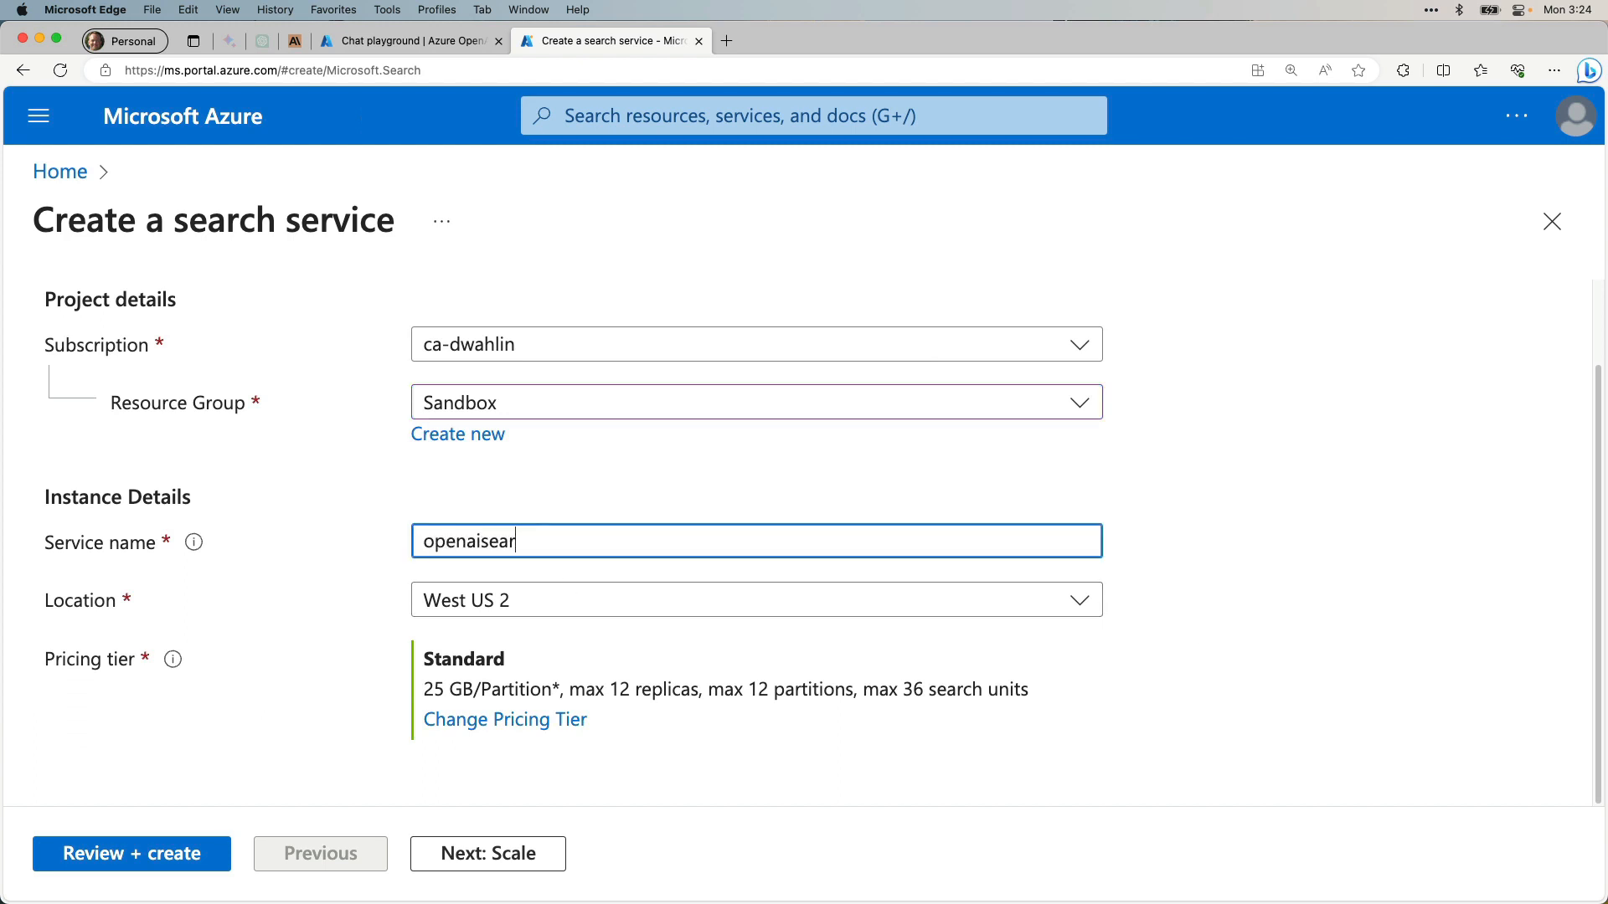
Review and create the openaisearchwahlin search service, then go to the deployed resource.
{"action": "left_click", "coordinate": [131, 853]}
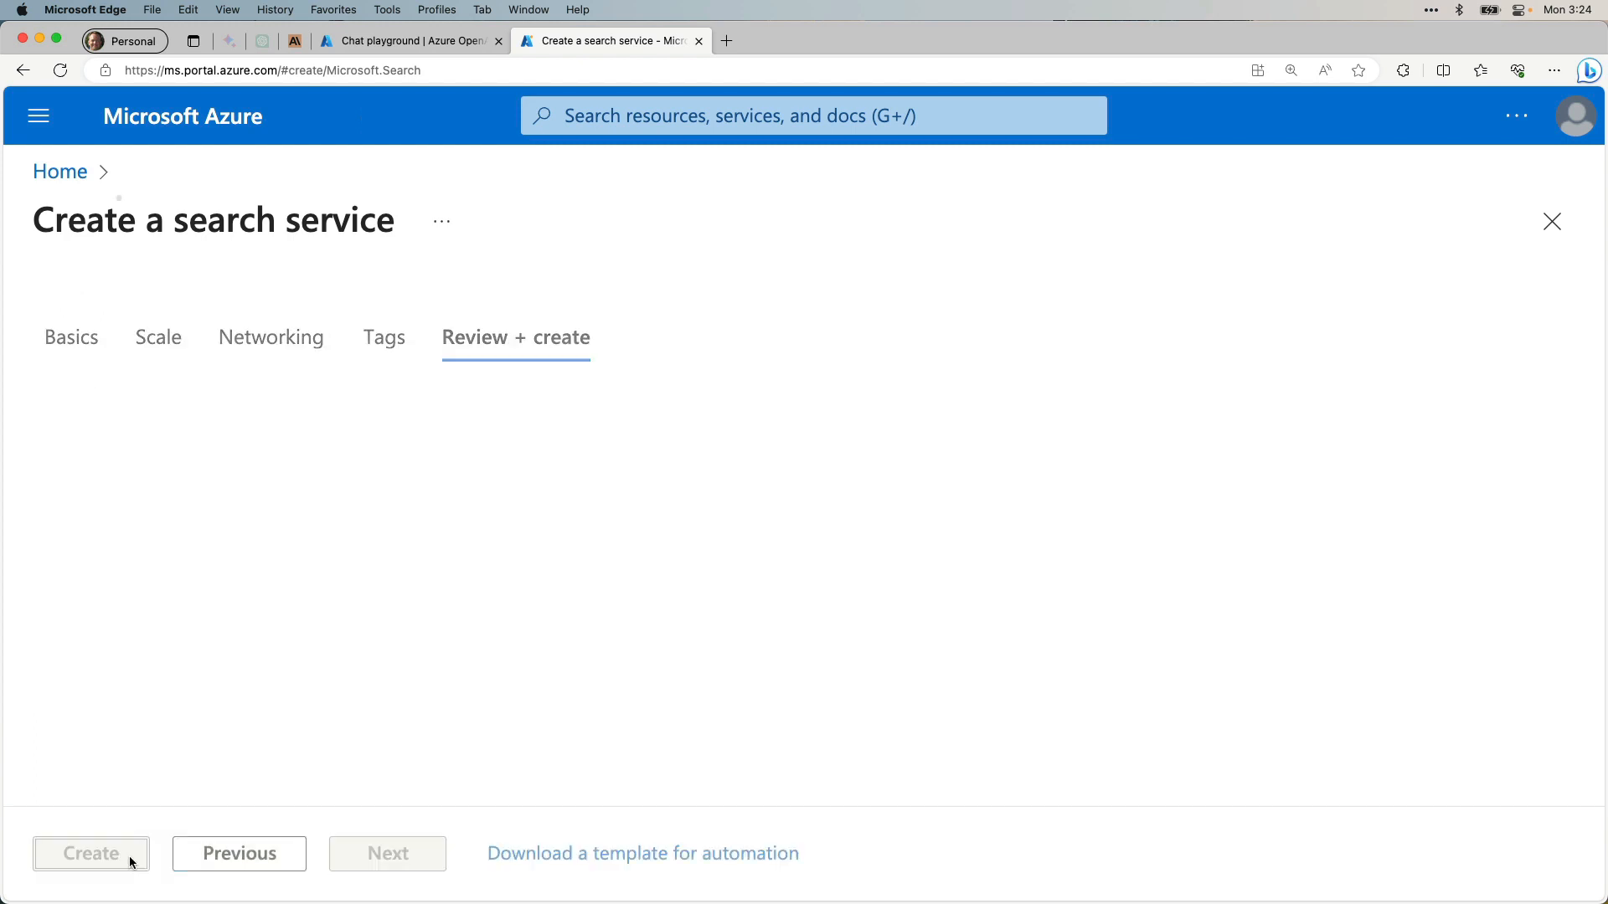
{"action": "left_click", "coordinate": [91, 853]}
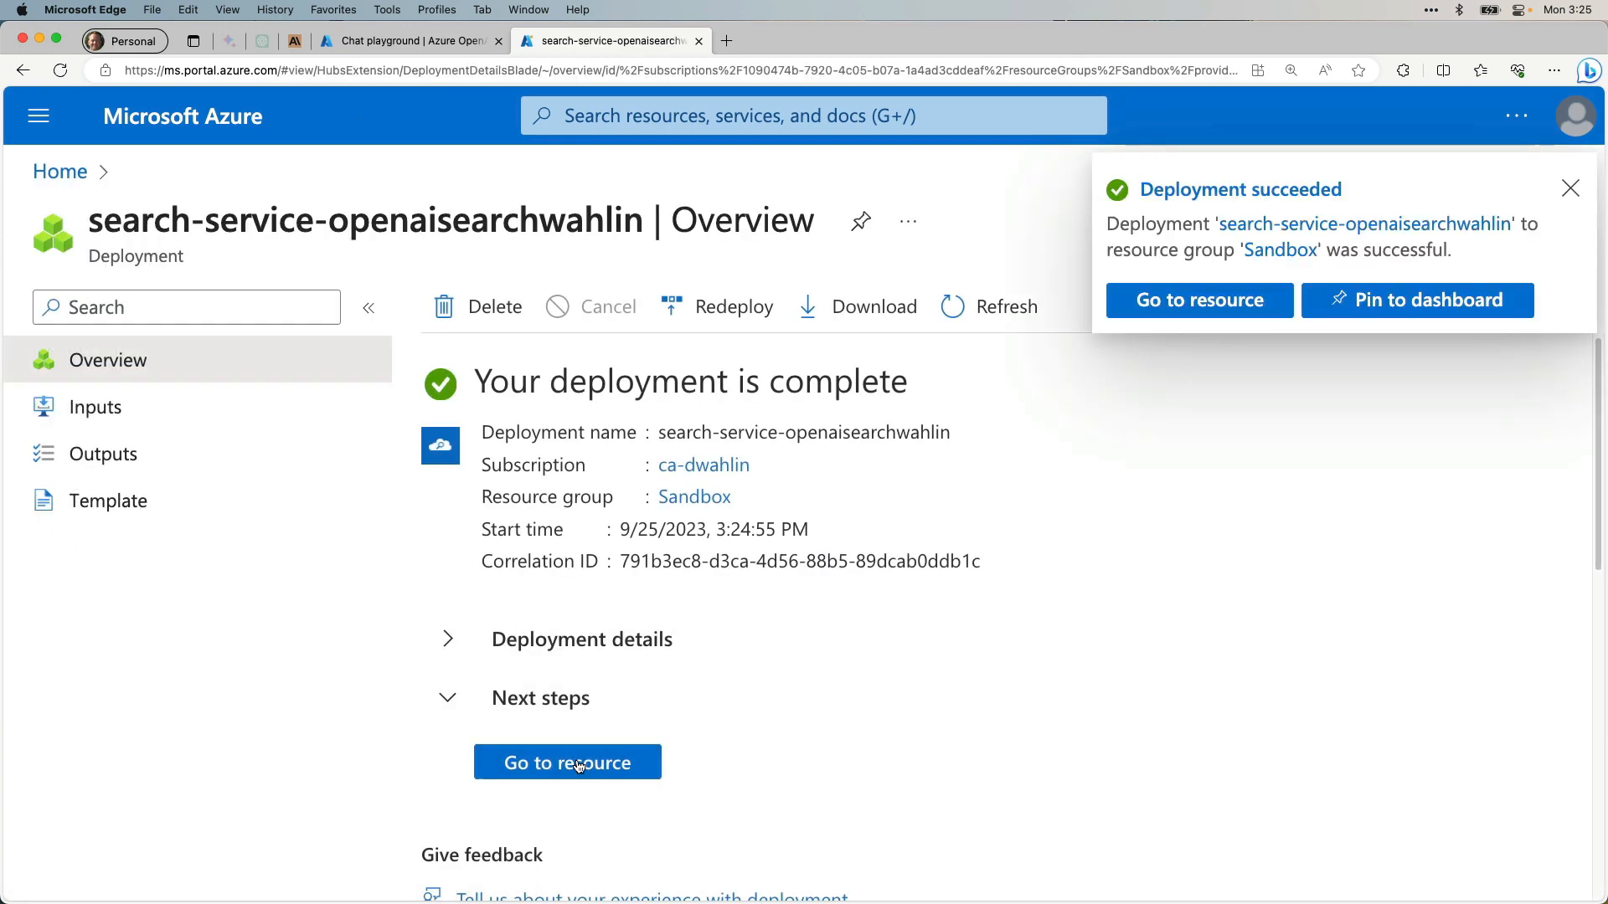
{"action": "left_click", "coordinate": [567, 762]}
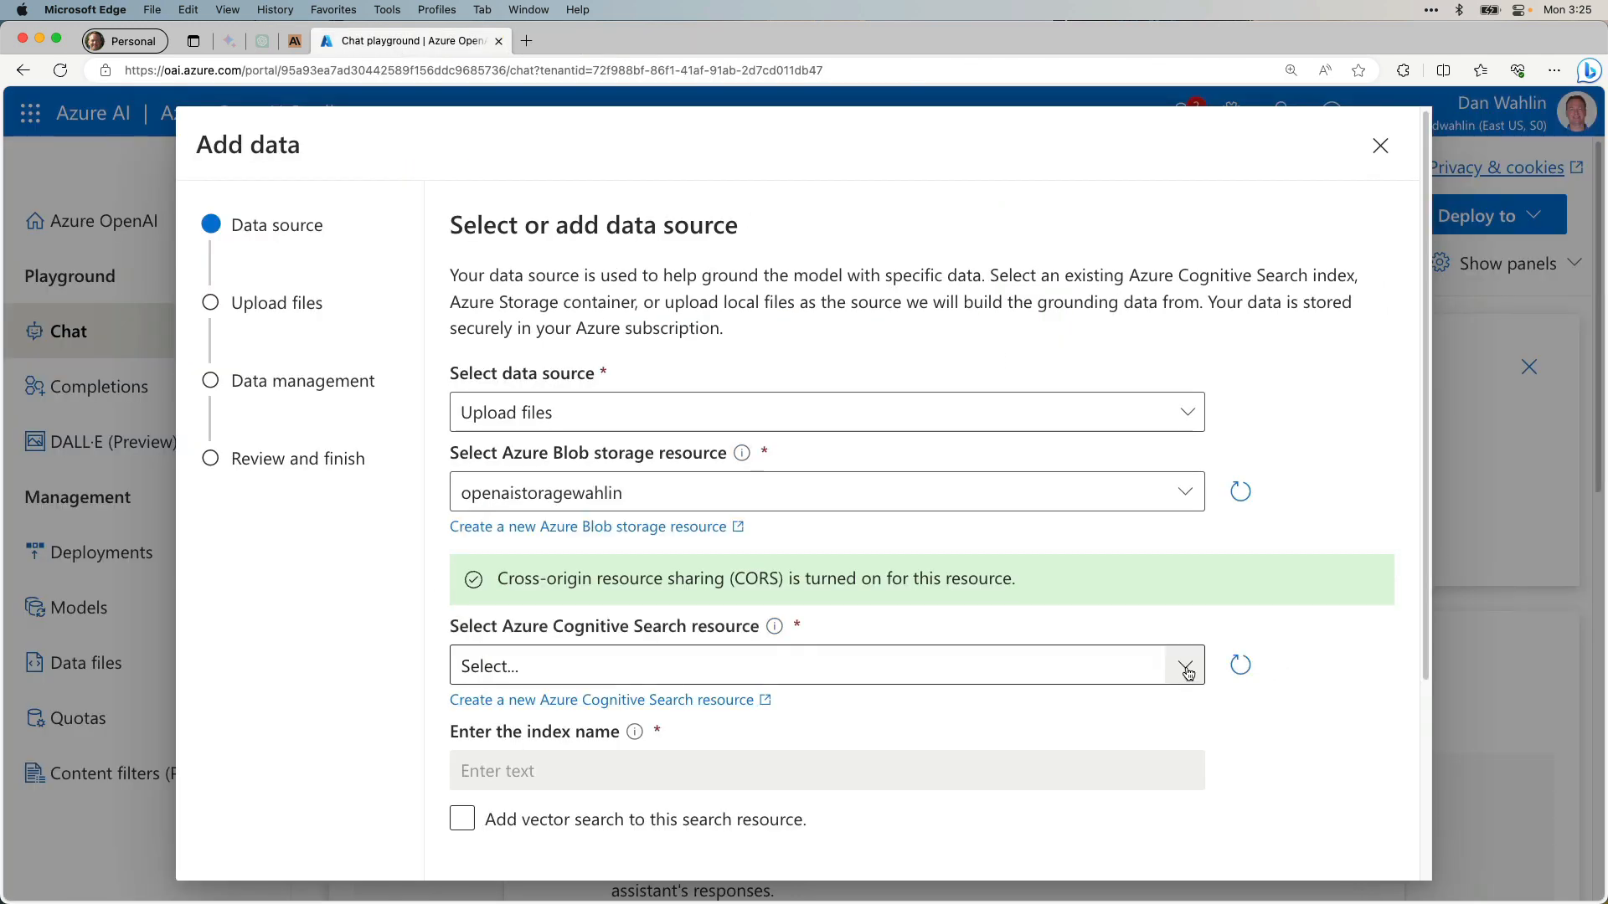
Select openaisearchwahlin as the search resource with index name openaiindex.
{"action": "left_click", "coordinate": [1186, 665]}
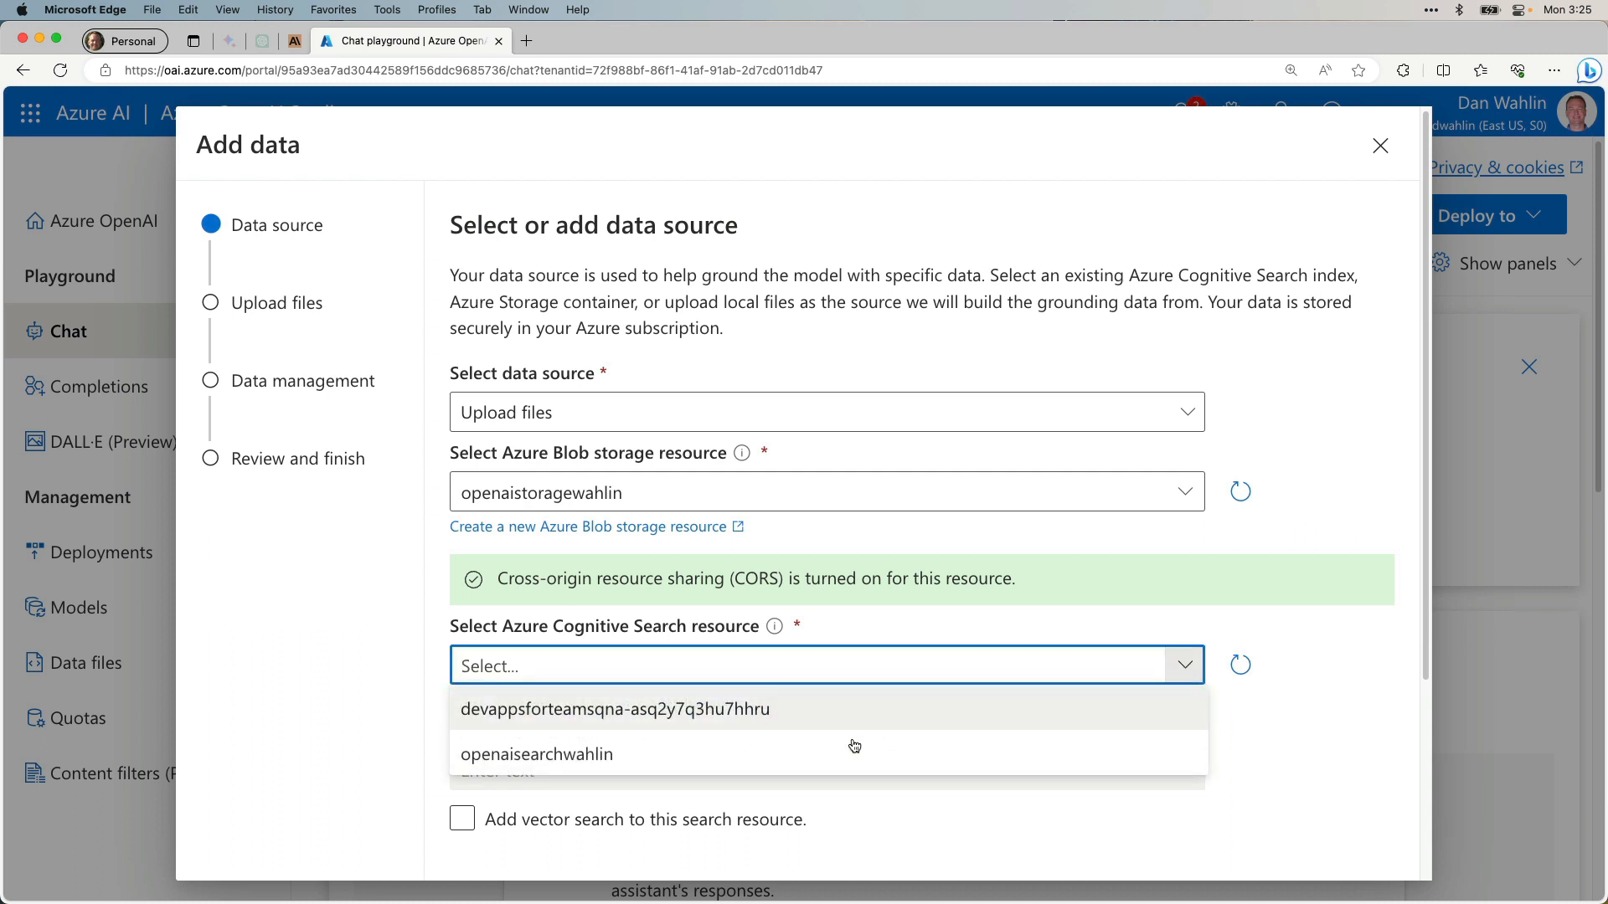
{"action": "left_click", "coordinate": [536, 754]}
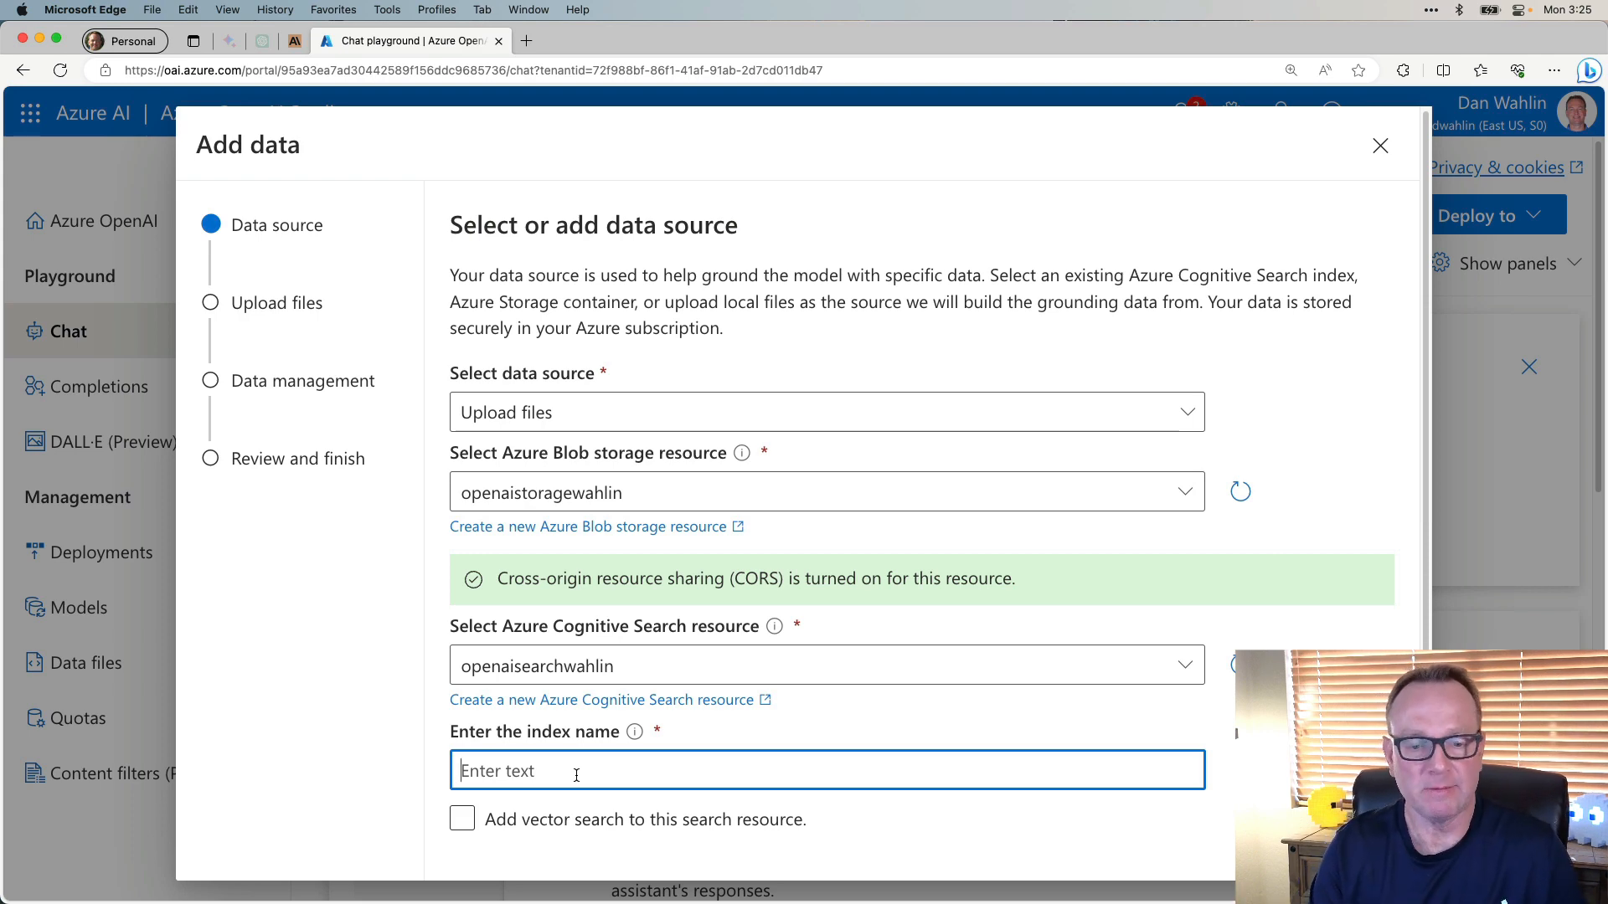
{"action": "type", "text": "openaiindex"}
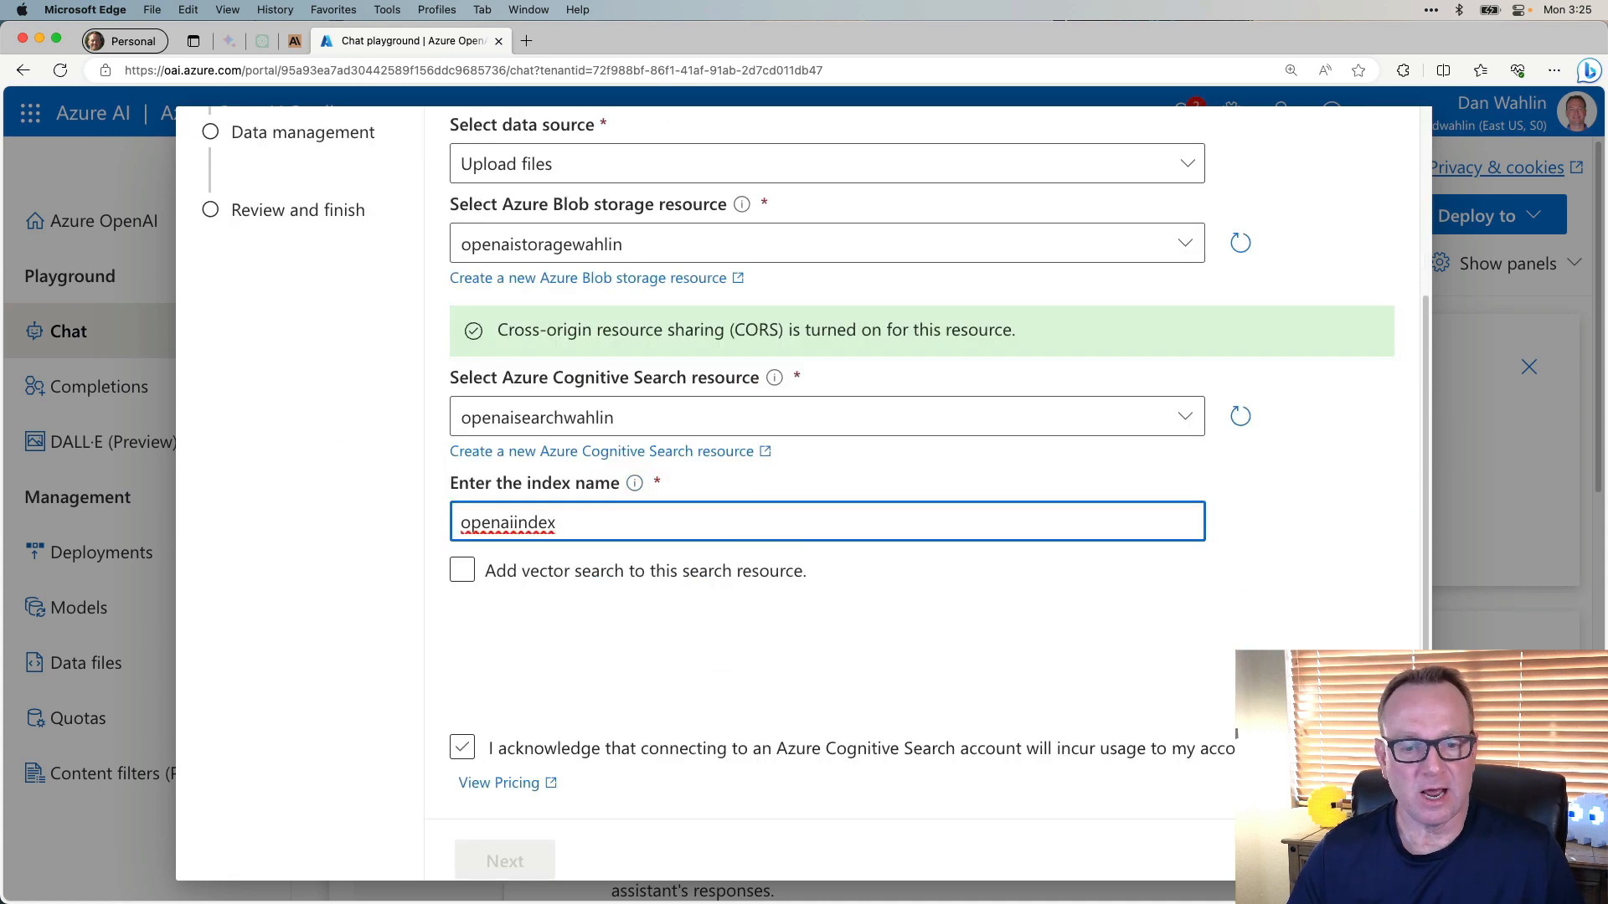
Enable vector search with text-embedding-ada-002 embeddings and acknowledge the usage charges.
{"action": "left_click", "coordinate": [462, 569]}
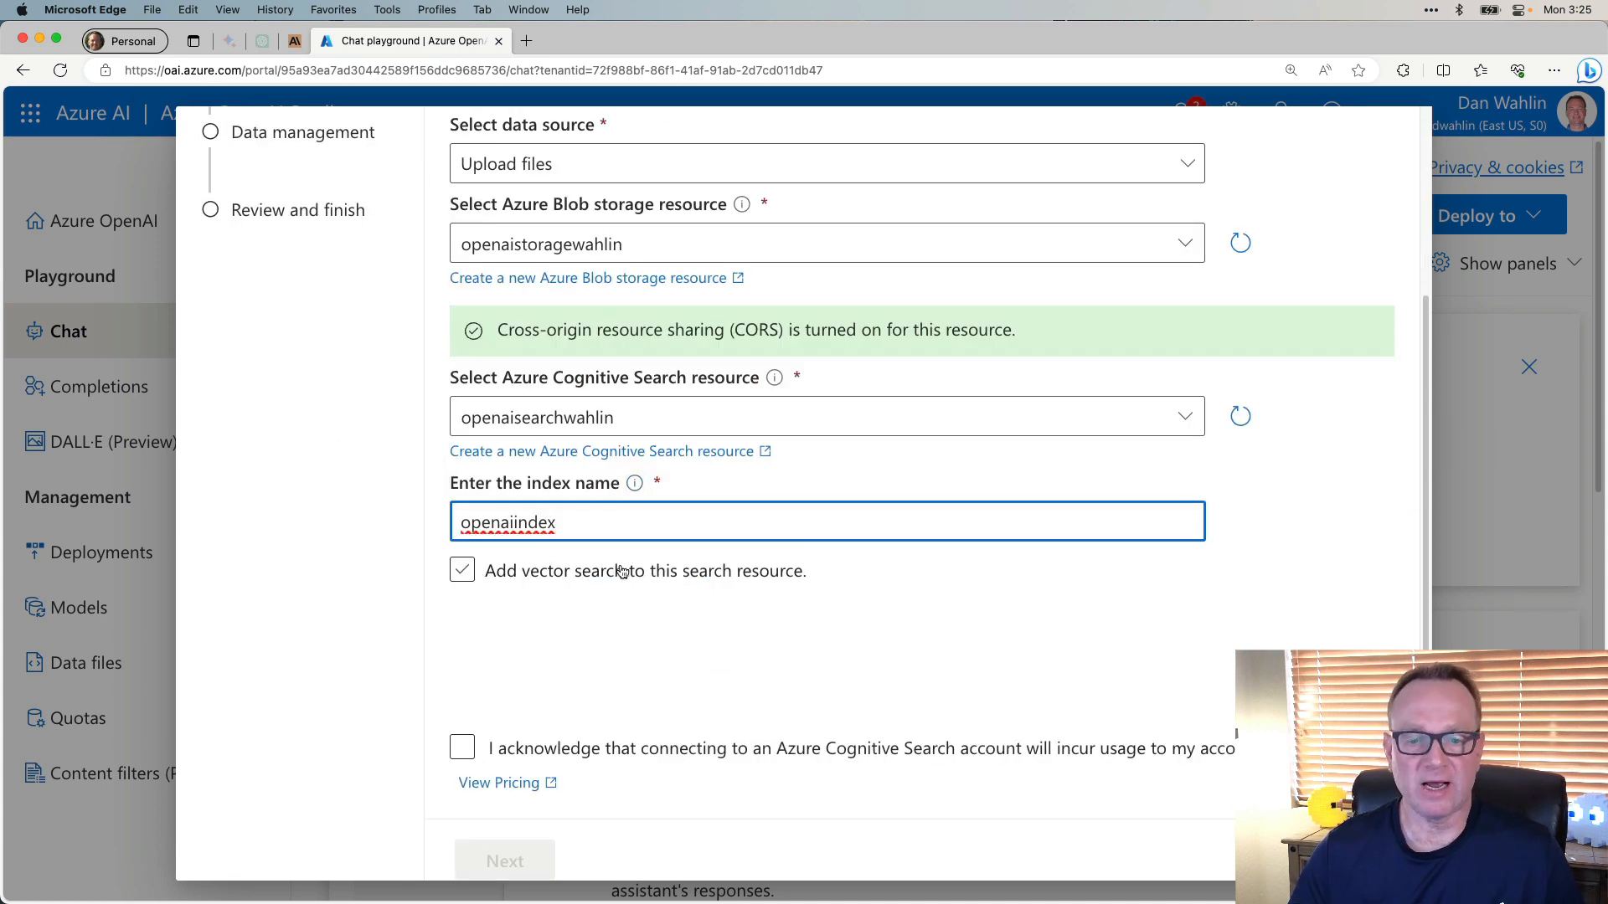
{"action": "left_click", "coordinate": [462, 571]}
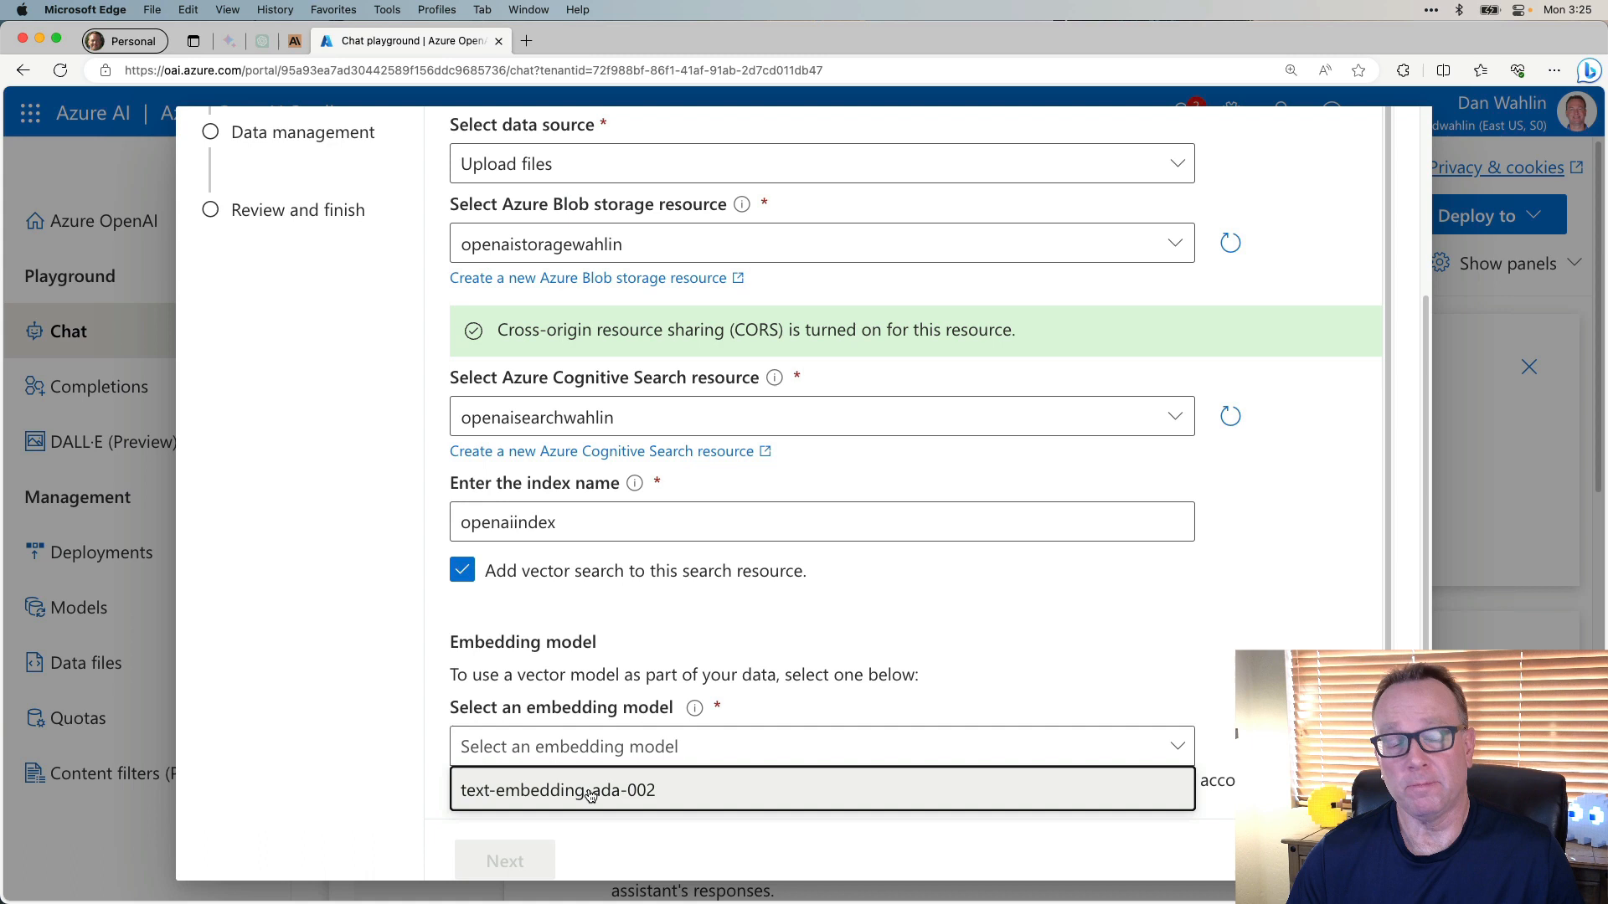
{"action": "left_click", "coordinate": [559, 789]}
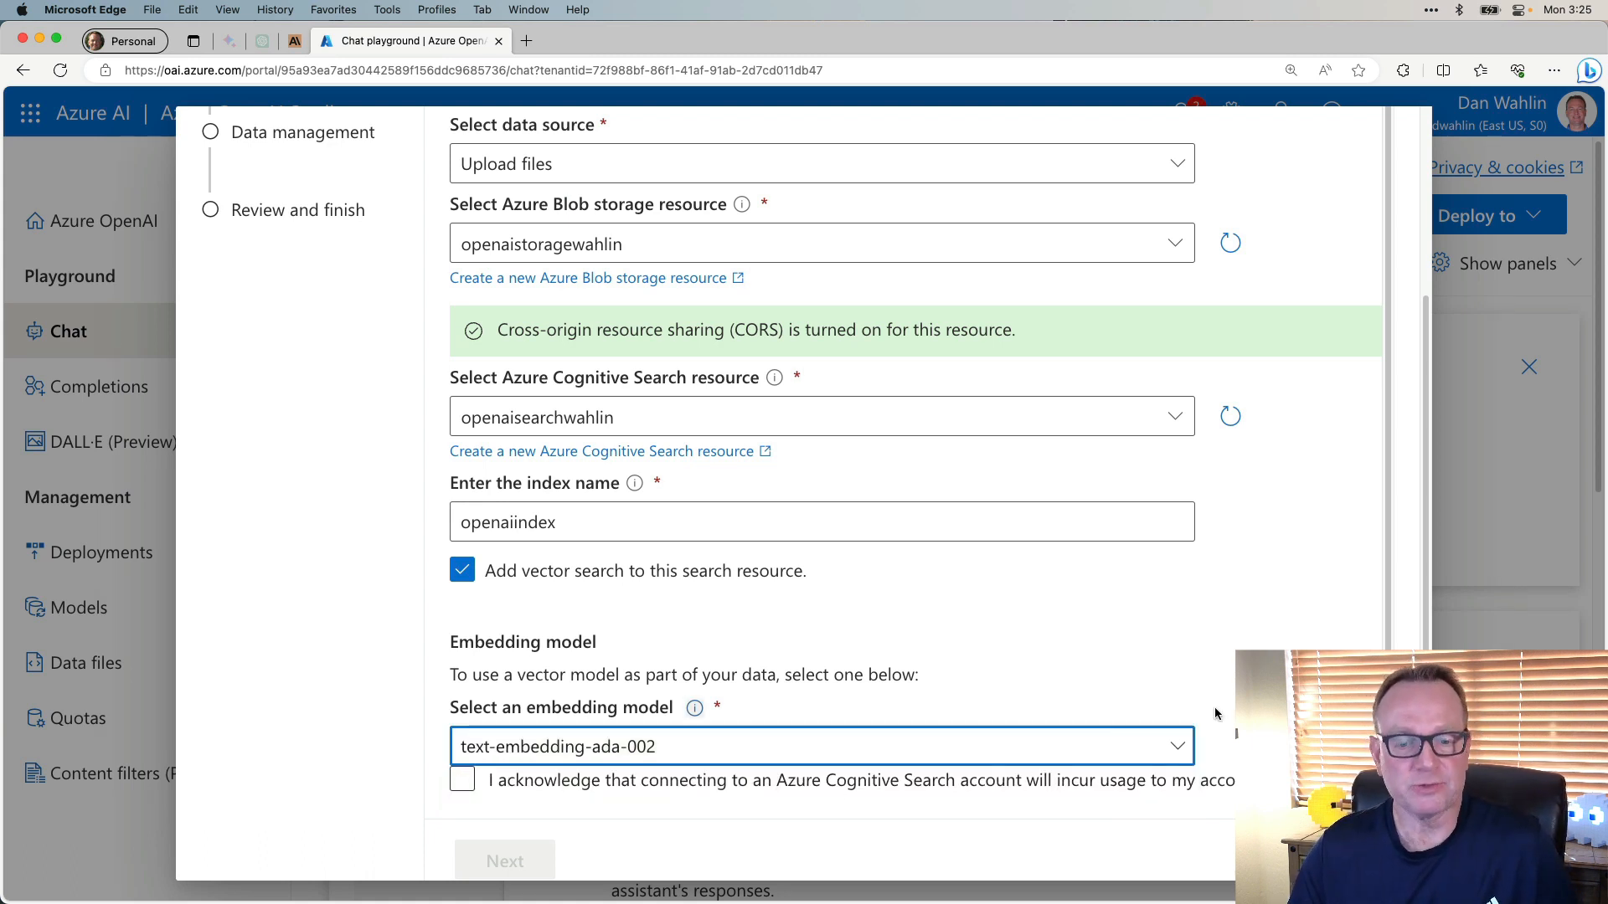
{"action": "scroll", "scroll_direction": "down", "scroll_amount": 3}
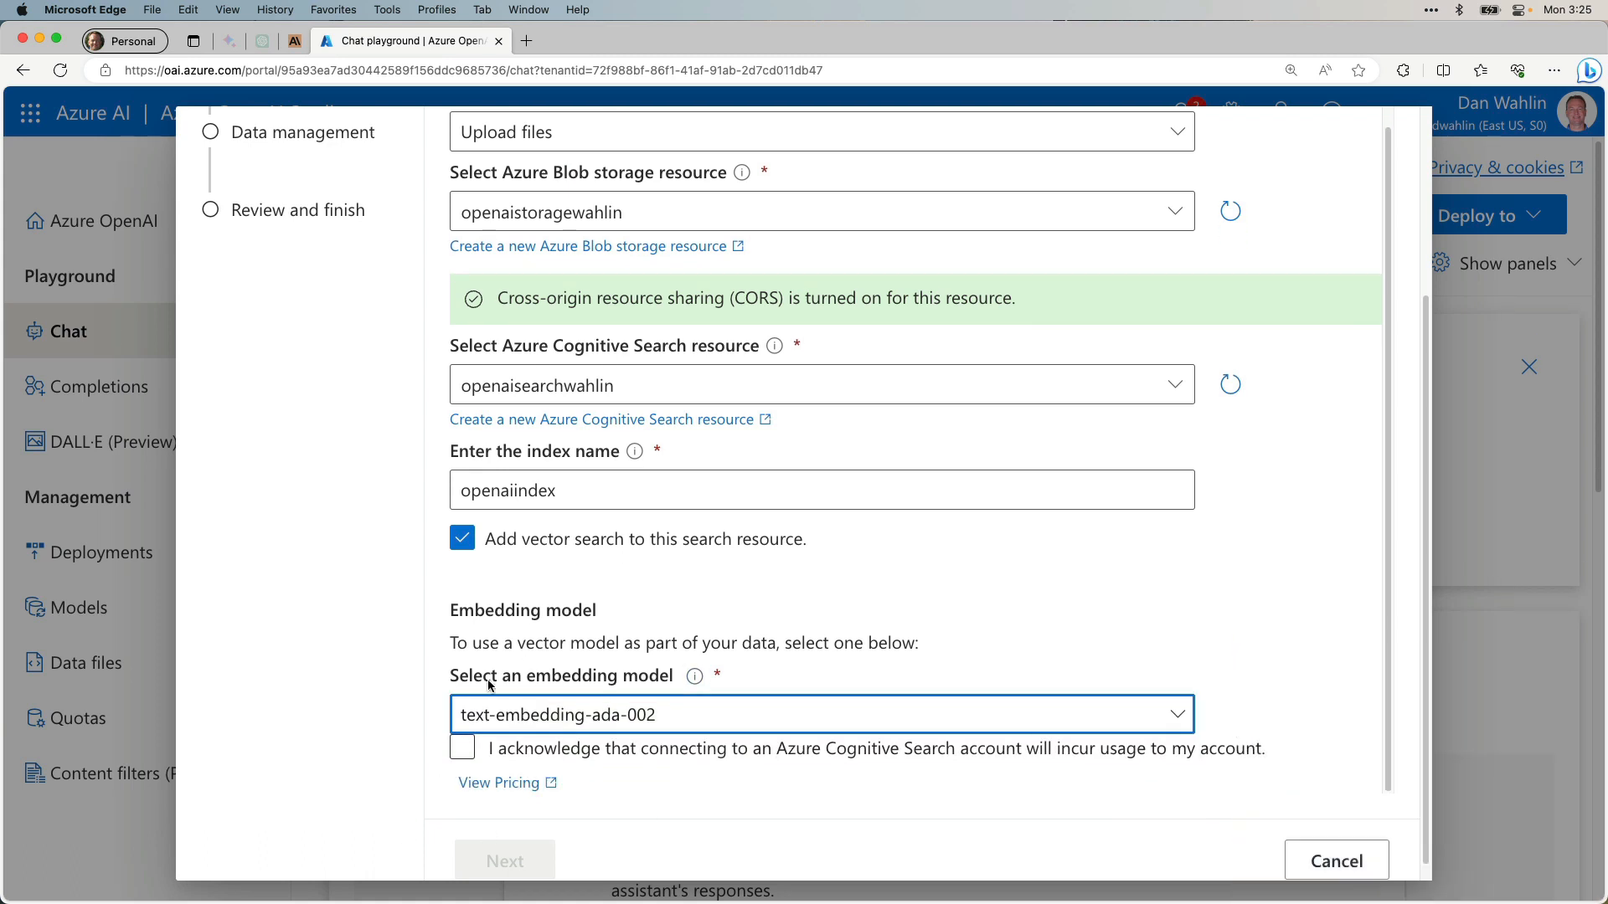
{"action": "left_click", "coordinate": [462, 747]}
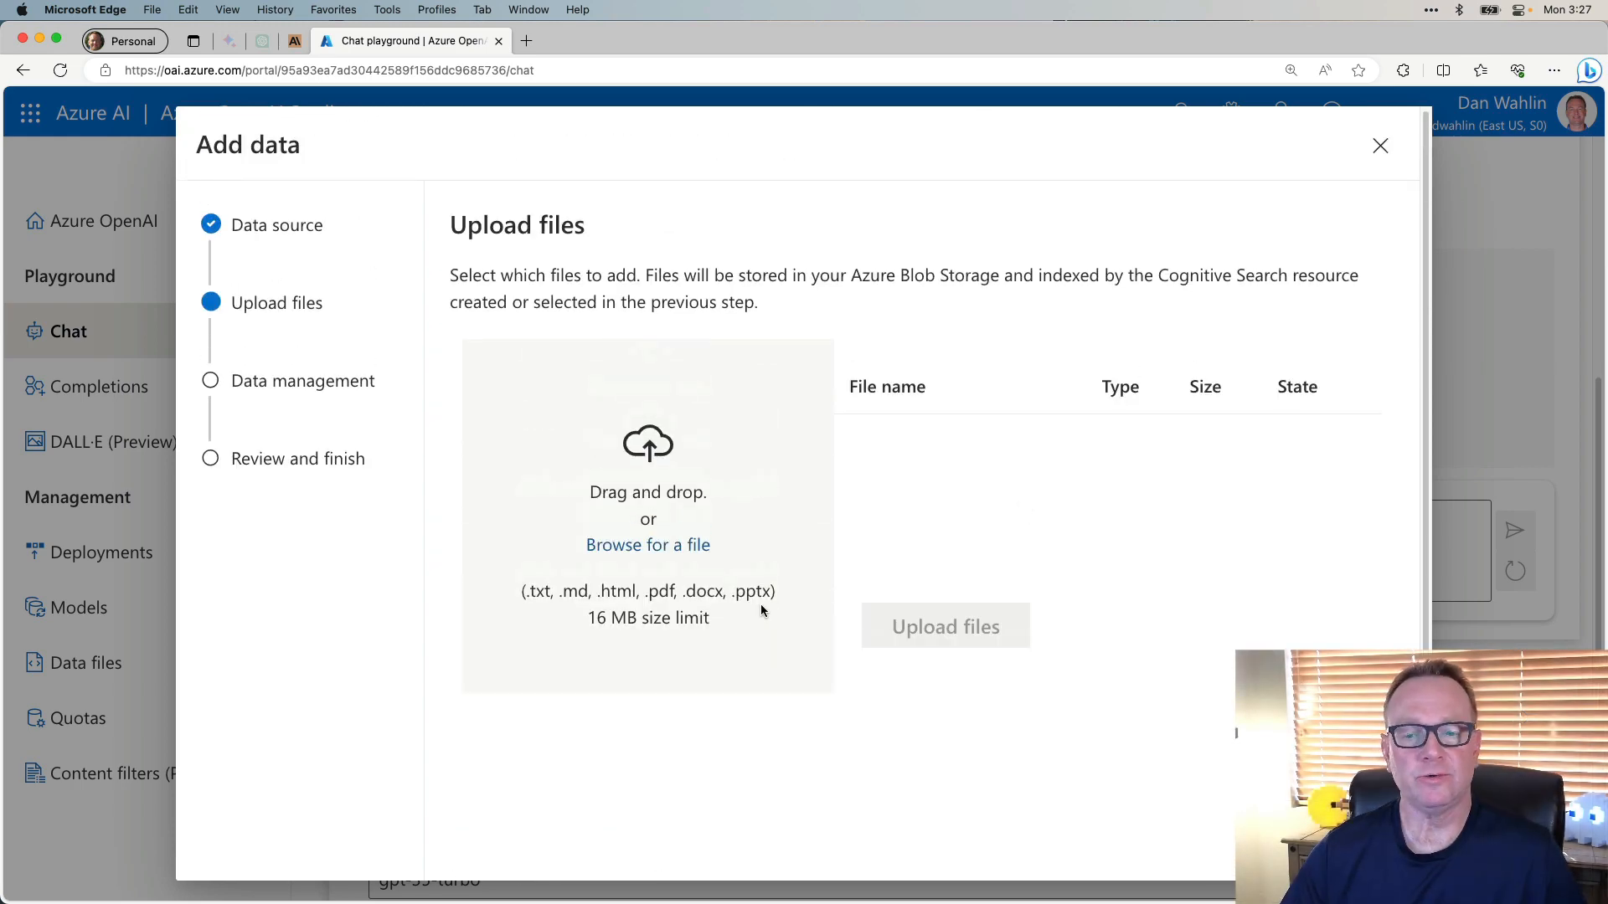
Select the Clock A102 Installation Instructions and Company FAQs .docx files from the local folder.
{"action": "left_click", "coordinate": [648, 545]}
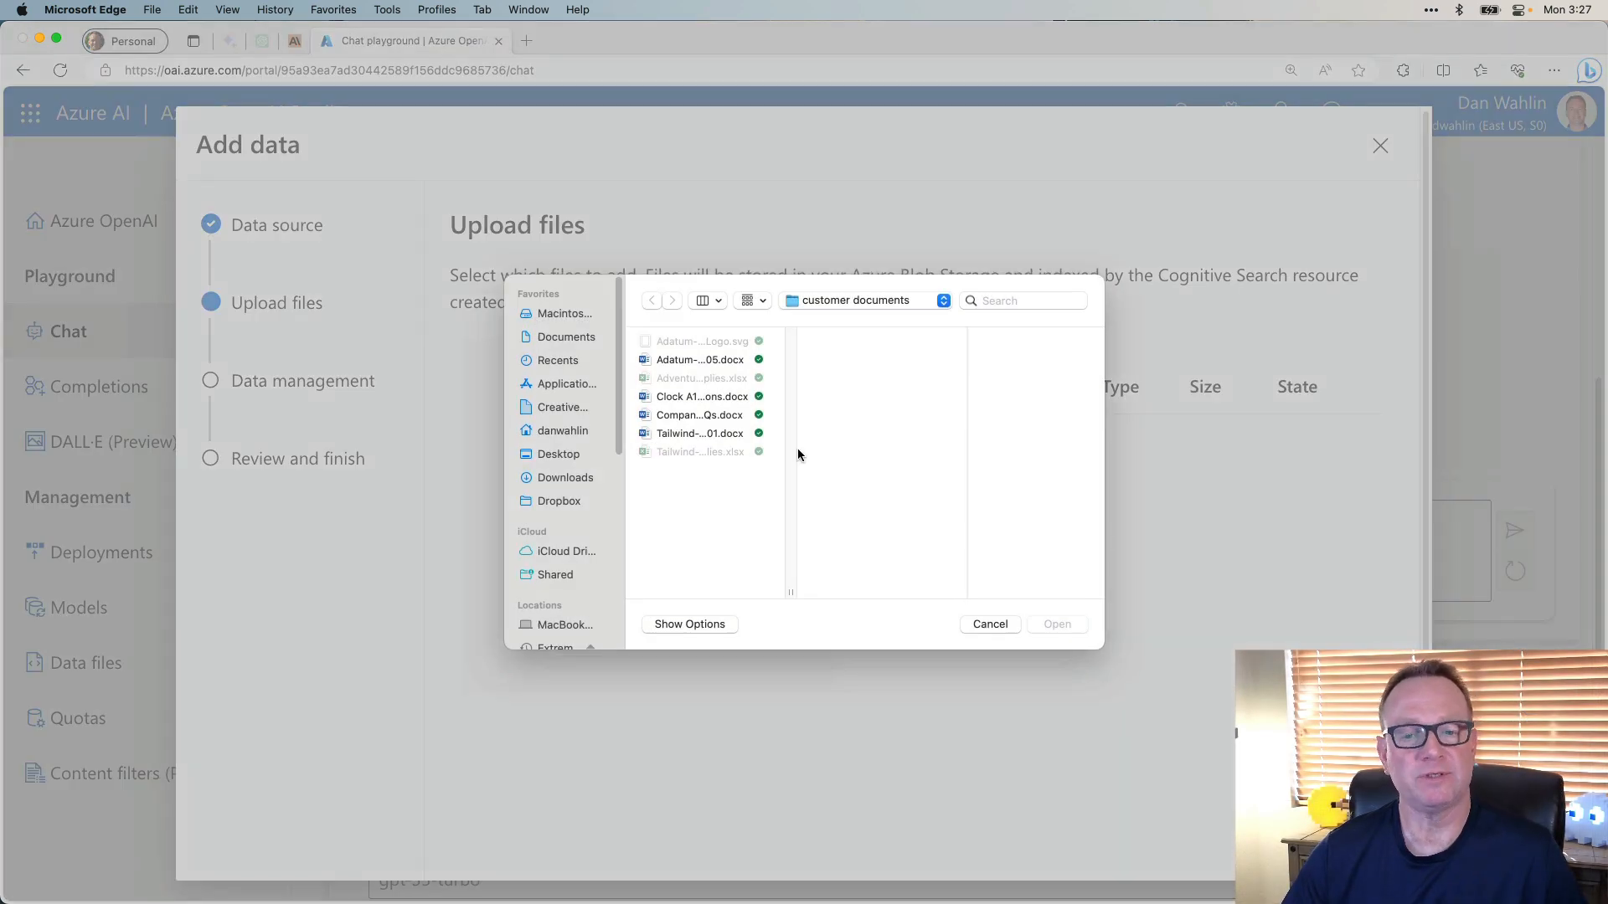
{"action": "left_click", "coordinate": [700, 397]}
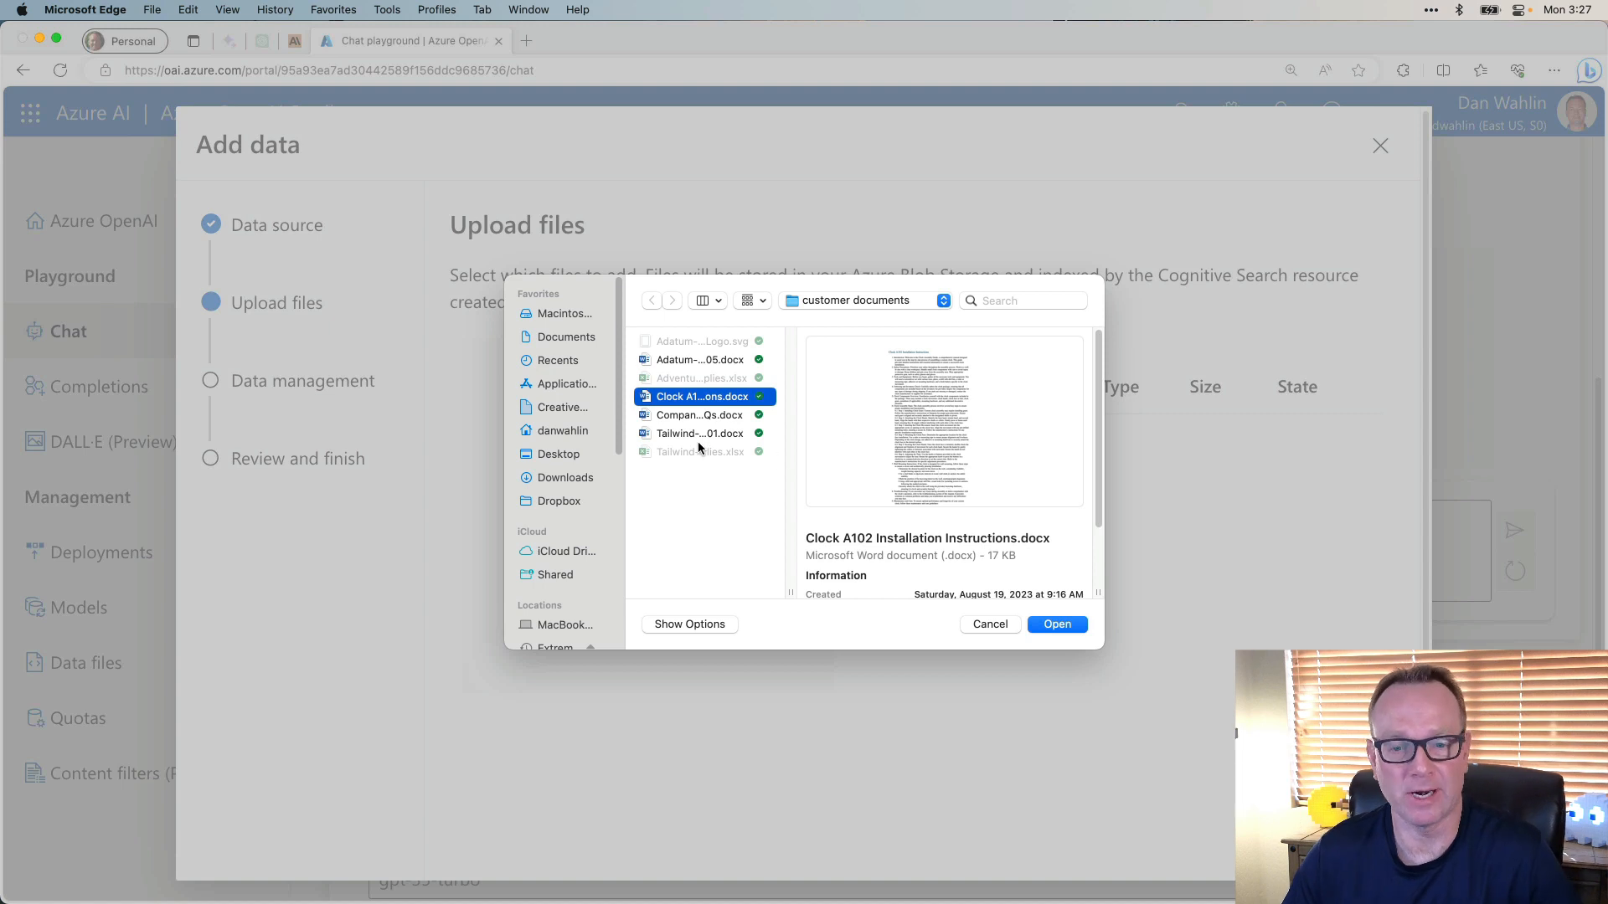
{"action": "left_click", "coordinate": [699, 414]}
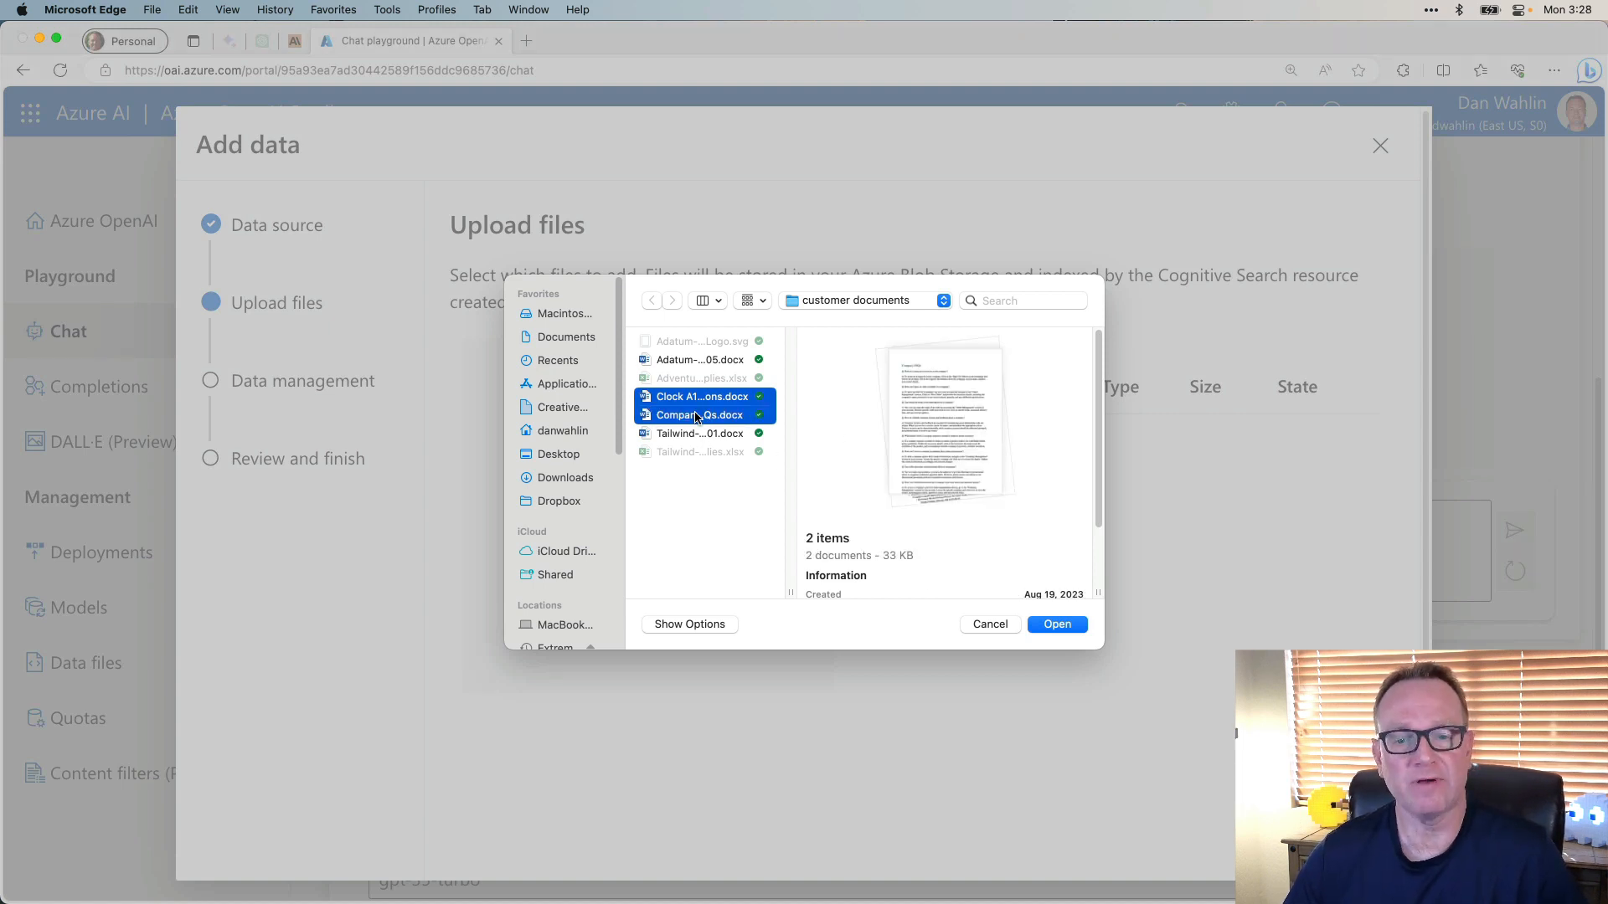
{"action": "mouse_move", "coordinate": [1057, 624]}
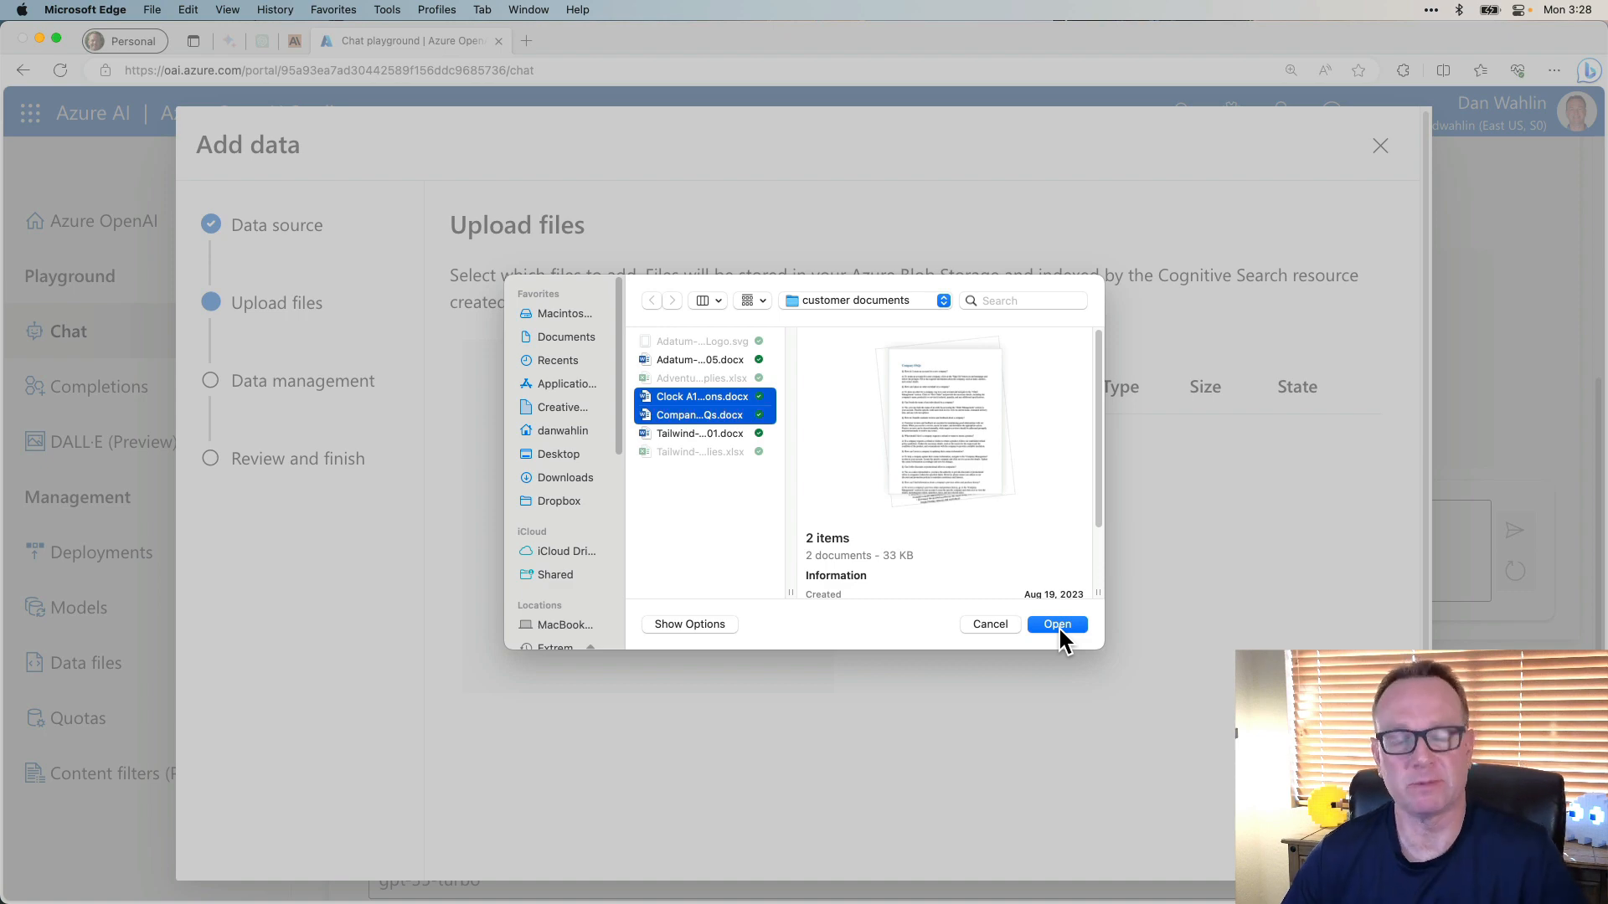
{"action": "left_click", "coordinate": [1057, 625]}
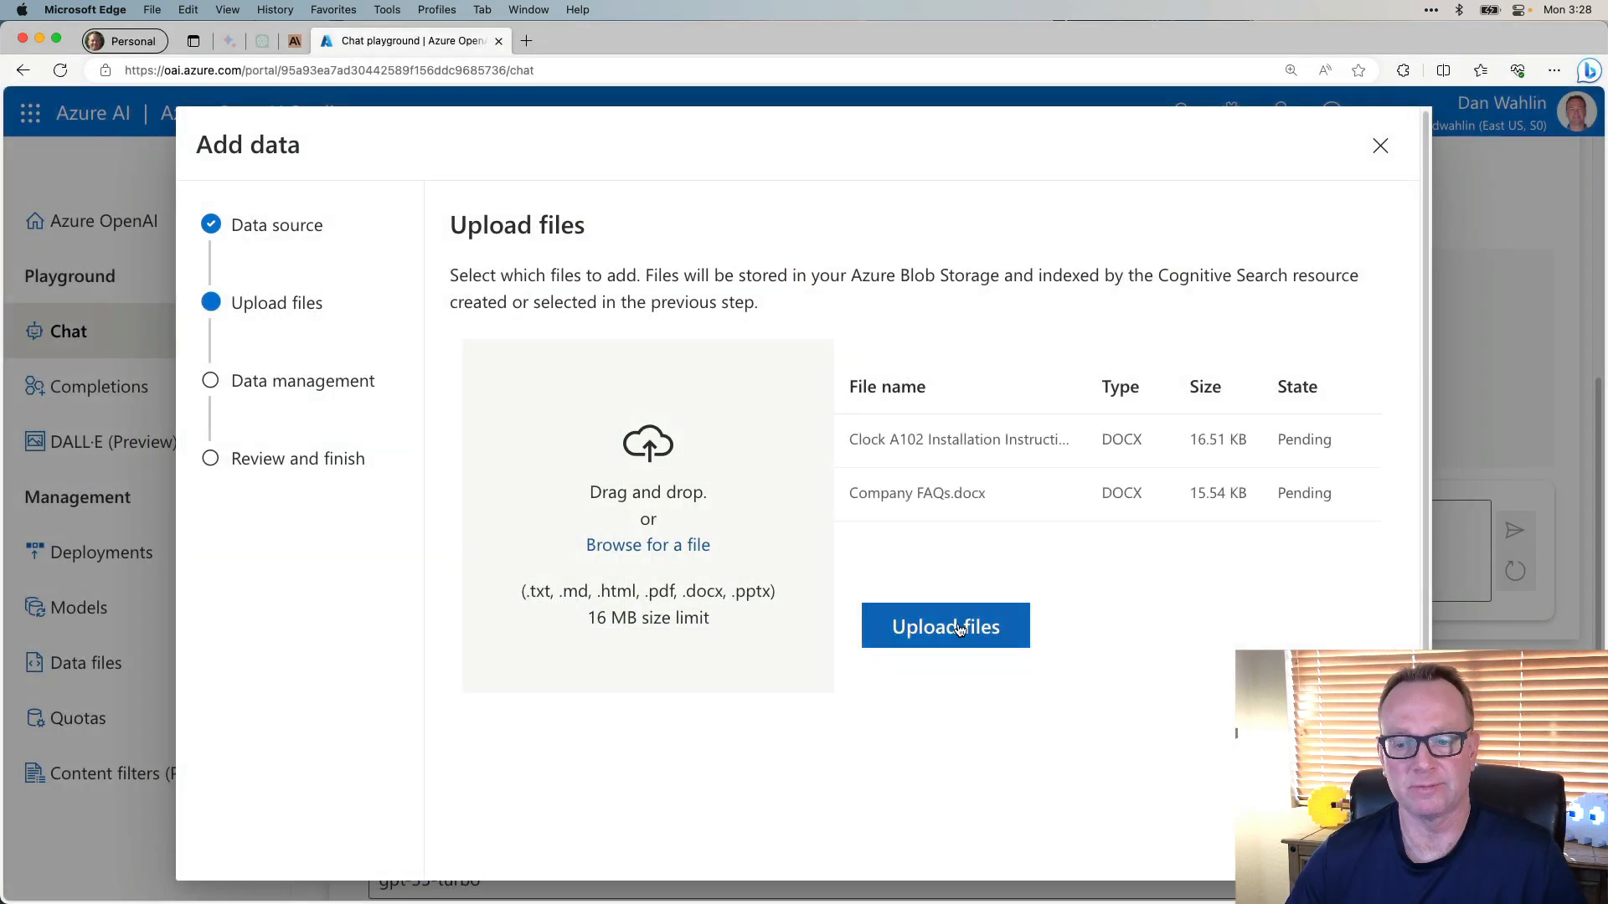
Upload the two chosen documents and continue to the data management step.
{"action": "left_click", "coordinate": [943, 627]}
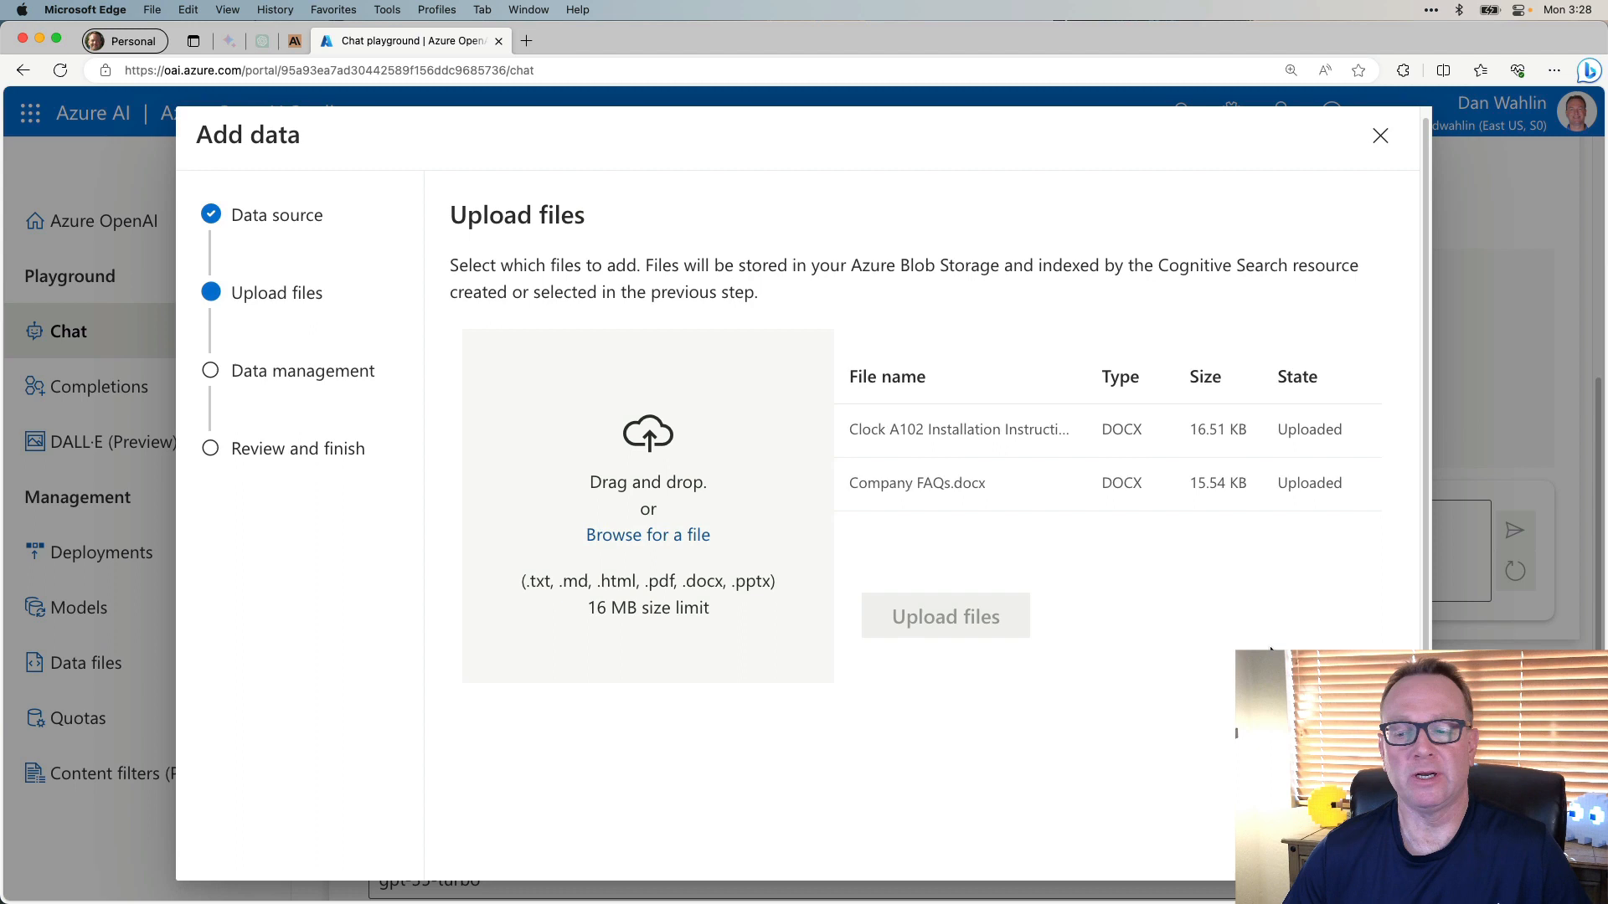
{"action": "left_click", "coordinate": [943, 615]}
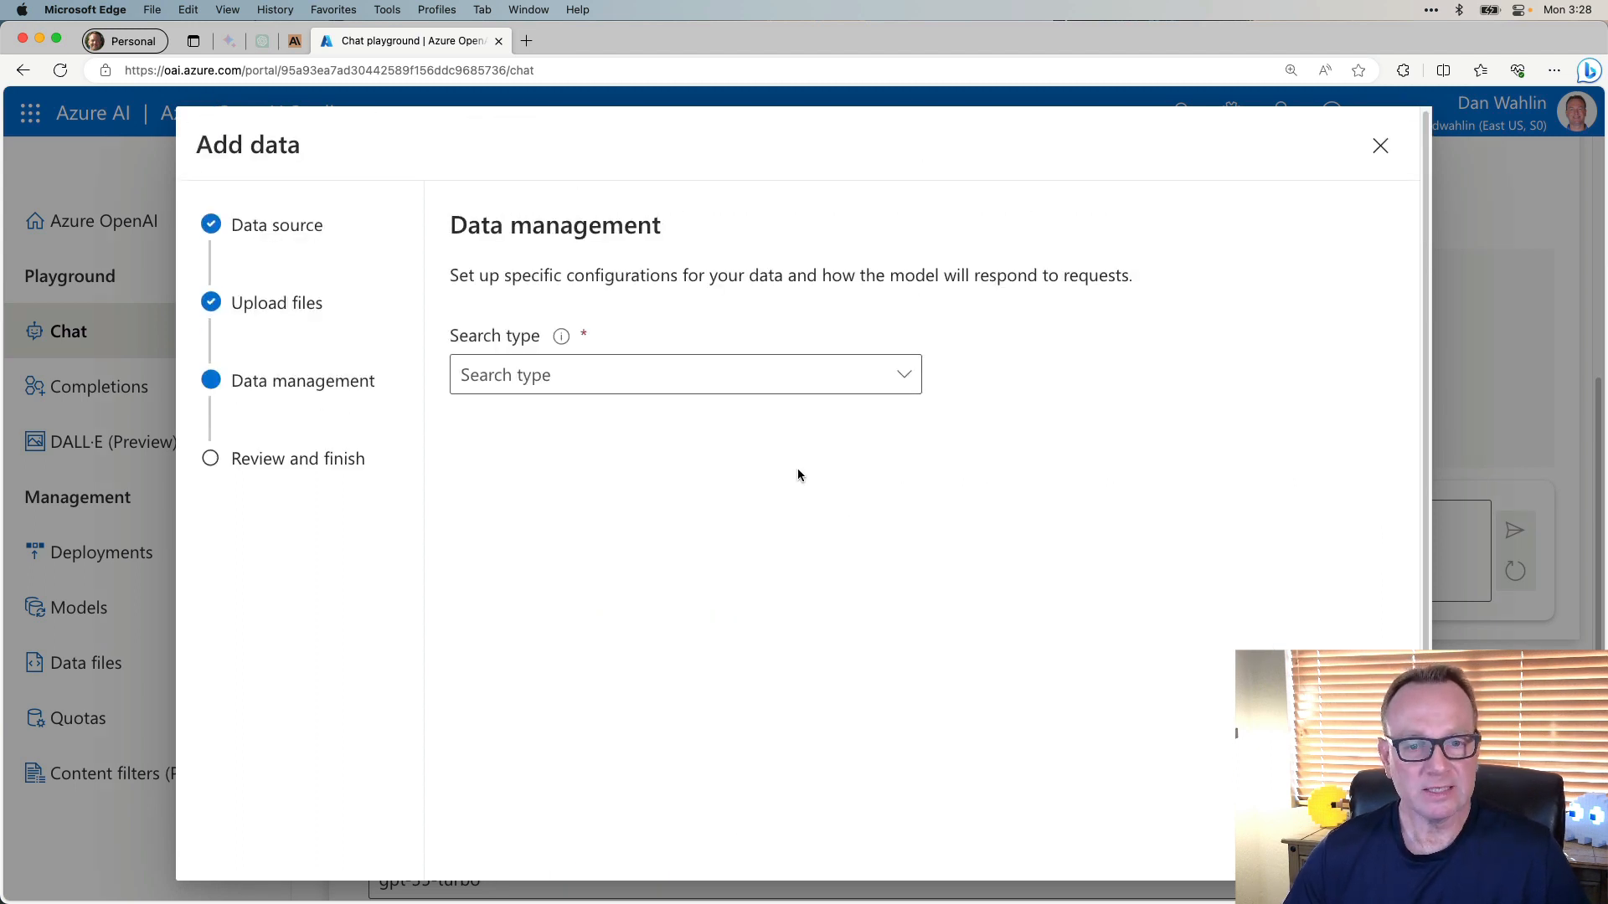
Choose Semantic search type, acknowledge its usage charges, then return from the review step.
{"action": "left_click", "coordinate": [685, 373]}
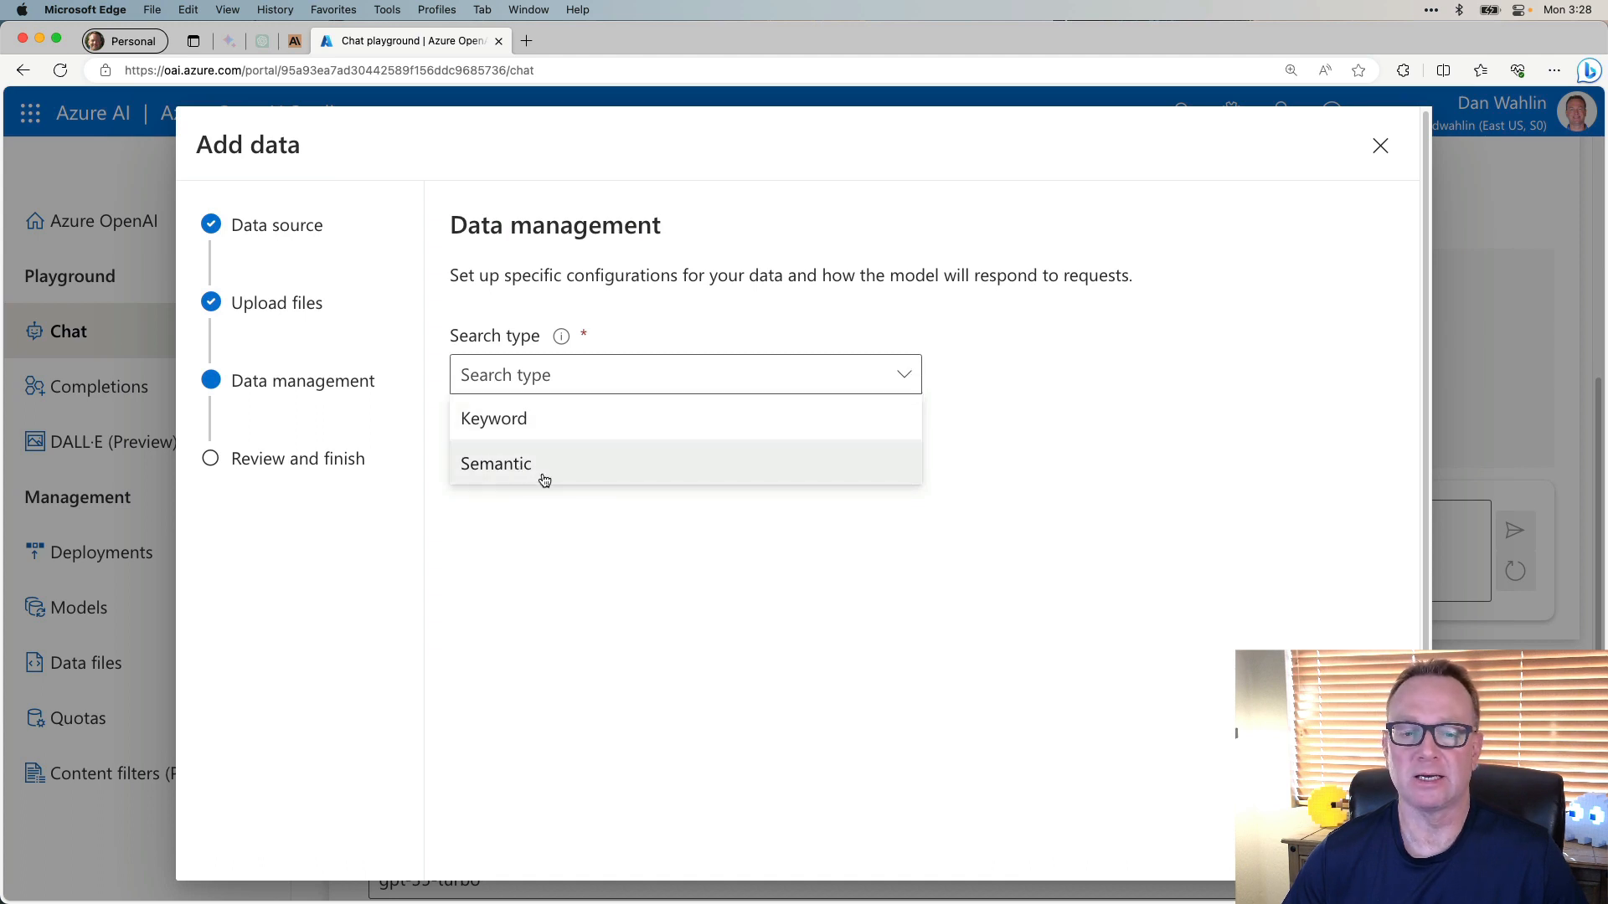
{"action": "left_click", "coordinate": [496, 464]}
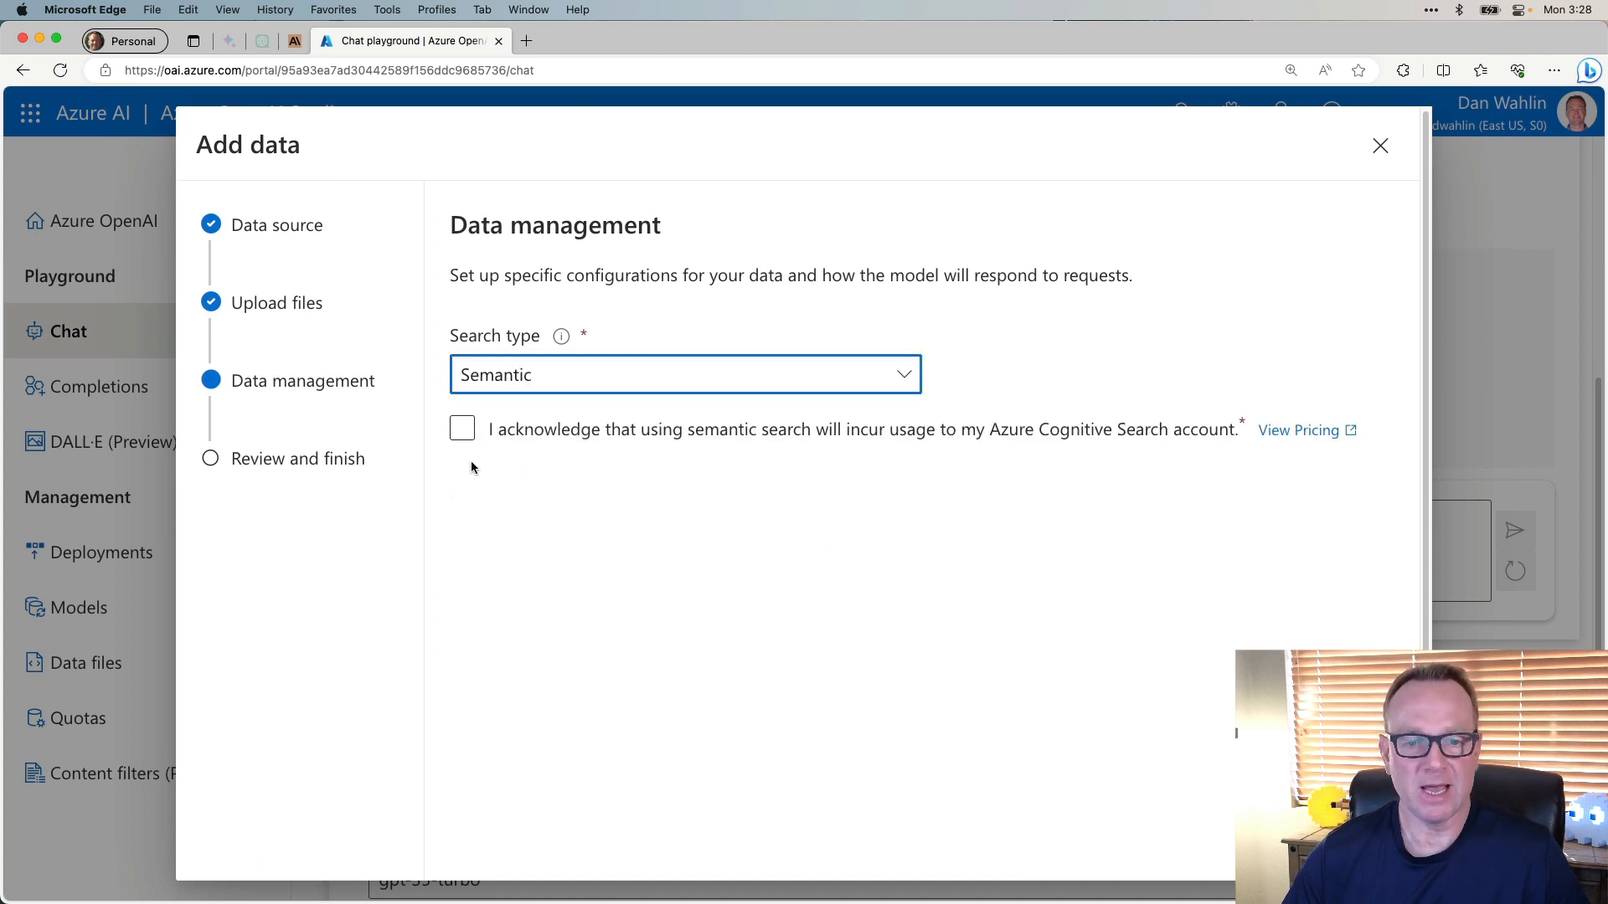
{"action": "left_click", "coordinate": [462, 428]}
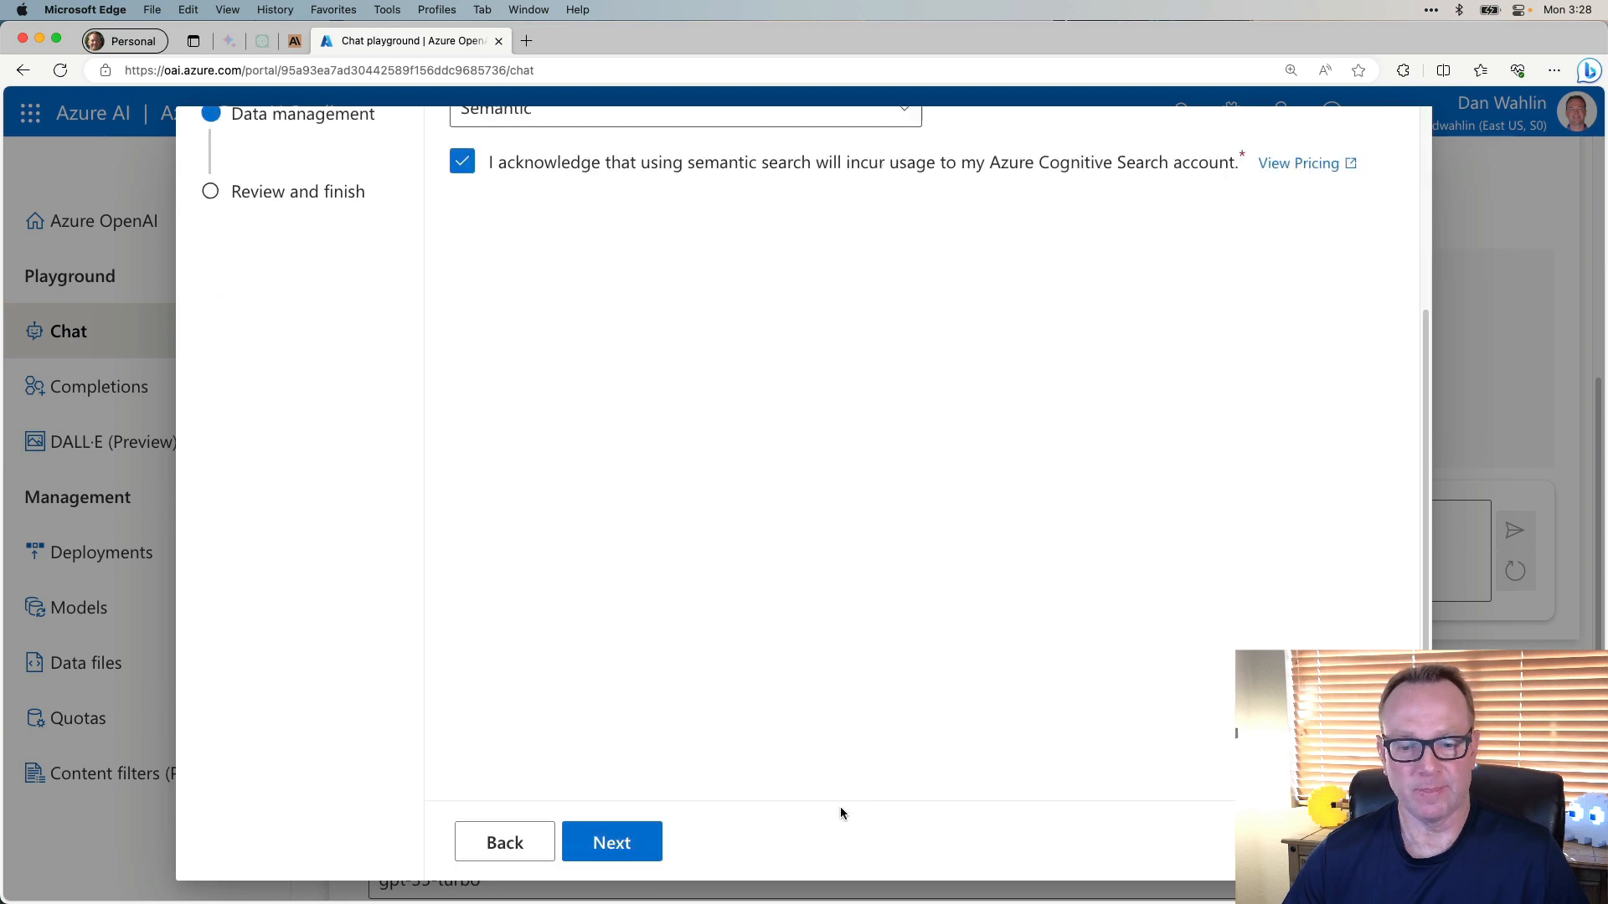
{"action": "left_click", "coordinate": [611, 842]}
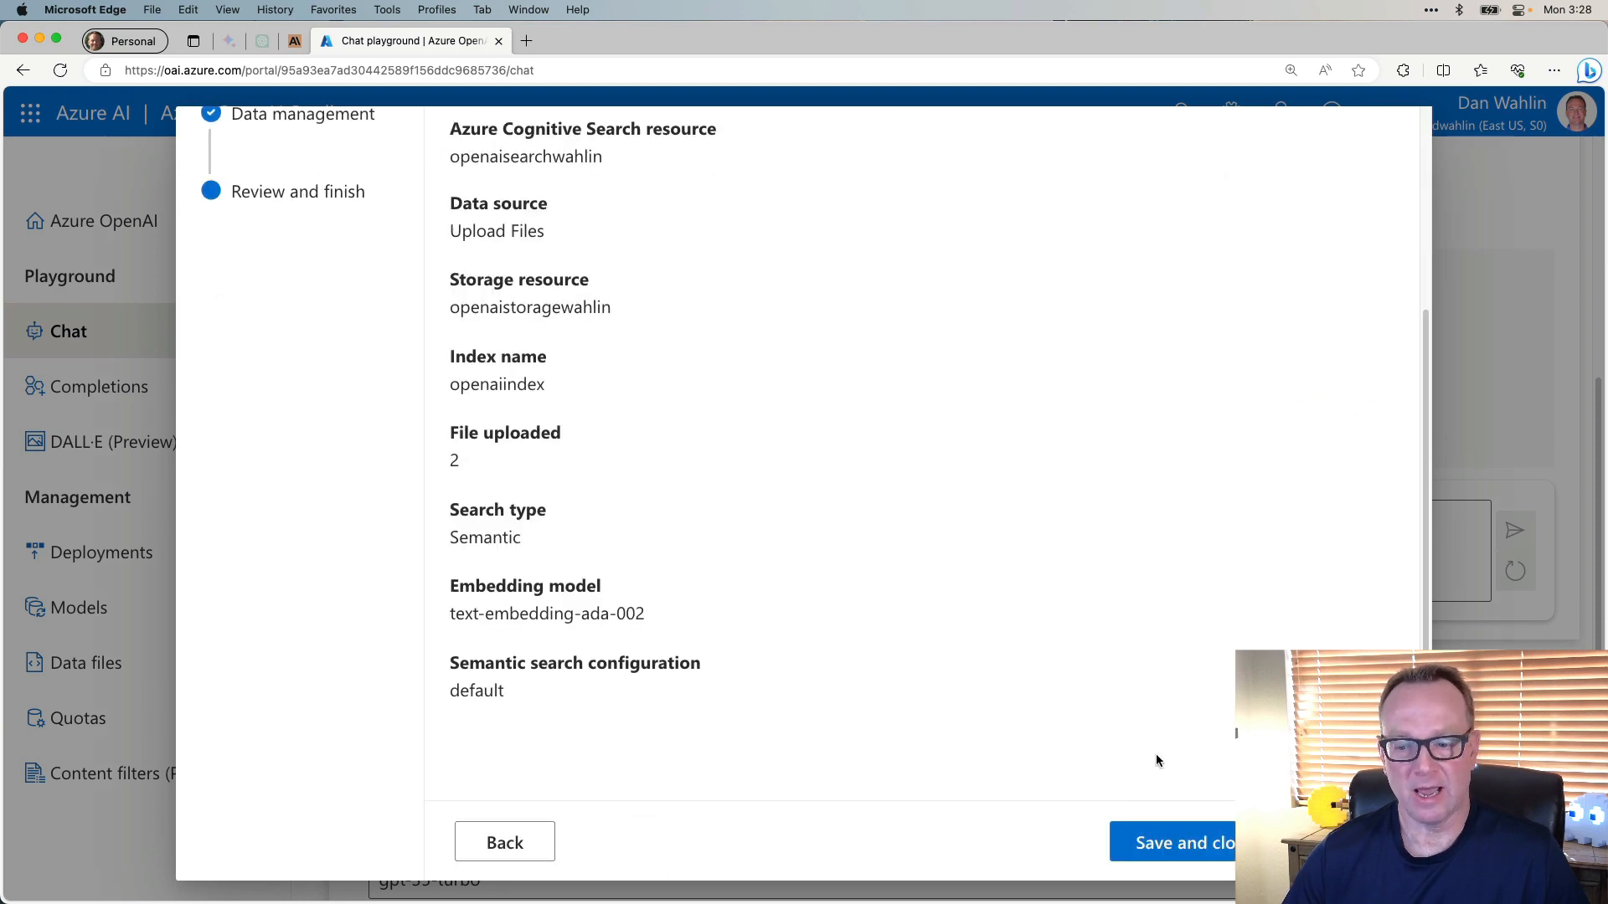
{"action": "mouse_move", "coordinate": [1008, 628]}
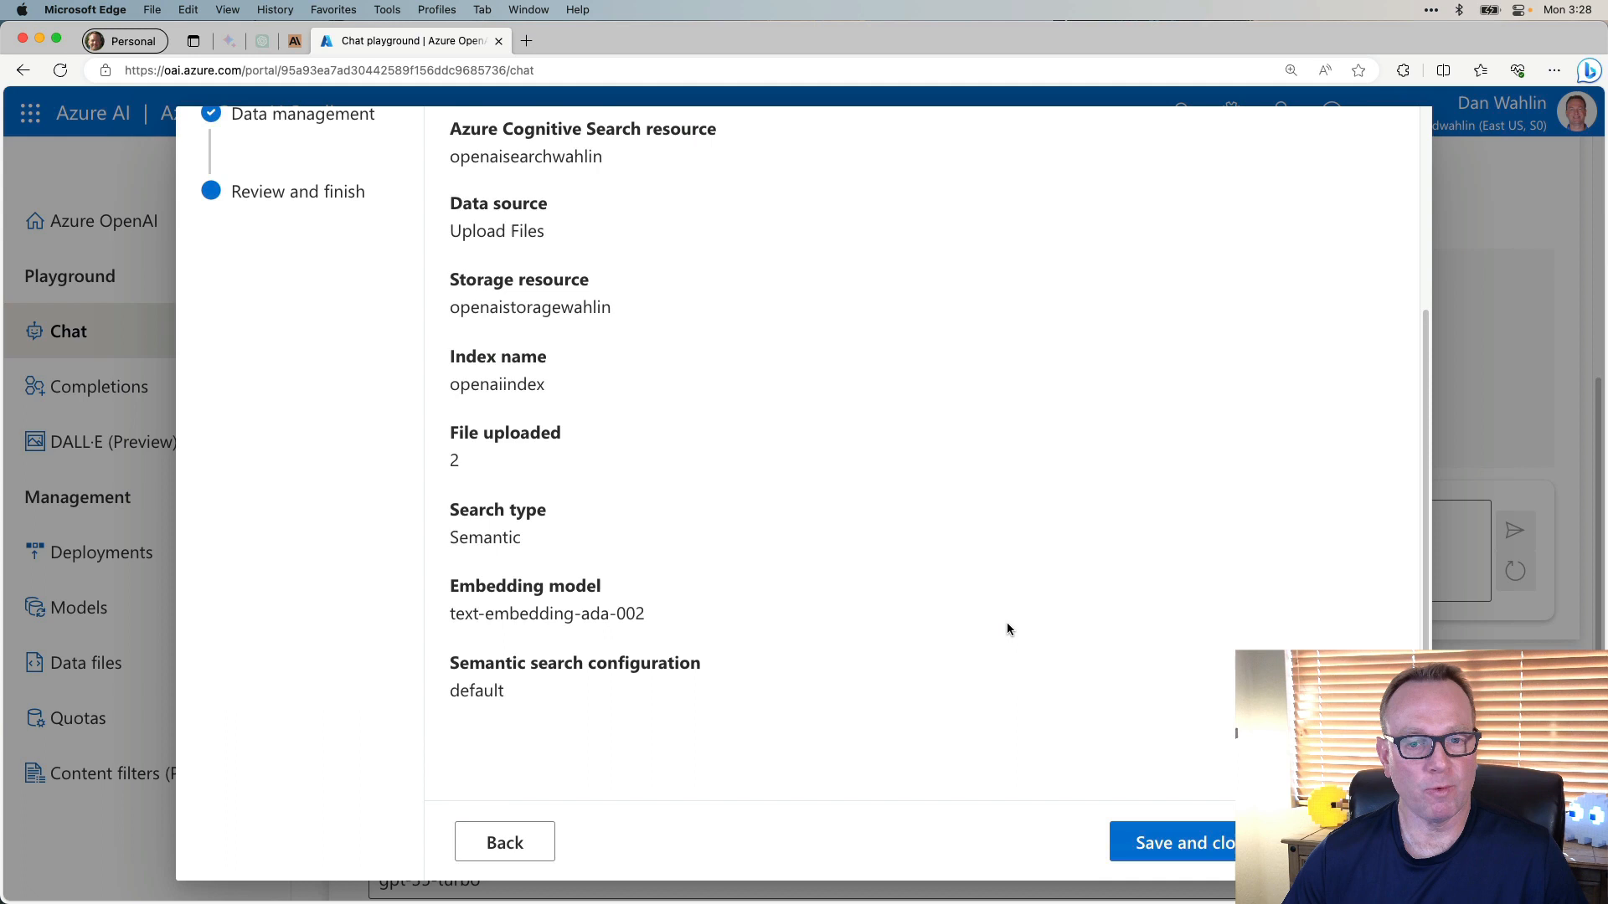
{"action": "left_click", "coordinate": [504, 842]}
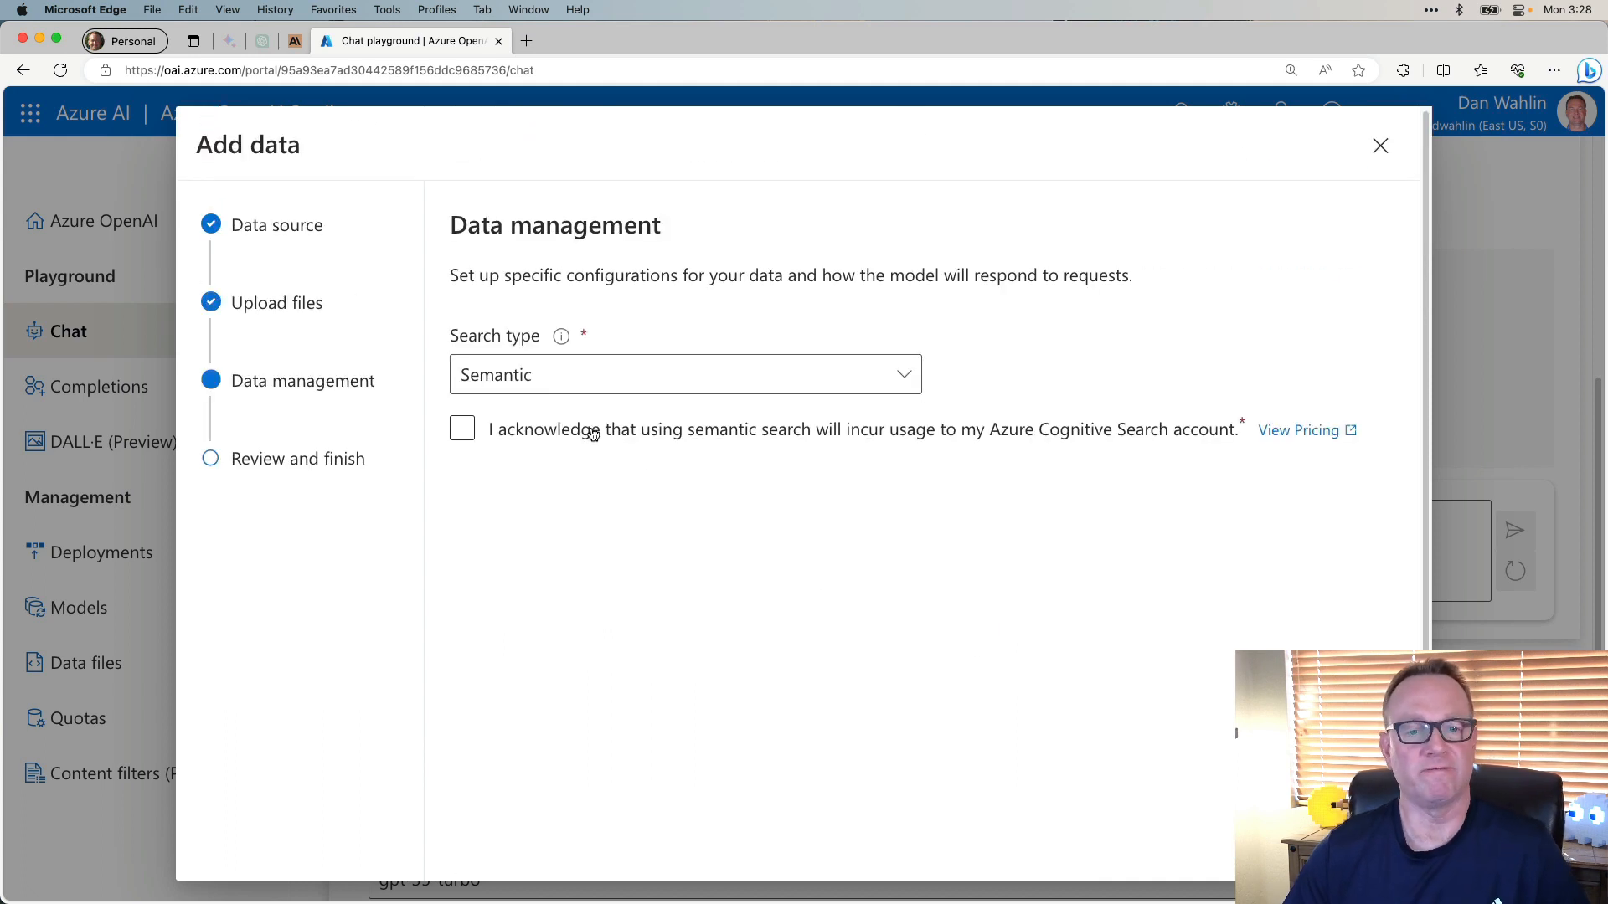
Re-acknowledge semantic search charges, review the settings, and save the data source indexed as openaiindex.
{"action": "left_click", "coordinate": [684, 374]}
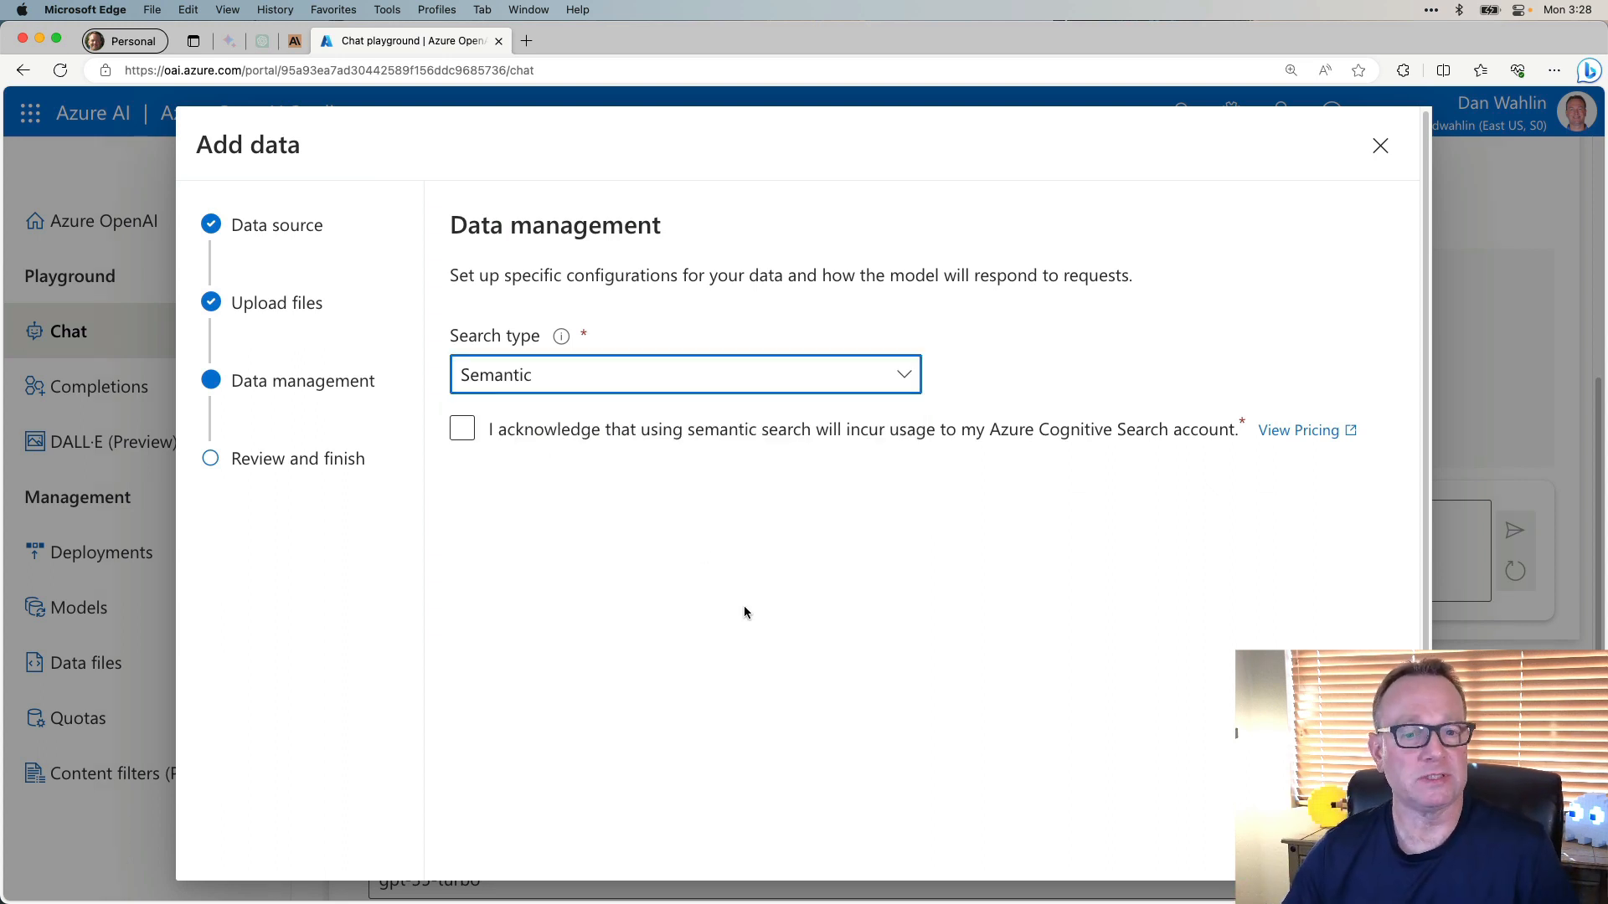
{"action": "left_click", "coordinate": [463, 429]}
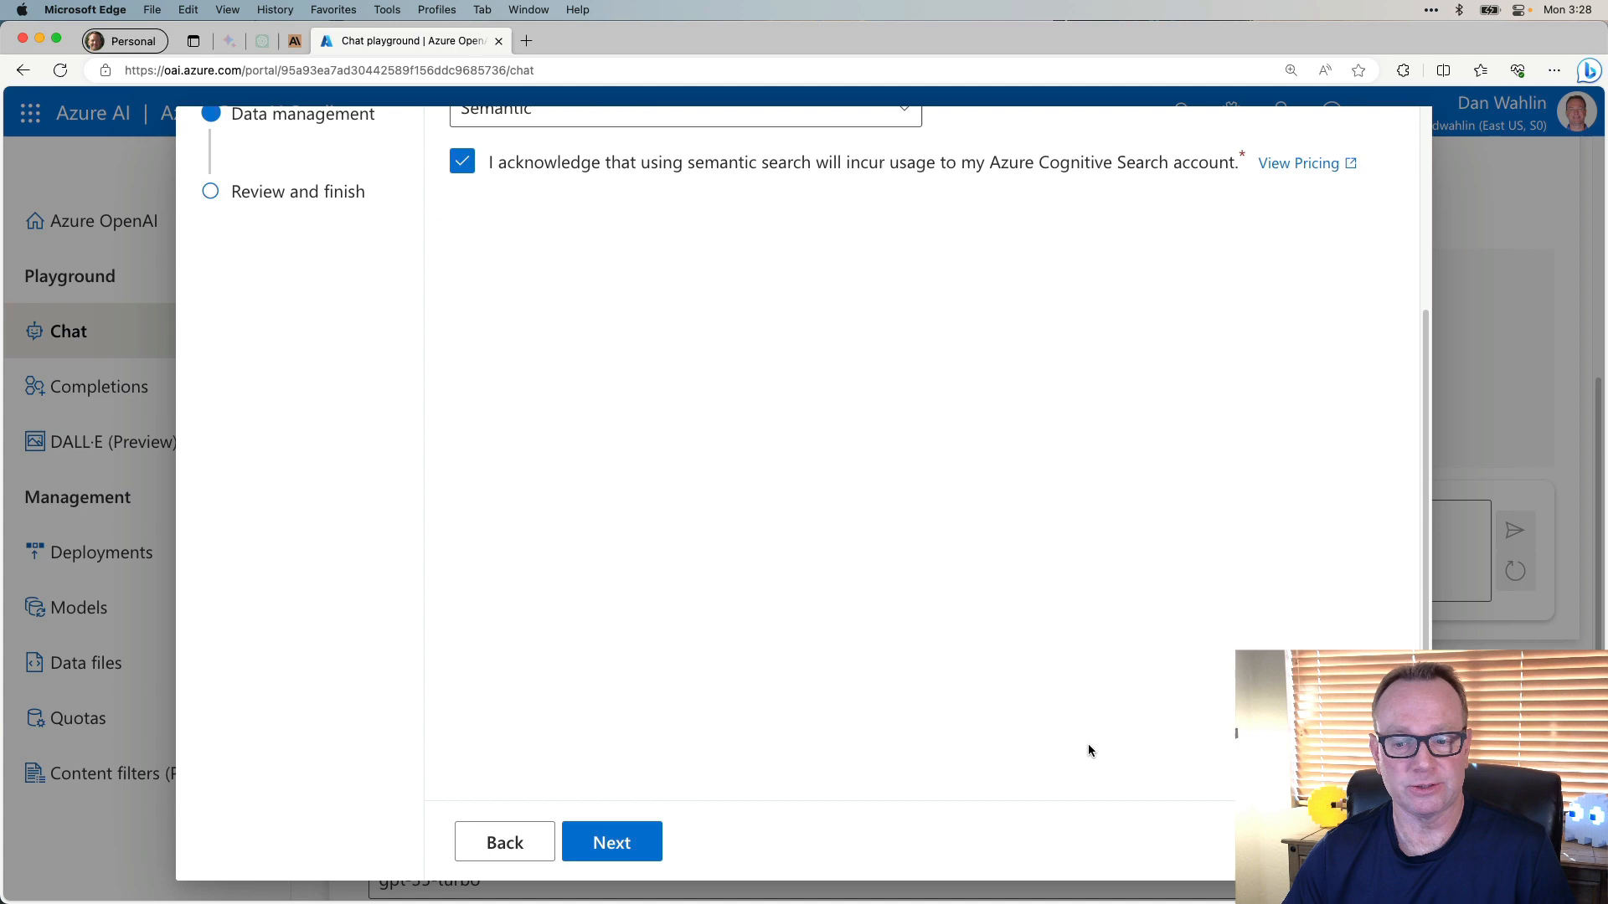
{"action": "left_click", "coordinate": [611, 843]}
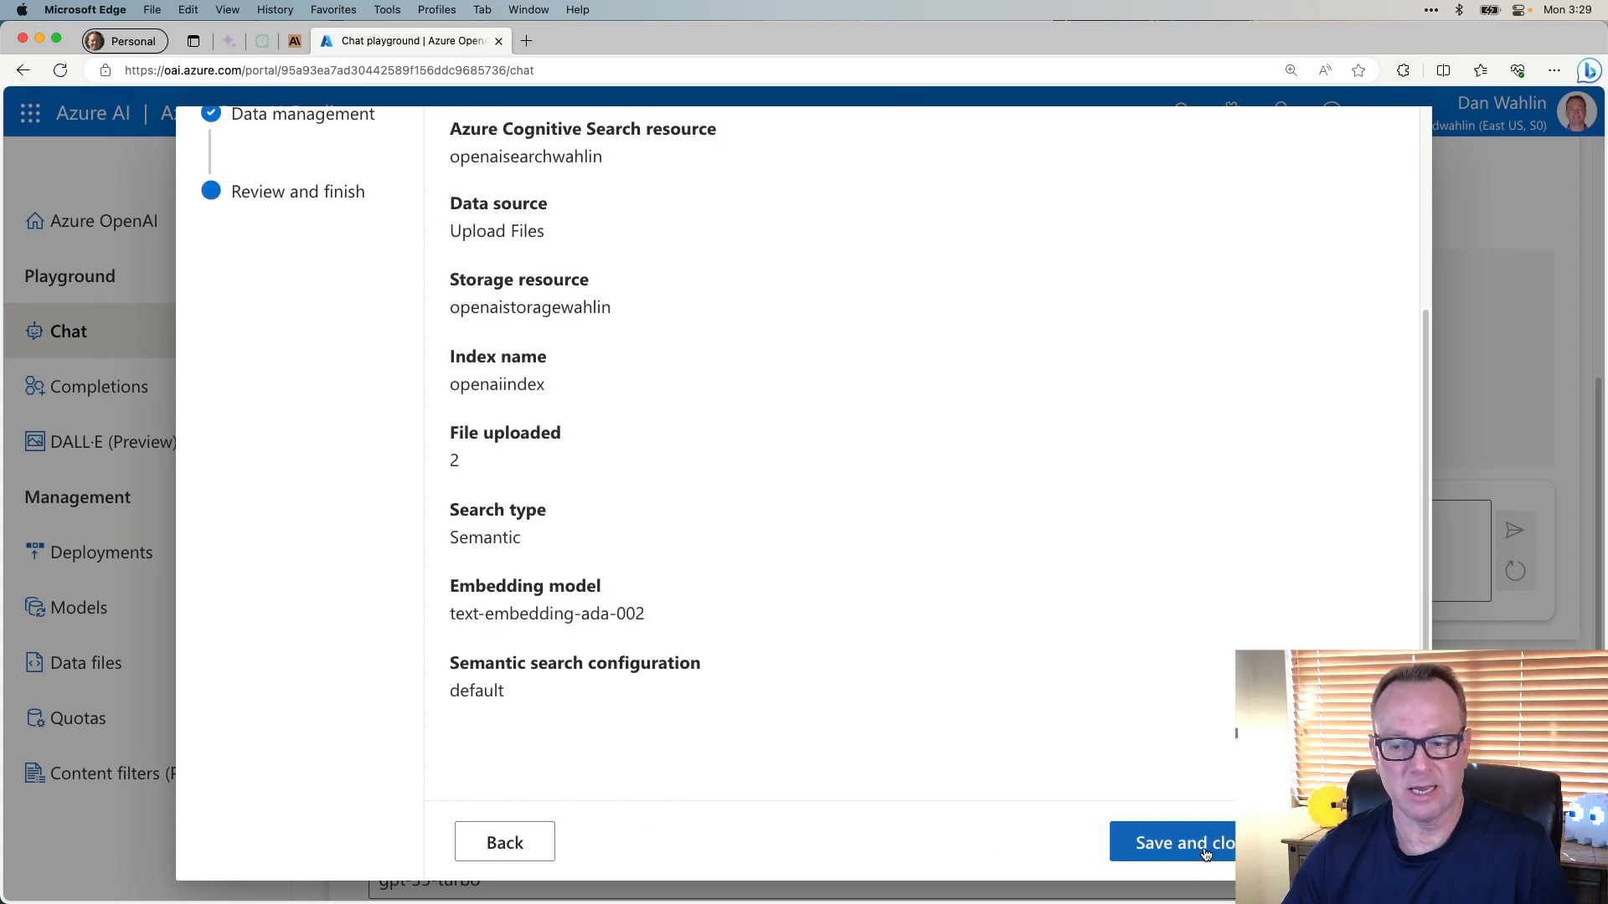
{"action": "left_click", "coordinate": [1184, 842]}
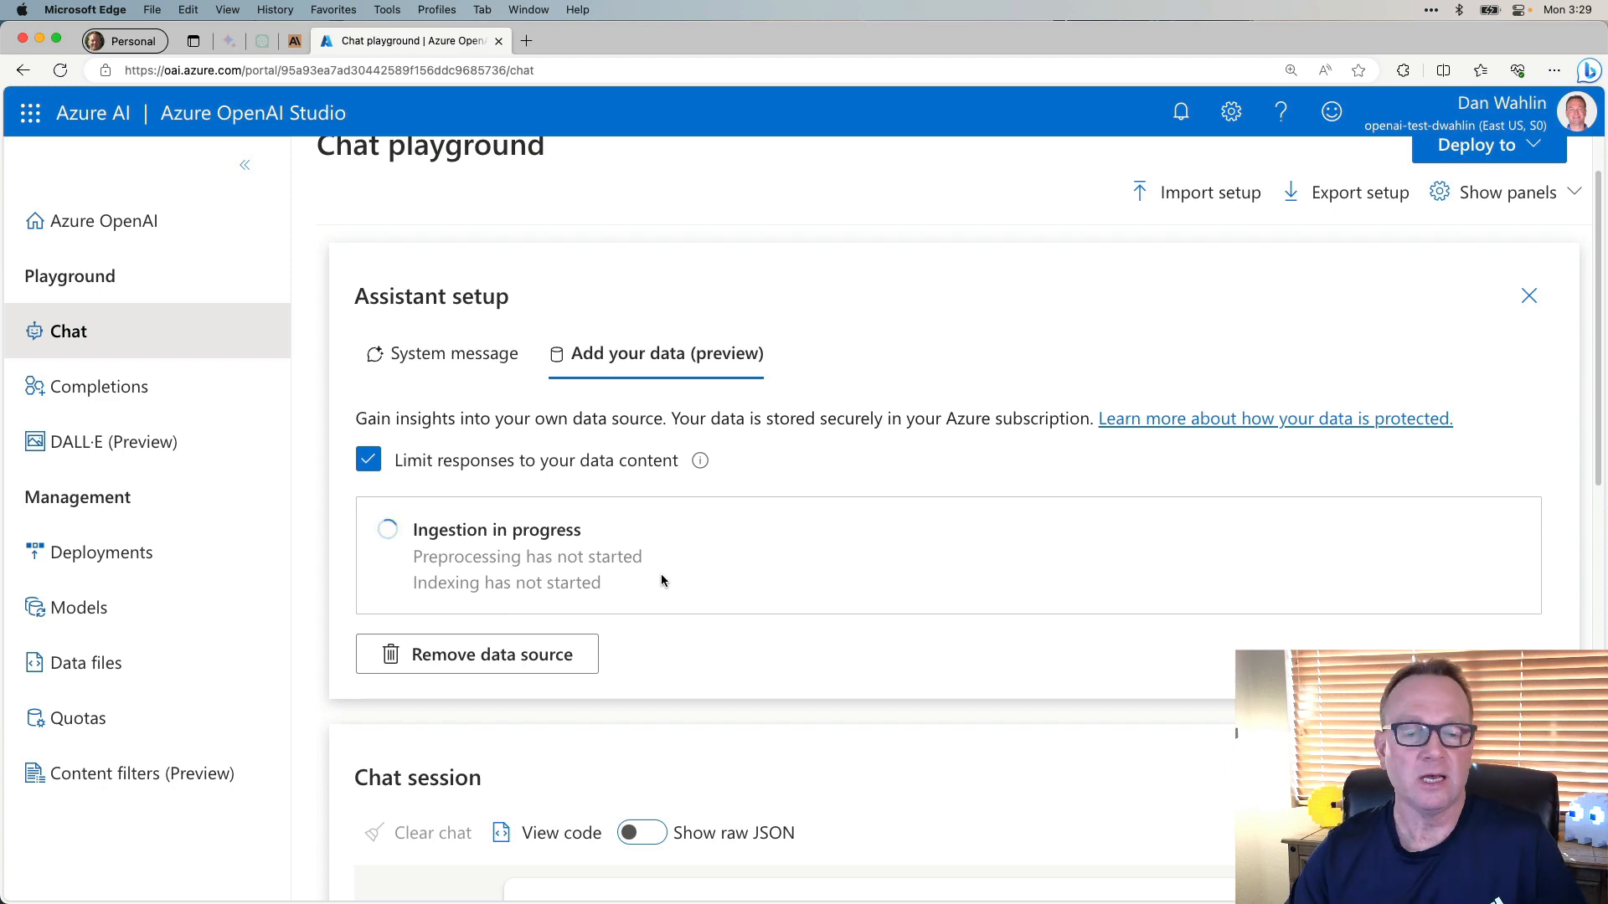
Scroll around the playground while ingestion of the openaiindex data source completes.
{"action": "scroll", "scroll_direction": "down", "scroll_amount": 3}
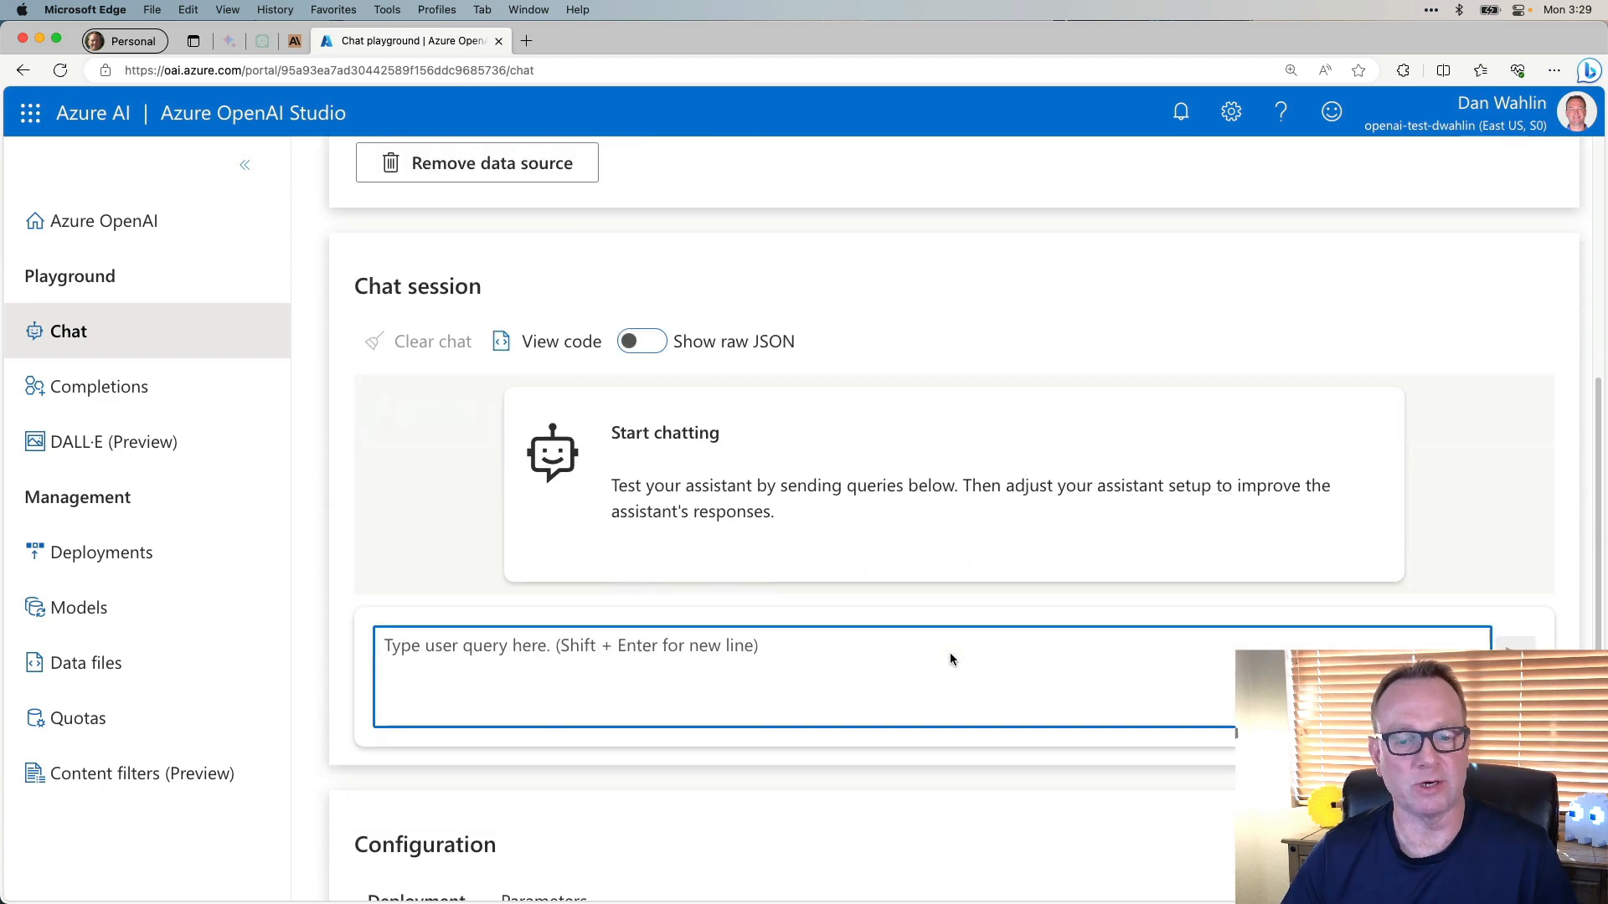
{"action": "scroll", "scroll_direction": "up", "scroll_amount": 3}
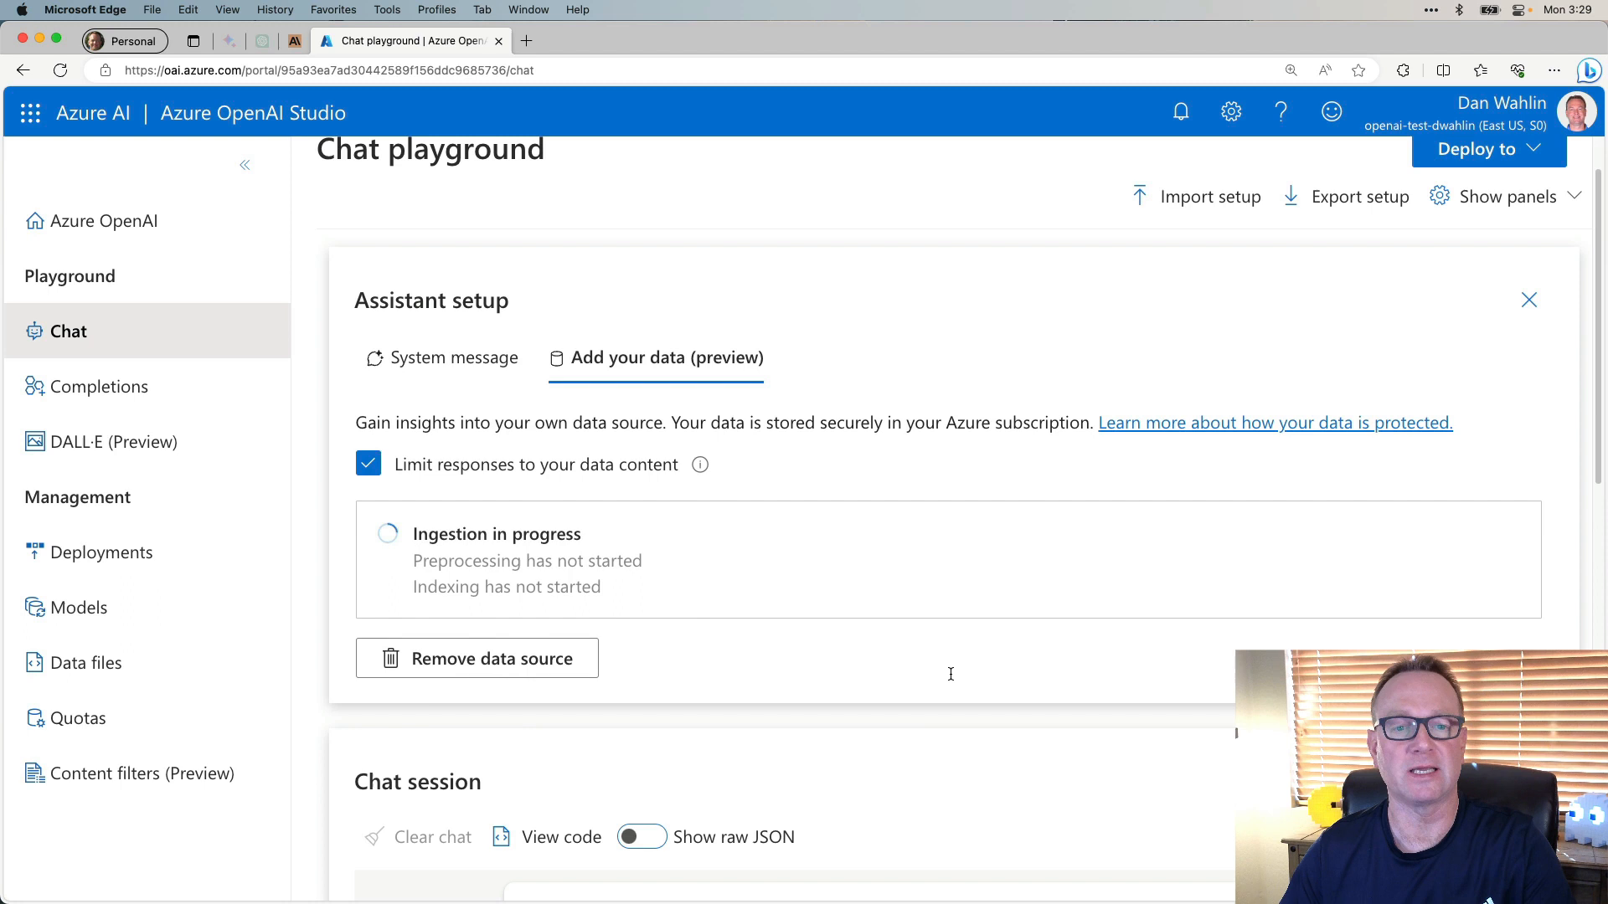
{"action": "scroll", "scroll_direction": "up", "scroll_amount": 3}
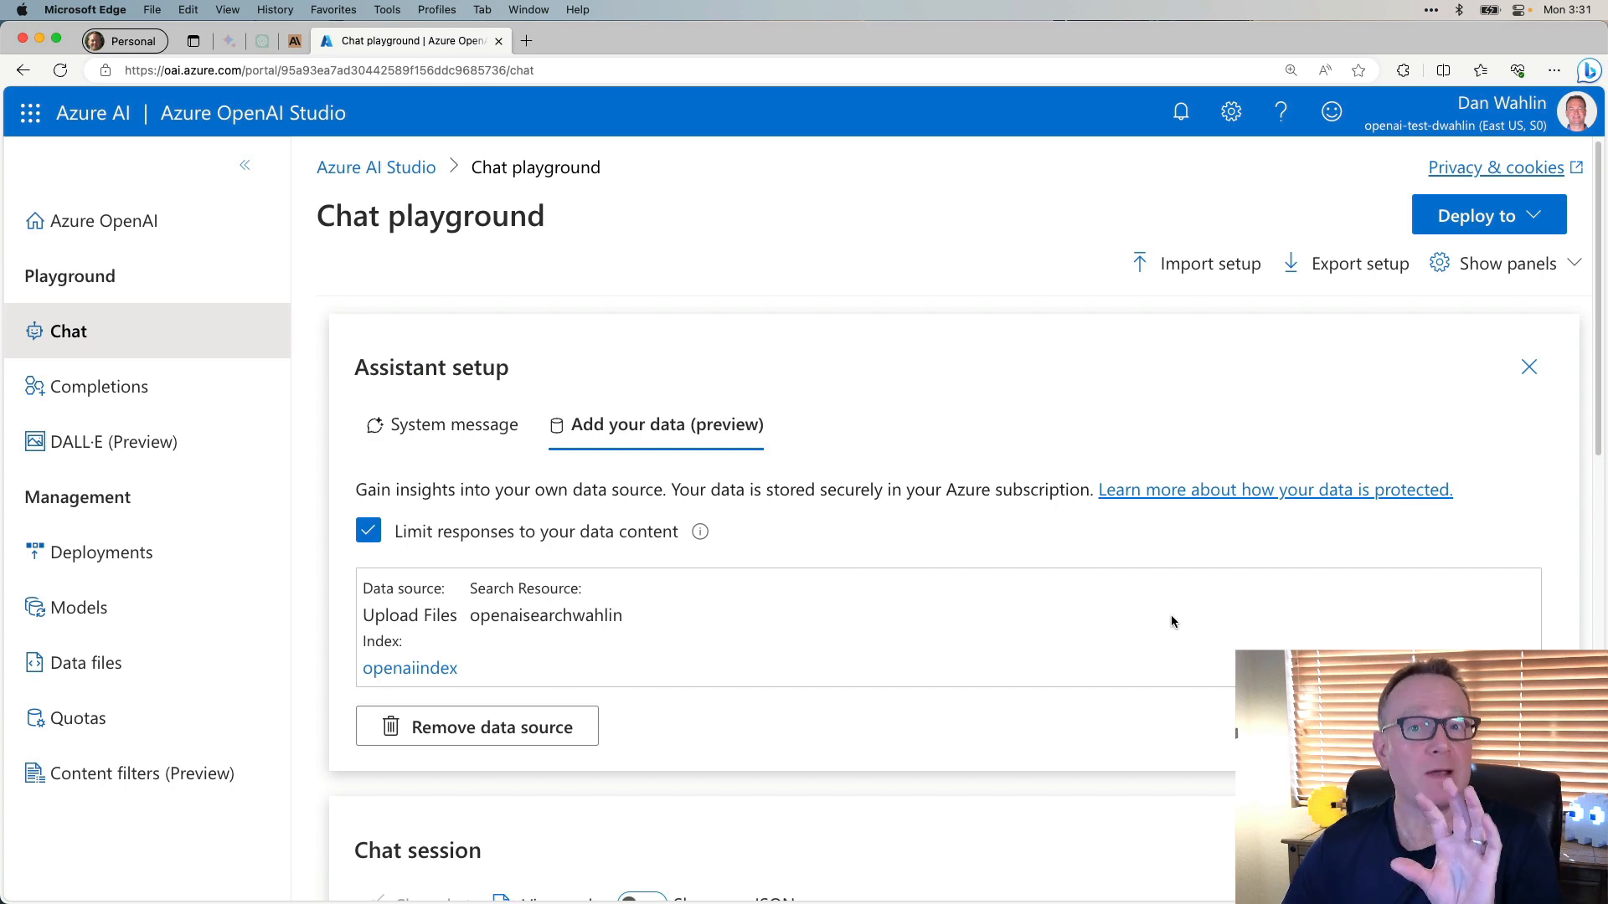
{"action": "scroll", "scroll_direction": "down", "scroll_amount": 3}
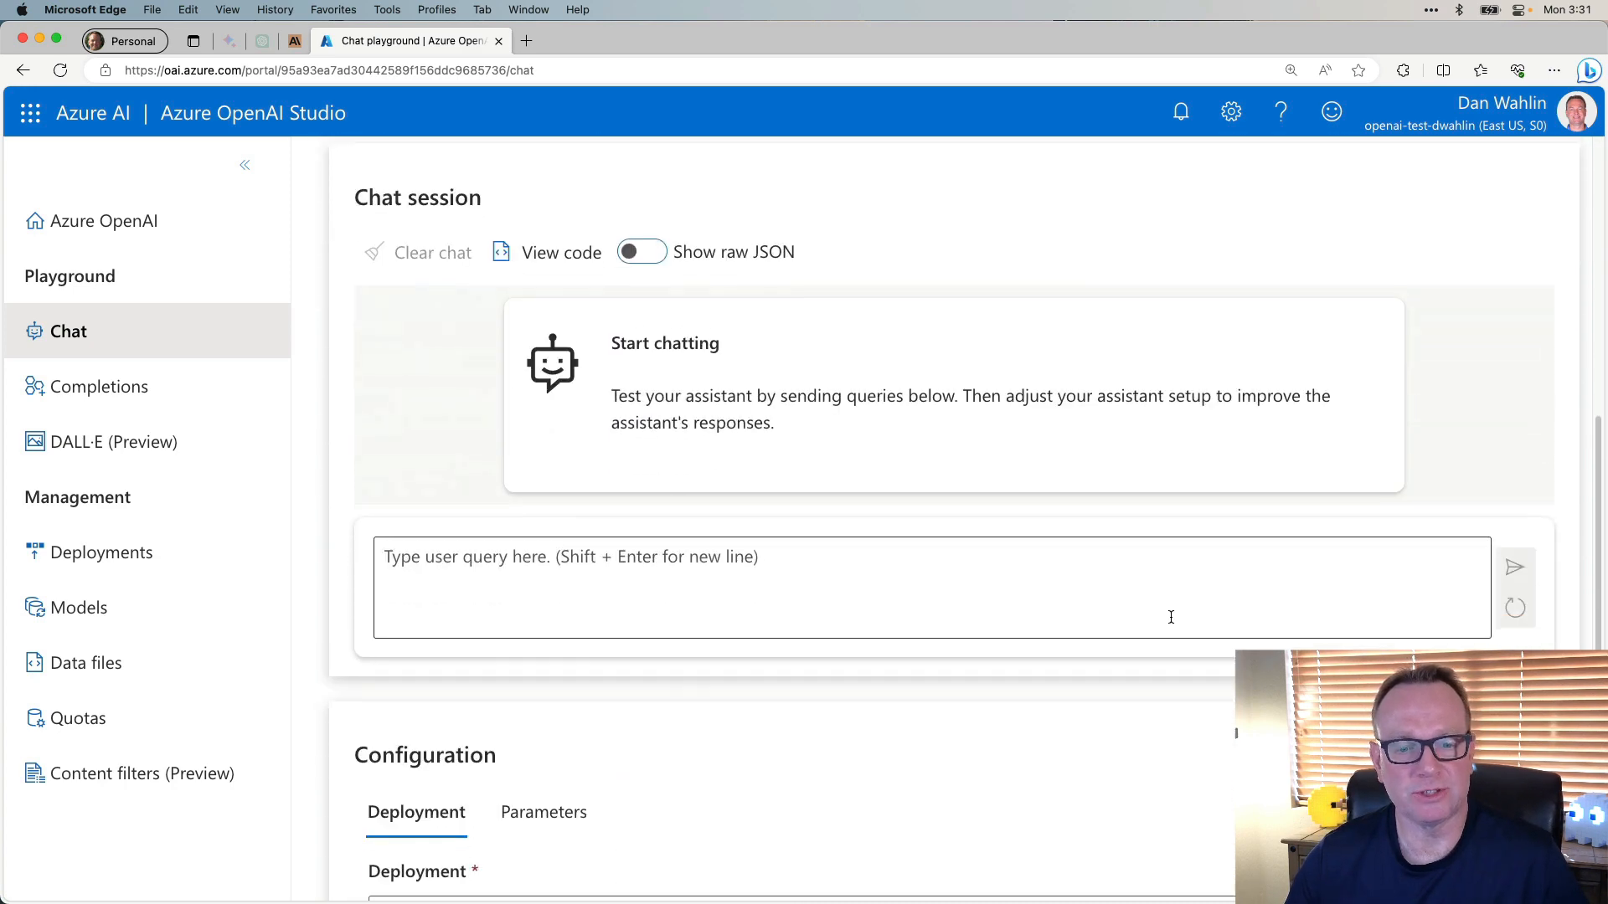
Send 'How do I install a clock?' to the document-grounded chat assistant.
{"action": "left_click", "coordinate": [861, 588]}
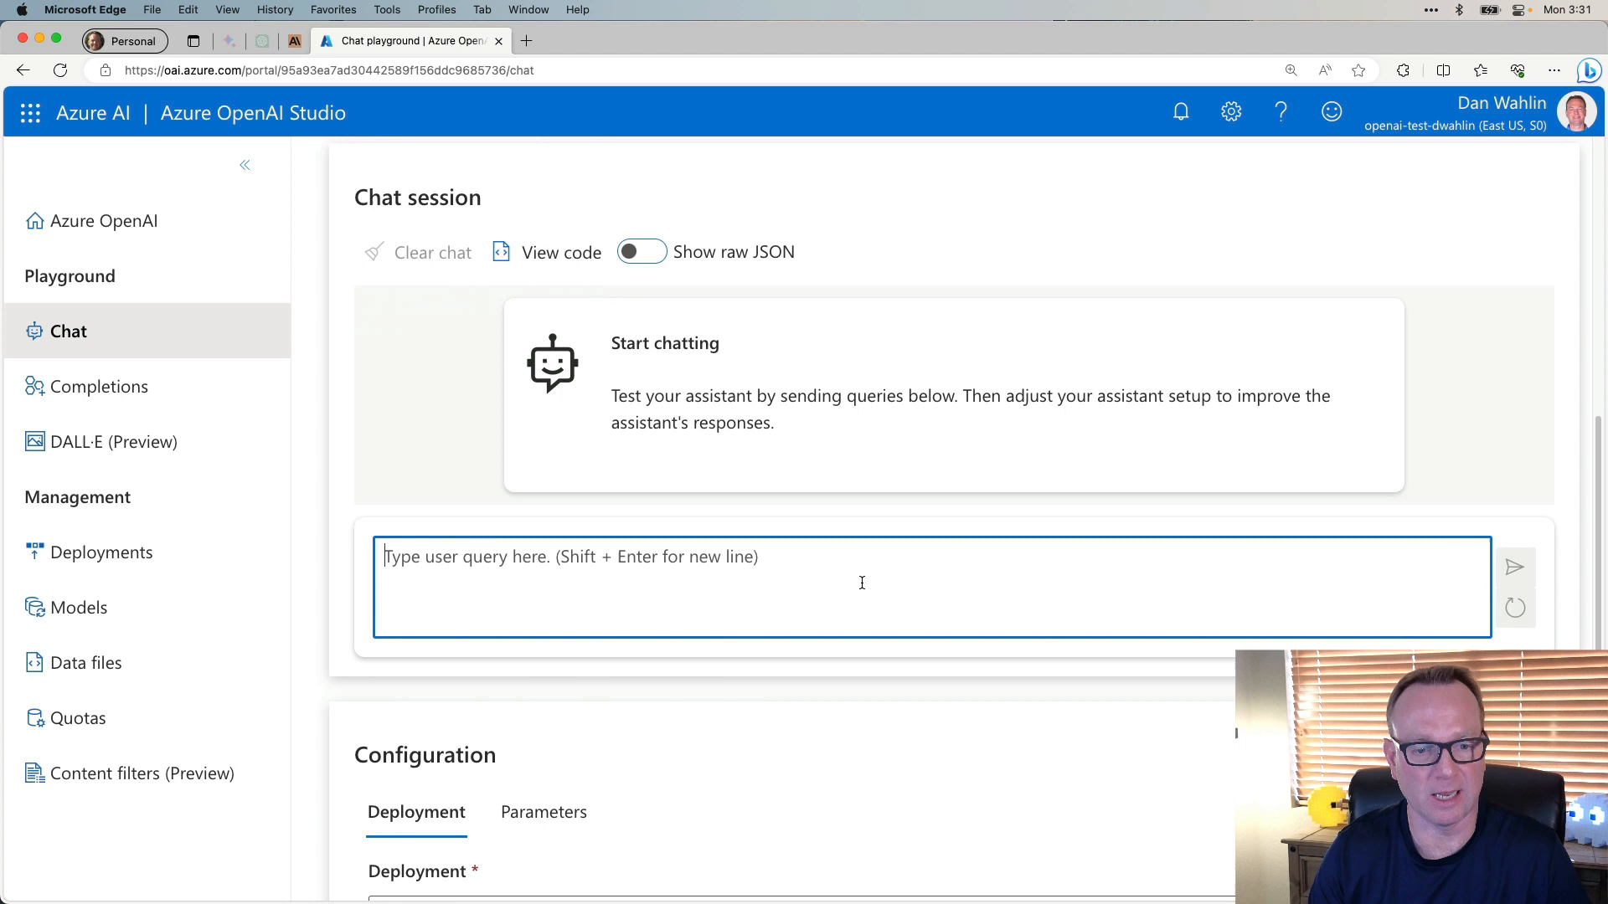
{"action": "type", "text": "How do I instal"}
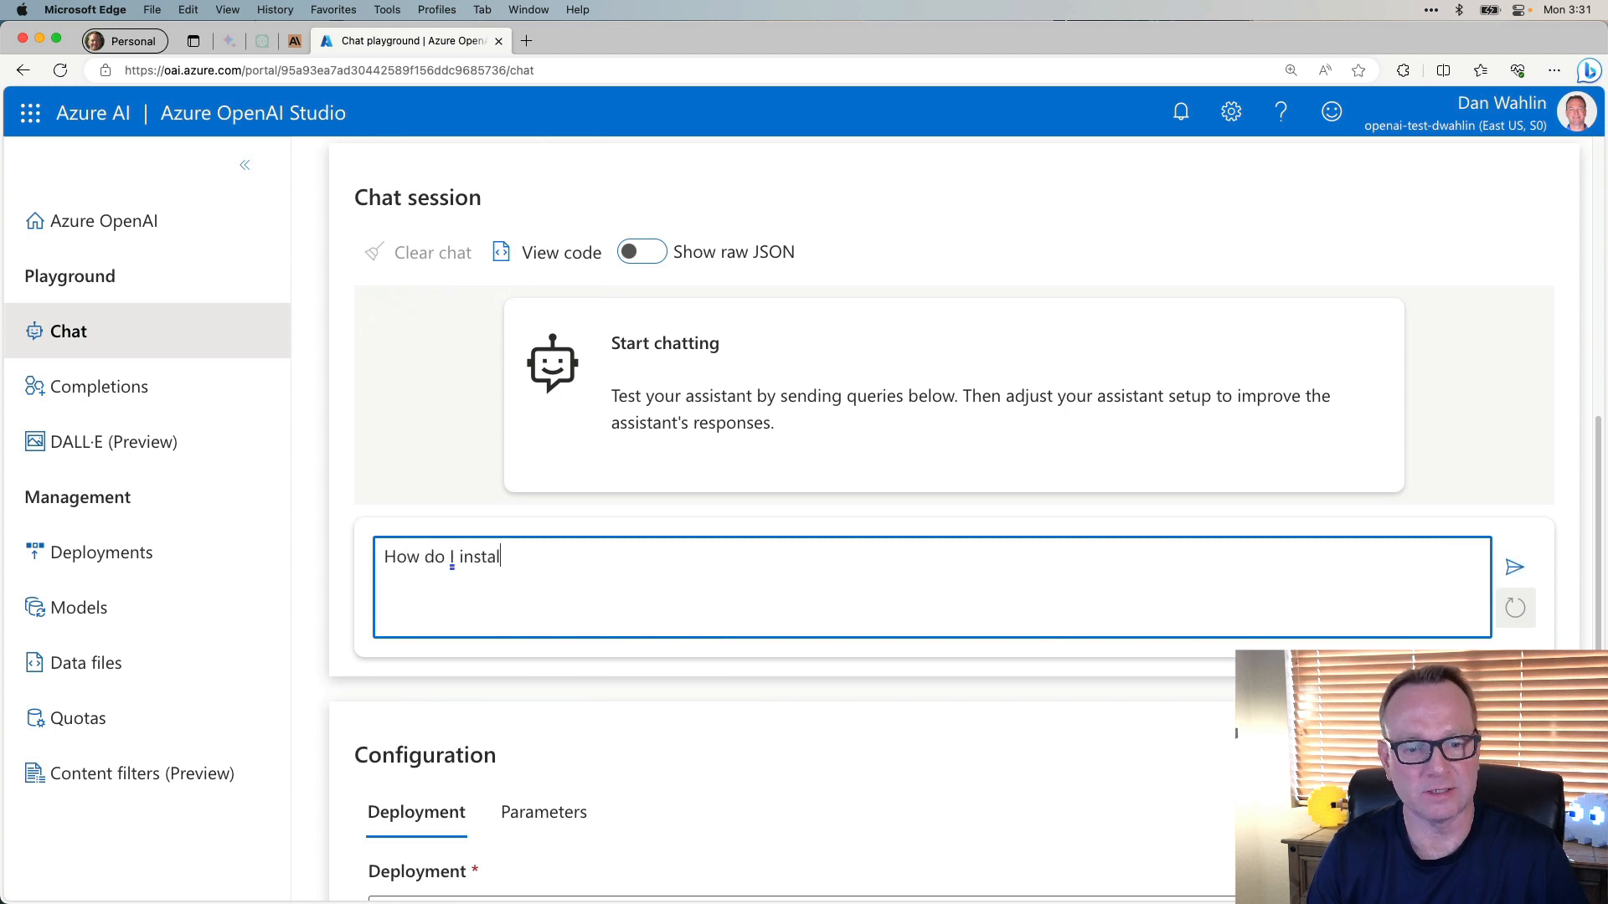
{"action": "type", "text": "l a clock?"}
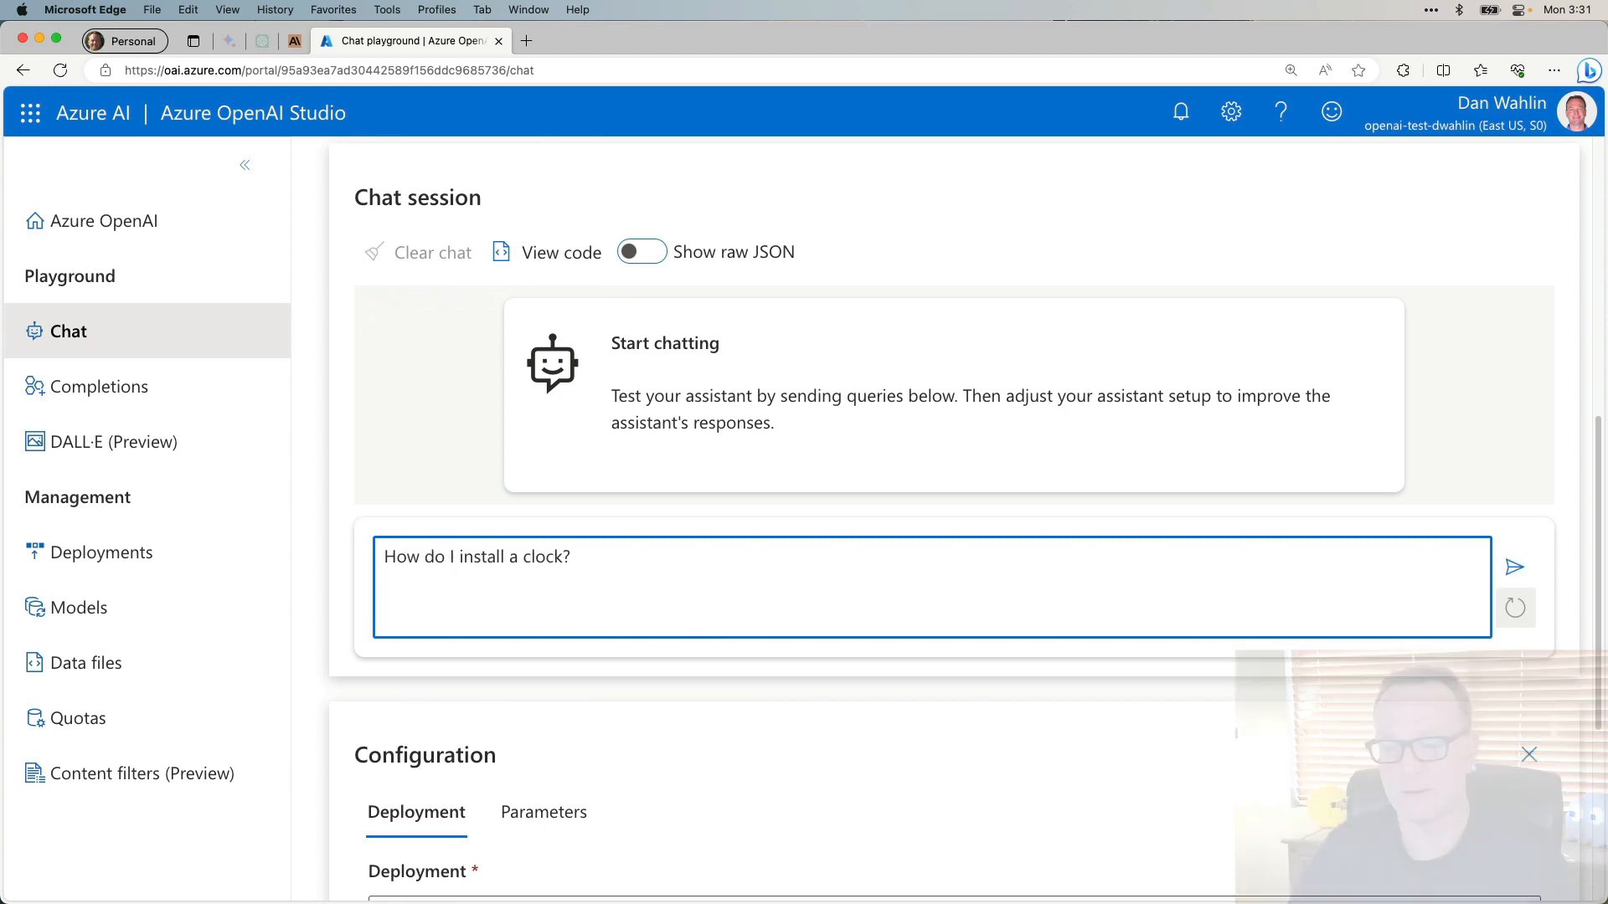
{"action": "left_click", "coordinate": [1514, 568]}
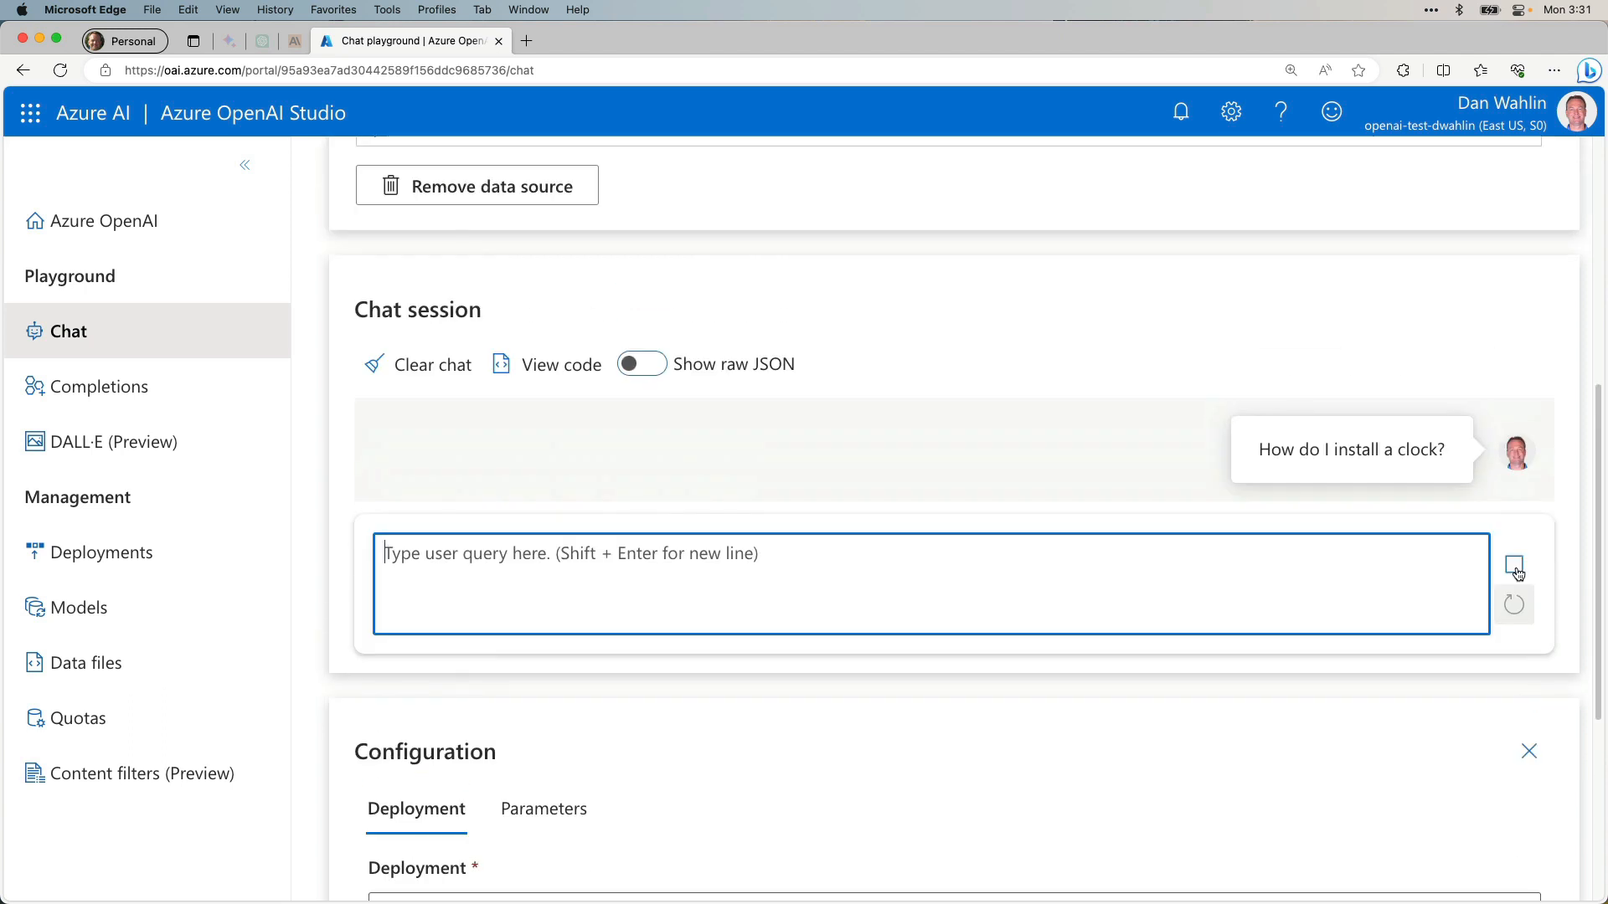
{"action": "left_click", "coordinate": [1514, 565]}
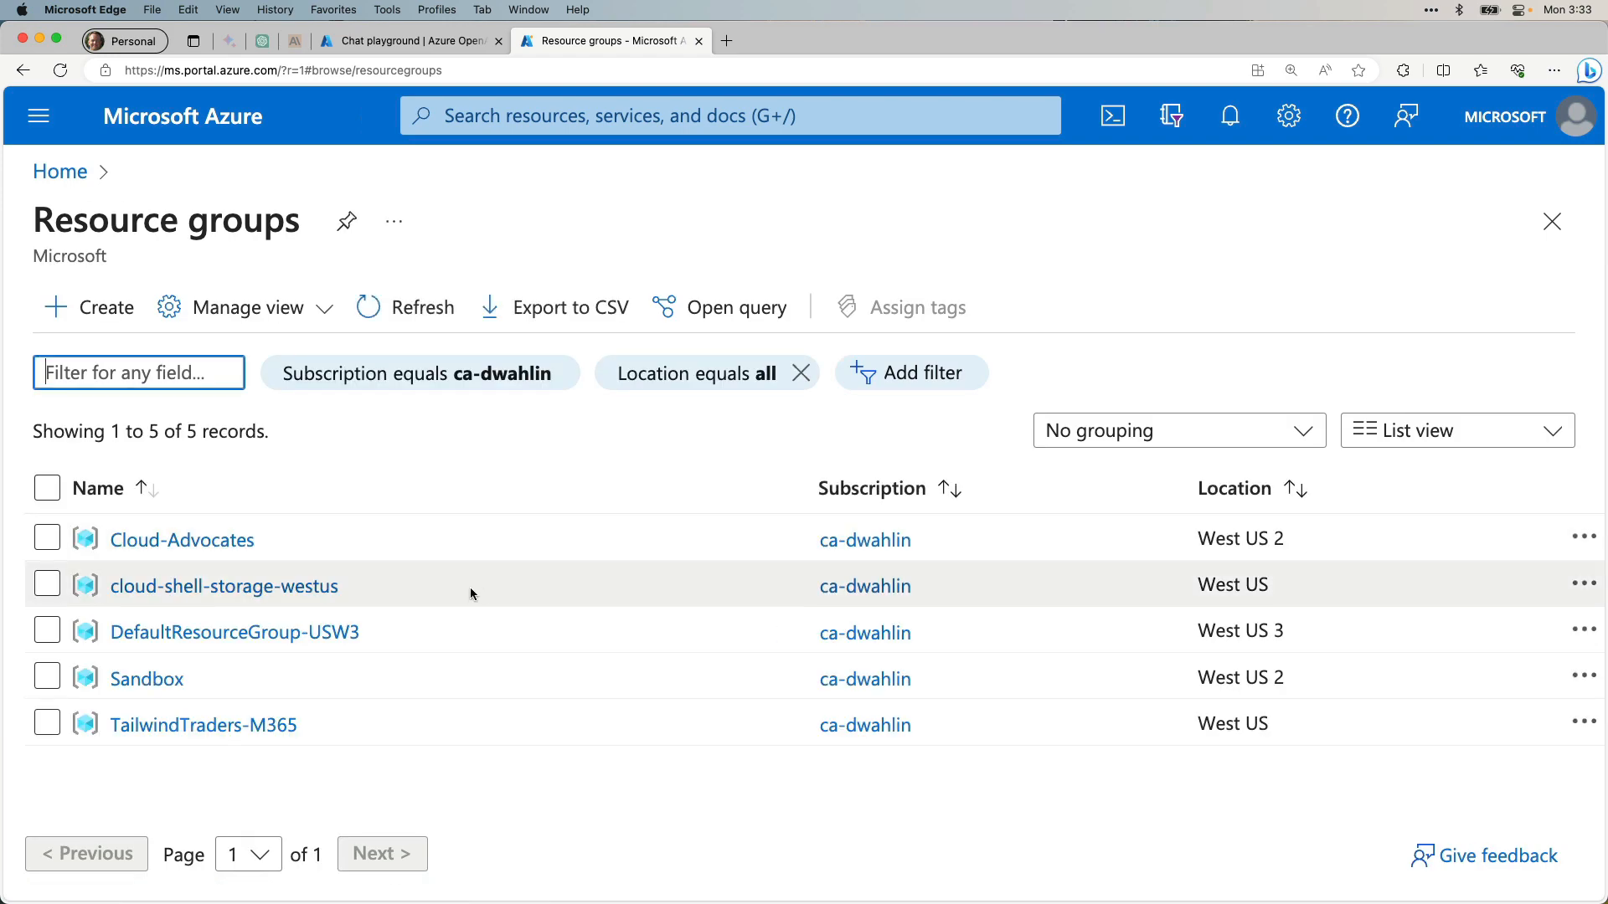
Navigate through the Sandbox resource group to the openaisearchwahlin search service.
{"action": "left_click", "coordinate": [145, 678]}
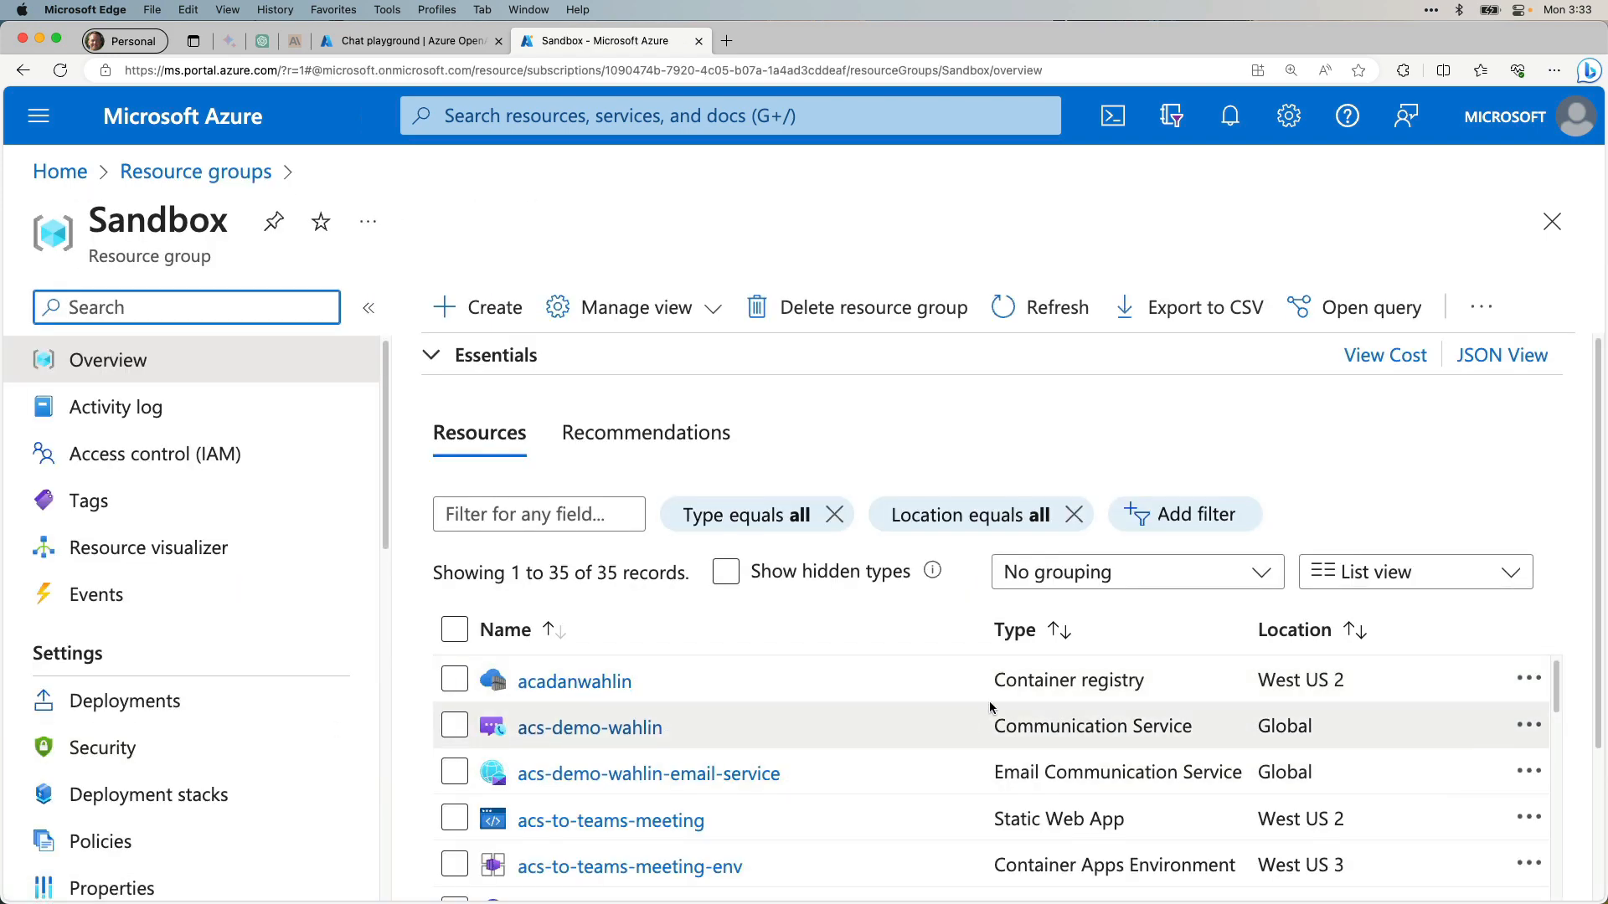
{"action": "scroll", "scroll_direction": "down", "scroll_amount": 3}
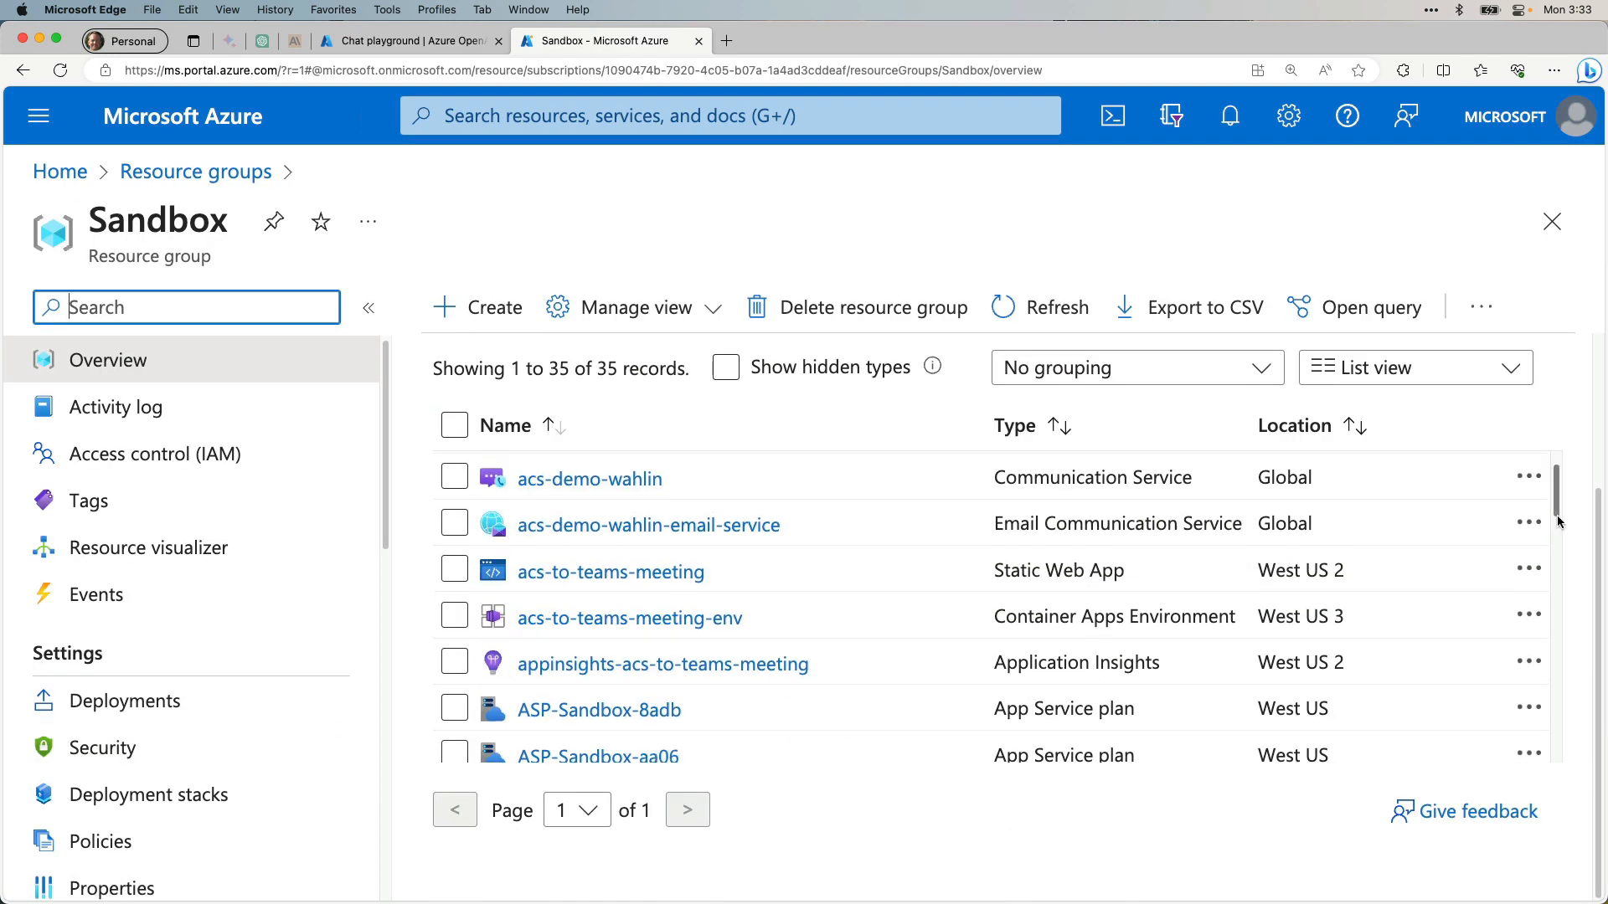
{"action": "scroll", "scroll_direction": "down", "scroll_amount": 3}
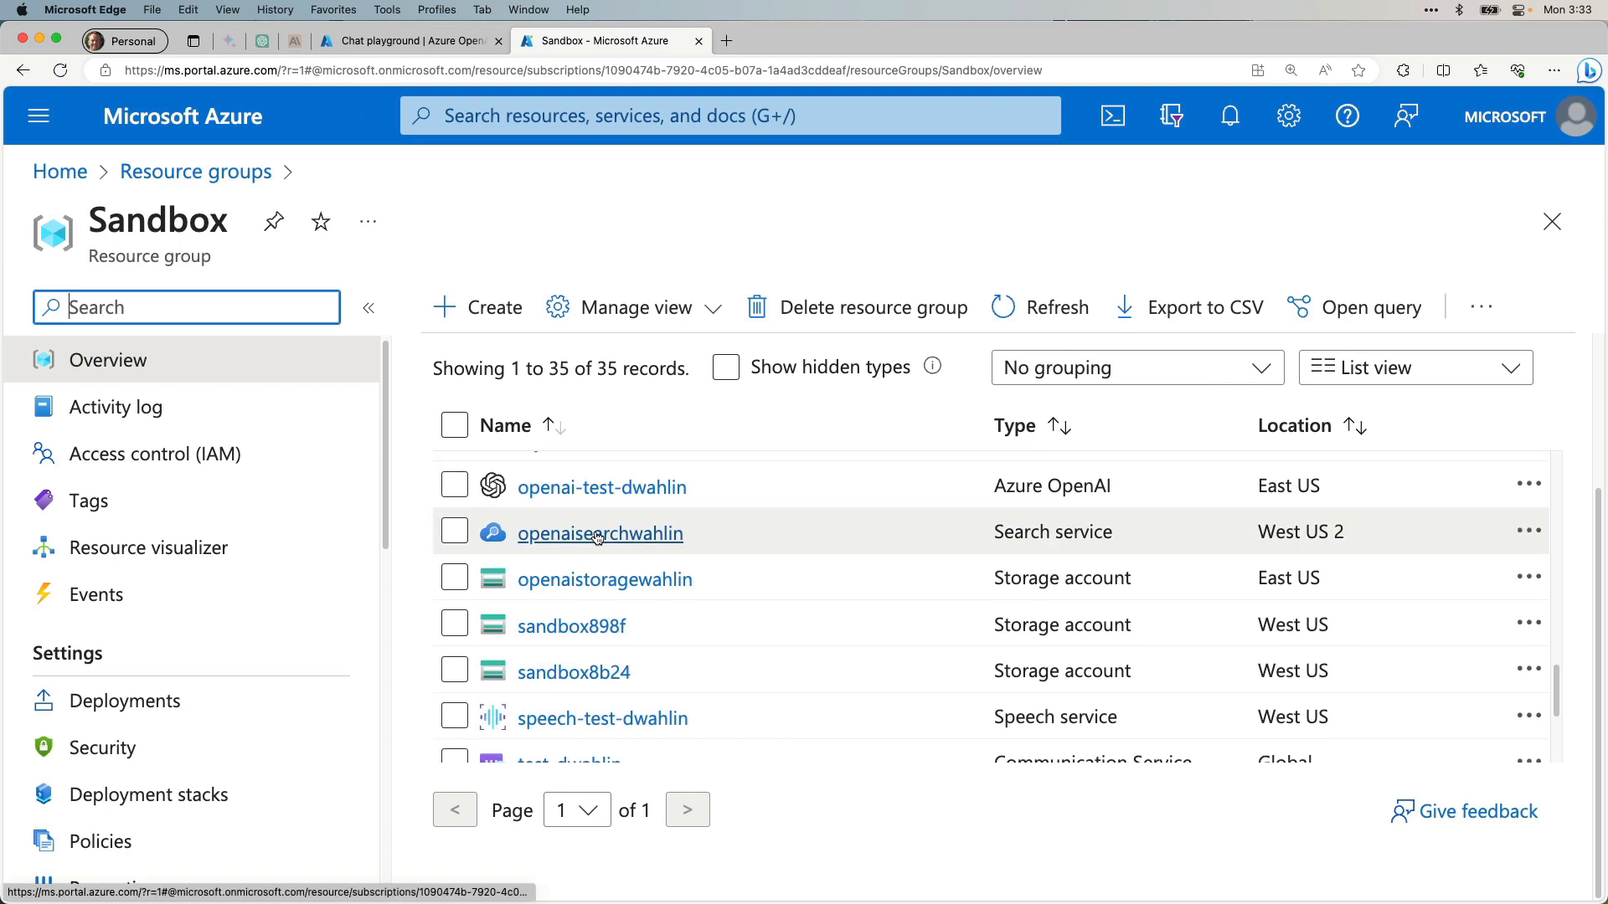
{"action": "left_click", "coordinate": [599, 533]}
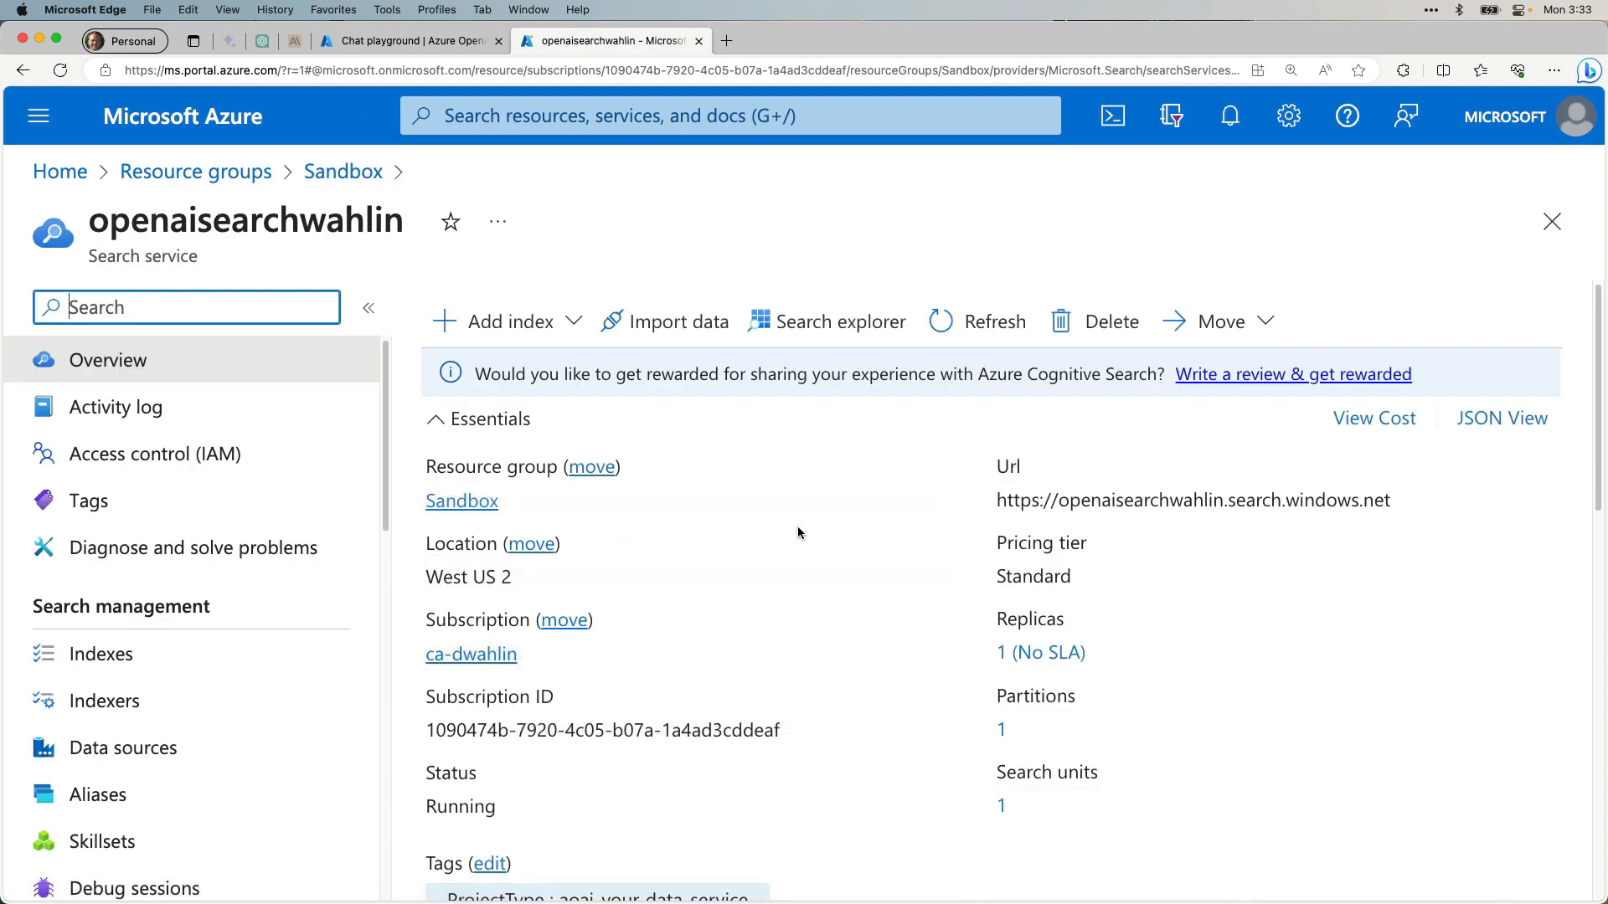
Select the Free plan under Semantic search (Preview) for the search service.
{"action": "left_click", "coordinate": [176, 626]}
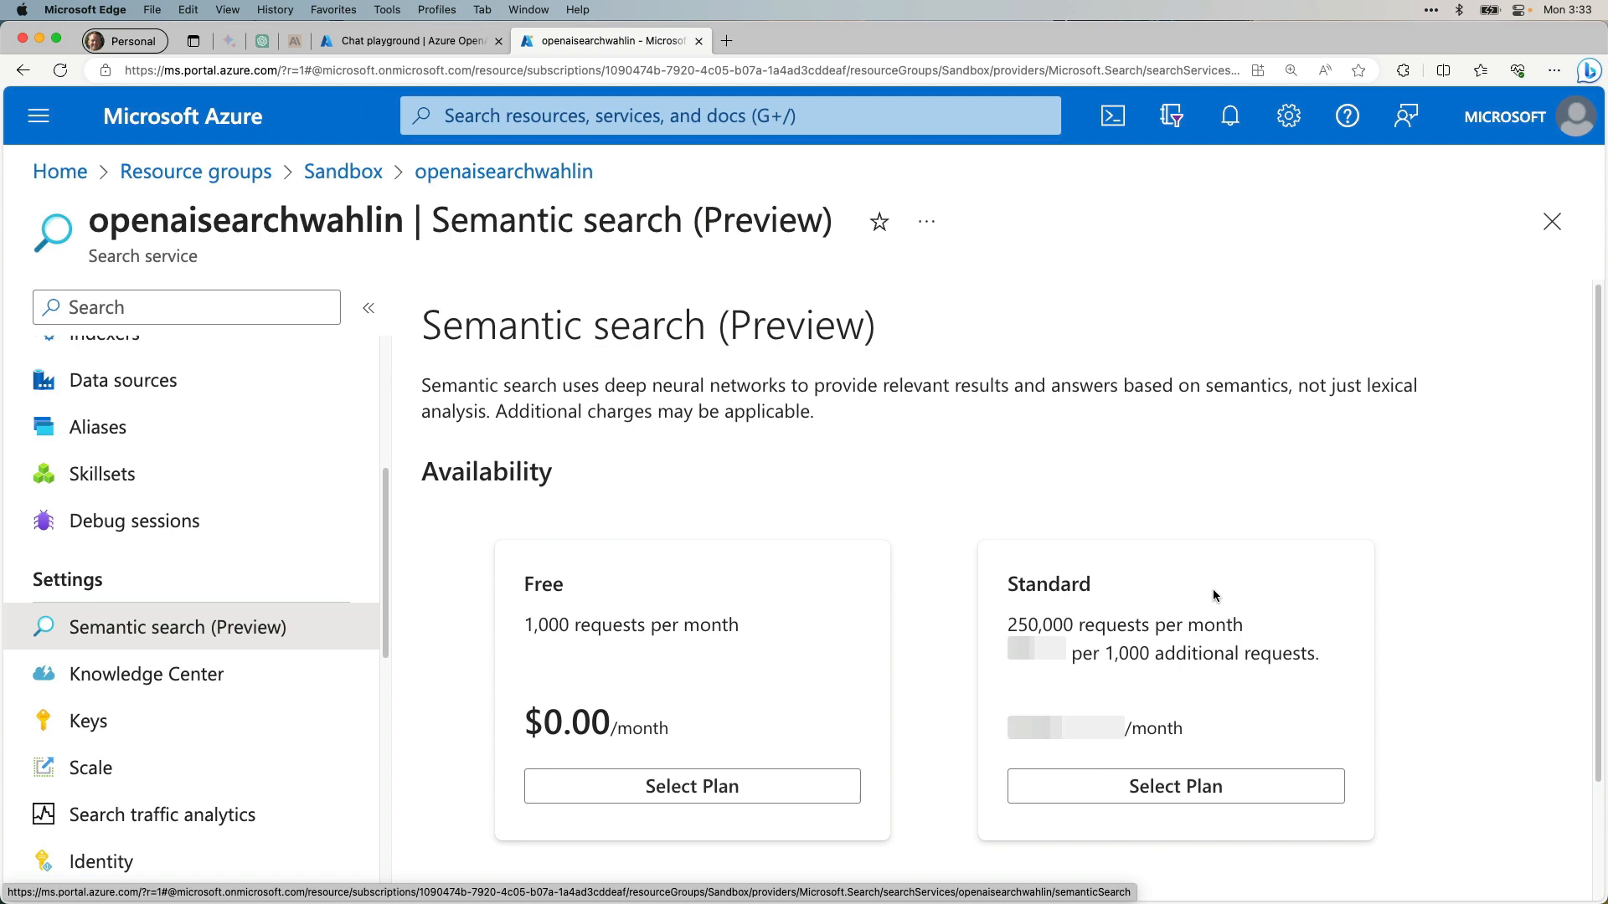
{"action": "scroll", "scroll_direction": "down", "scroll_amount": 3}
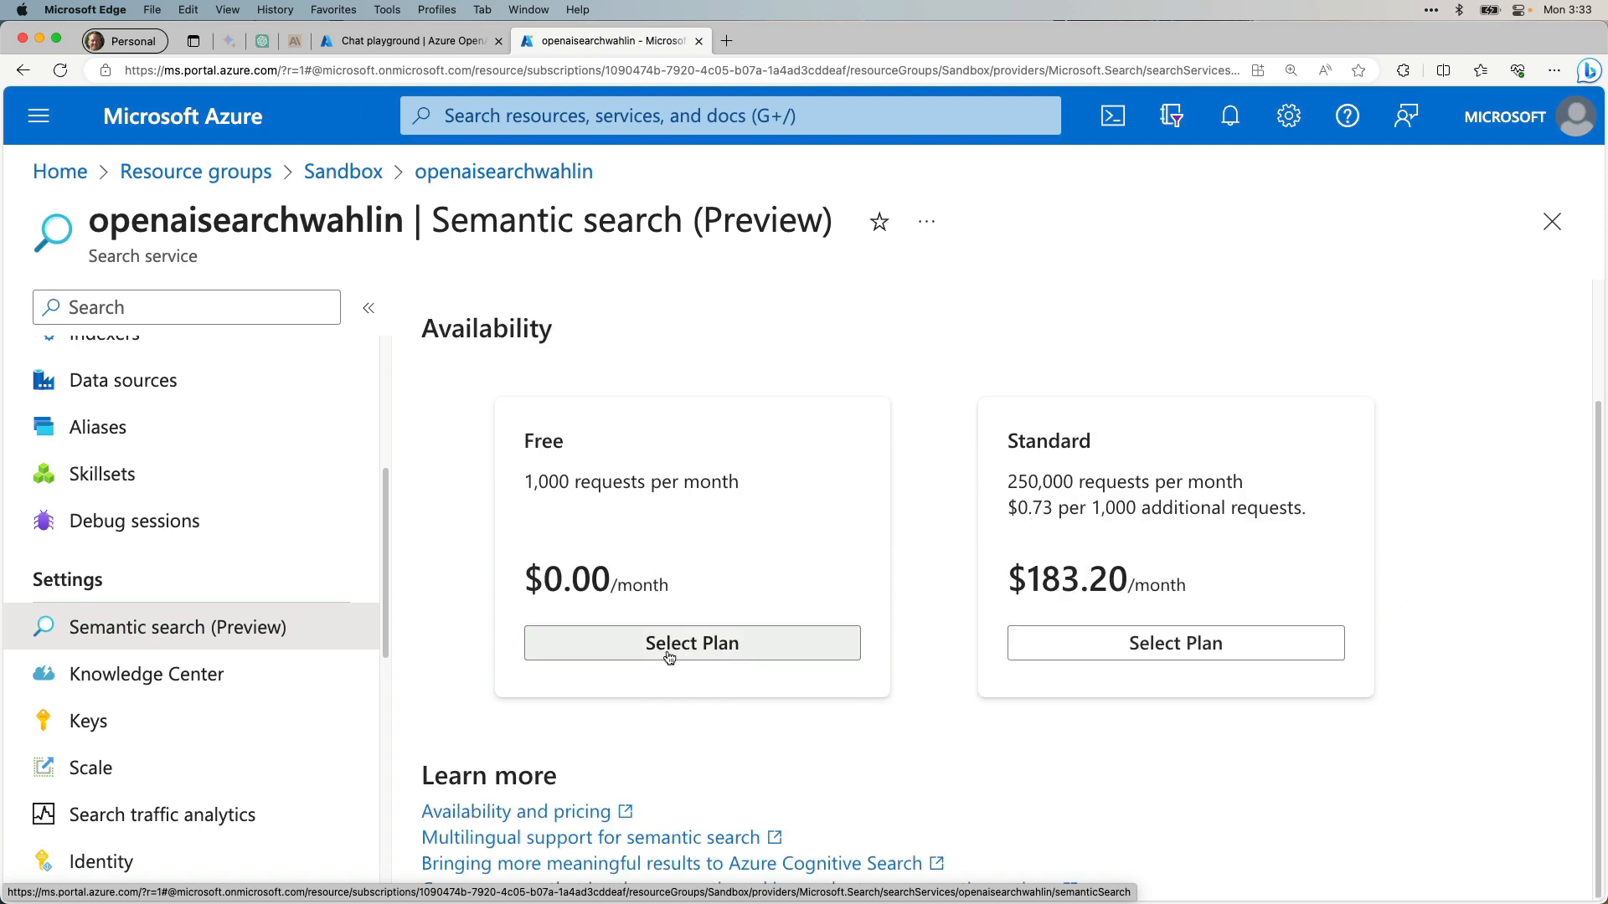
{"action": "left_click", "coordinate": [692, 643]}
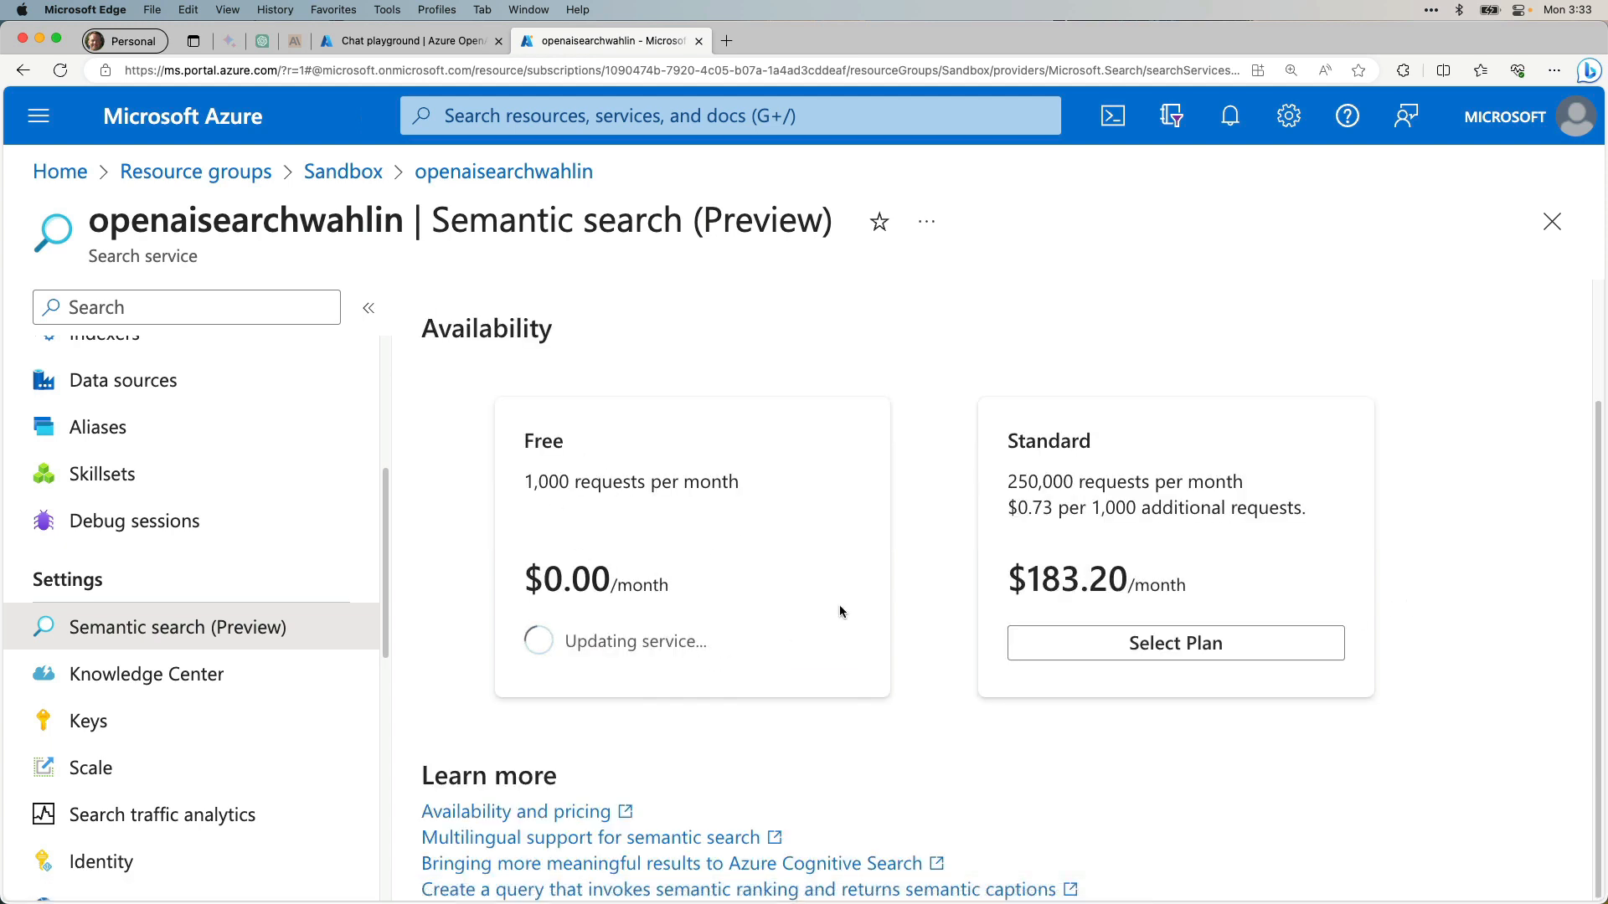
{"action": "left_click", "coordinate": [692, 643]}
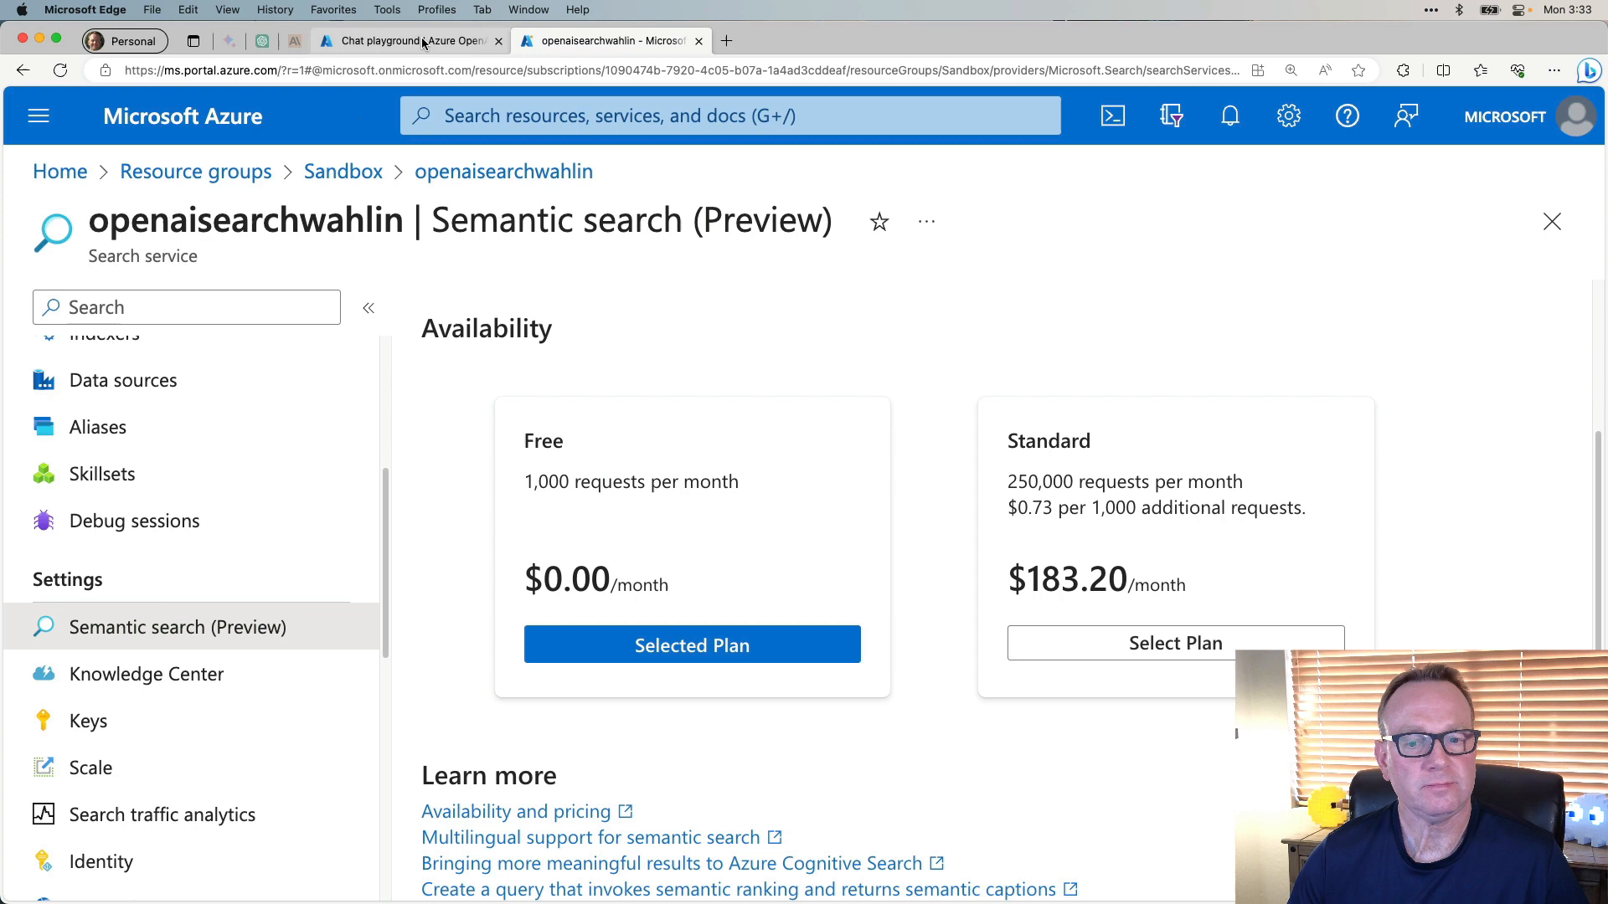
Clear the errored chat history and resend the clock installation question.
{"action": "left_click", "coordinate": [408, 40]}
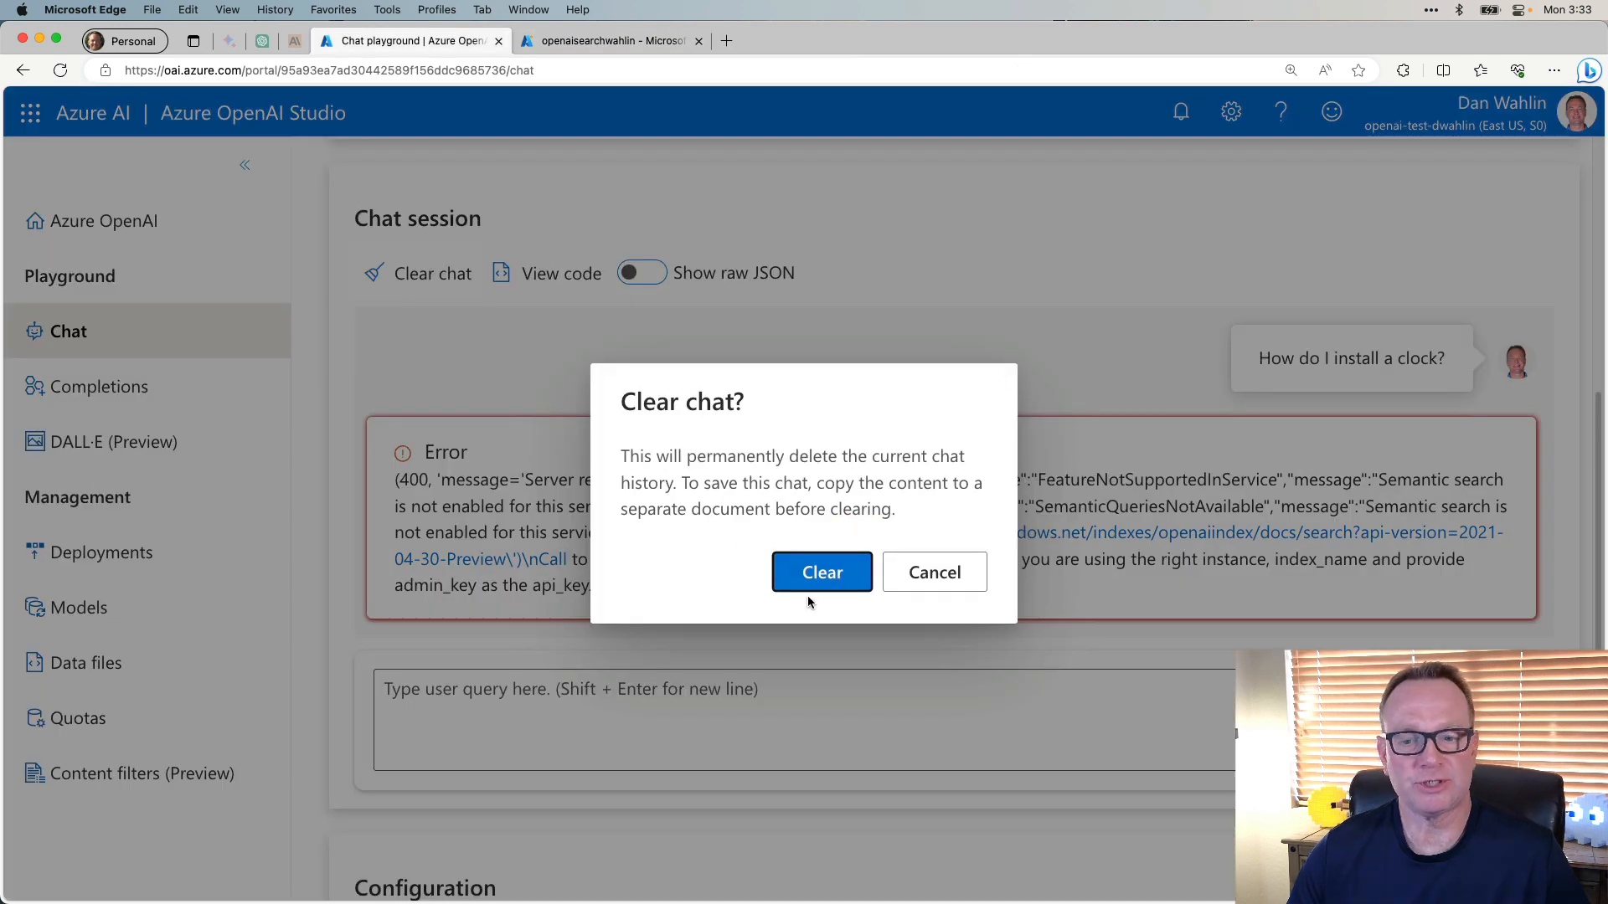
{"action": "left_click", "coordinate": [820, 573]}
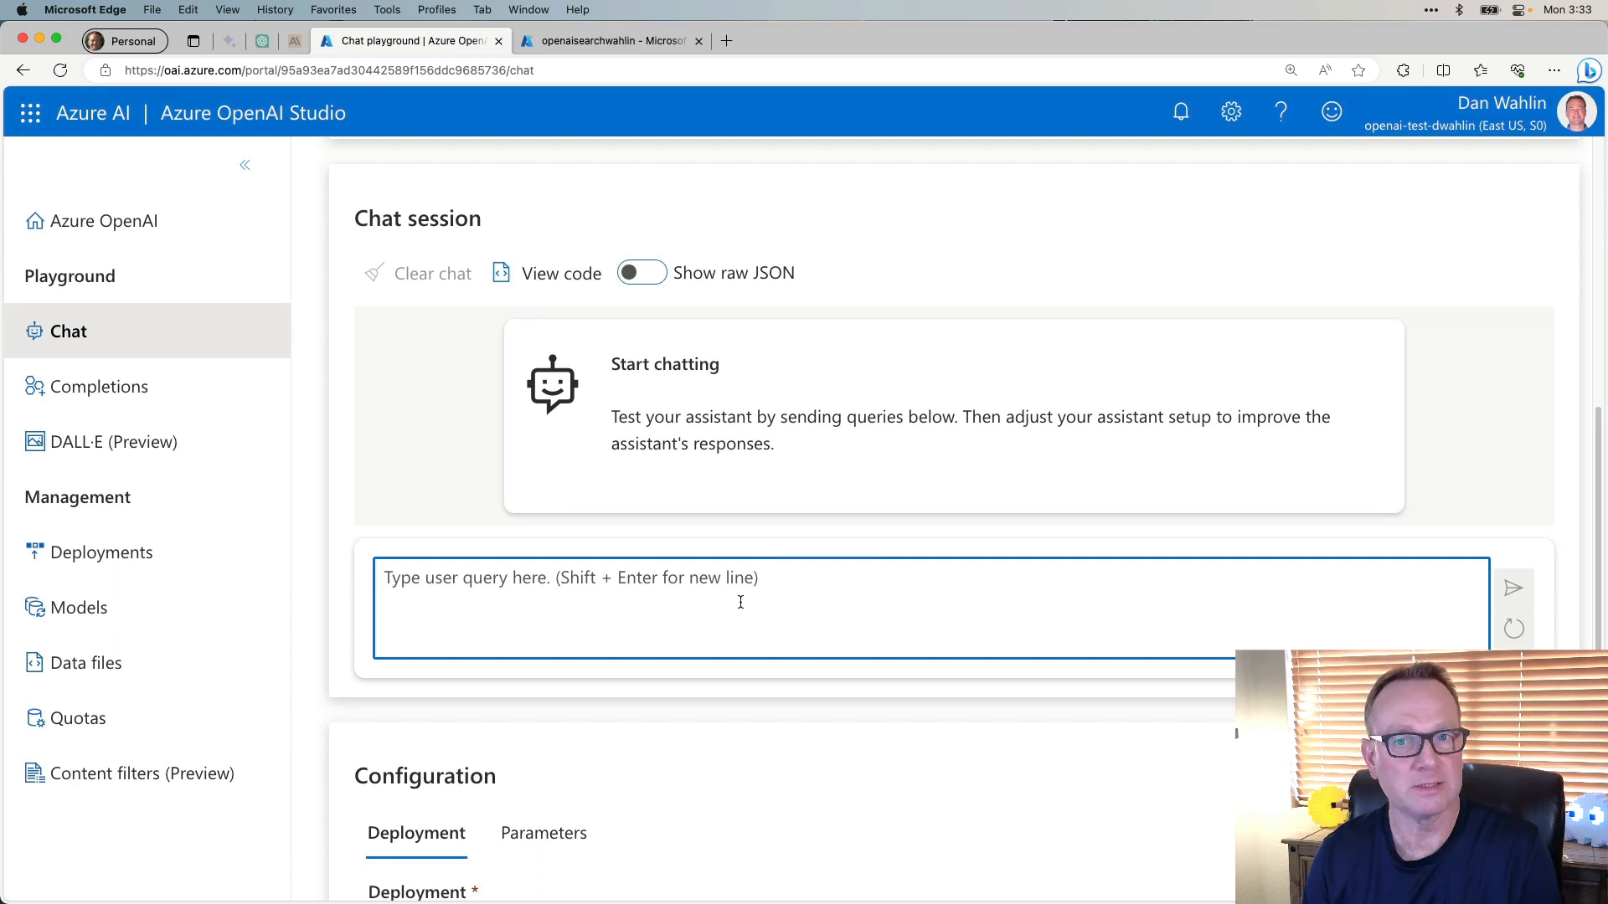
{"action": "type", "text": "How"}
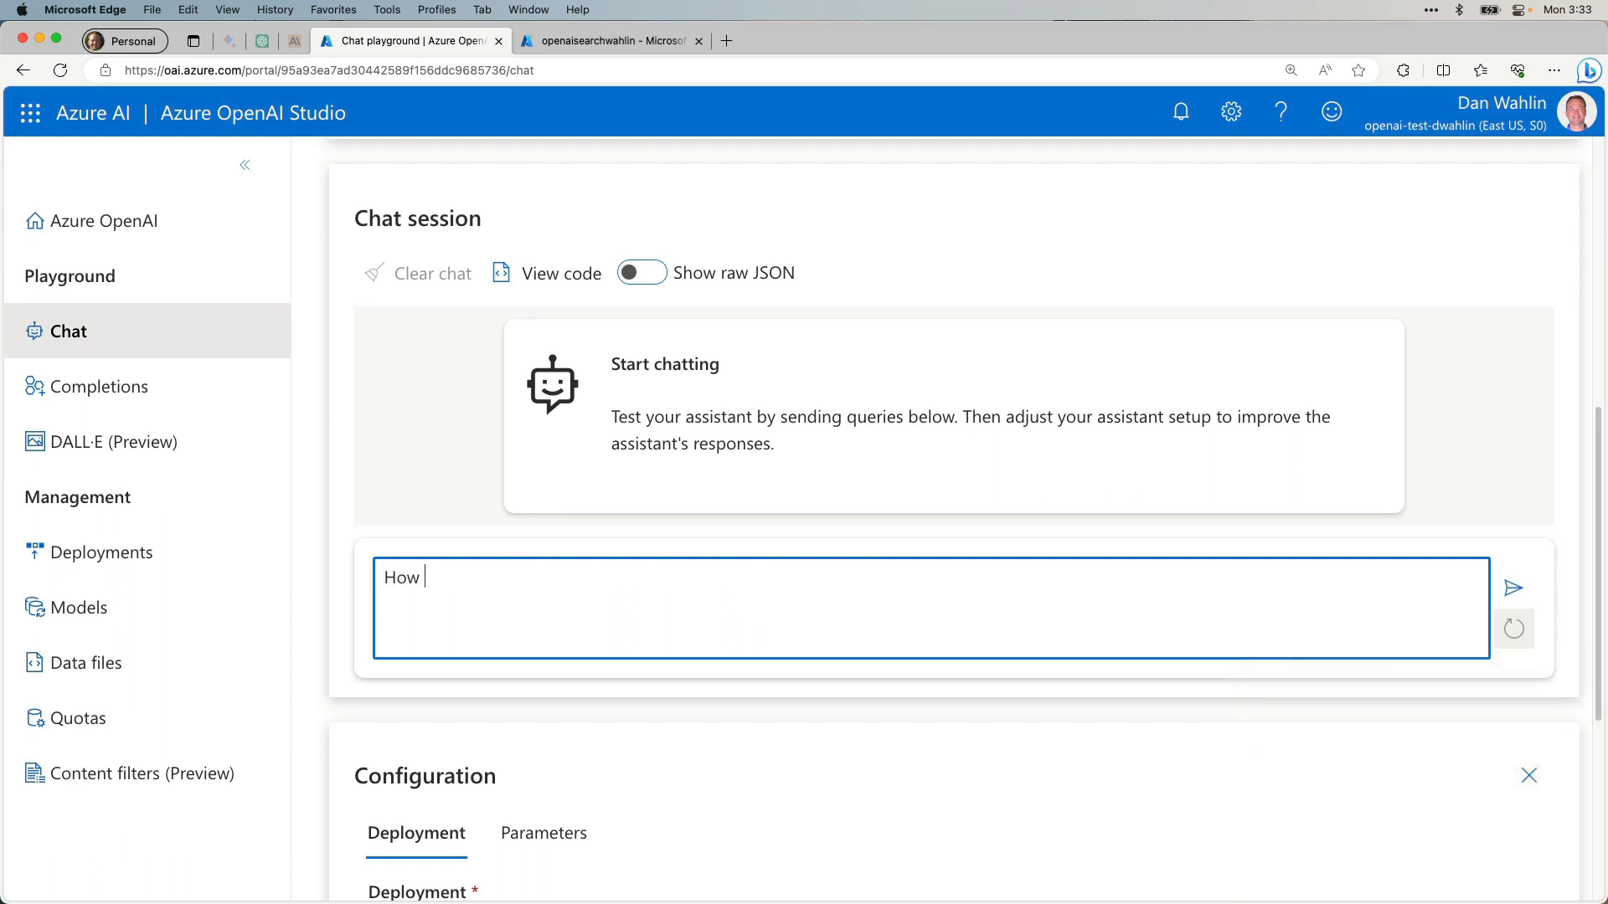
{"action": "left_click", "coordinate": [1510, 588]}
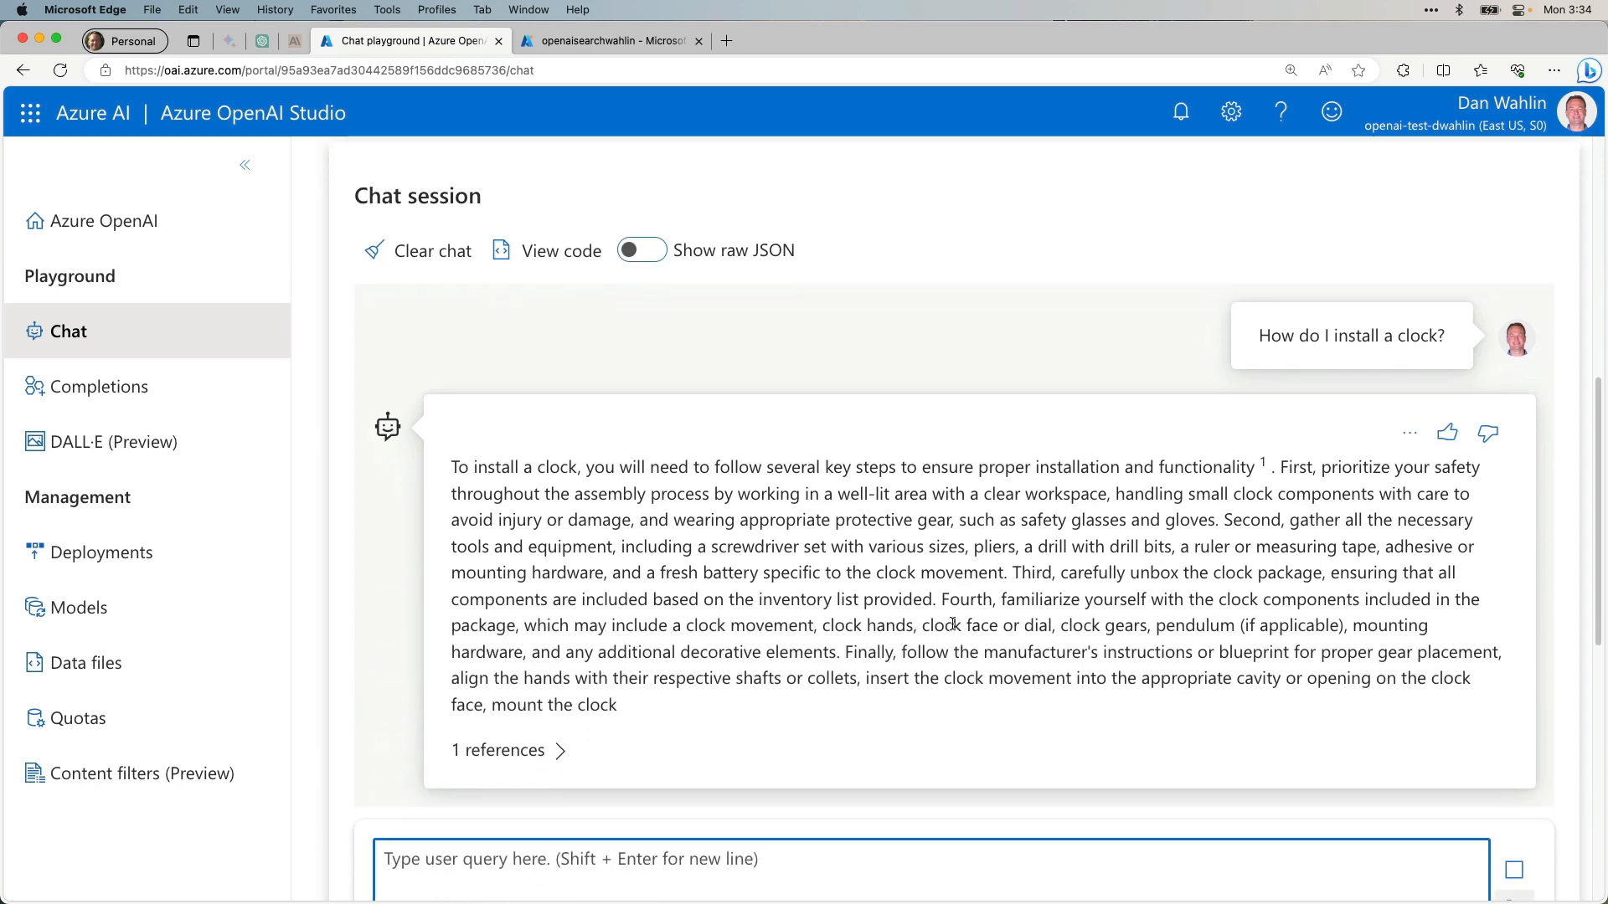
{"action": "mouse_move", "coordinate": [908, 567]}
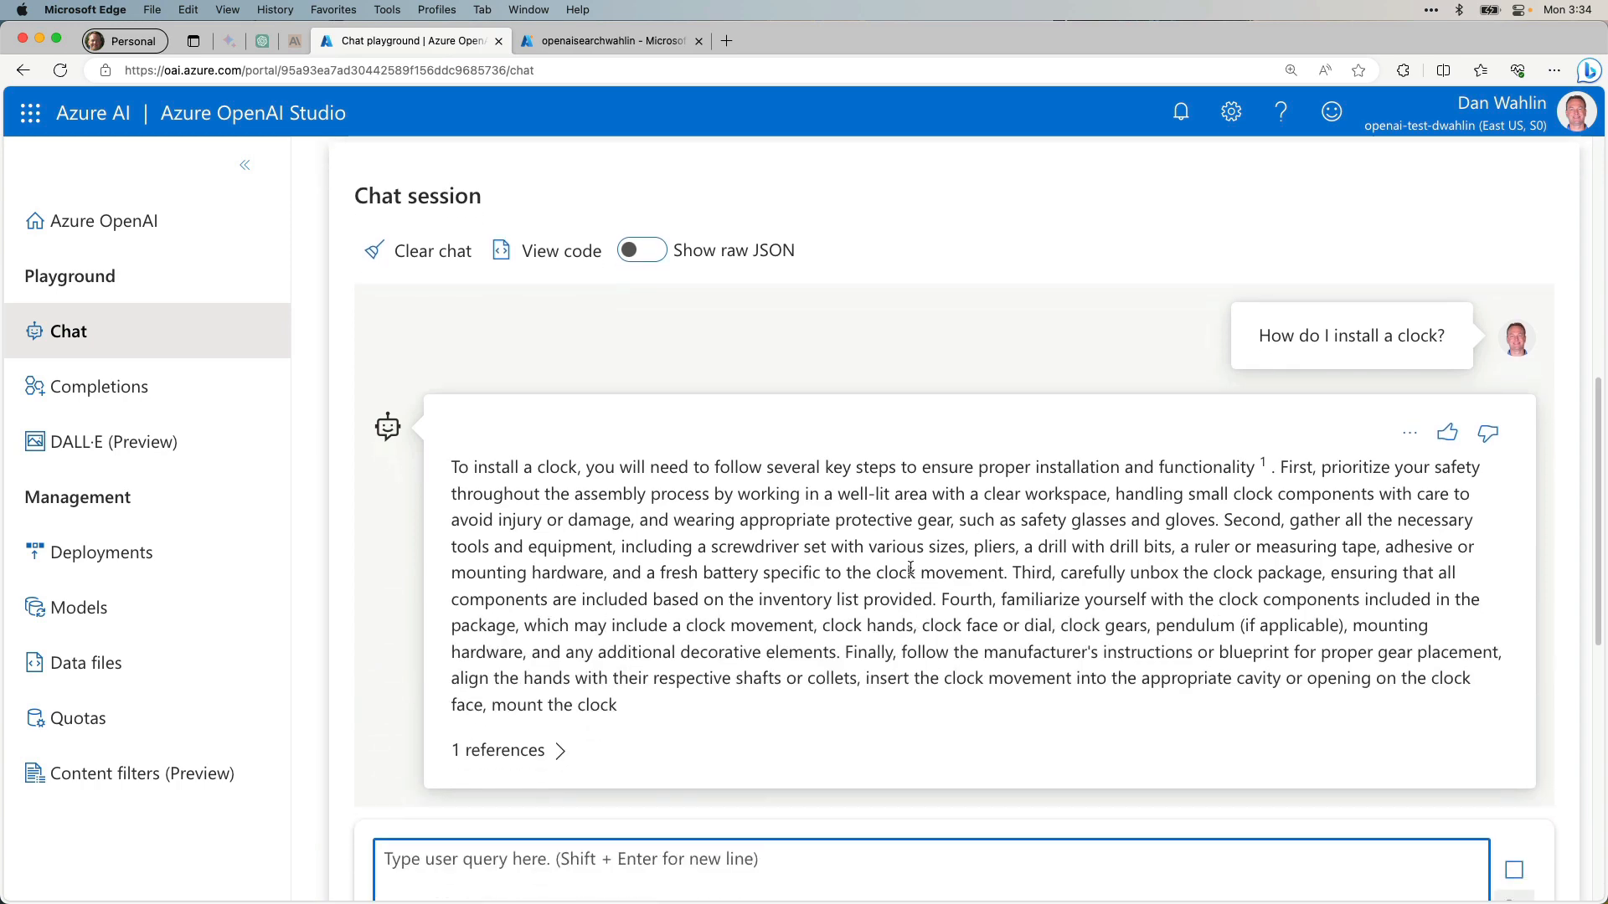
Expand the answer's references showing Clock A102 Installation Instructions.docx - Part 1.
{"action": "scroll", "scroll_direction": "down", "scroll_amount": 3}
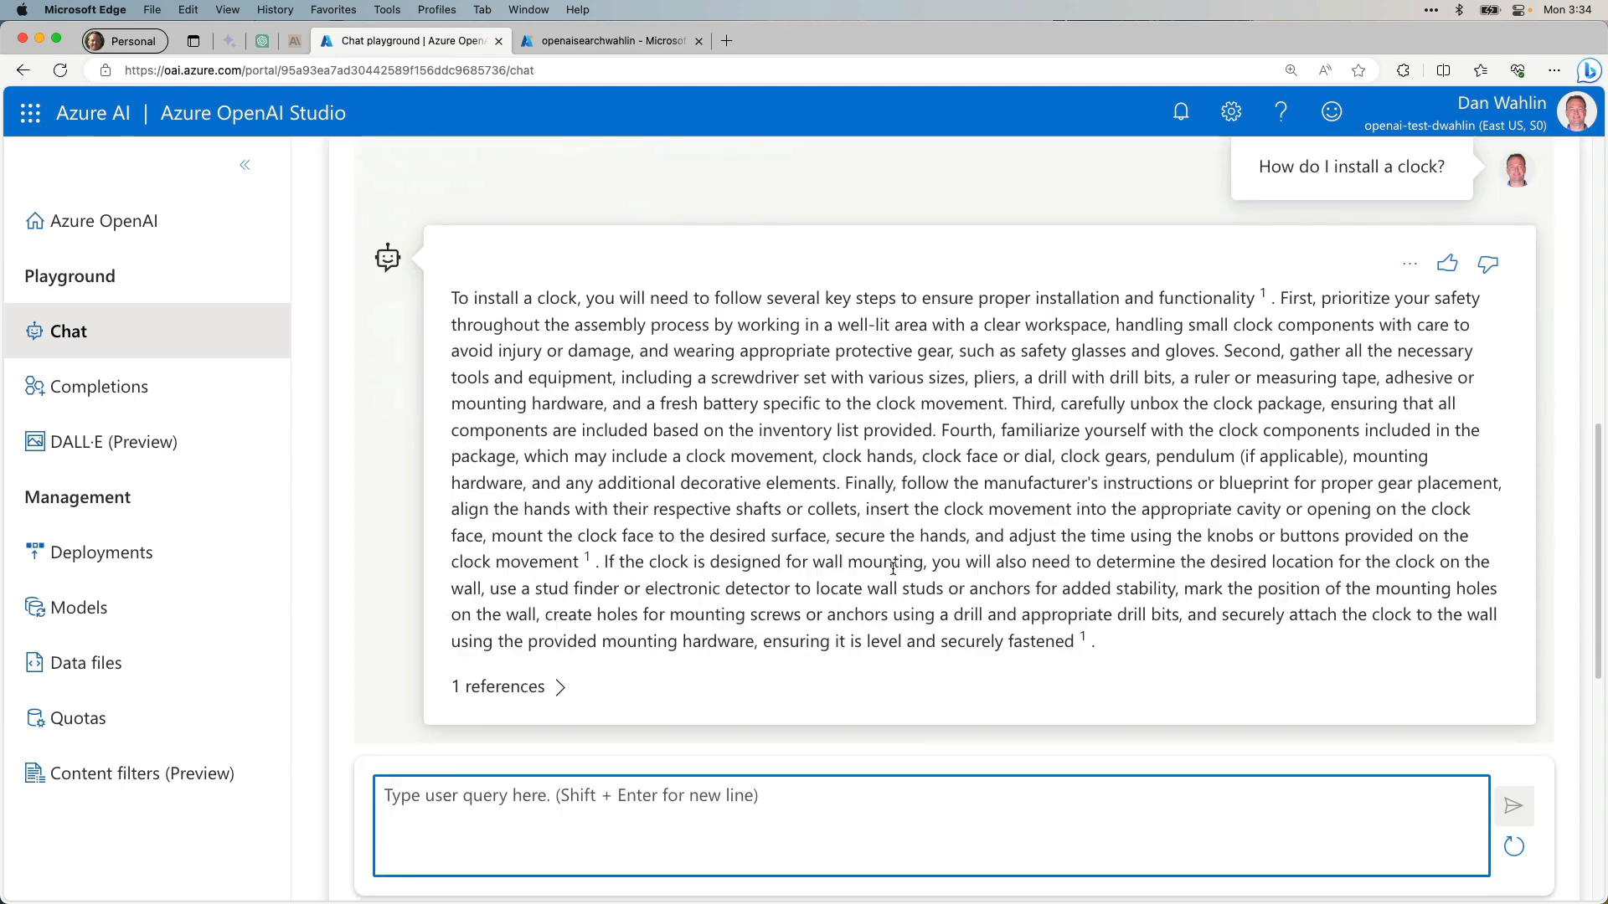
{"action": "left_click", "coordinate": [509, 687]}
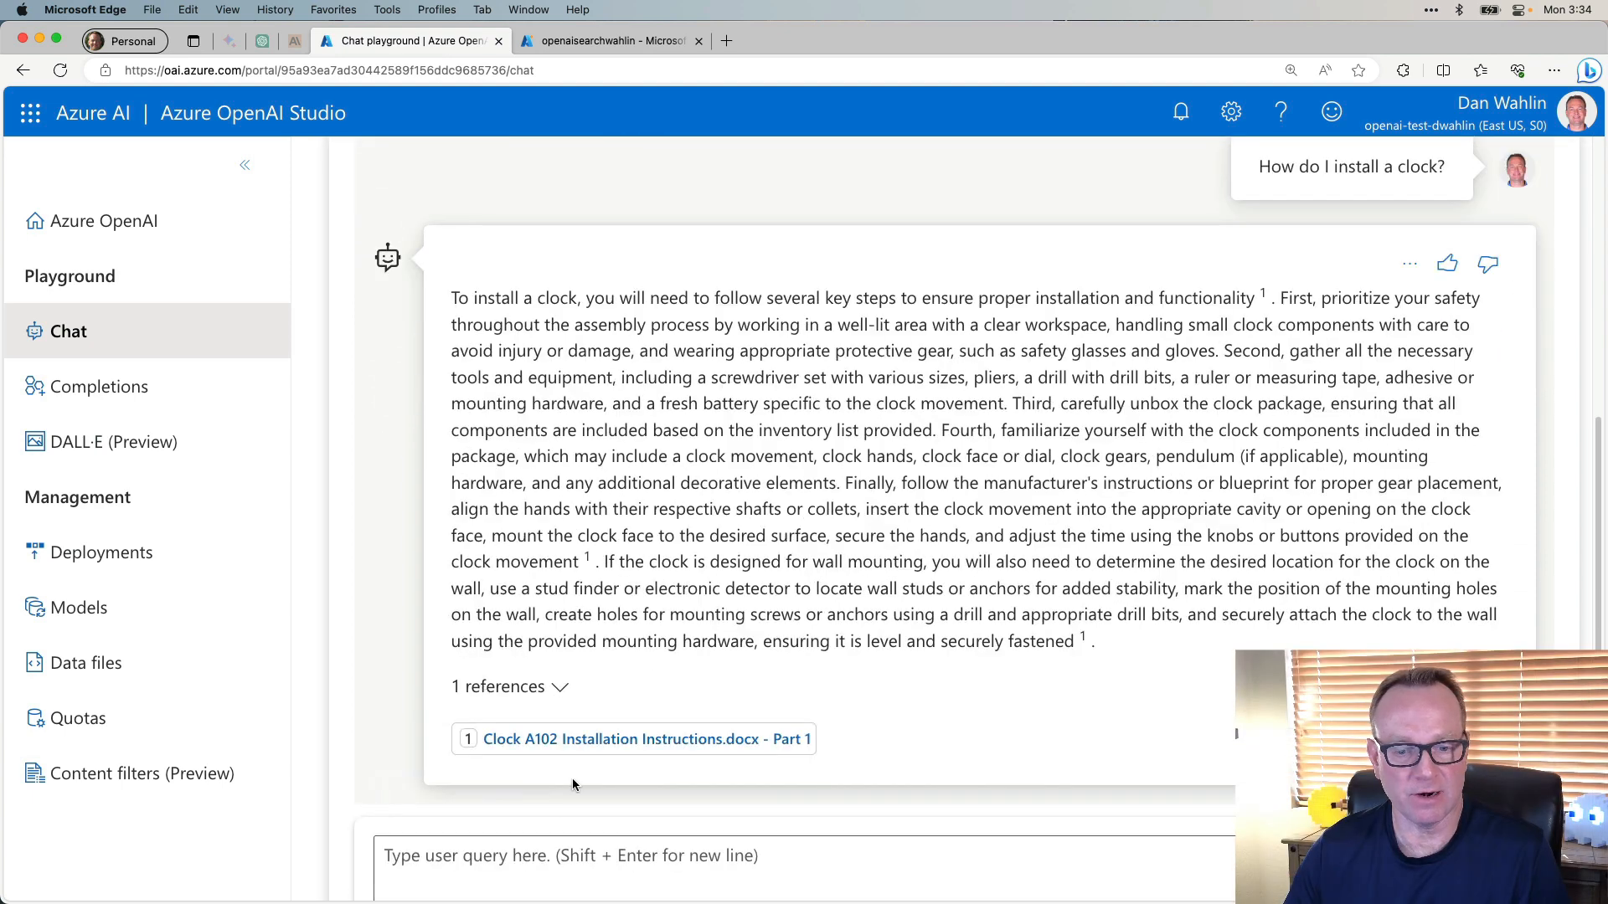
{"action": "mouse_move", "coordinate": [648, 738]}
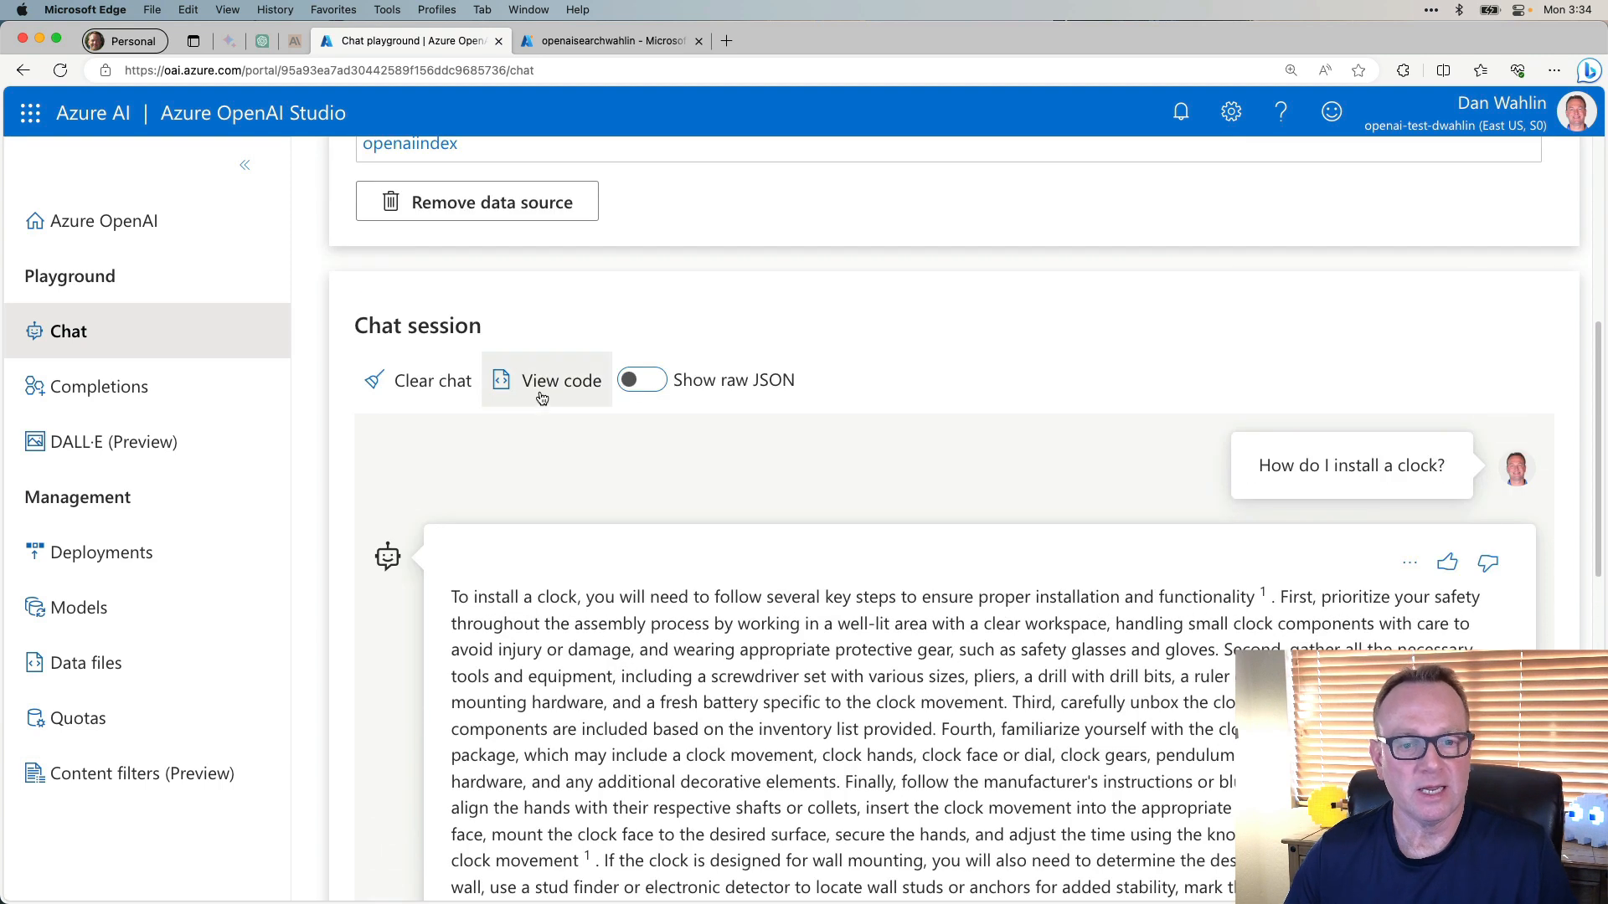
Clear the chat and ask 'How do I process a refund?'.
{"action": "left_click", "coordinate": [432, 380]}
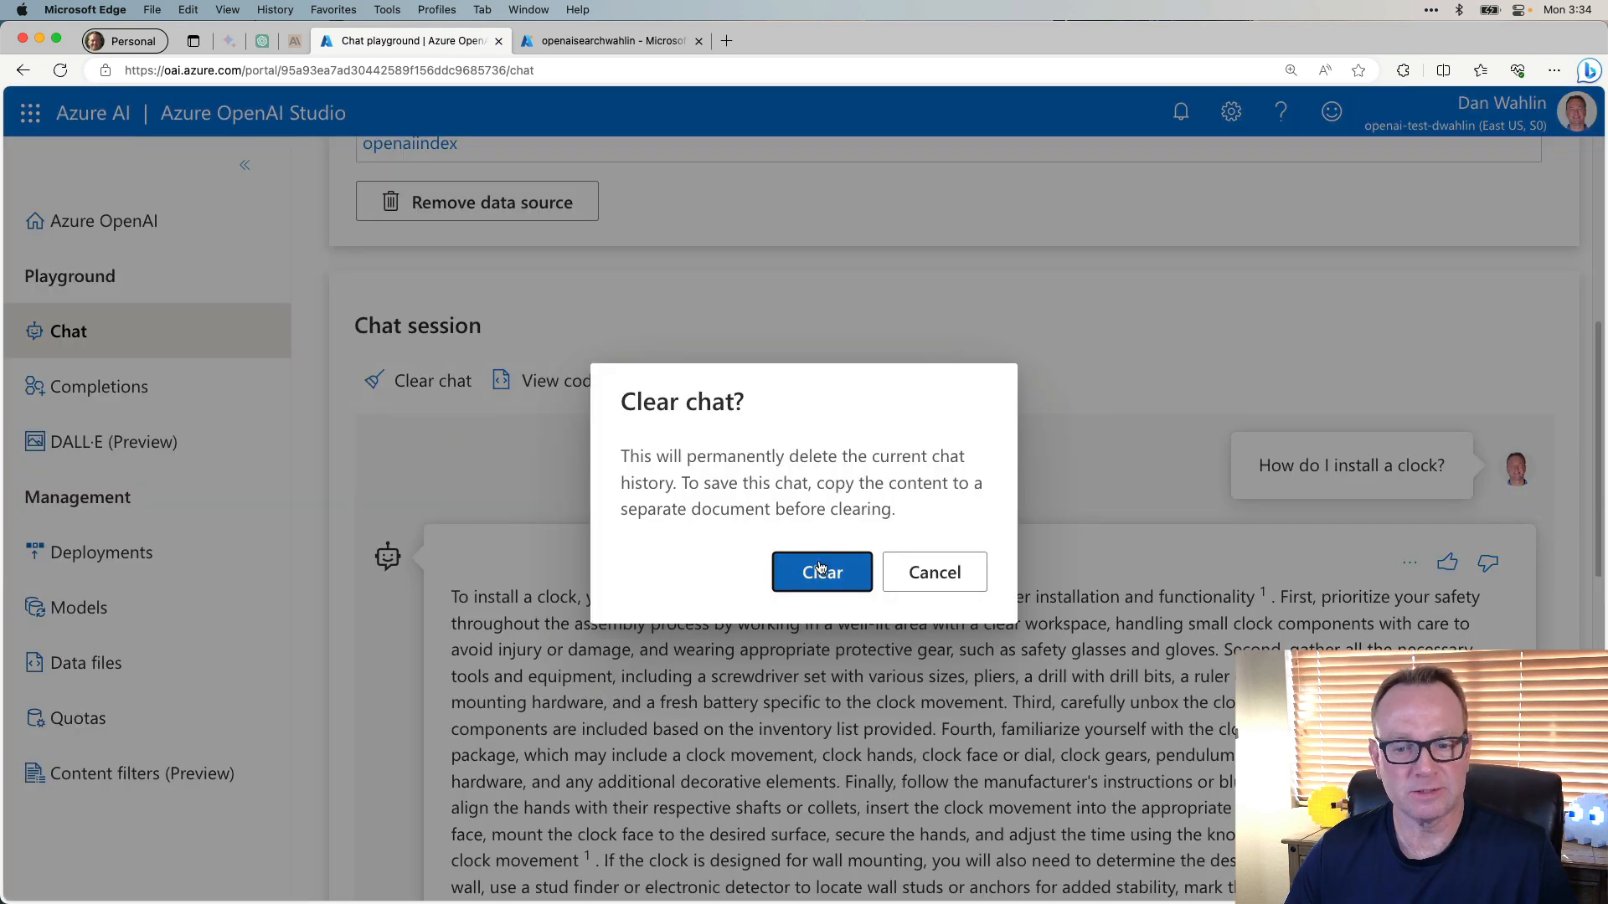
{"action": "left_click", "coordinate": [821, 573]}
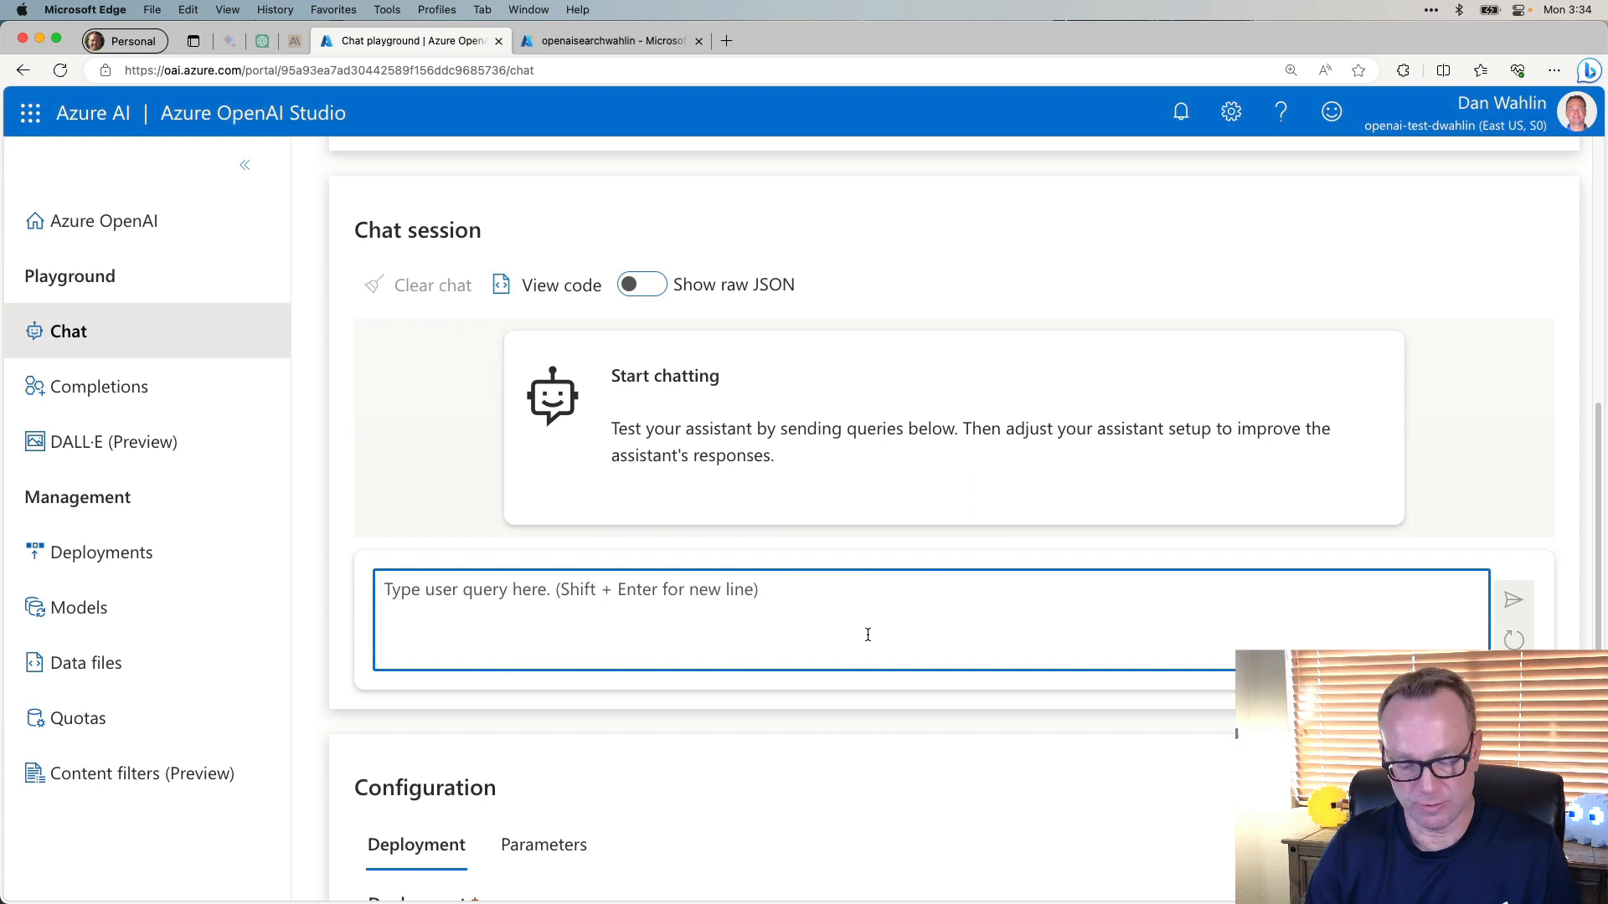
{"action": "type", "text": "How do I proc"}
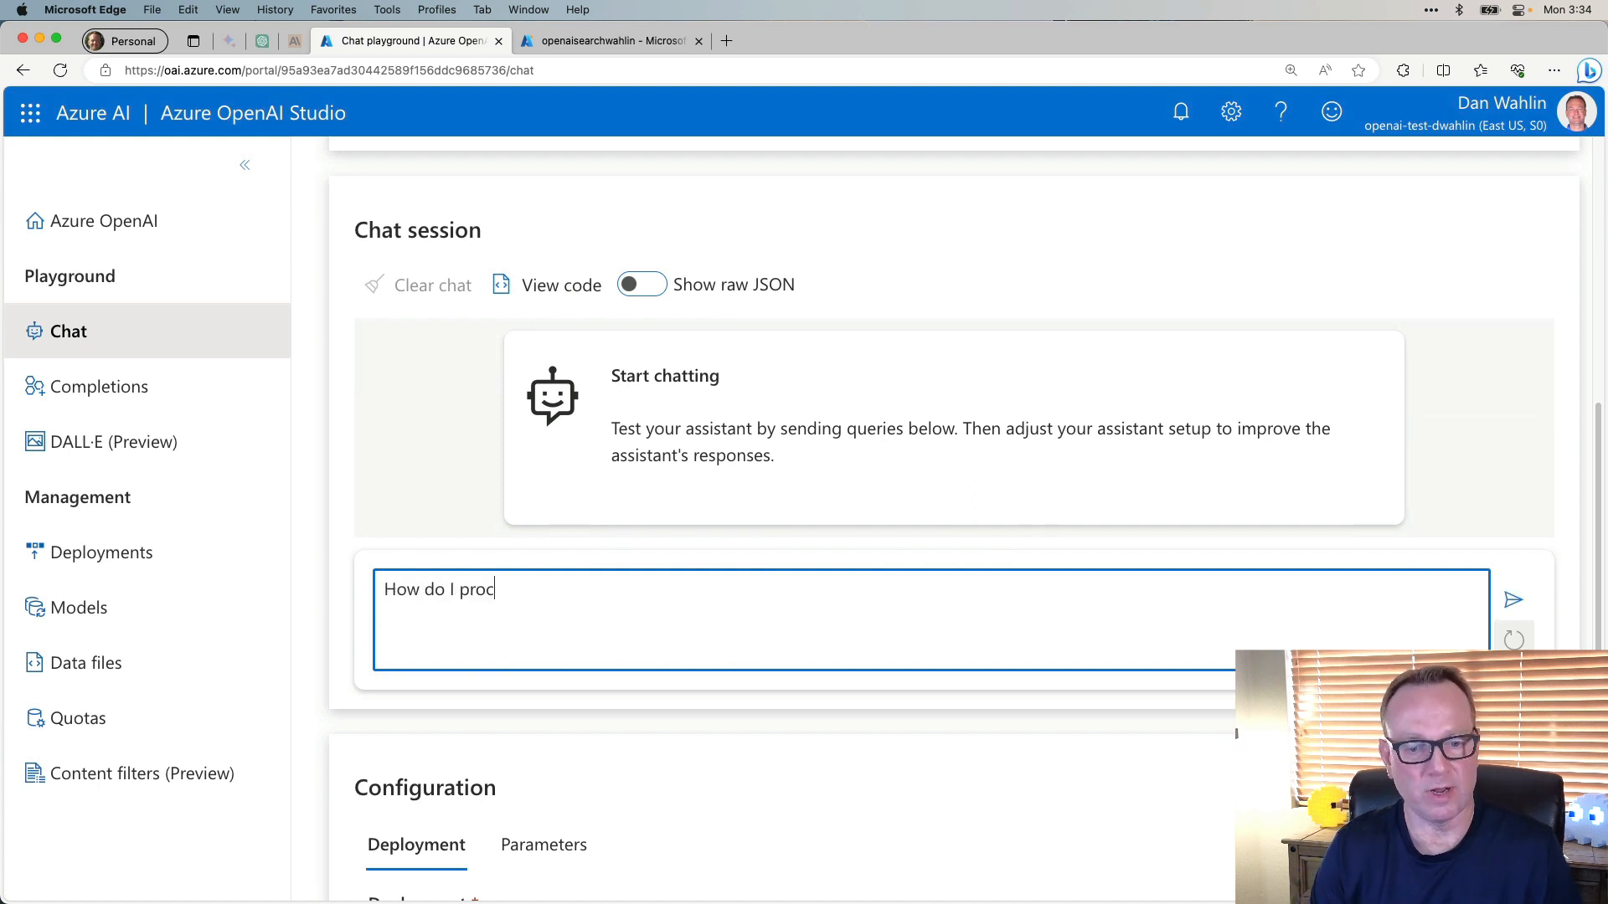
{"action": "type", "text": "ess a refund?"}
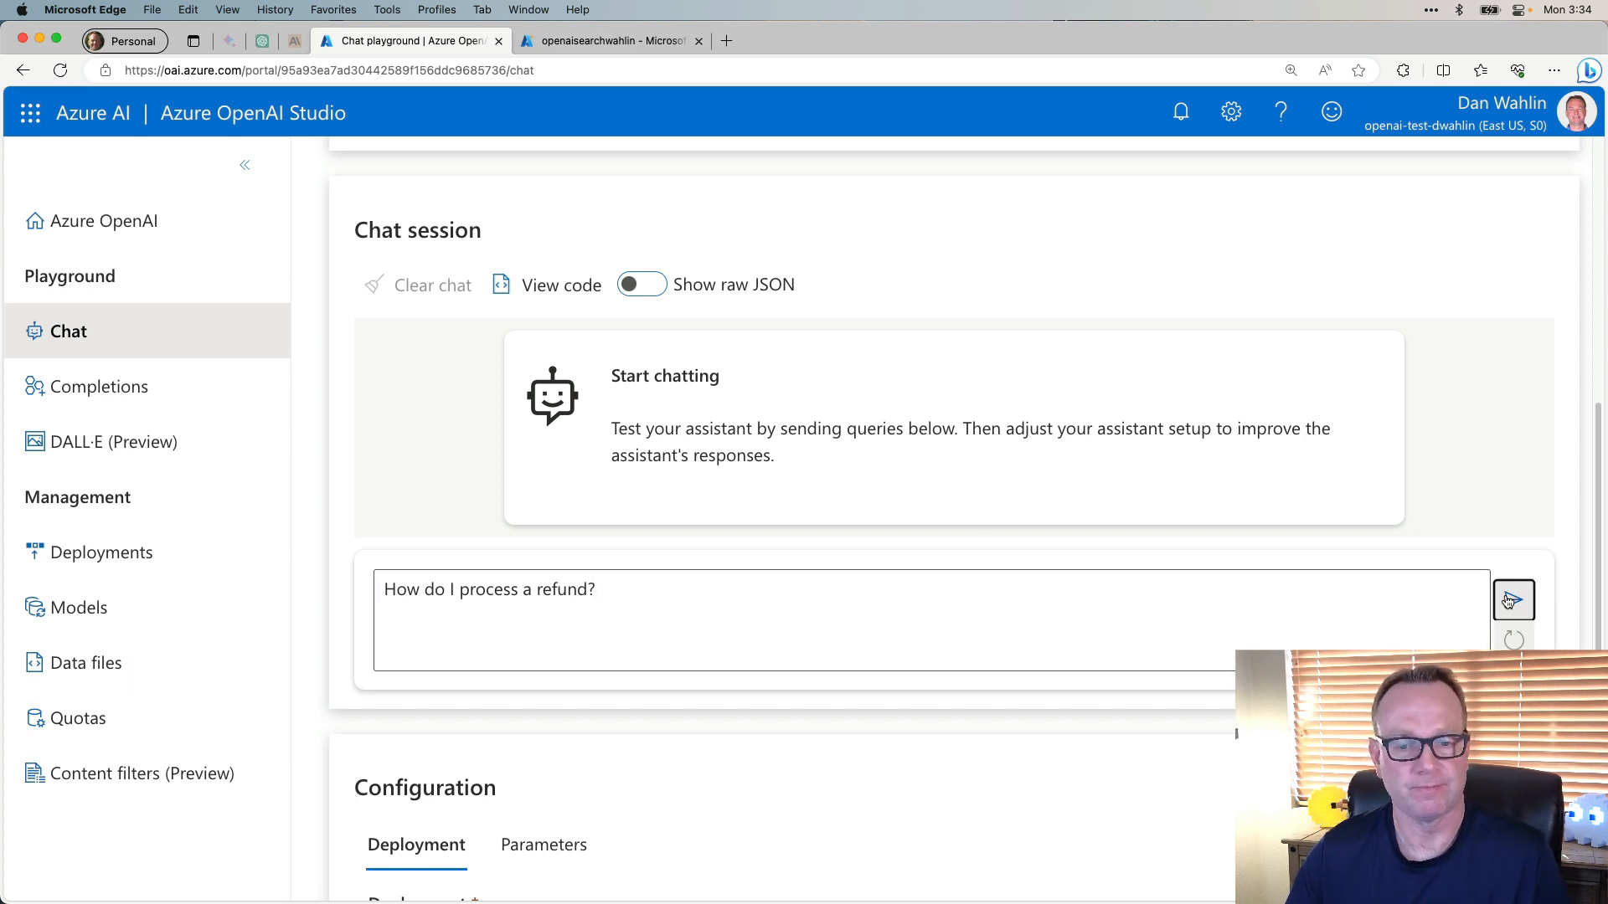
{"action": "left_click", "coordinate": [1512, 600]}
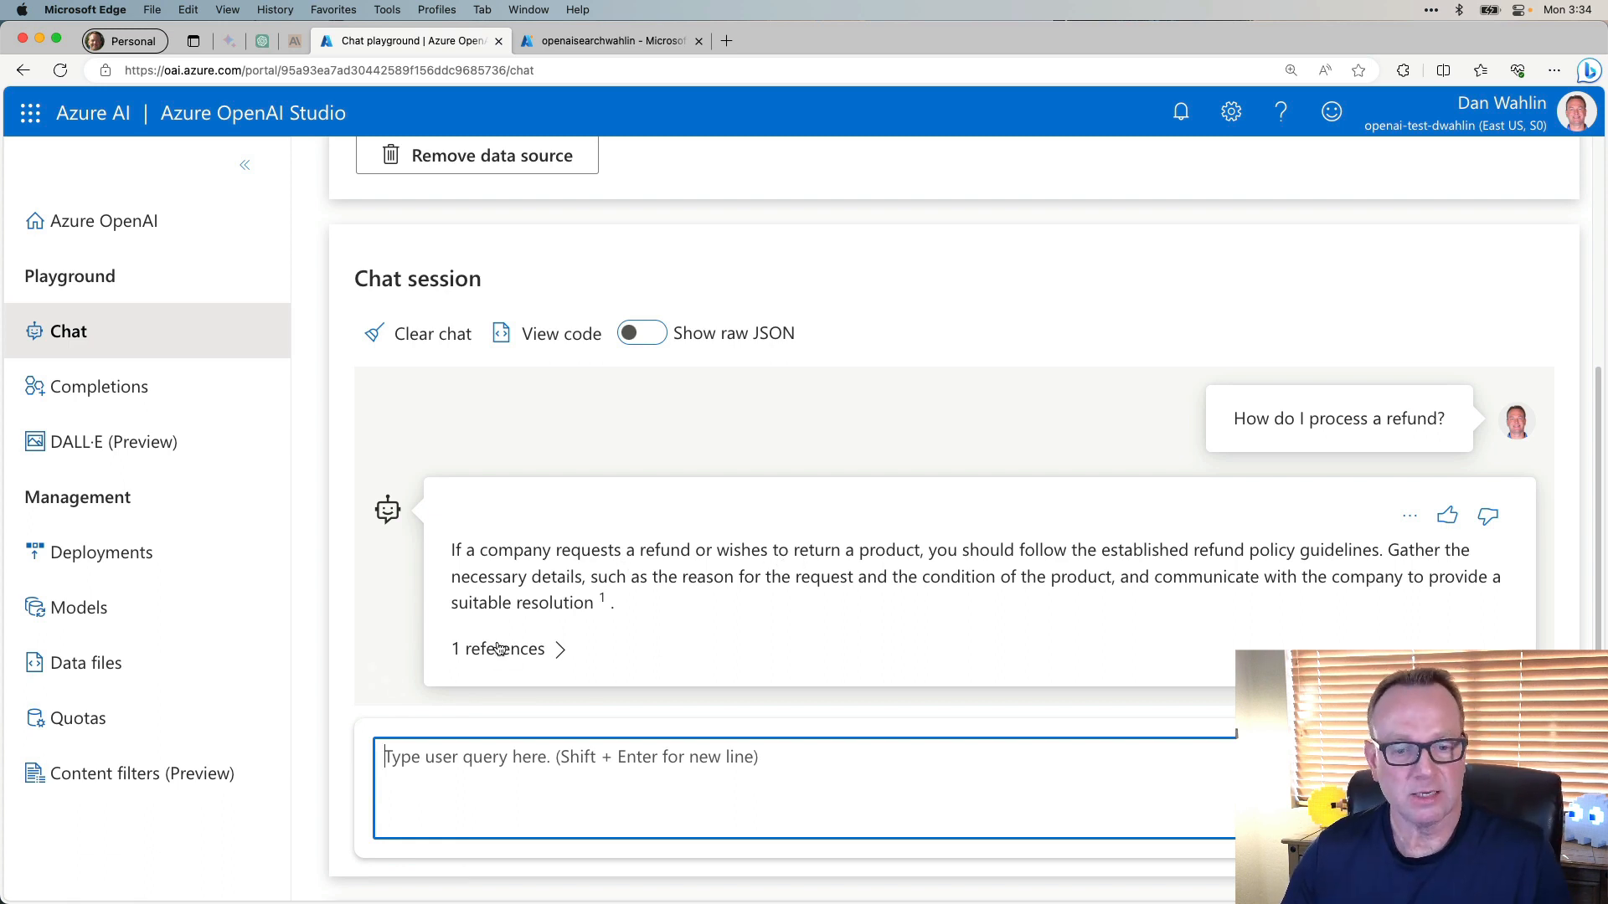
Expand the answer's references and view the Company FAQs.docx - Part 1 citation.
{"action": "left_click", "coordinate": [499, 648]}
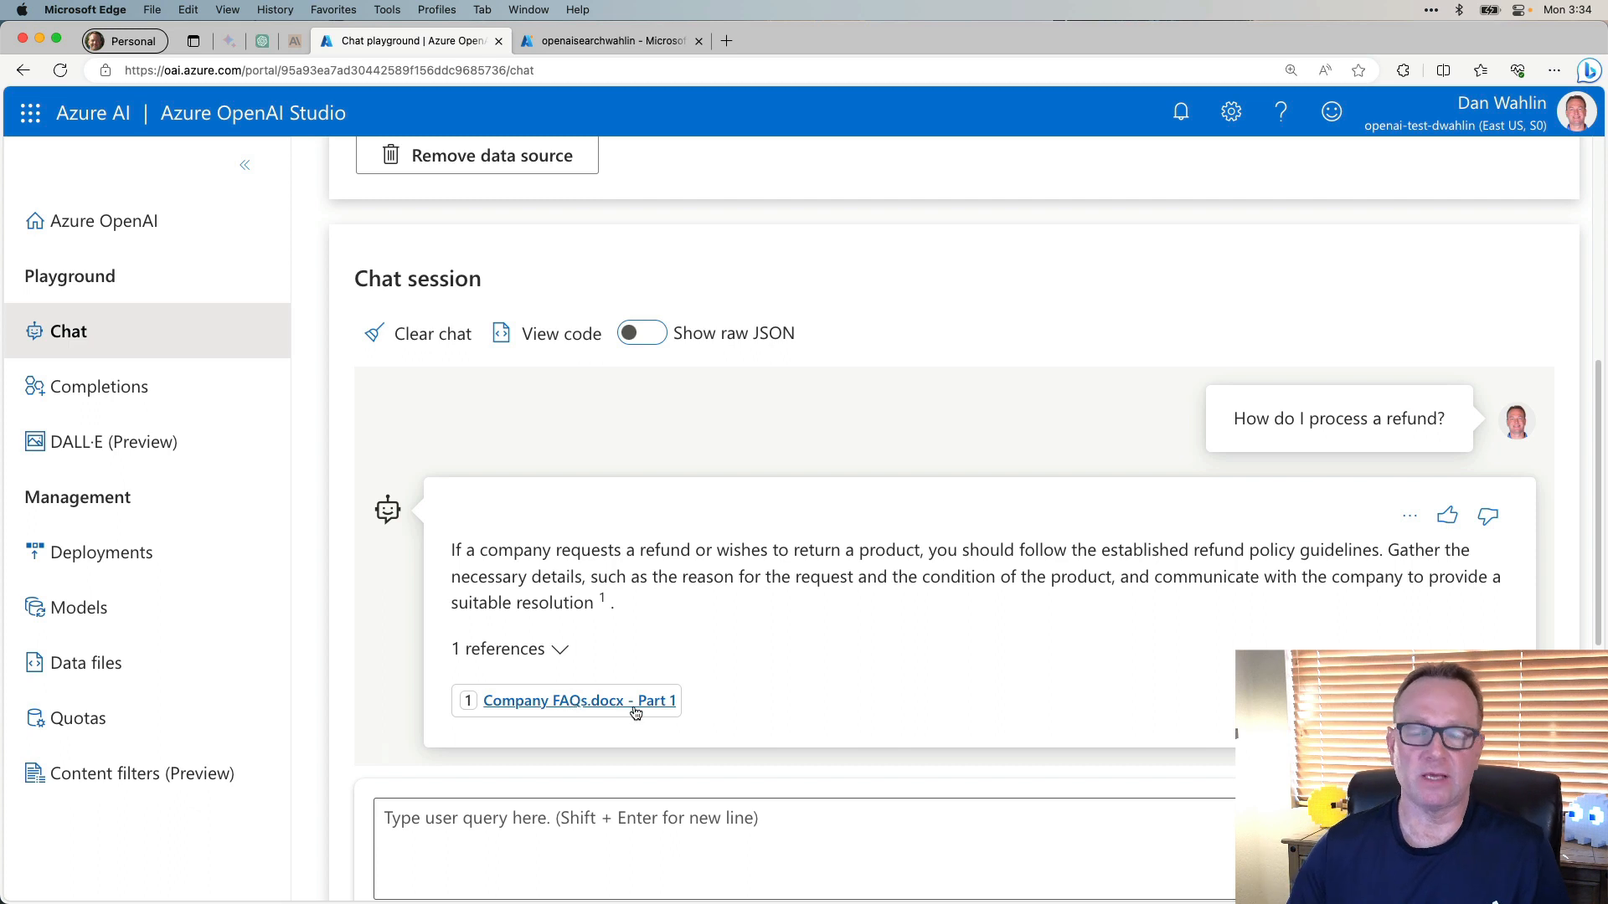
{"action": "left_click", "coordinate": [510, 648]}
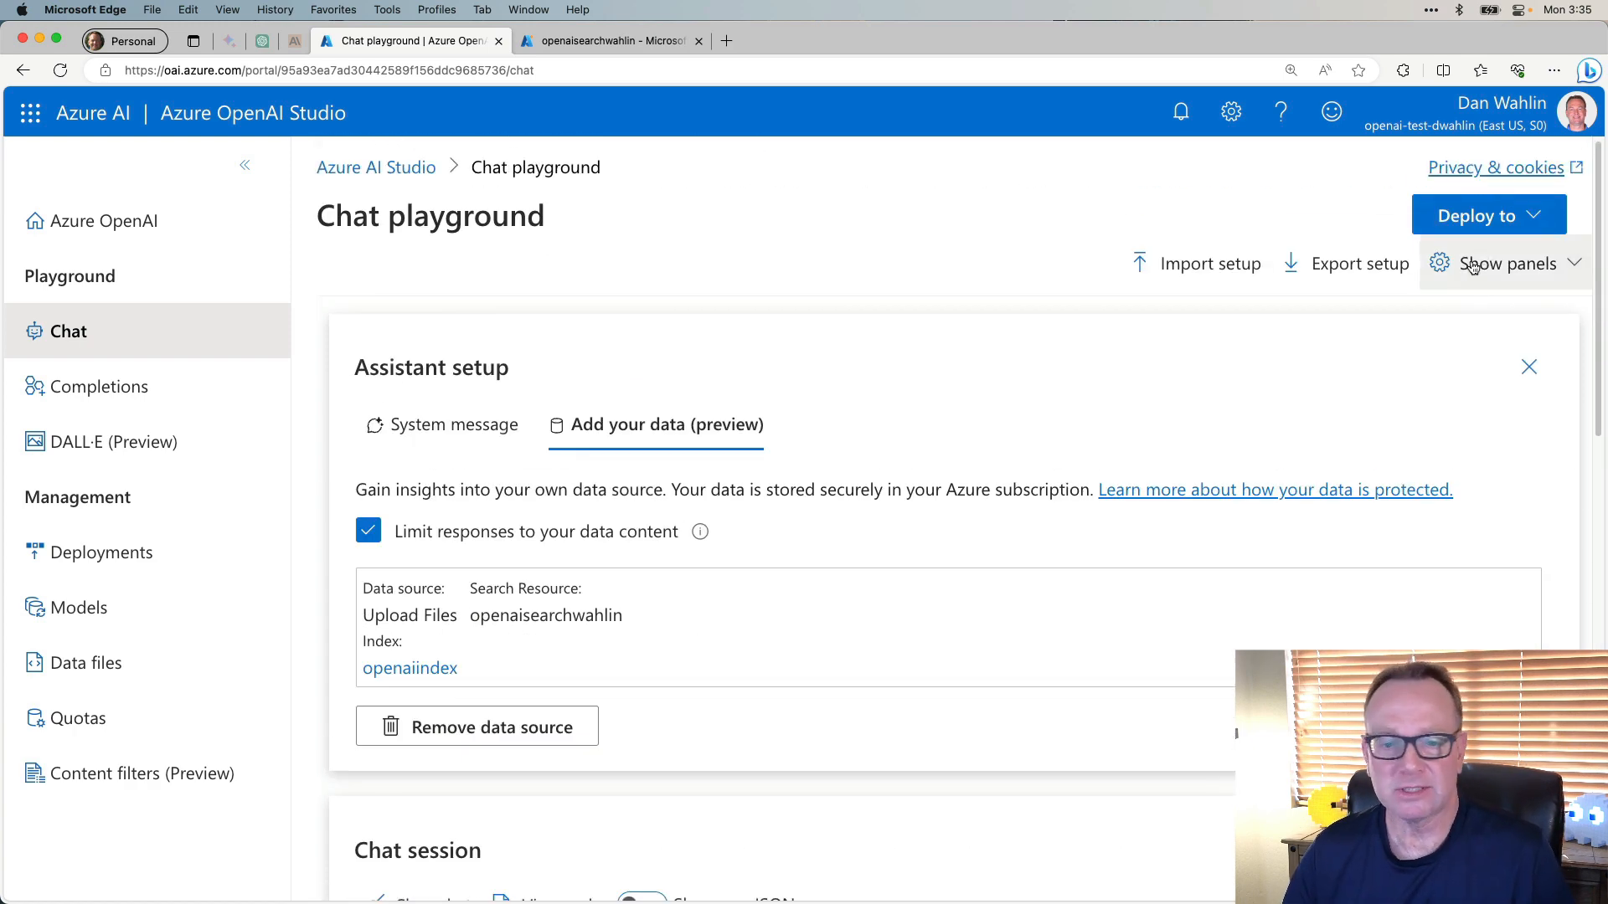
{"action": "left_click", "coordinate": [1487, 216]}
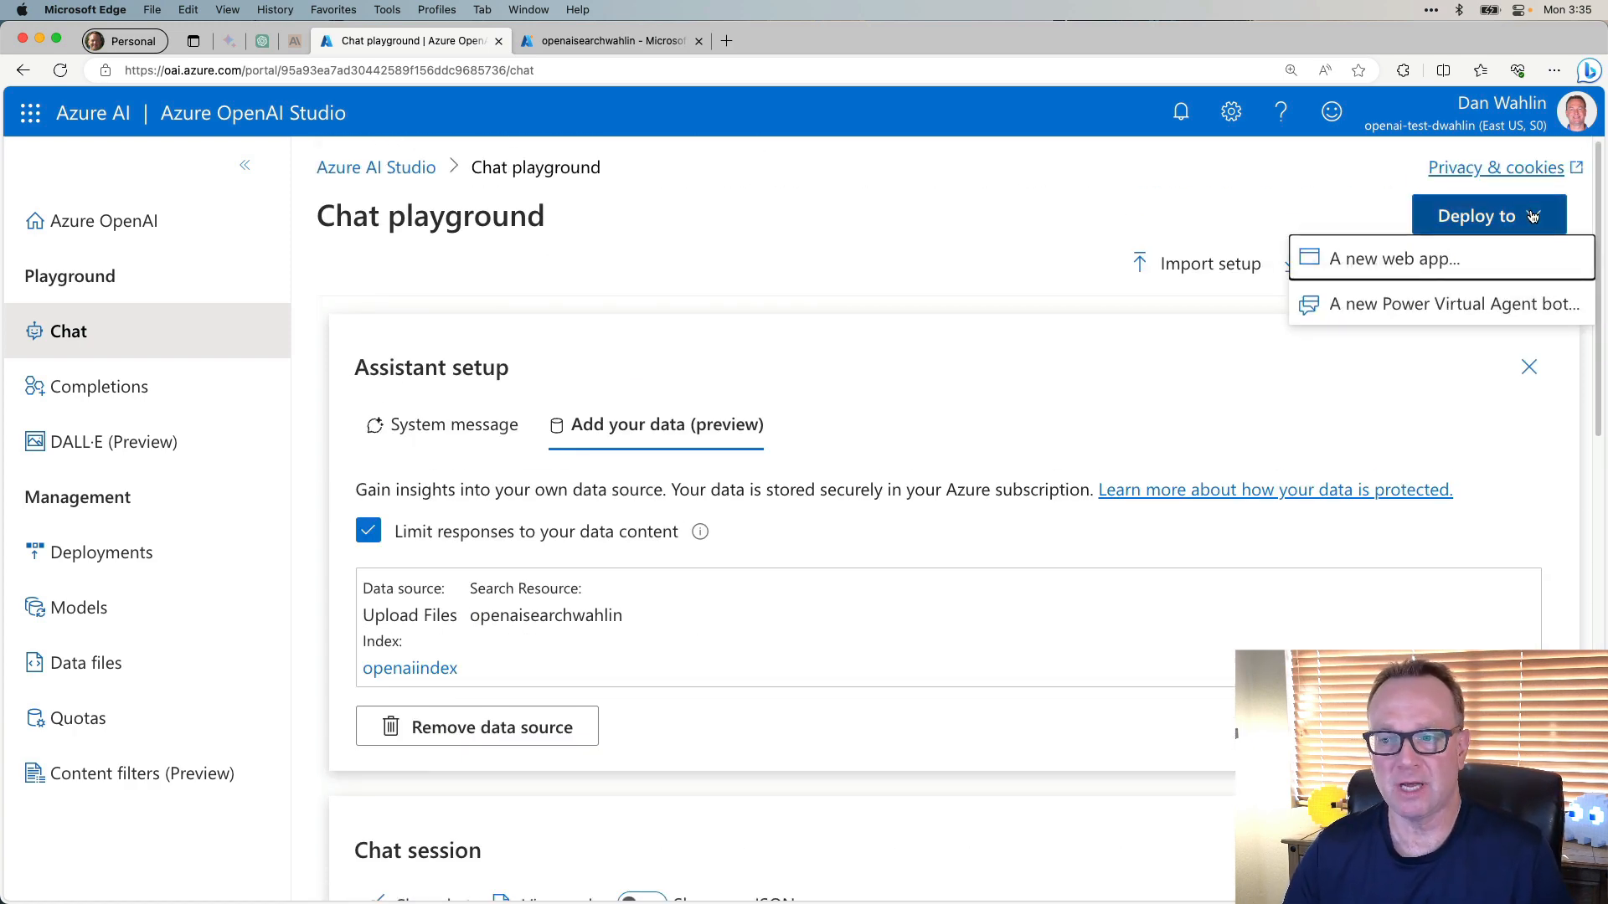
{"action": "mouse_move", "coordinate": [1405, 258]}
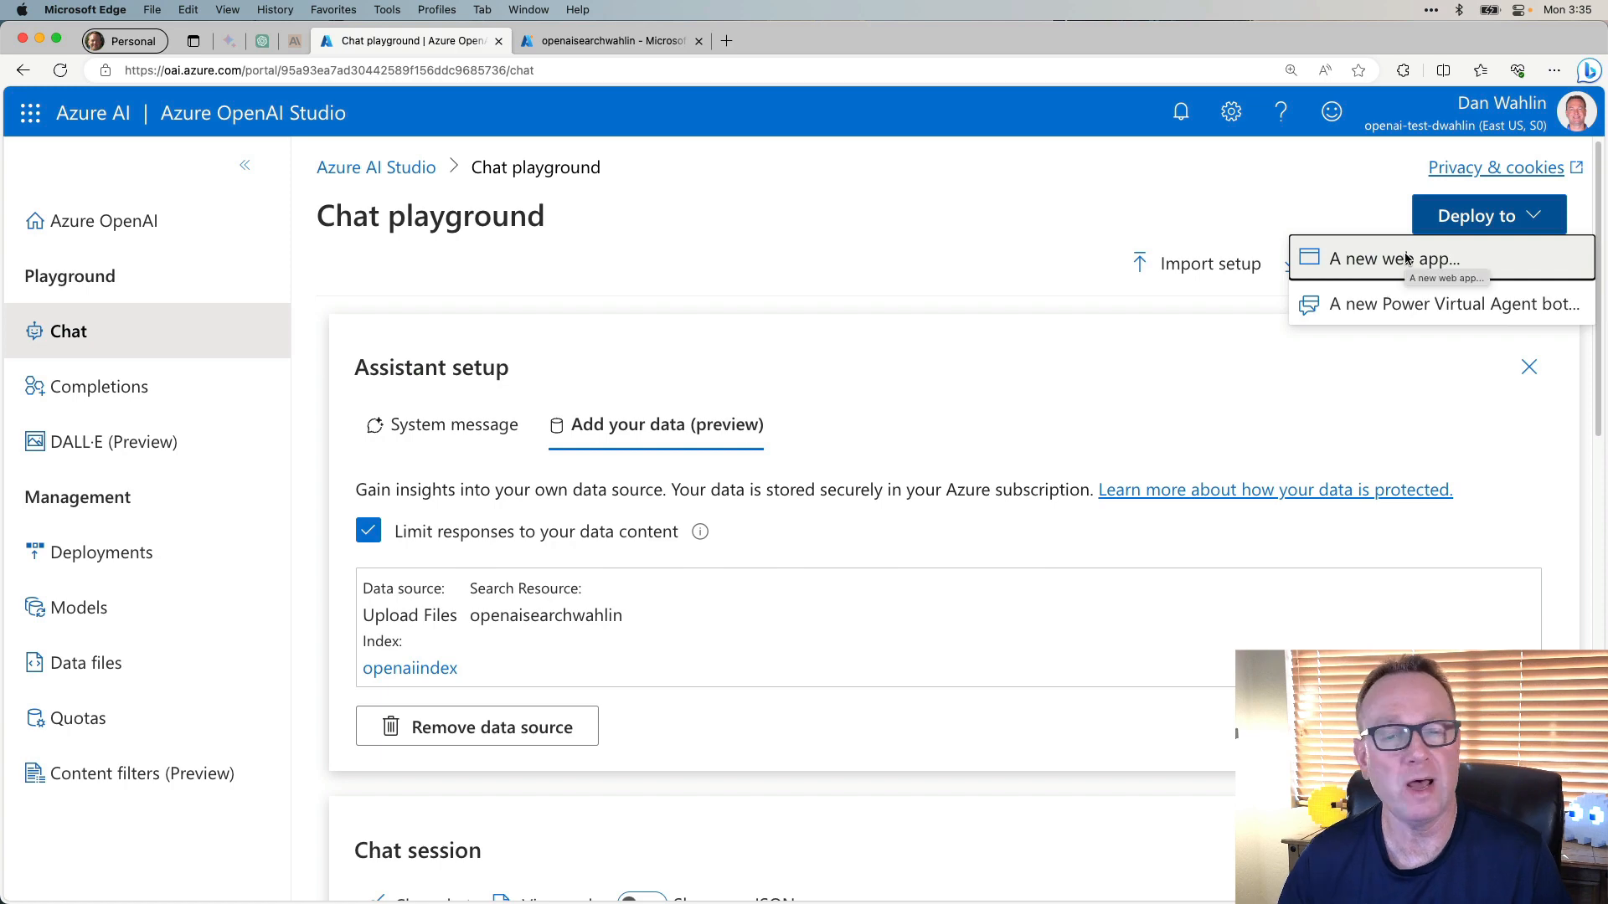
{"action": "scroll", "scroll_direction": "down", "scroll_amount": 3}
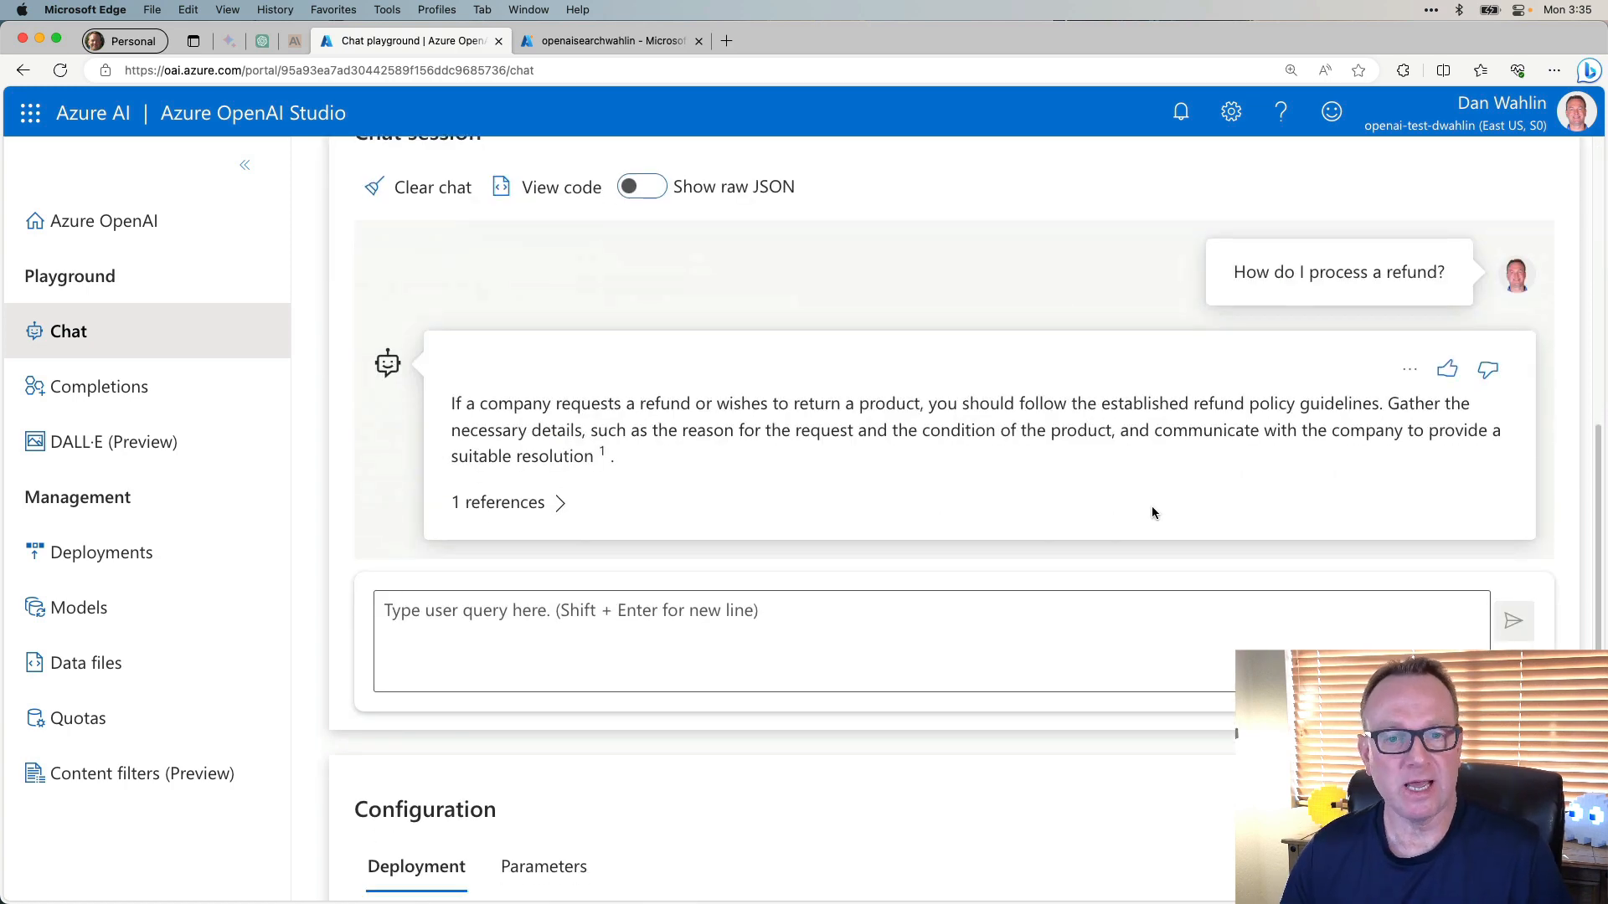
{"action": "left_click", "coordinate": [546, 186]}
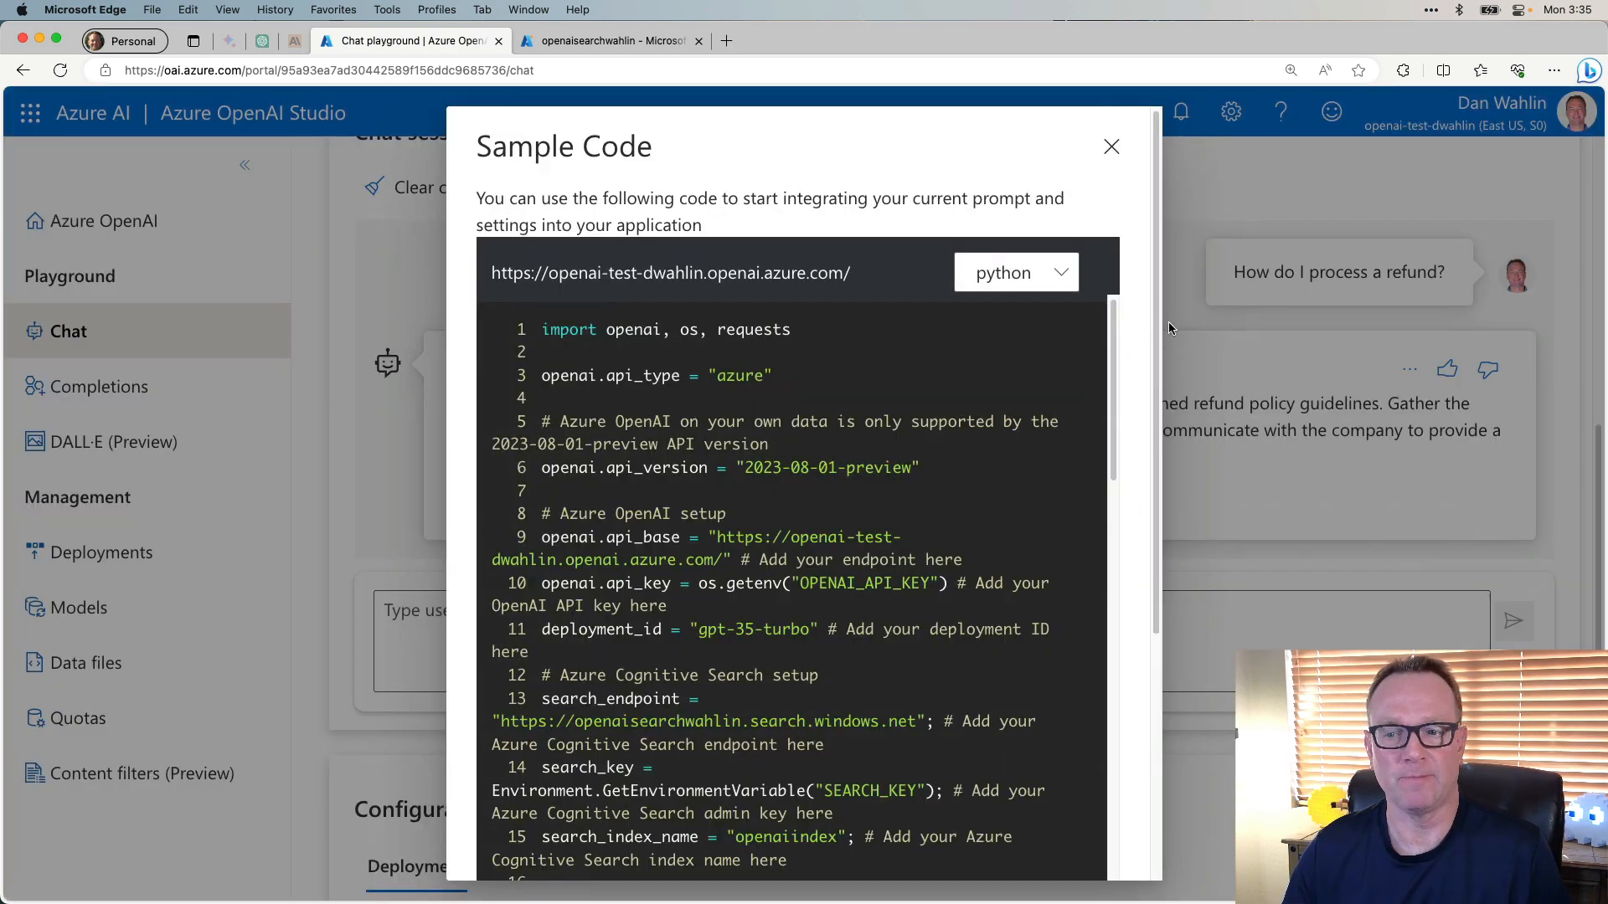
{"action": "scroll", "scroll_direction": "down", "scroll_amount": 3}
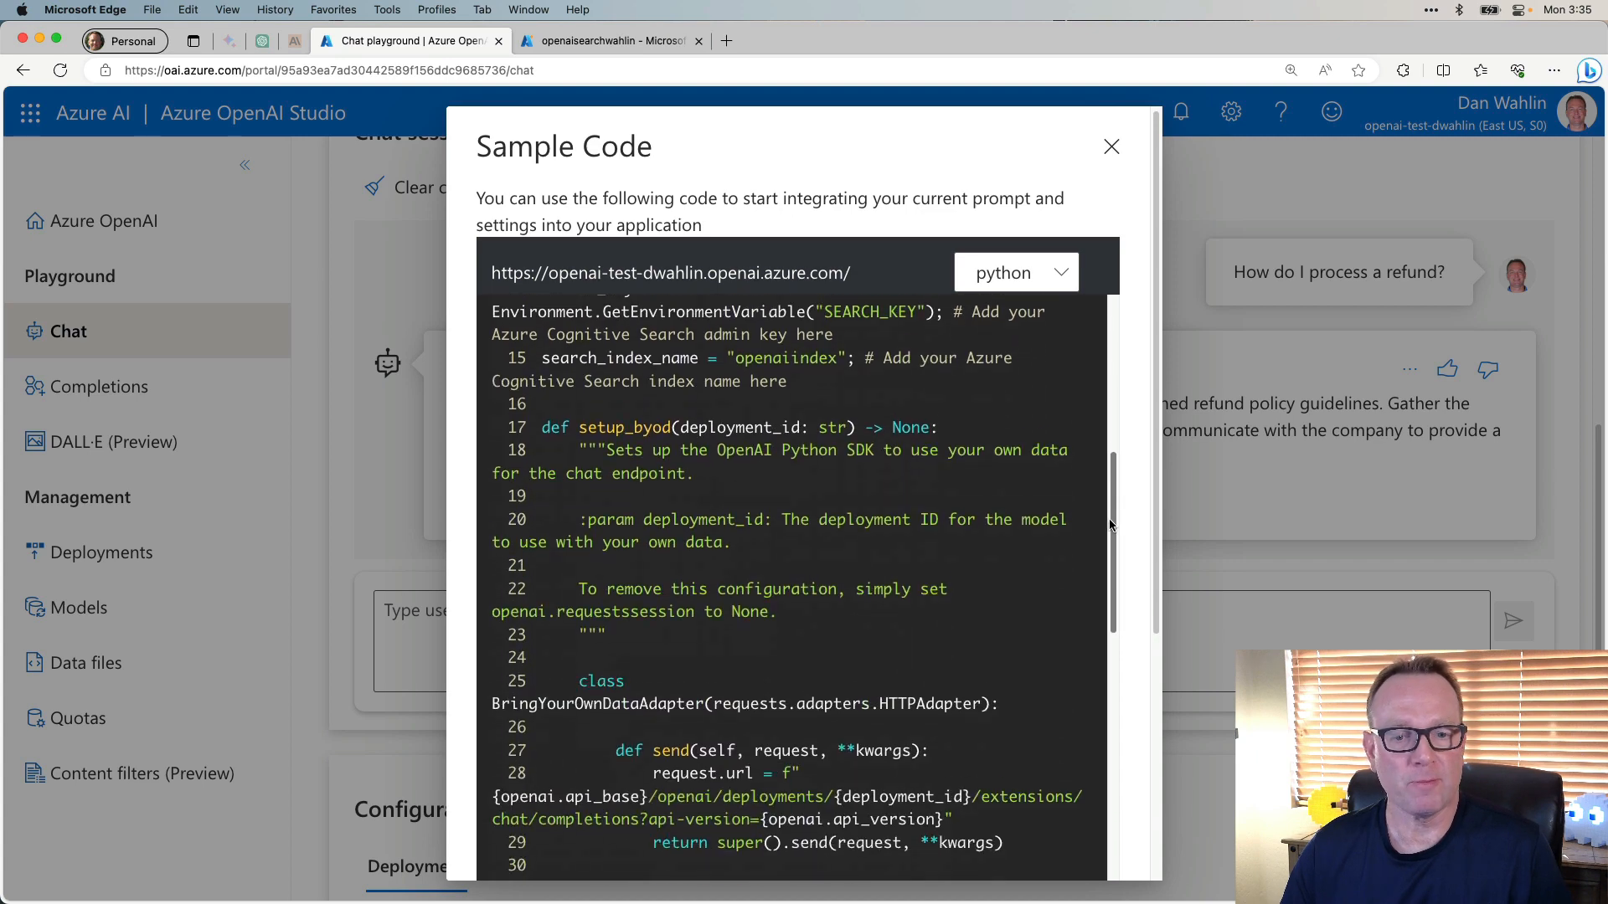
{"action": "scroll", "scroll_direction": "up", "scroll_amount": 3}
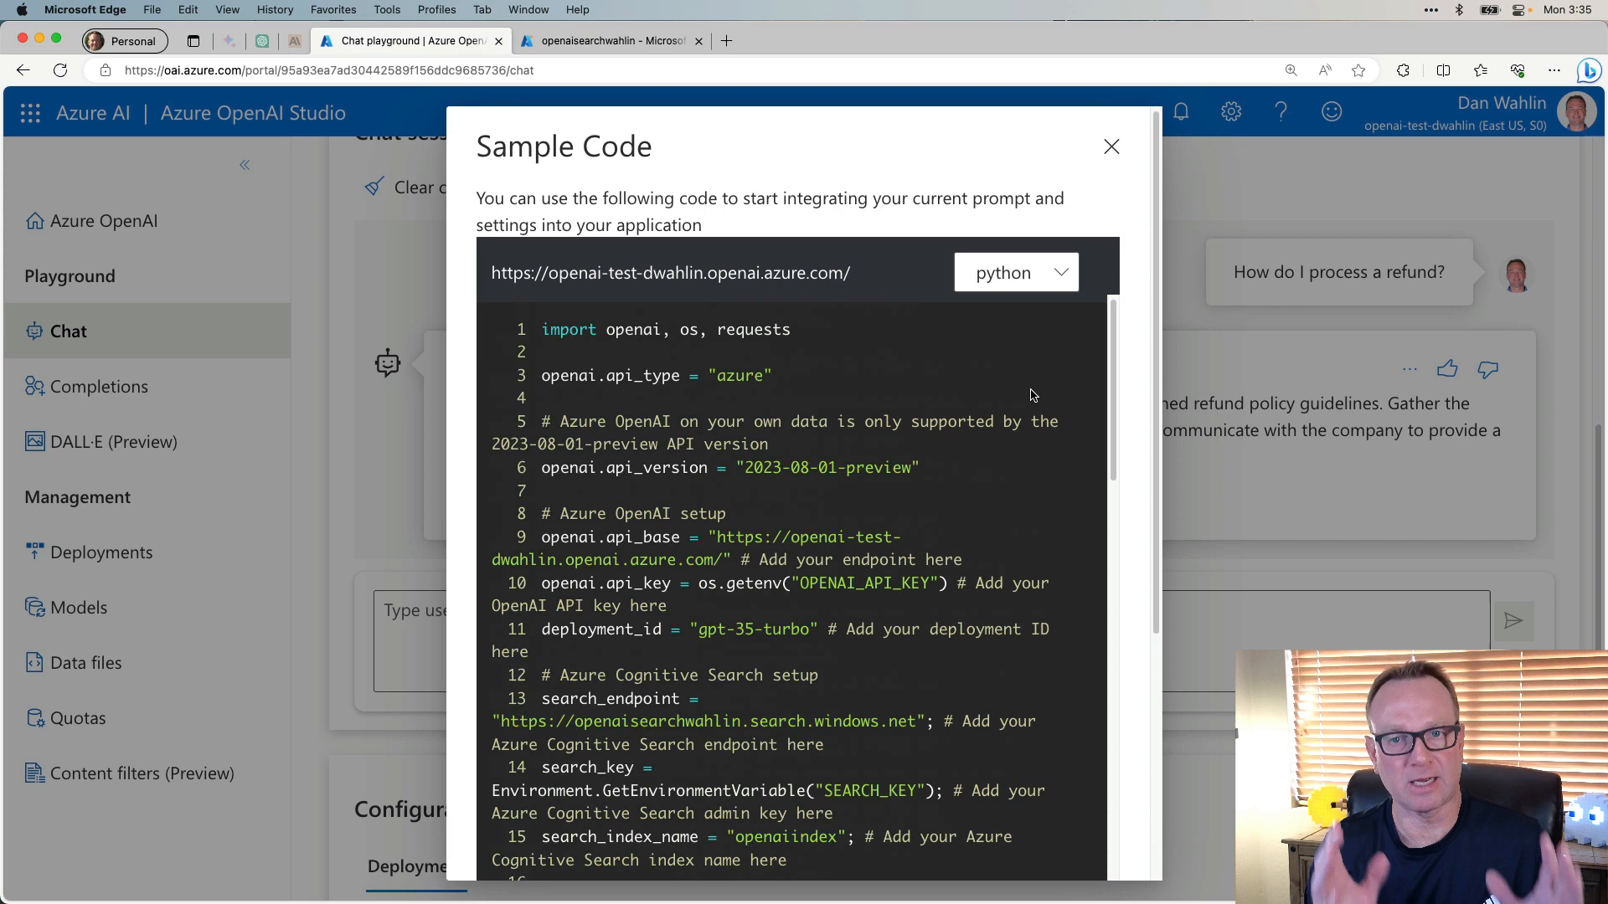
{"action": "mouse_move", "coordinate": [1176, 401]}
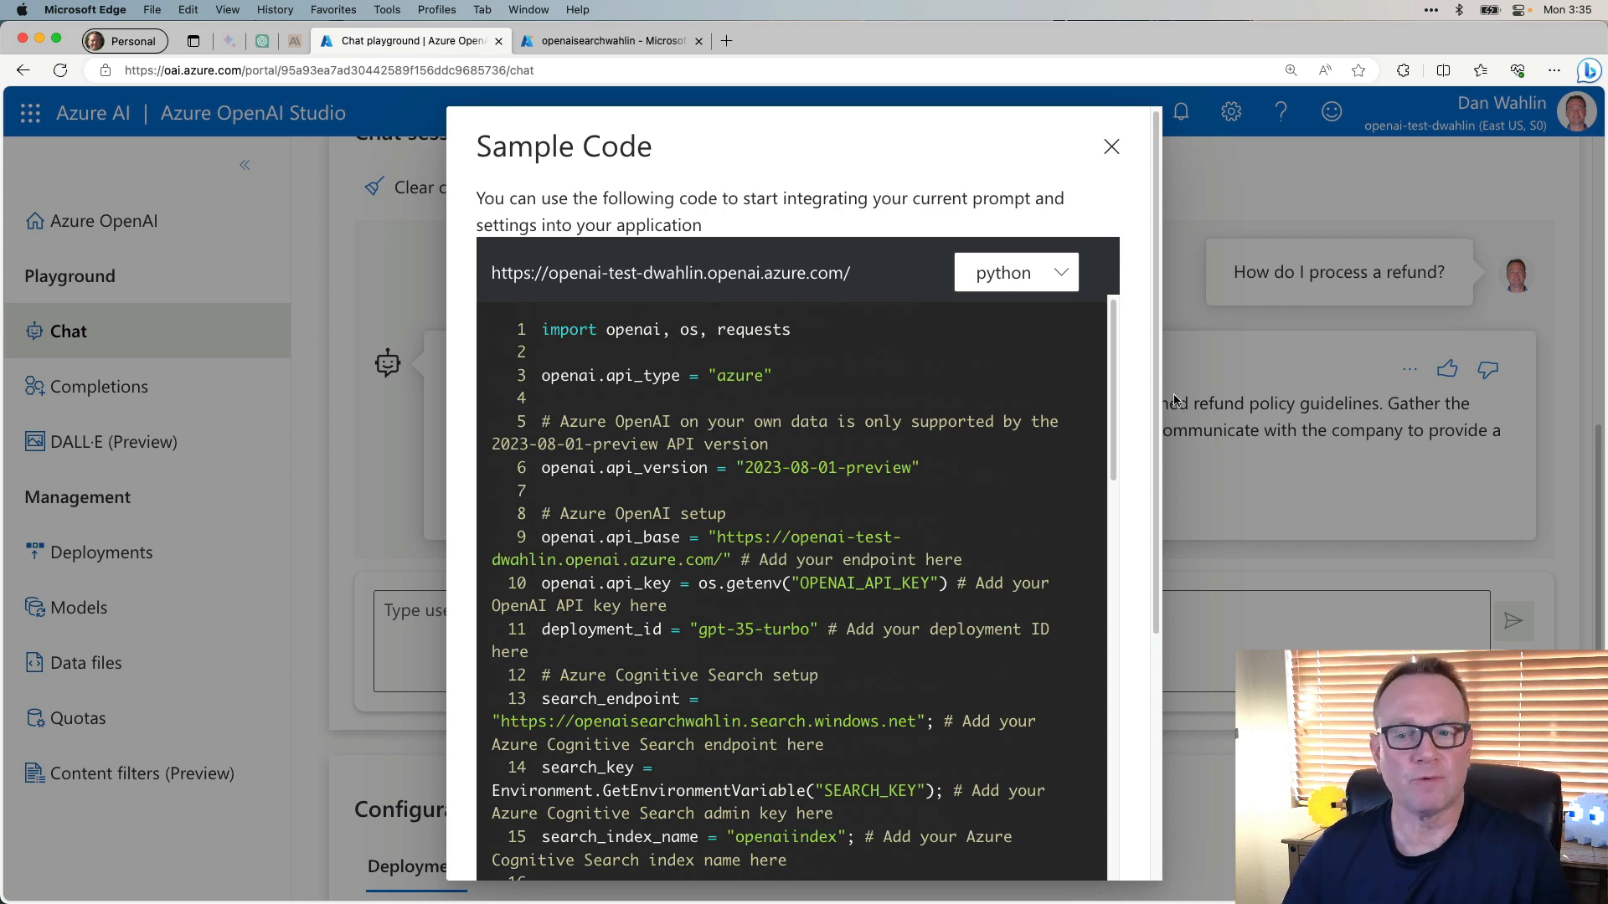
{"action": "left_click", "coordinate": [1013, 271]}
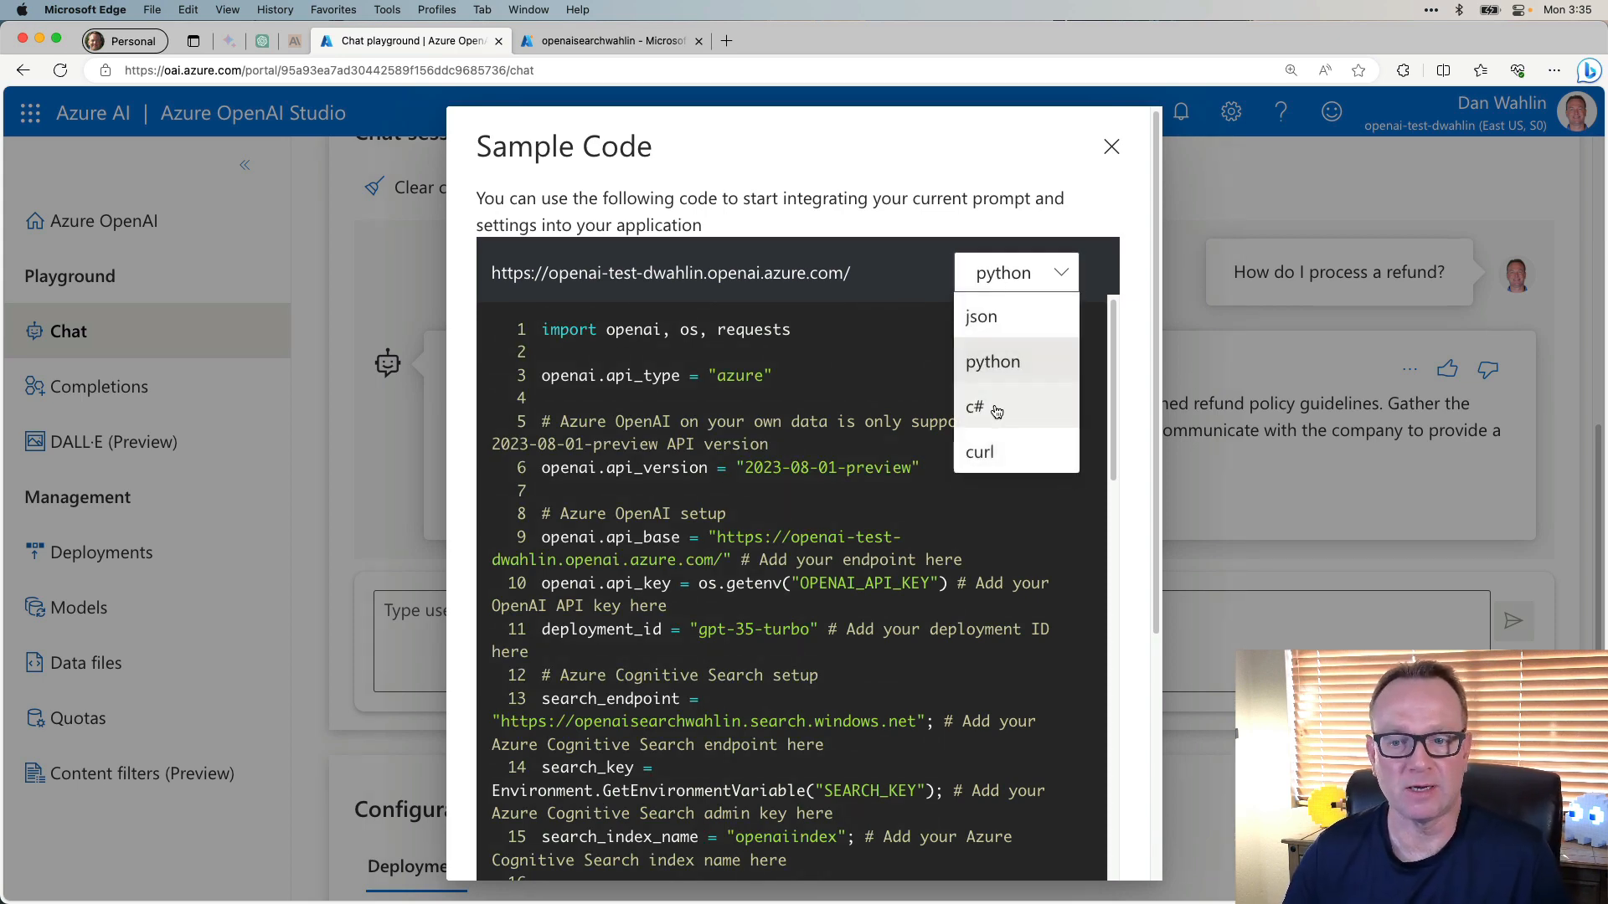
{"action": "mouse_move", "coordinate": [975, 490]}
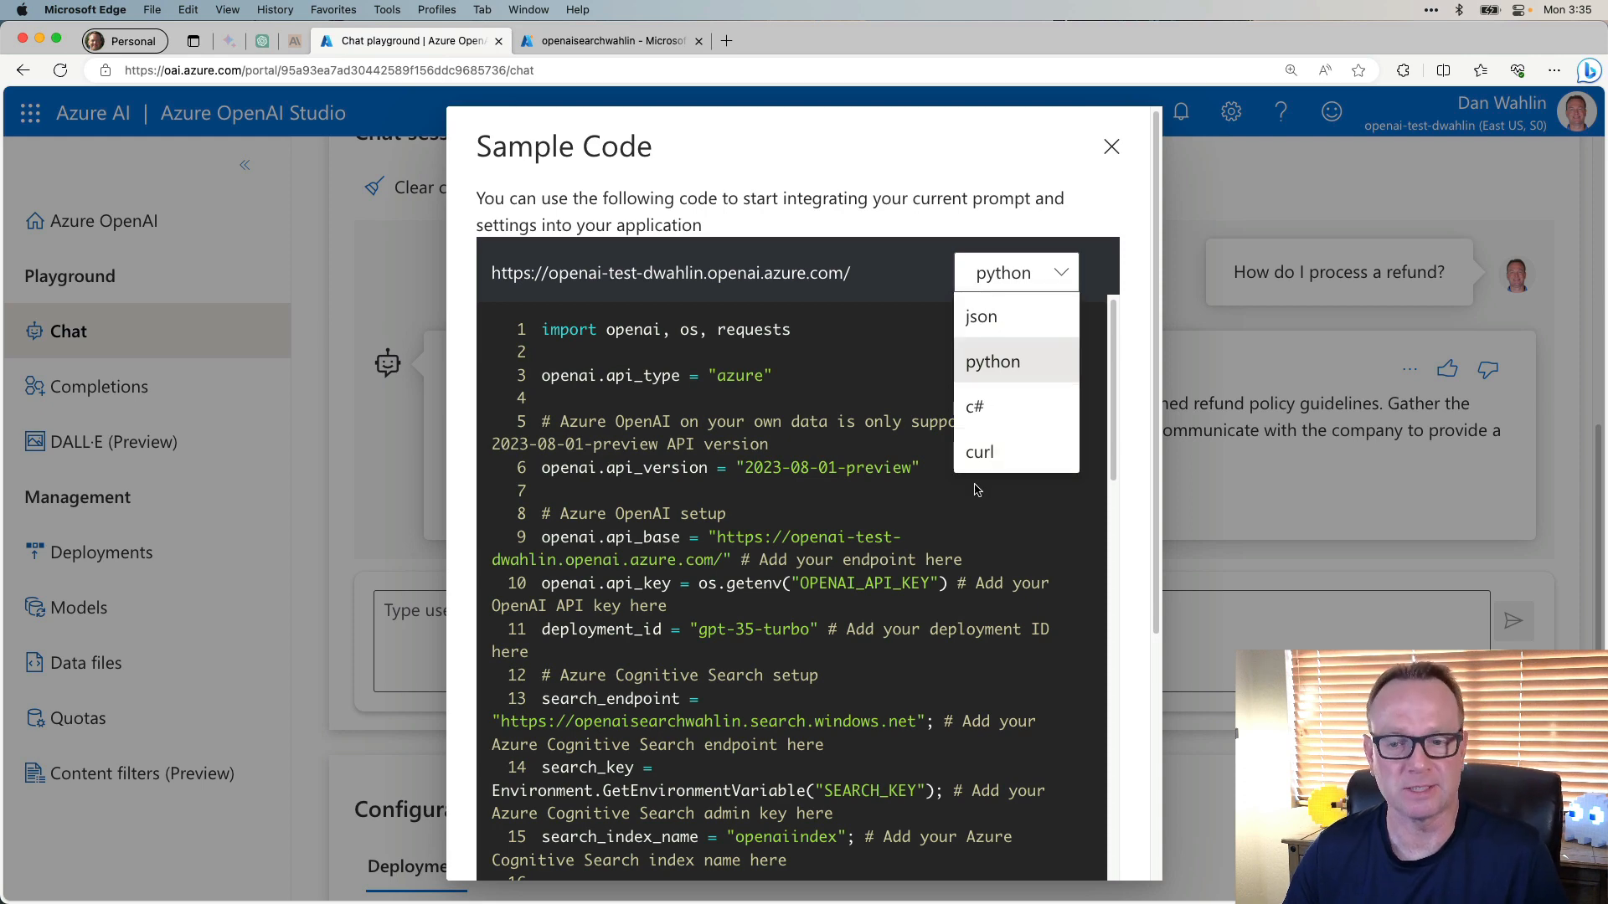
{"action": "left_click", "coordinate": [973, 406]}
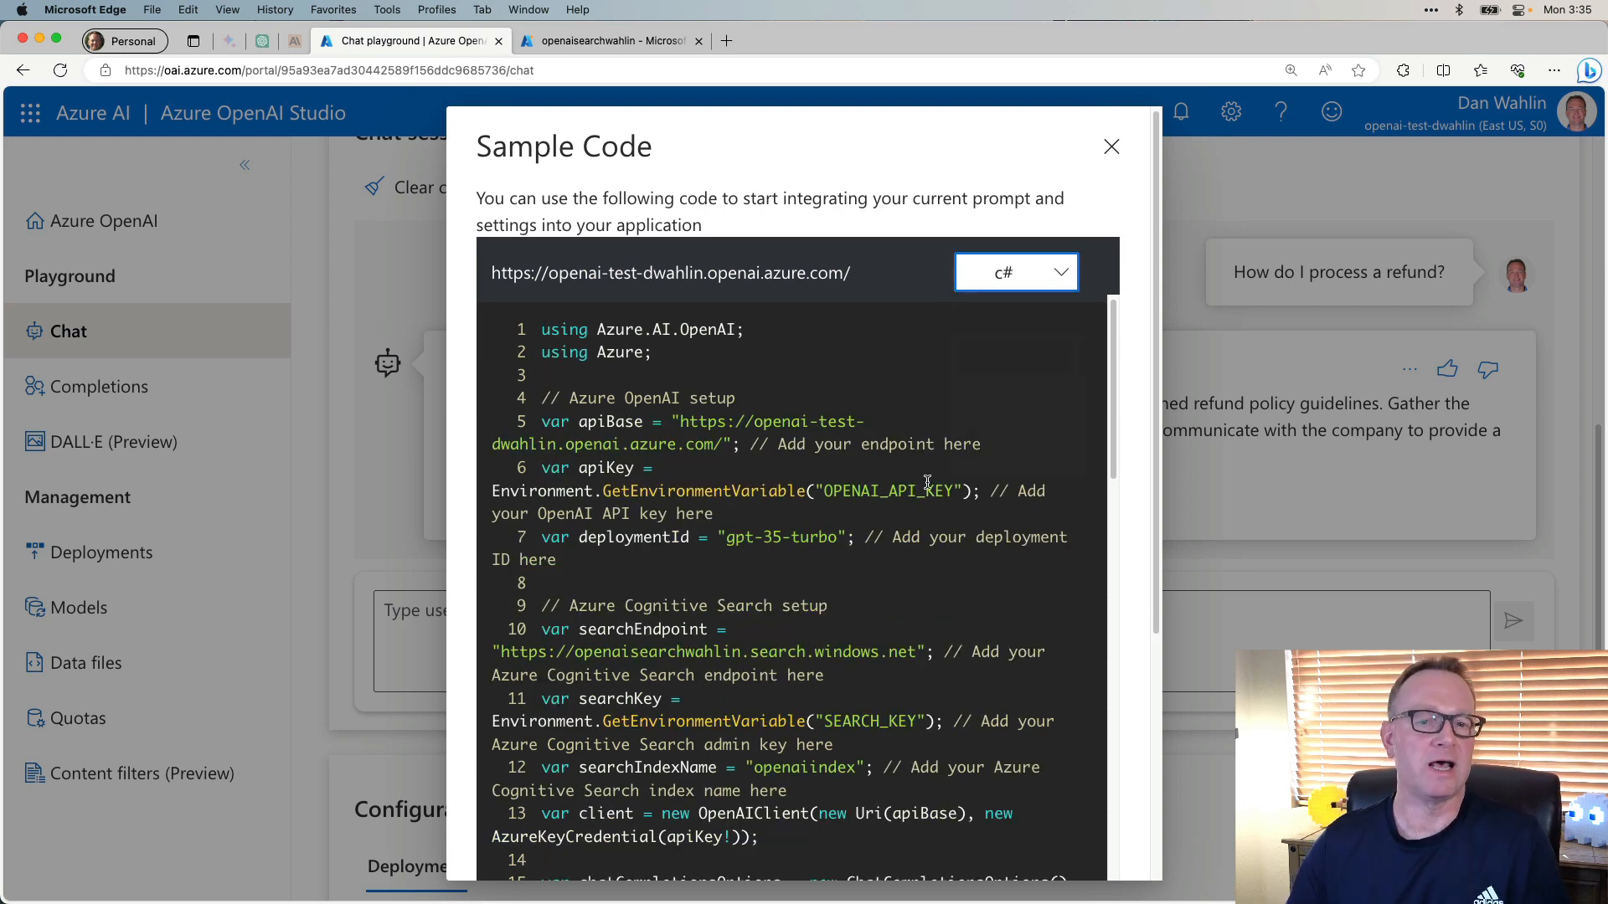
{"action": "scroll", "scroll_direction": "down", "scroll_amount": 3}
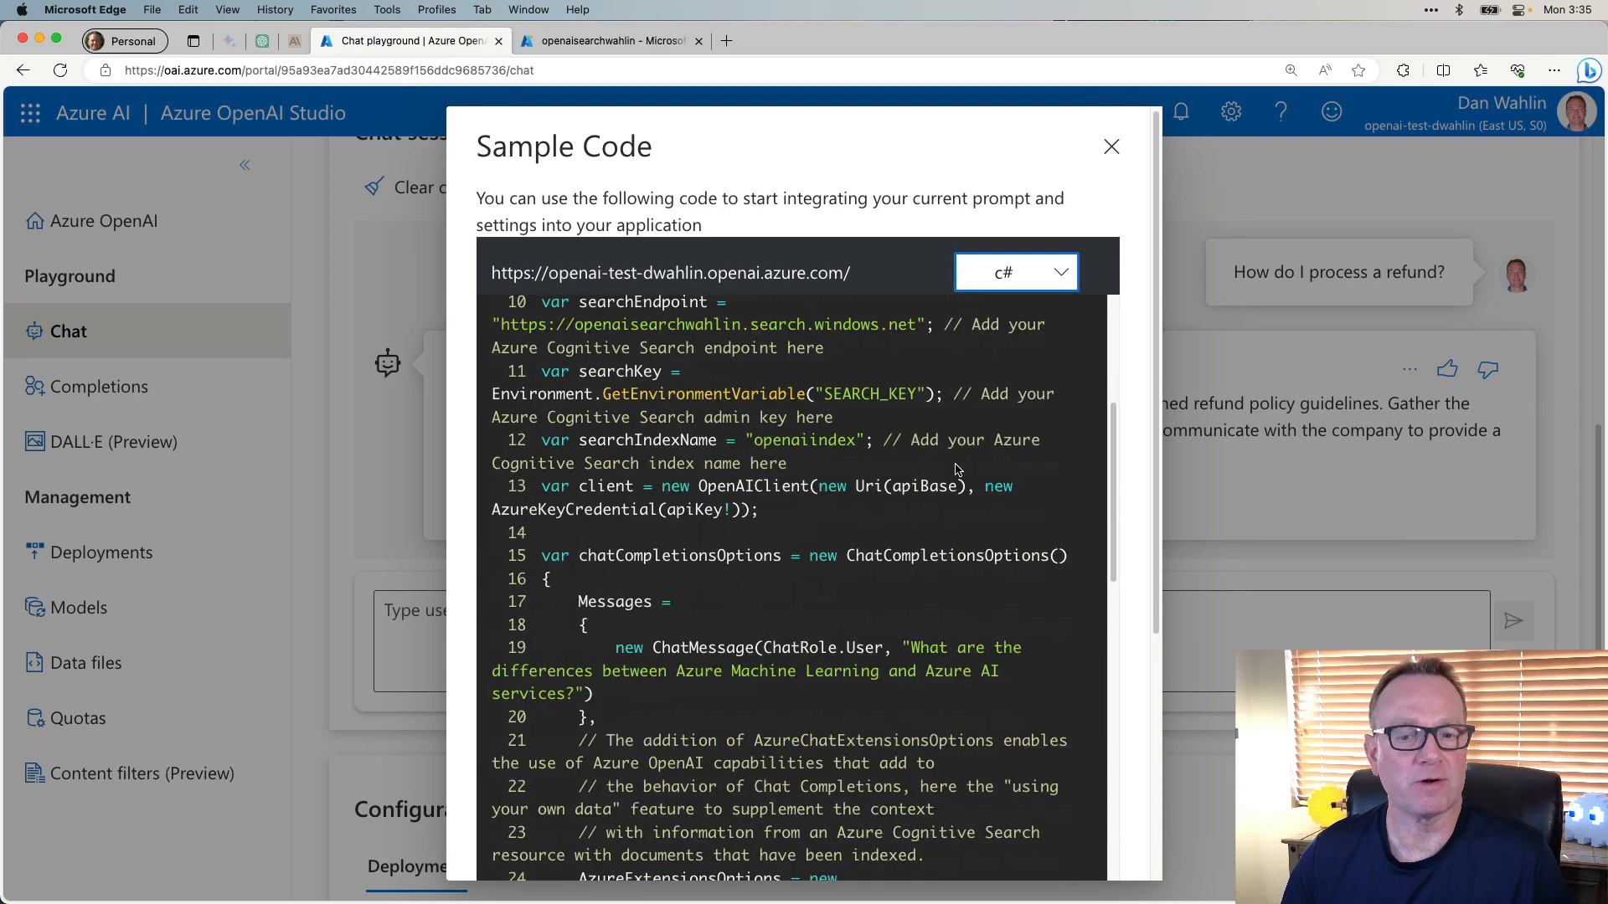
{"action": "scroll", "scroll_direction": "down", "scroll_amount": 3}
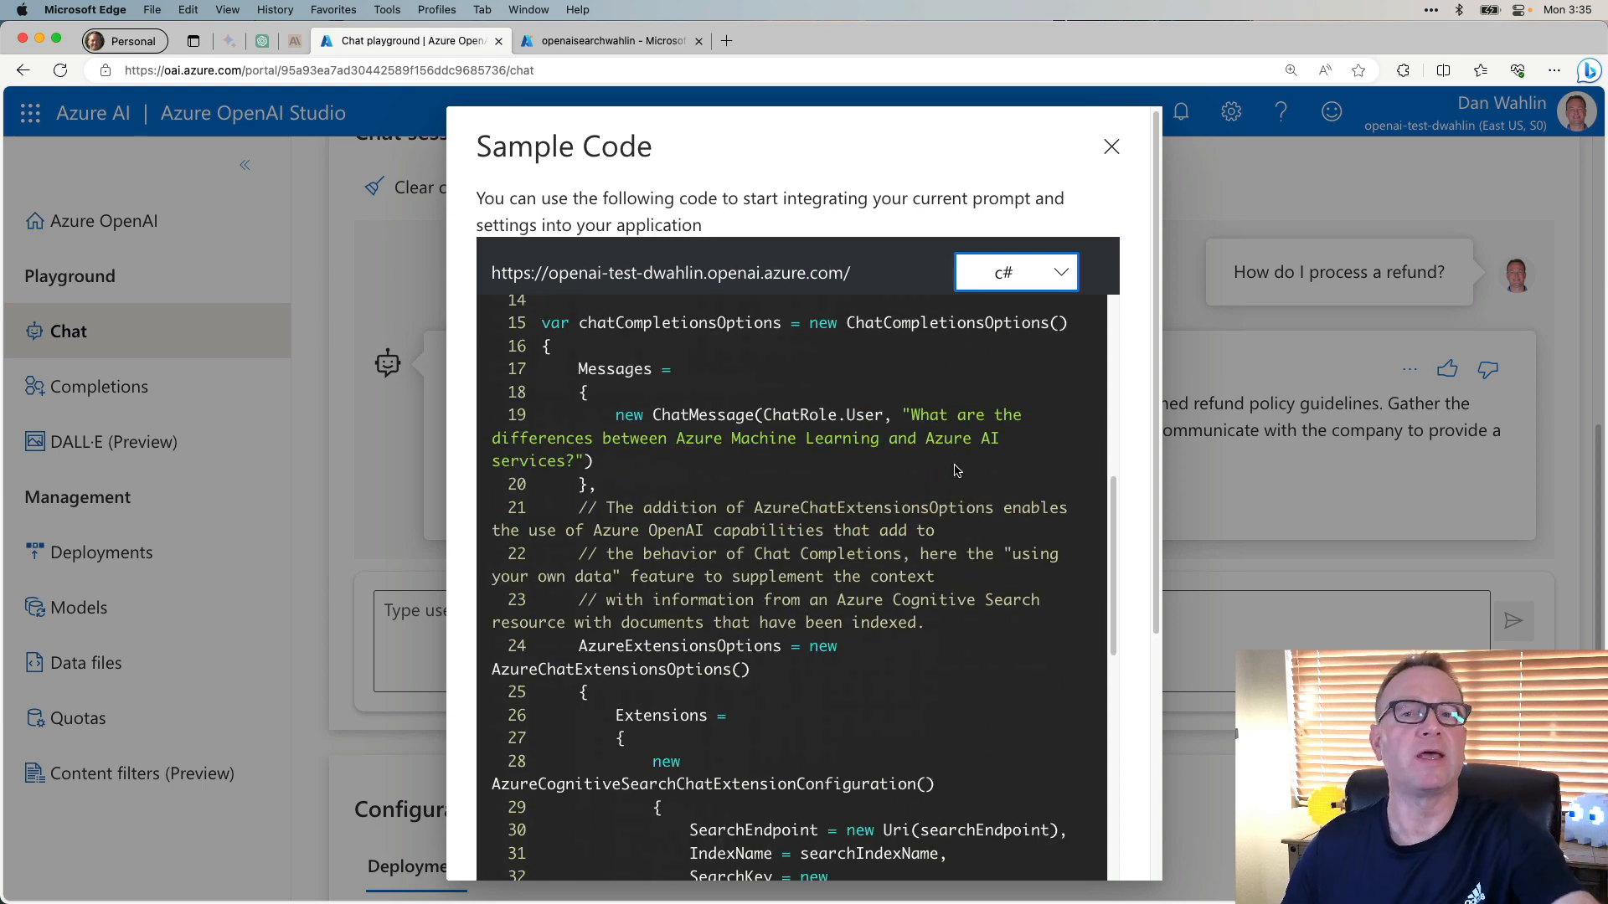
{"action": "left_click", "coordinate": [1111, 146]}
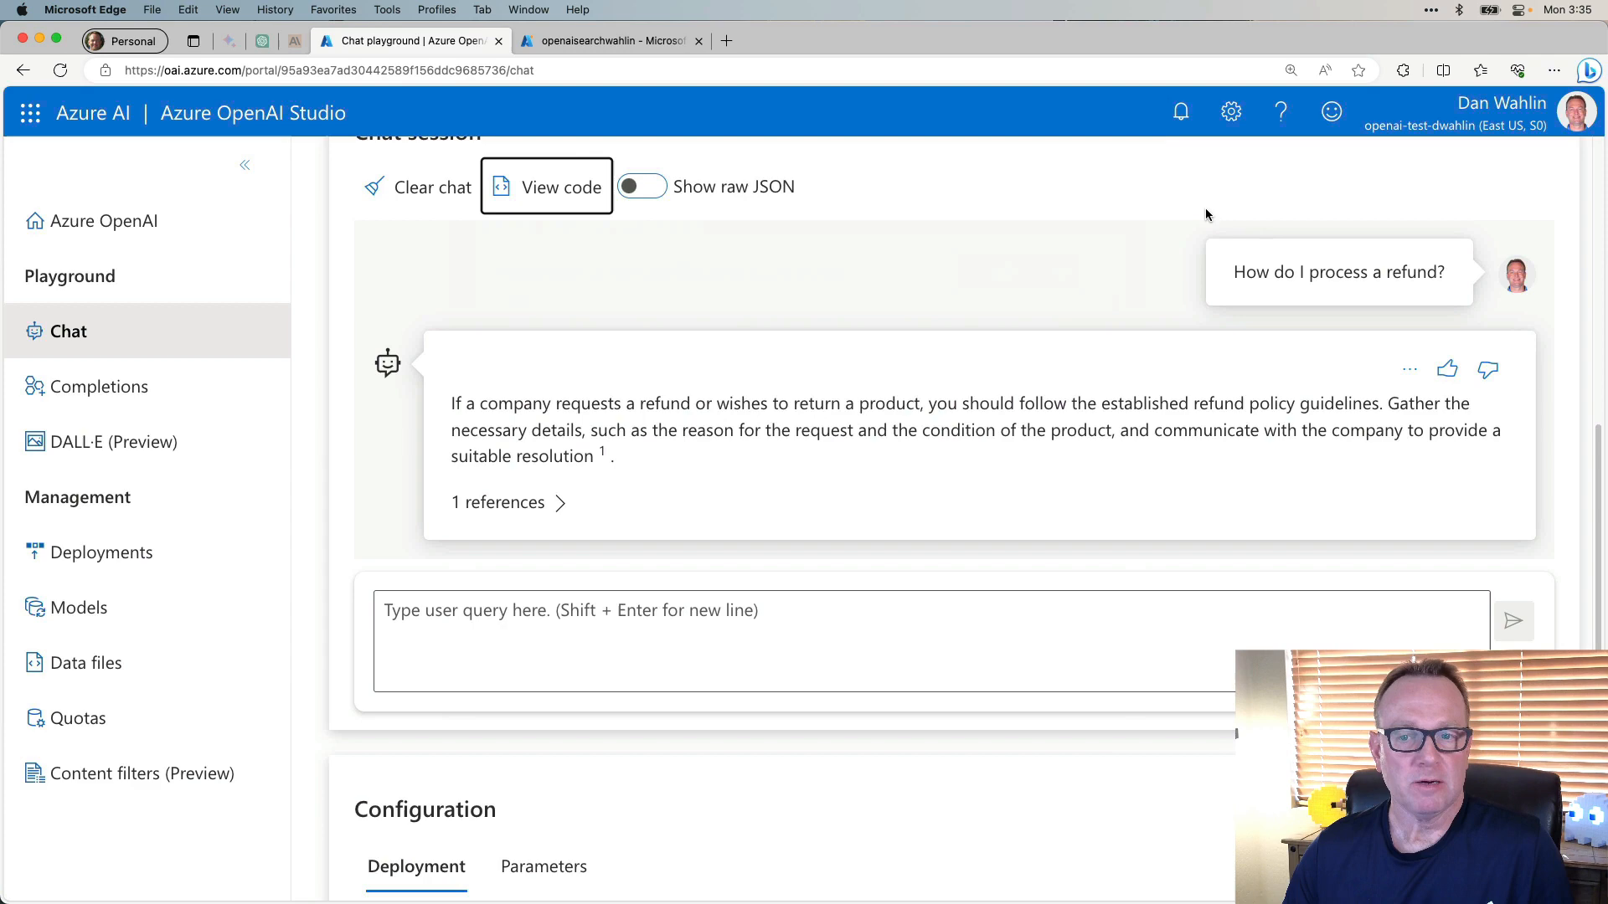
Start deploying the chat to a new web app named openaiwebapp.
{"action": "scroll", "scroll_direction": "up", "scroll_amount": 3}
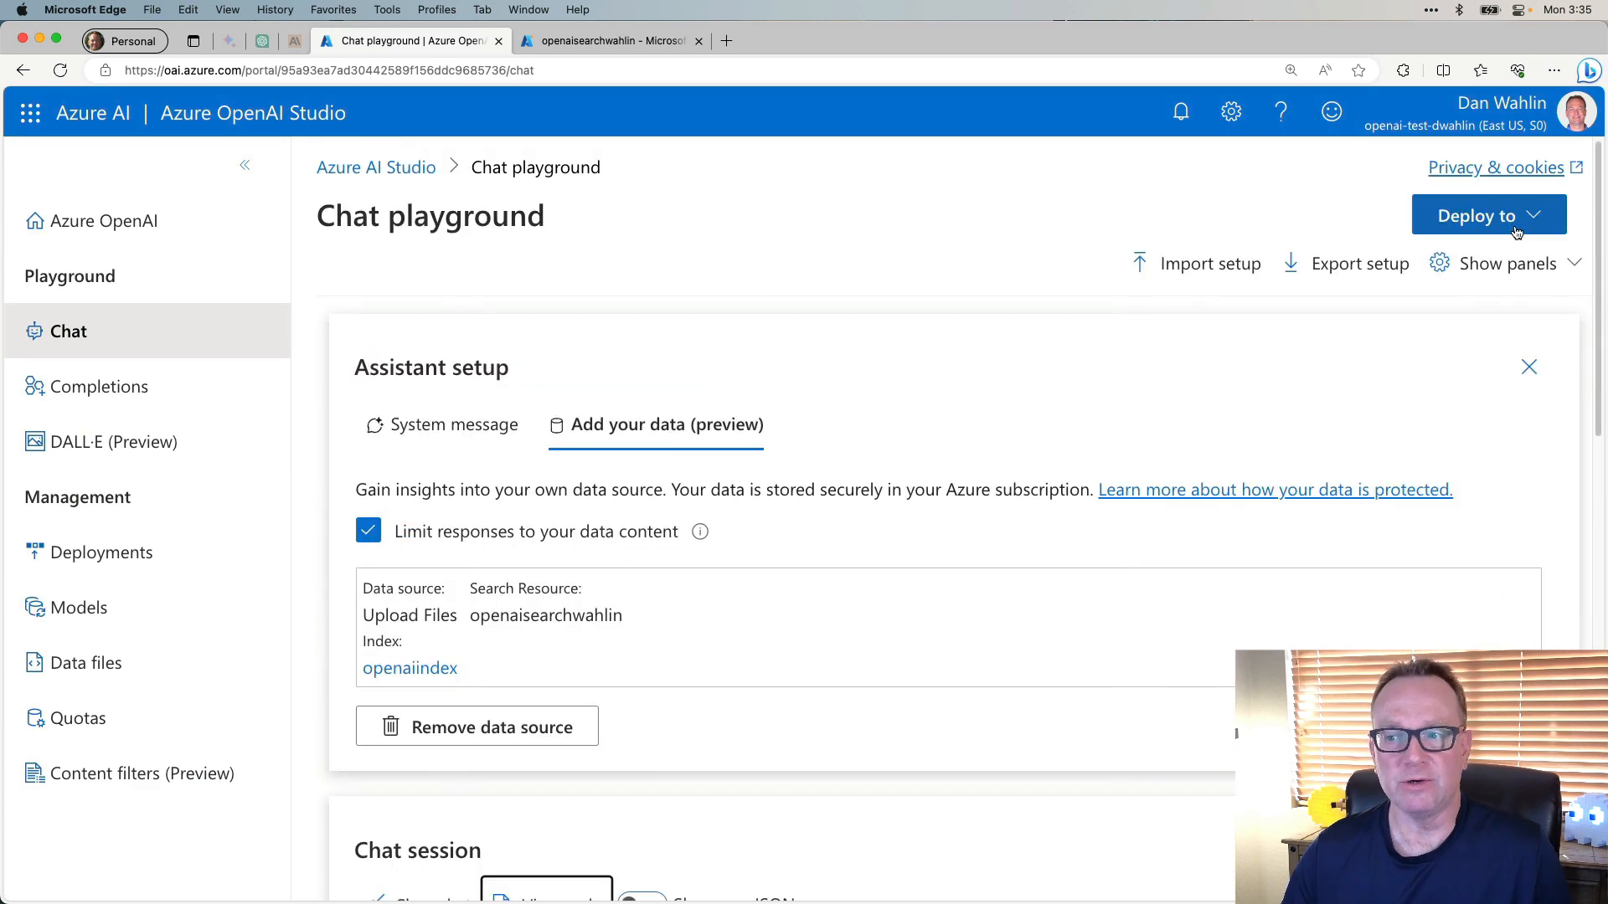
{"action": "left_click", "coordinate": [1489, 215]}
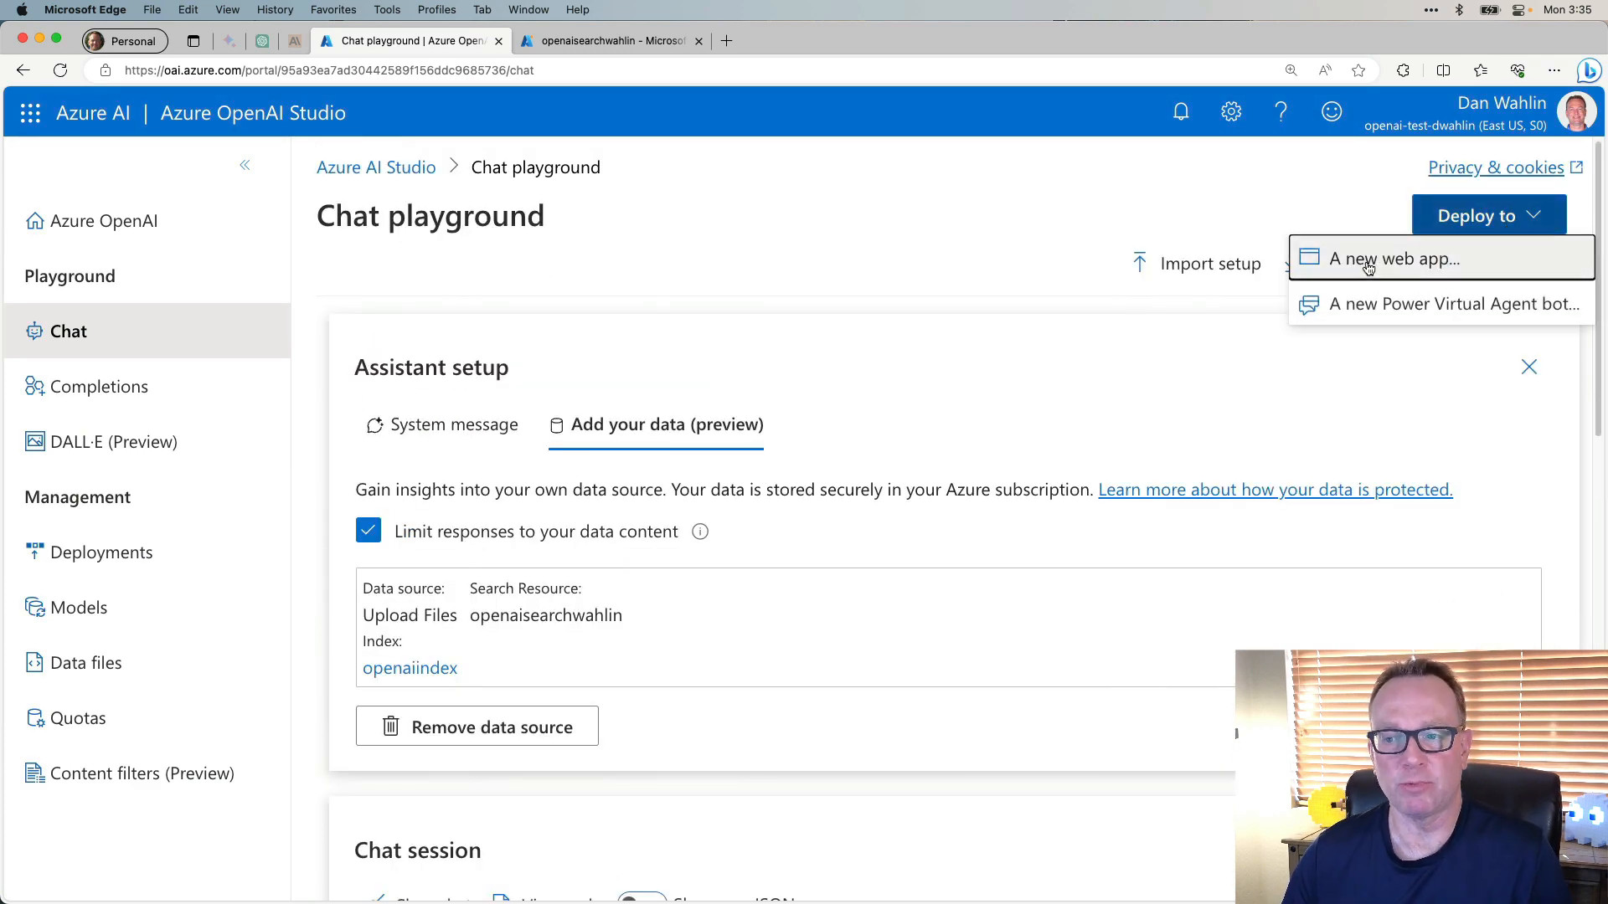
{"action": "left_click", "coordinate": [1390, 258]}
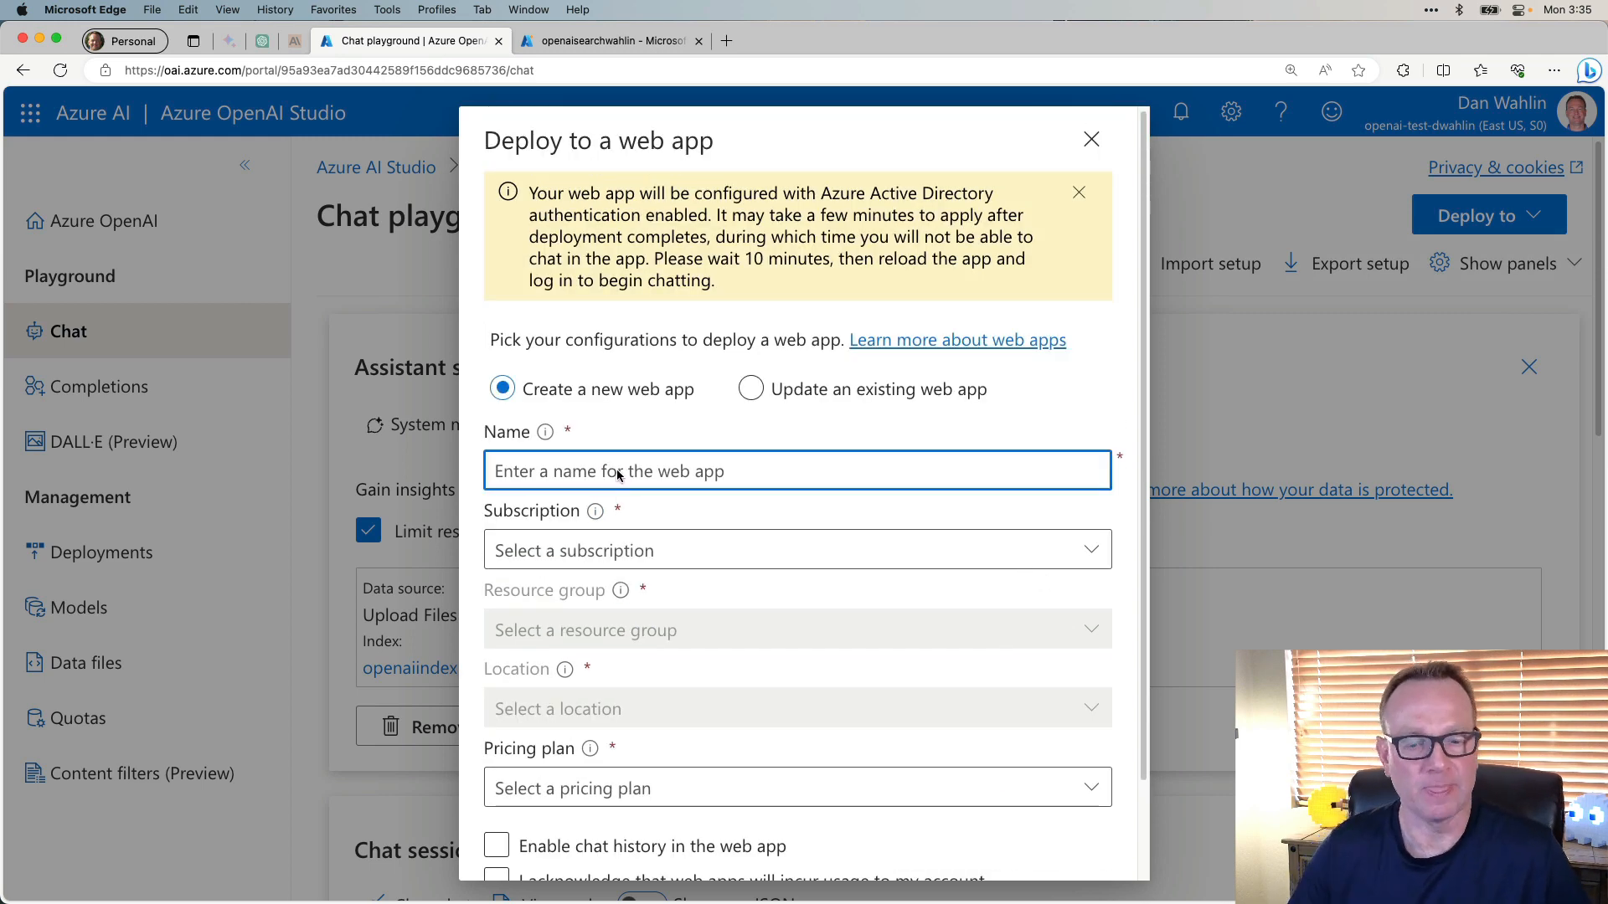
{"action": "type", "text": "openaiwebapp"}
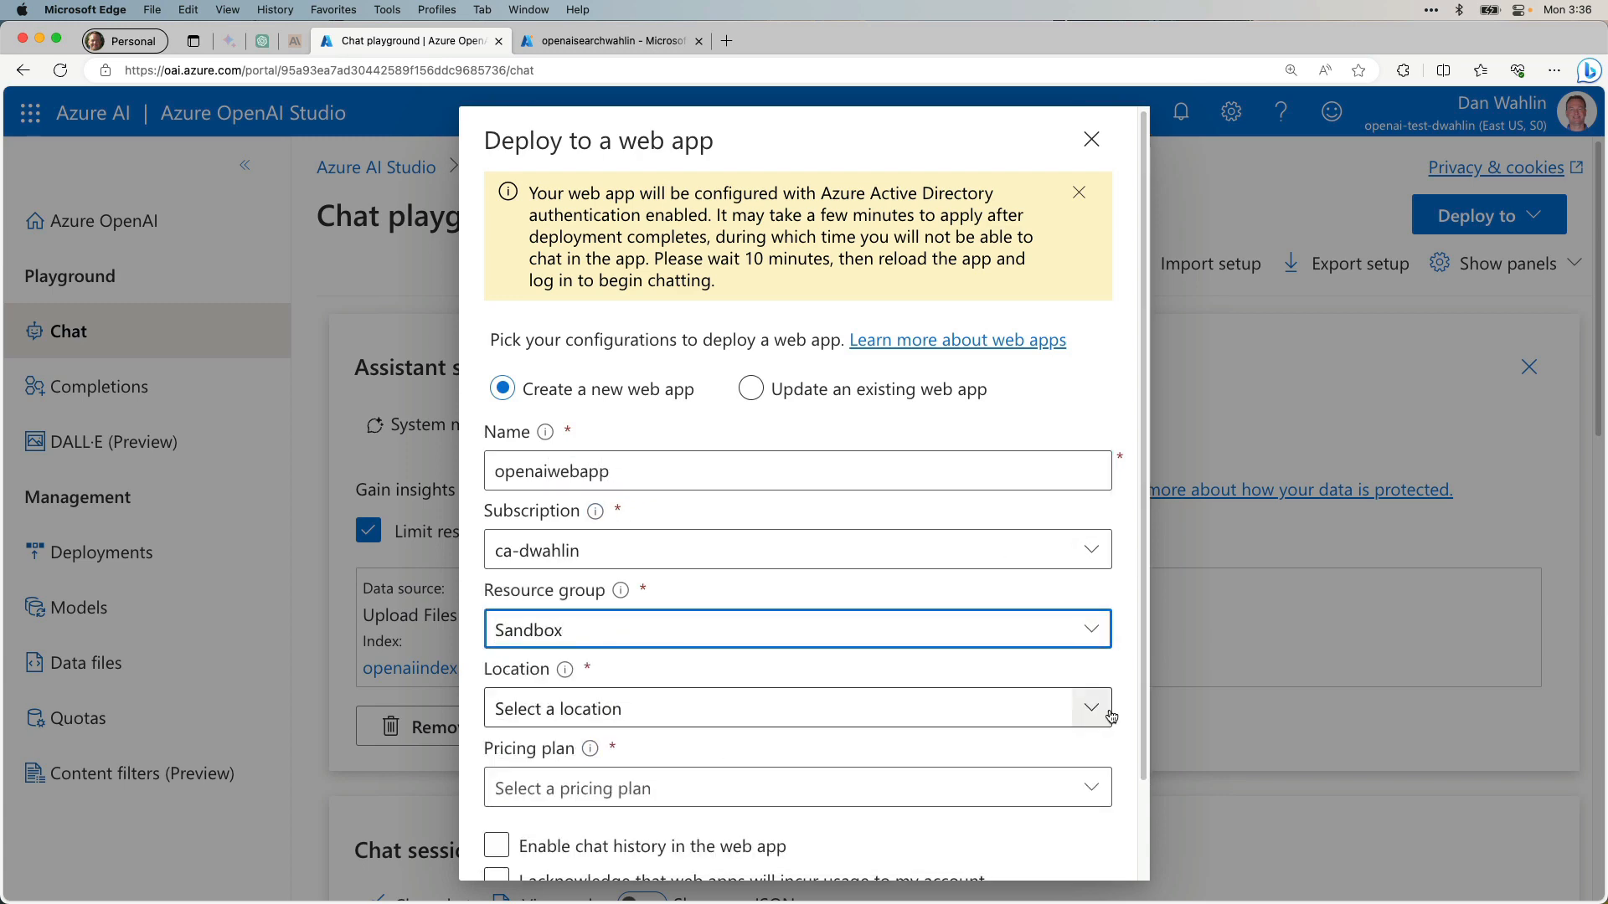
Set East US location and pricing, deploy the web app, and launch it.
{"action": "left_click", "coordinate": [797, 706]}
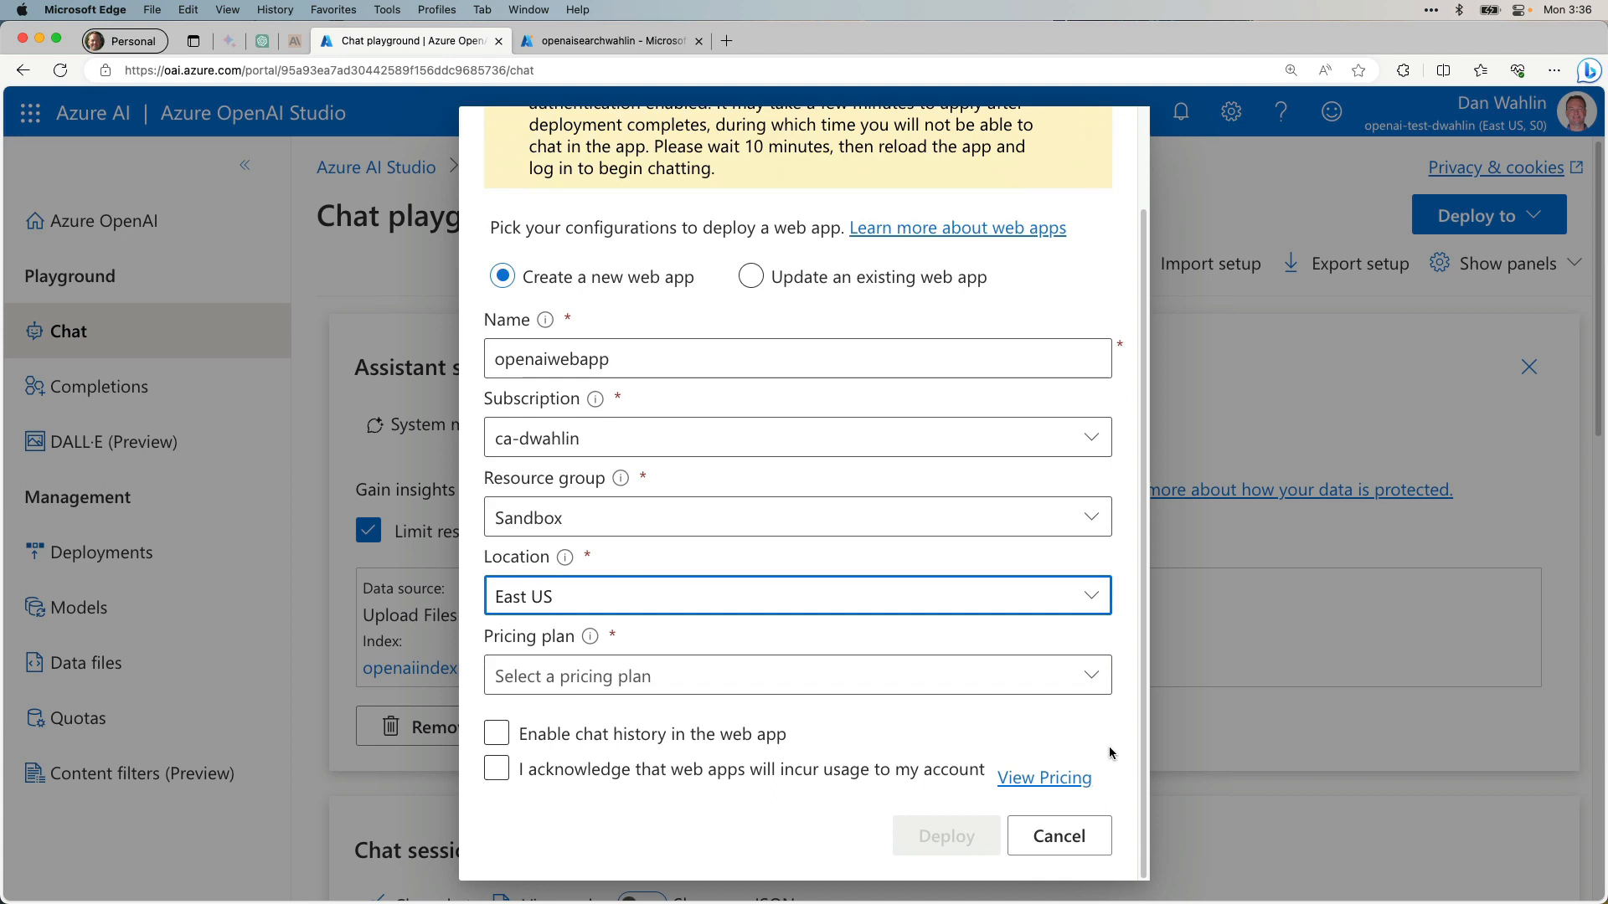
{"action": "left_click", "coordinate": [496, 734]}
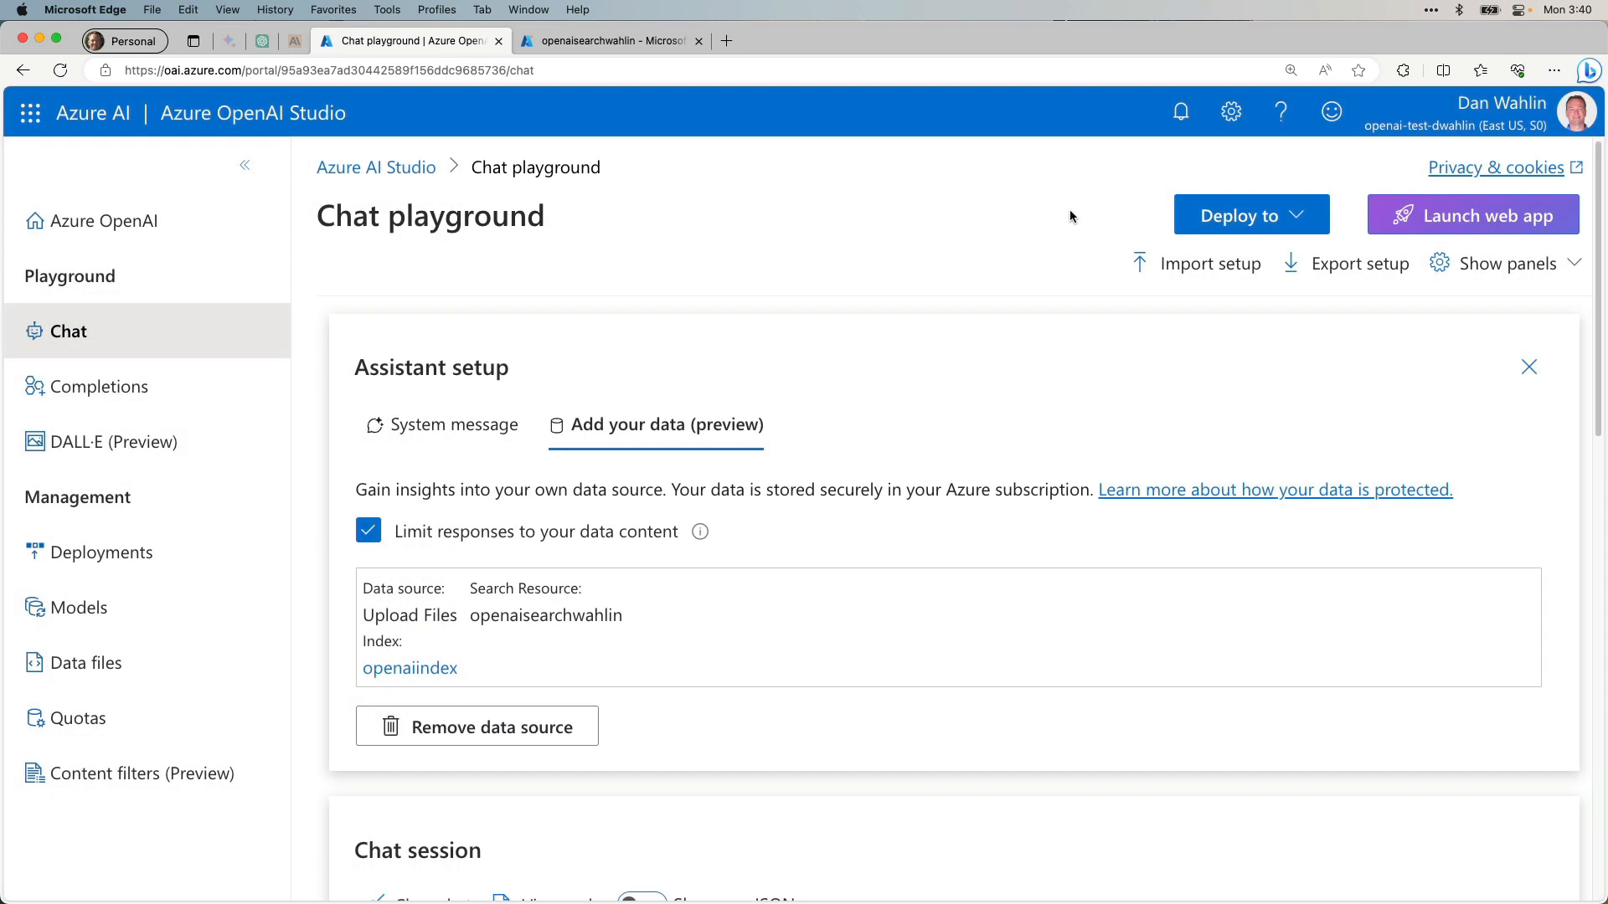
{"action": "left_click", "coordinate": [1473, 216]}
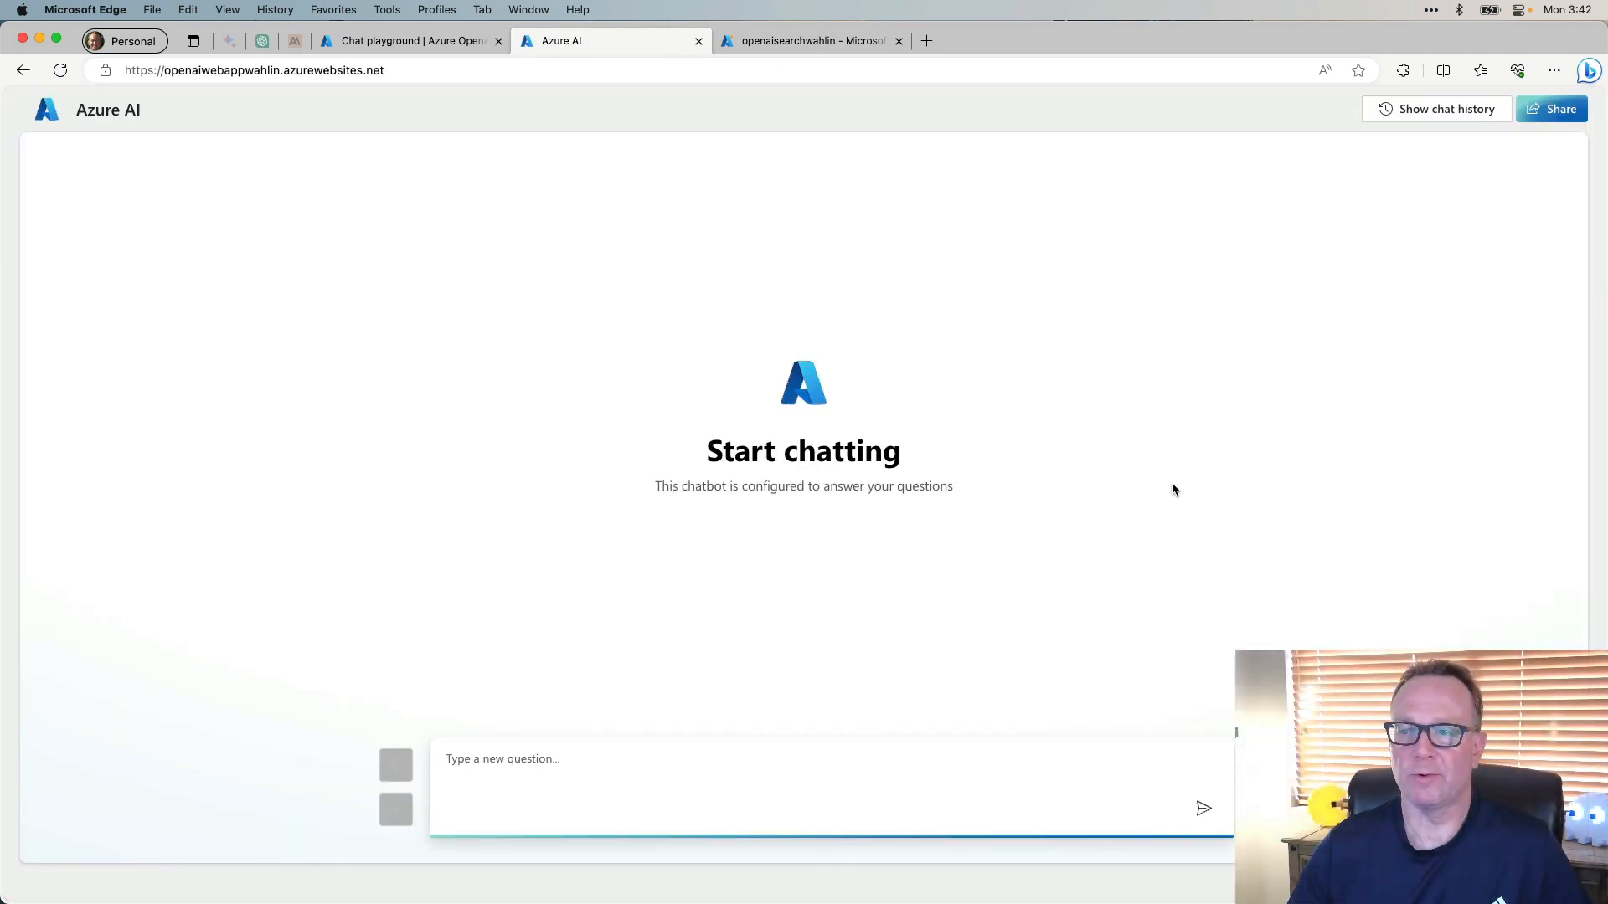
Ask the deployed web app chatbot 'How do I install a clock?'.
{"action": "left_click", "coordinate": [605, 789]}
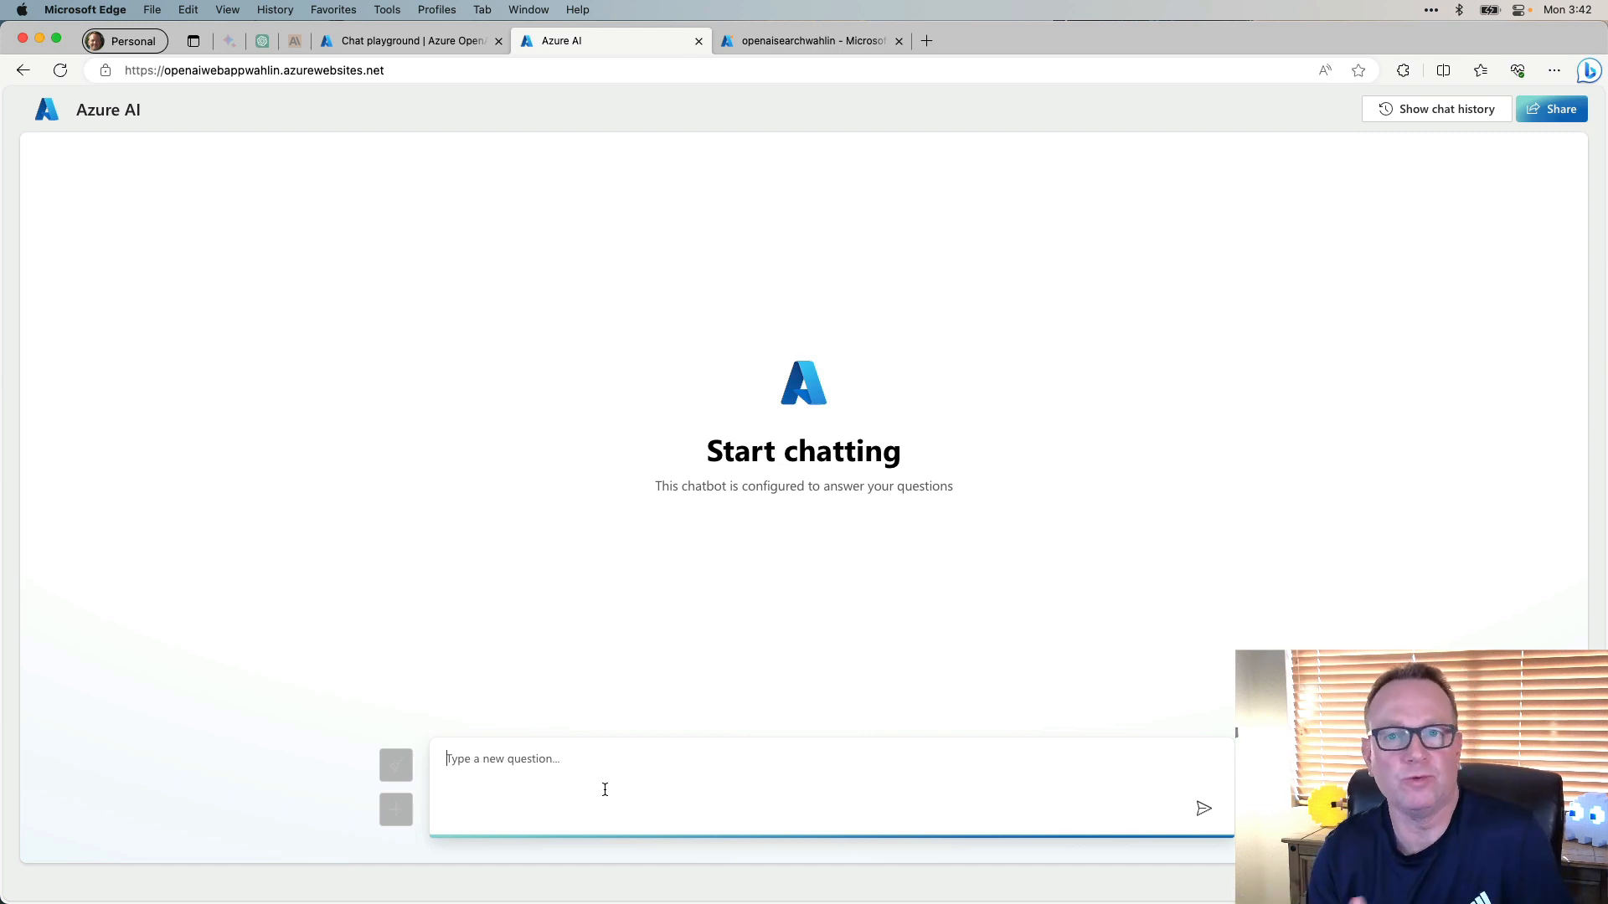
{"action": "type", "text": "How"}
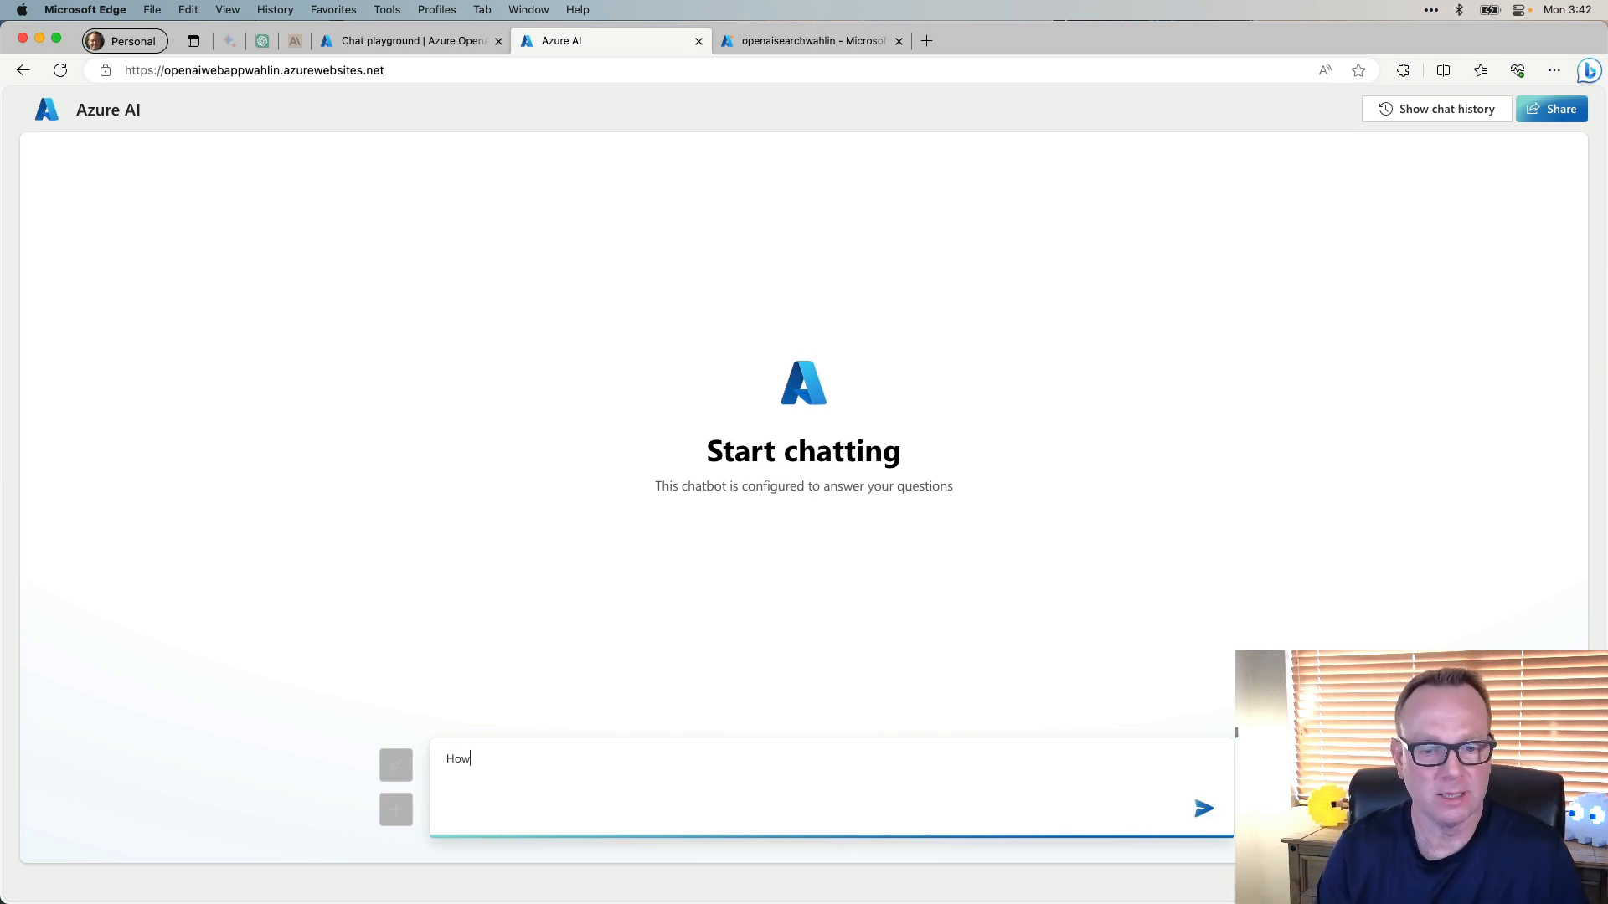
{"action": "type", "text": "do I install"}
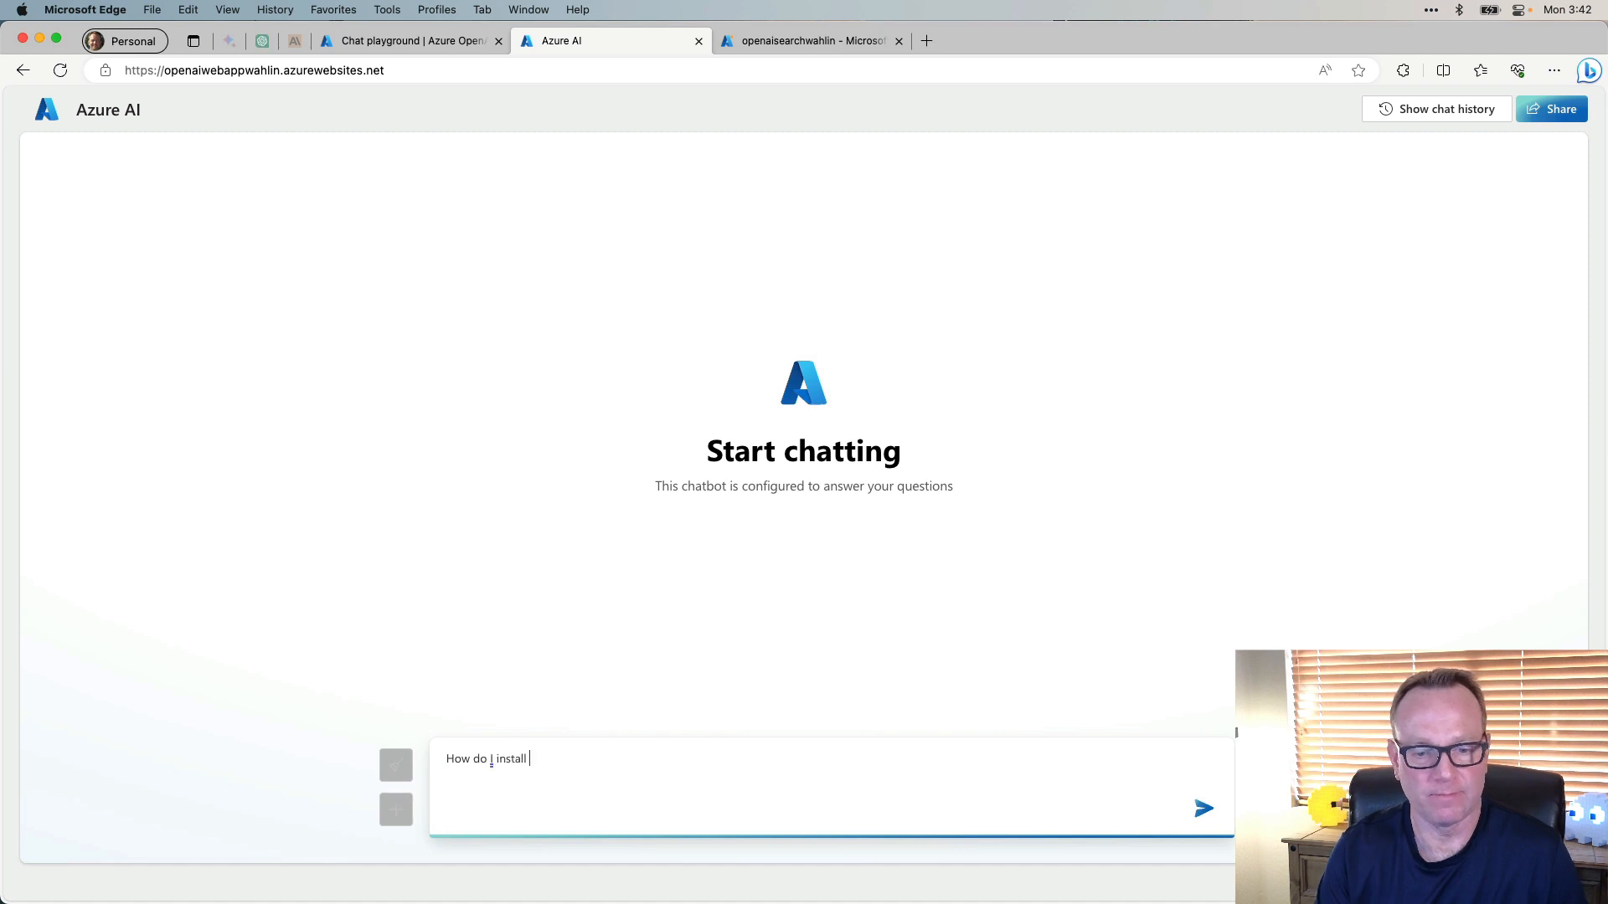
{"action": "type", "text": "a clock?"}
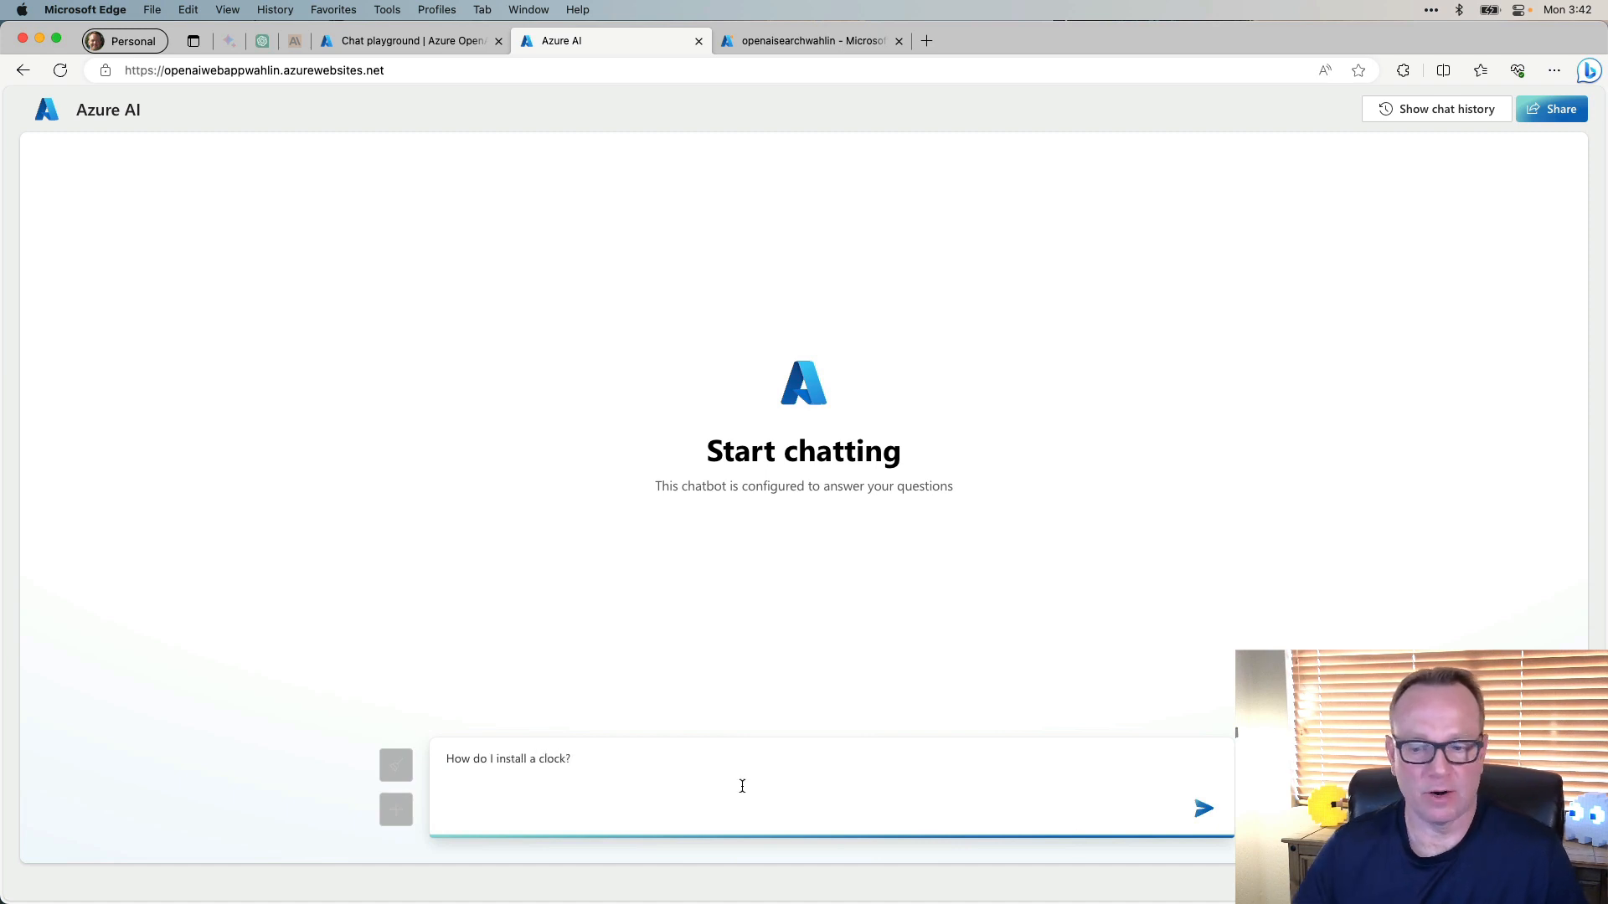
{"action": "left_click", "coordinate": [1203, 807]}
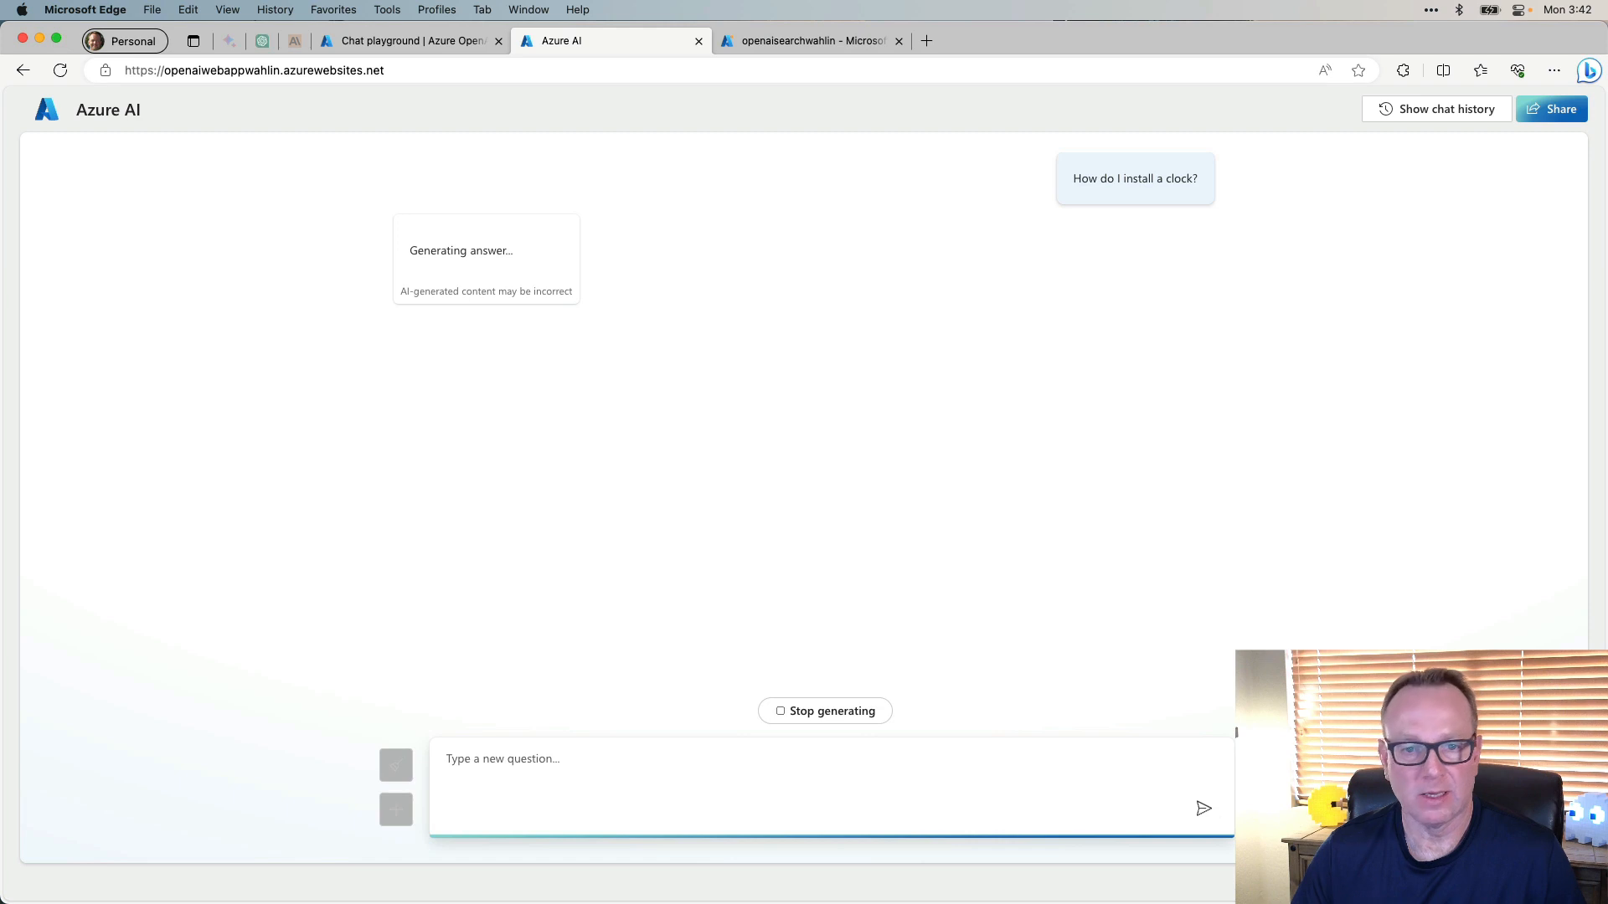